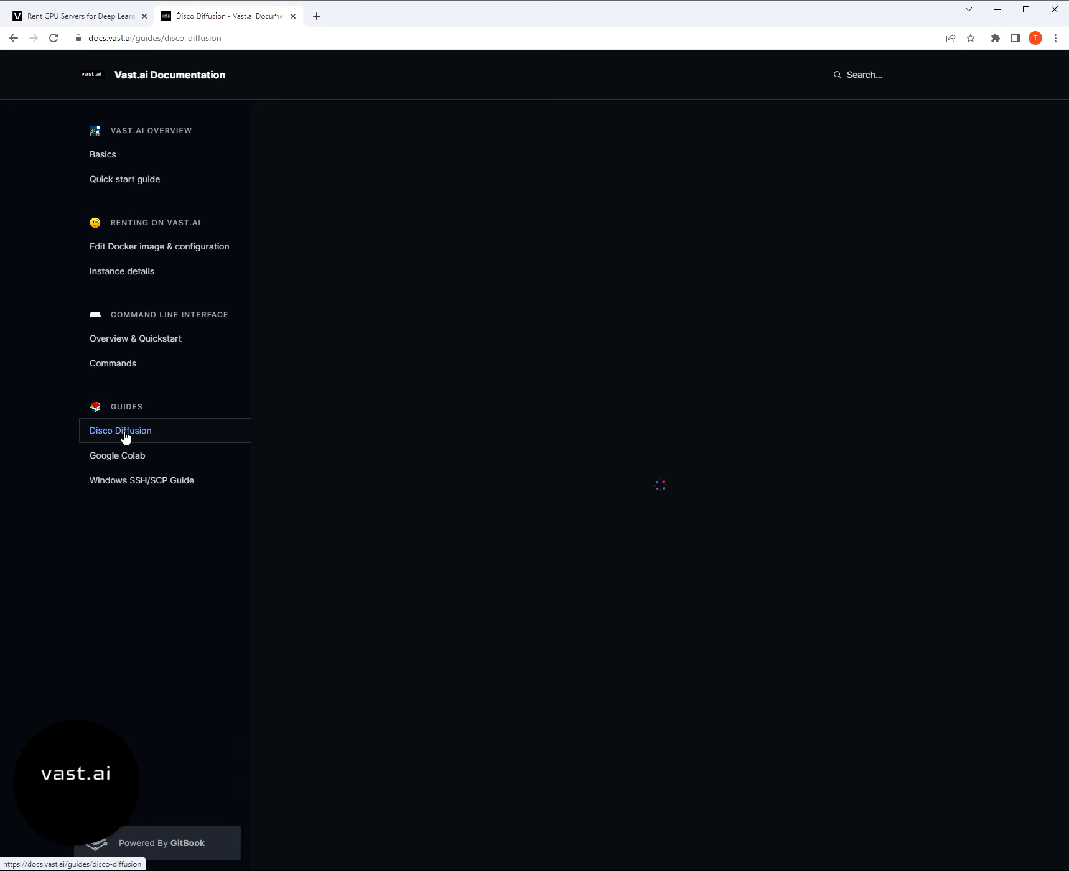
- Open the Disco Diffusion guide and scroll through its setup steps
{"action": "left_click", "coordinate": [120, 430]}
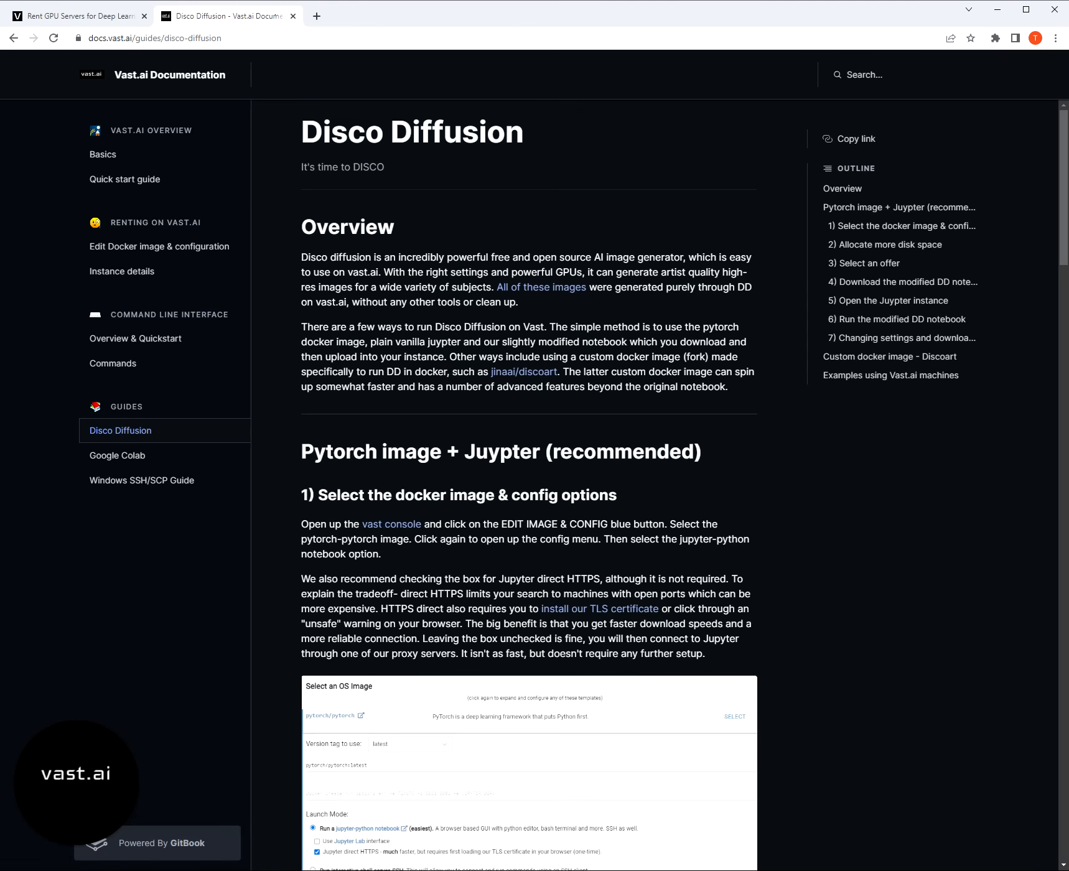
{"action": "scroll", "scroll_direction": "down", "scroll_amount": 3}
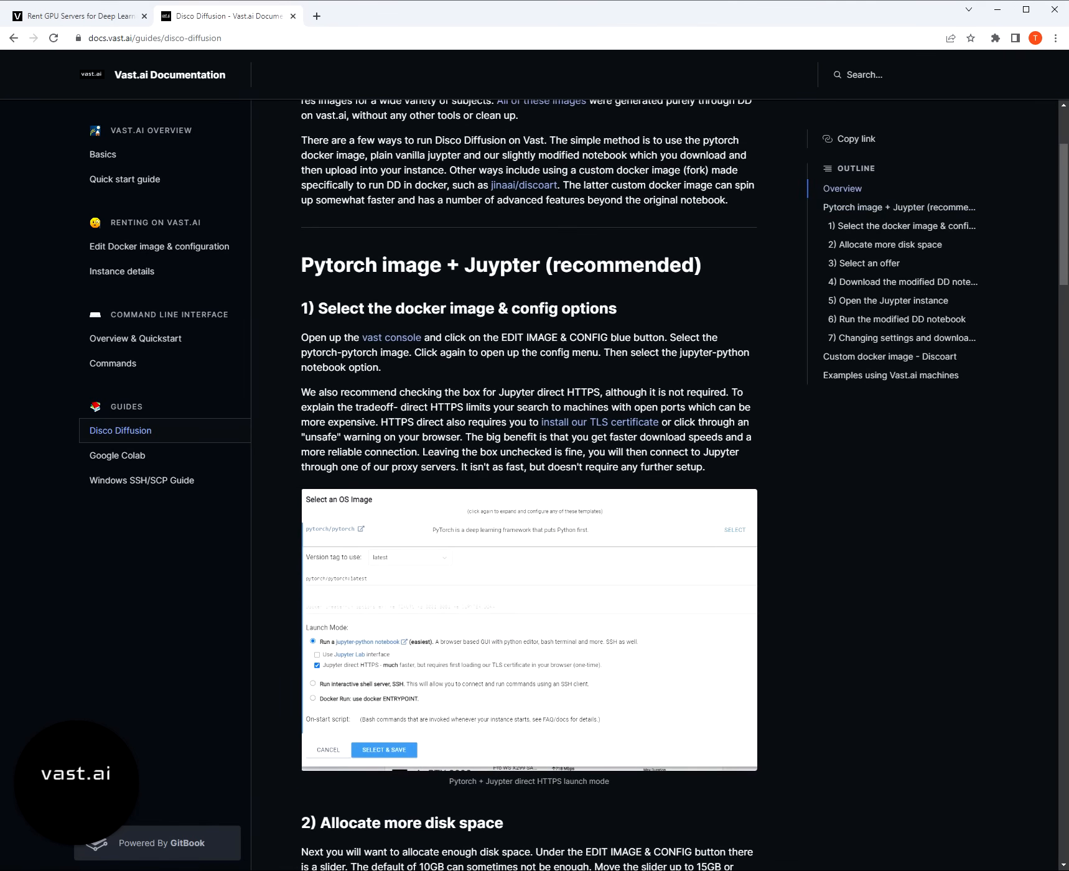
{"action": "scroll", "scroll_direction": "down", "scroll_amount": 3}
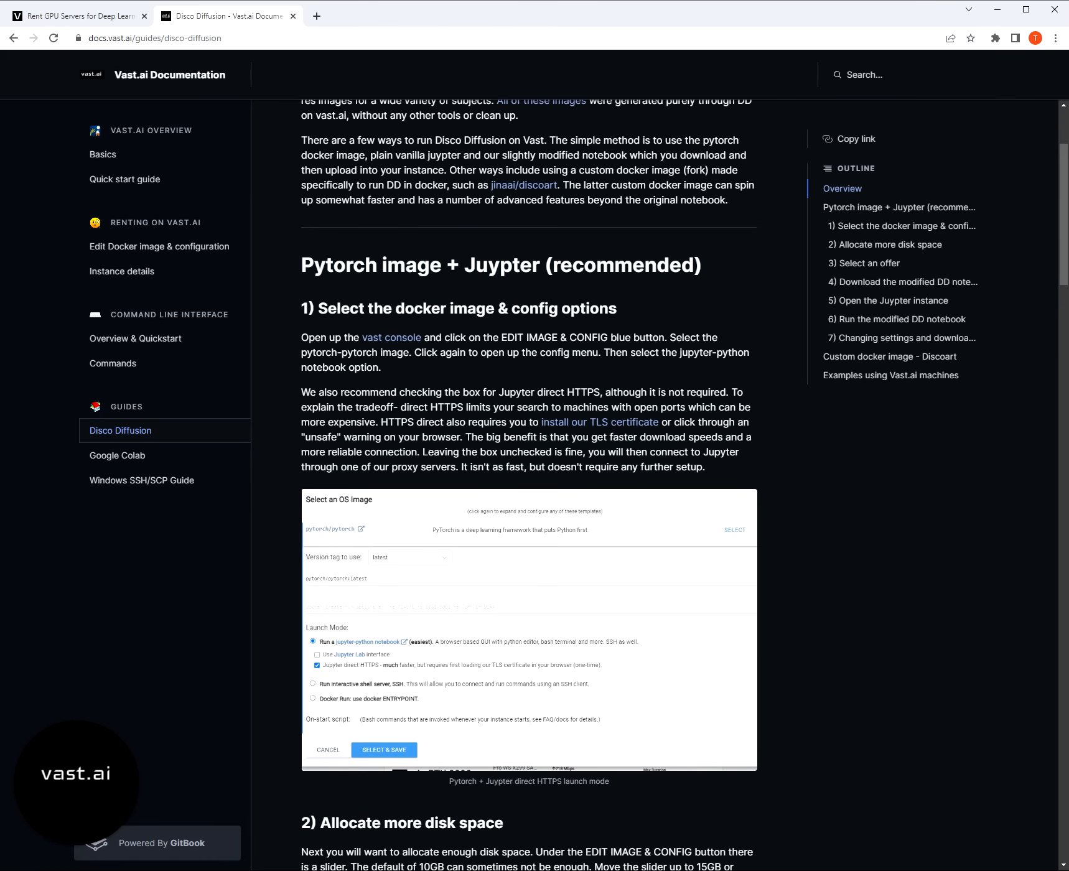
{"action": "scroll", "scroll_direction": "down", "scroll_amount": 3}
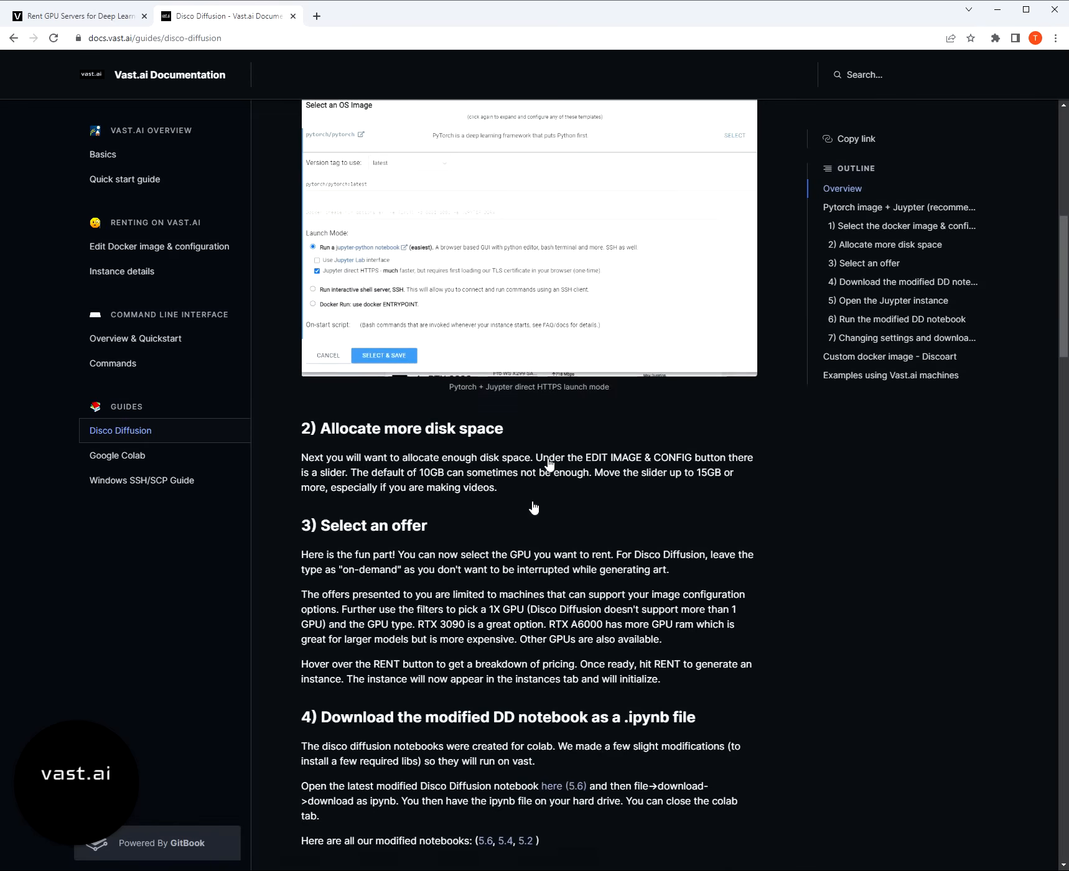
{"action": "scroll", "scroll_direction": "down", "scroll_amount": 3}
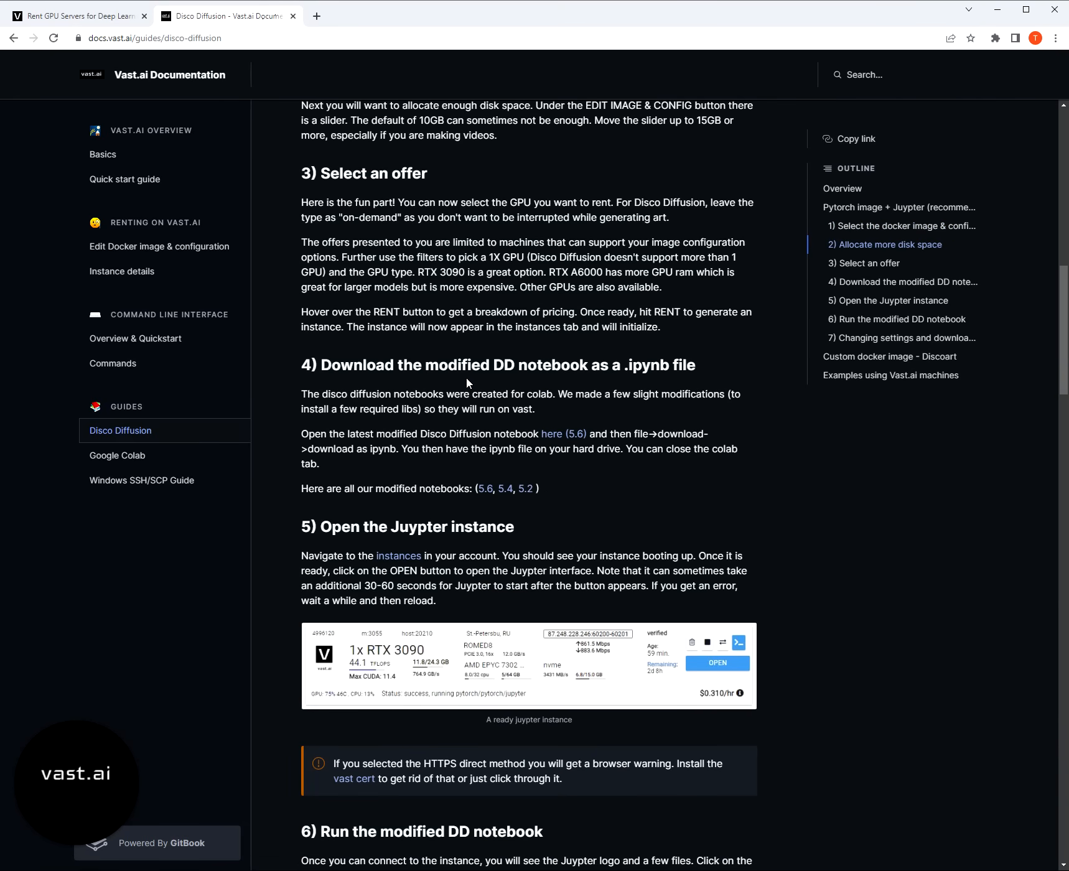
{"action": "mouse_move", "coordinate": [492, 376]}
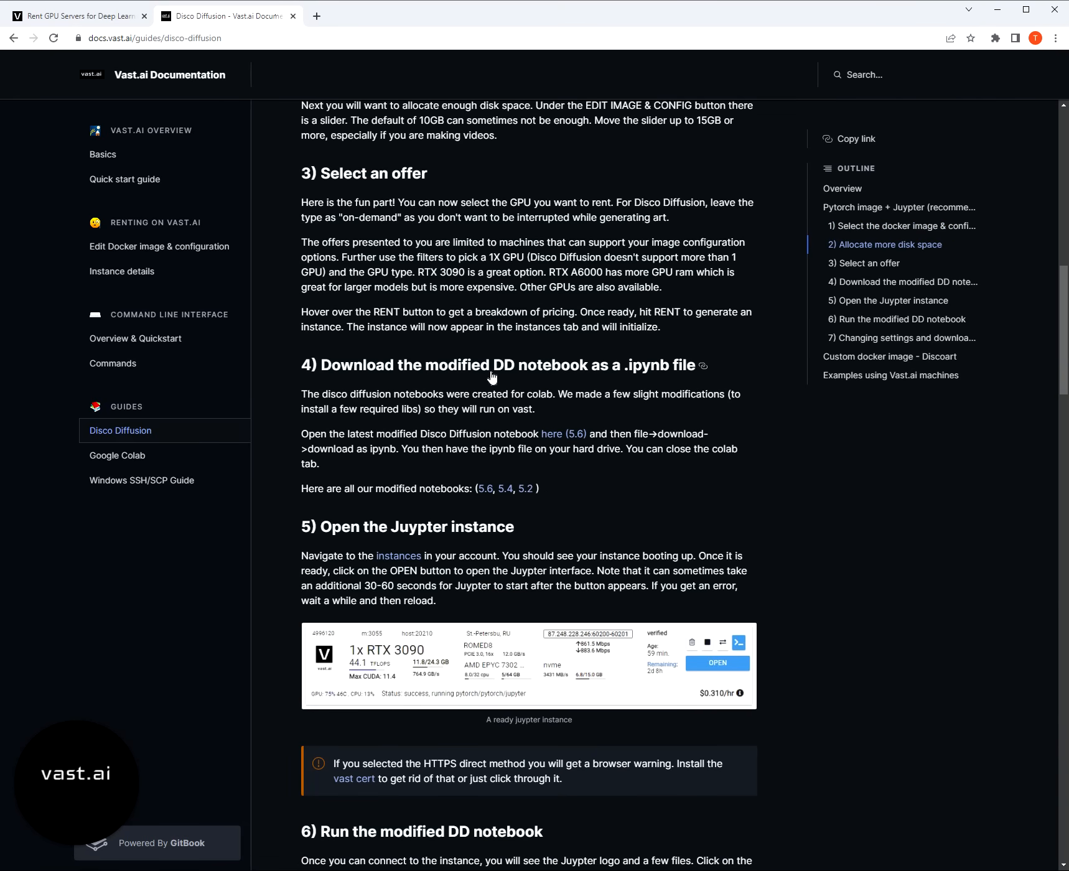
{"action": "mouse_move", "coordinate": [463, 307]}
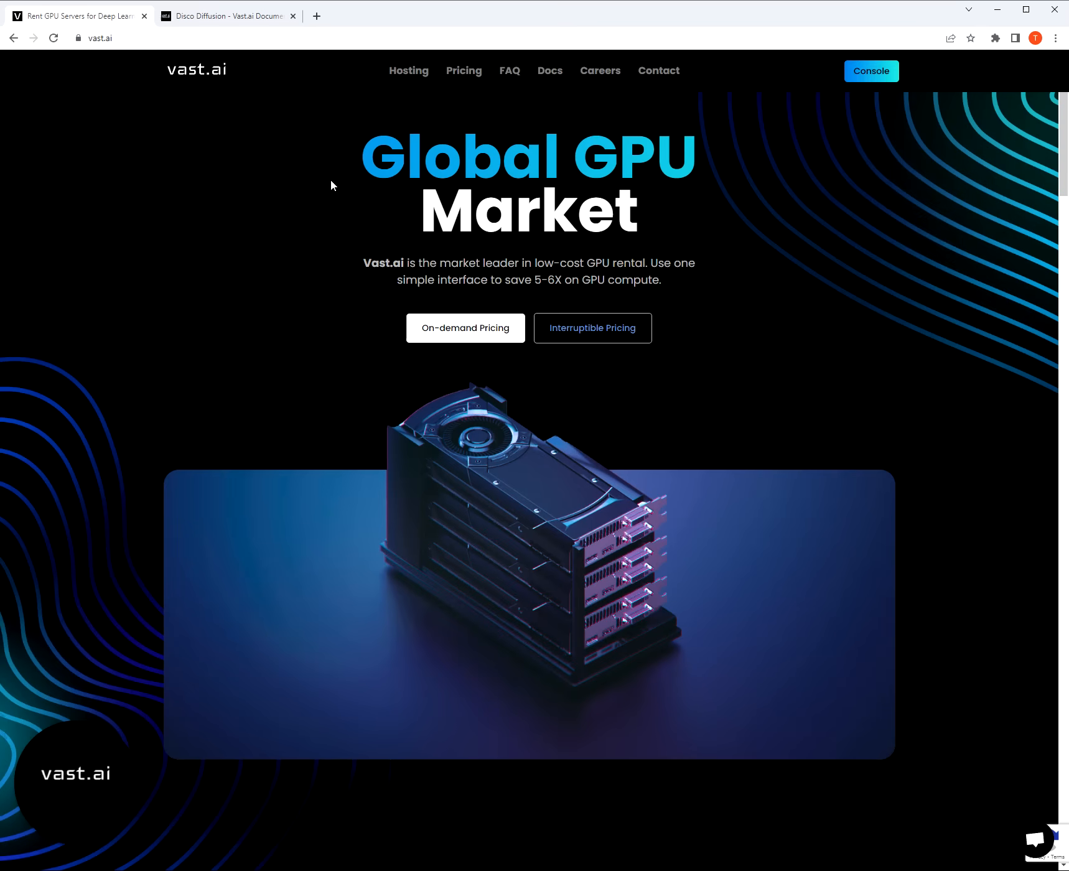
{"action": "mouse_move", "coordinate": [928, 56]}
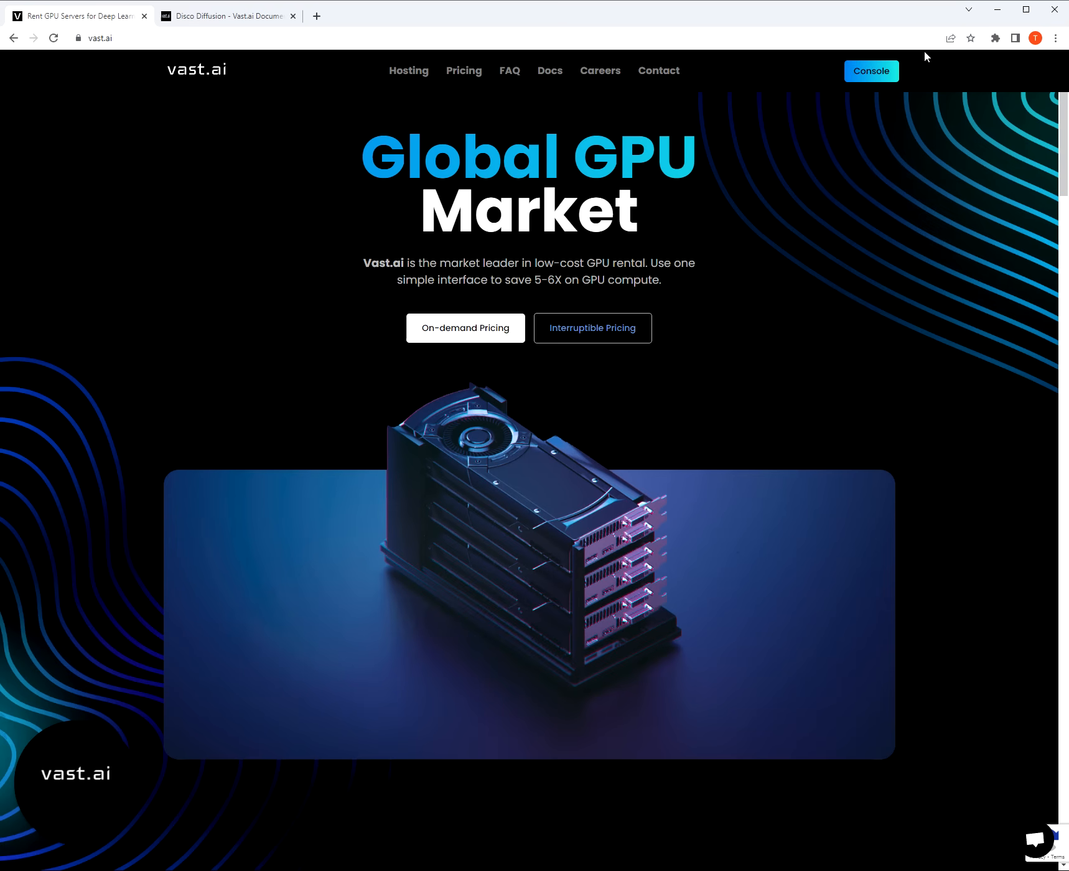
- Go from the vast.ai home page to the Console's create-instance offers list
{"action": "left_click", "coordinate": [871, 71]}
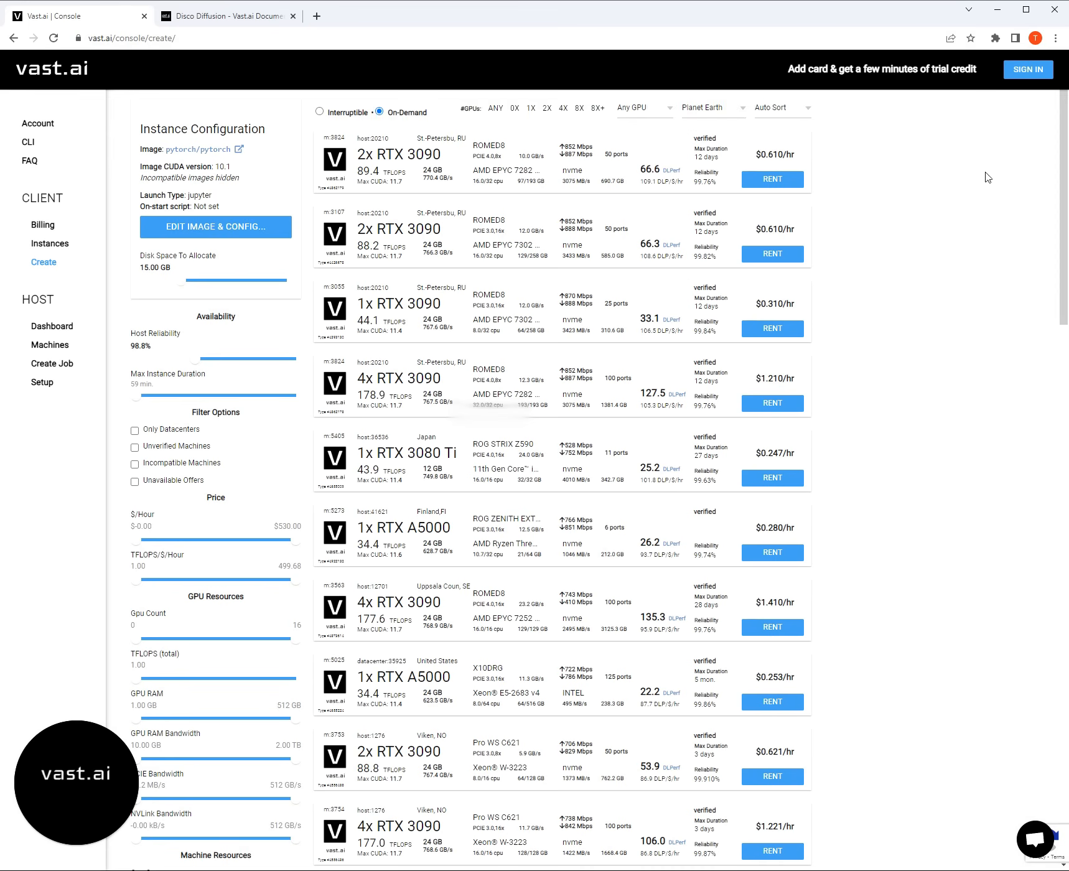
- View the Create Account form, then sign in with the existing account ($16.09 credit)
{"action": "left_click", "coordinate": [1028, 69]}
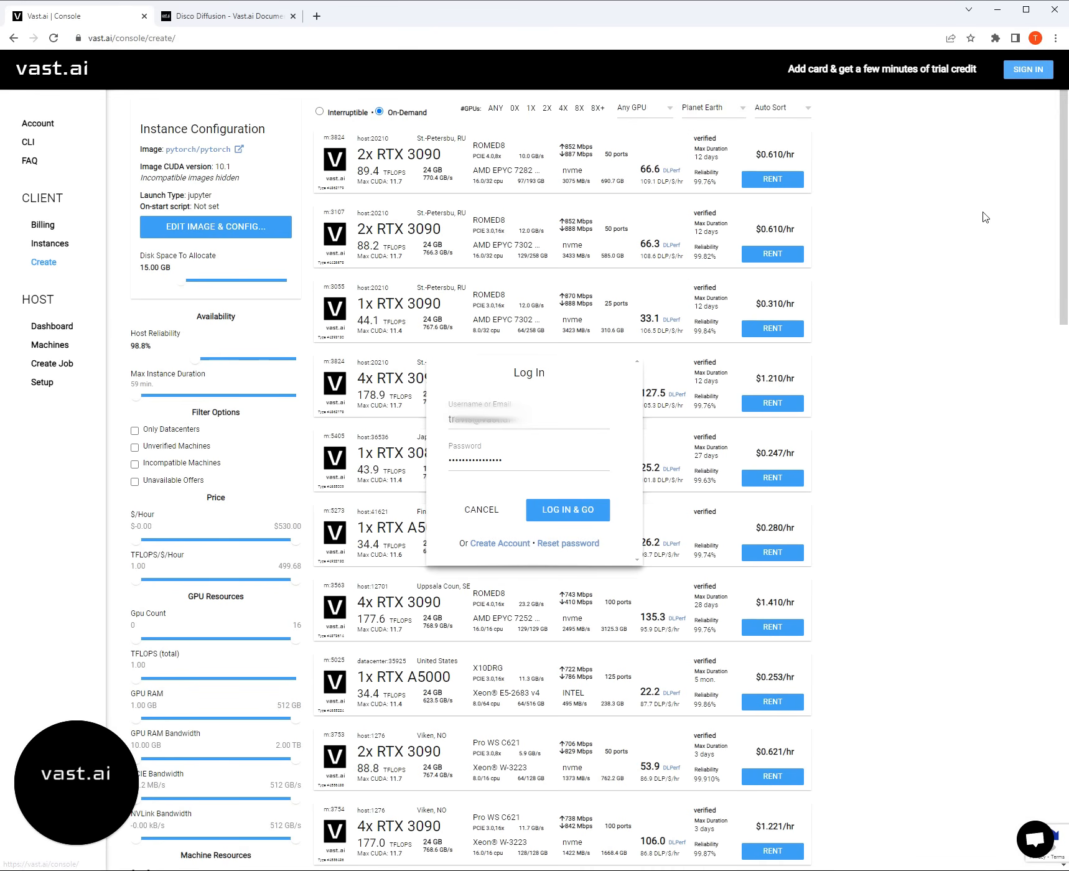
{"action": "mouse_move", "coordinate": [533, 442]}
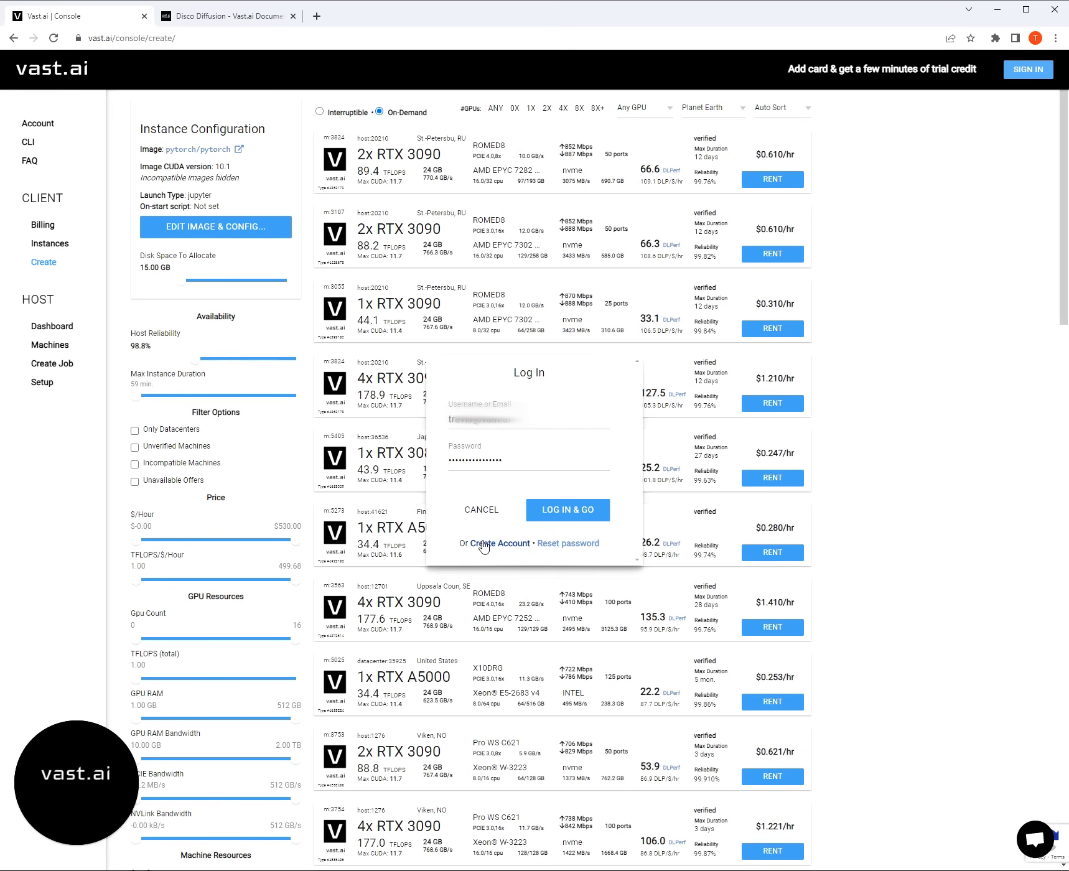
{"action": "left_click", "coordinate": [505, 543]}
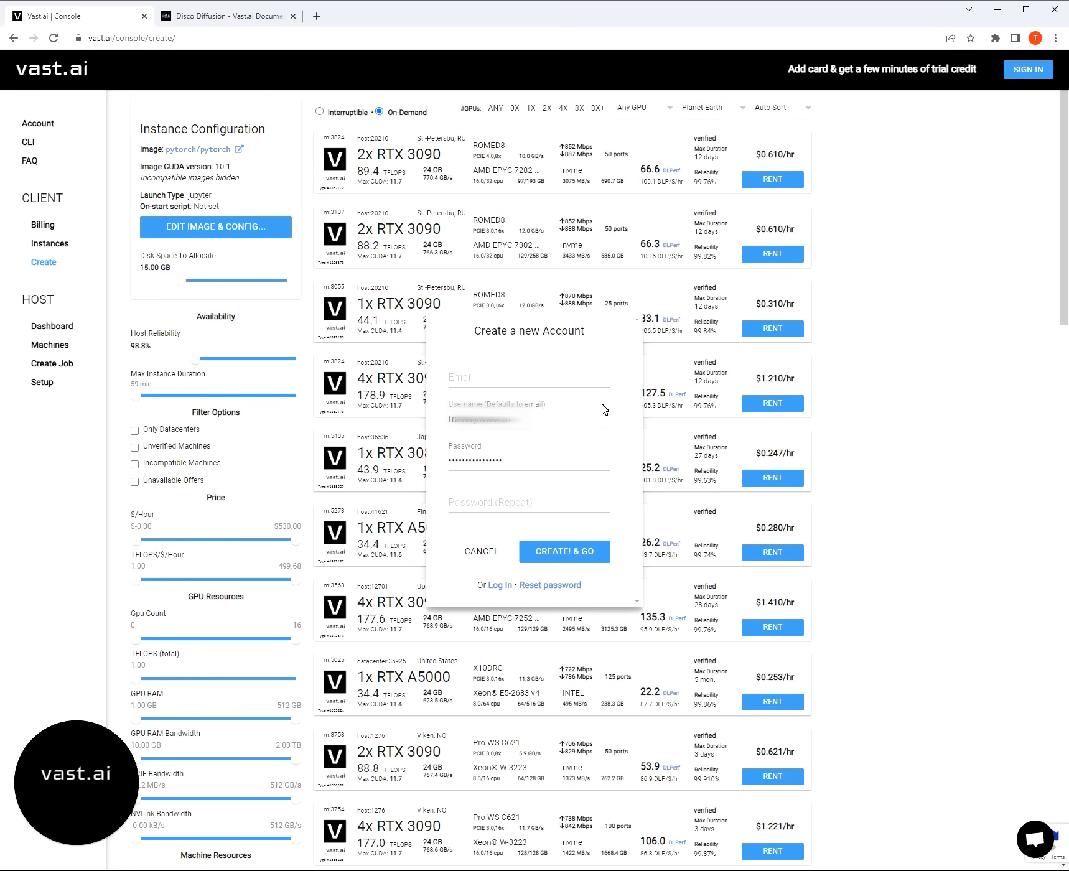
{"action": "mouse_move", "coordinate": [619, 406]}
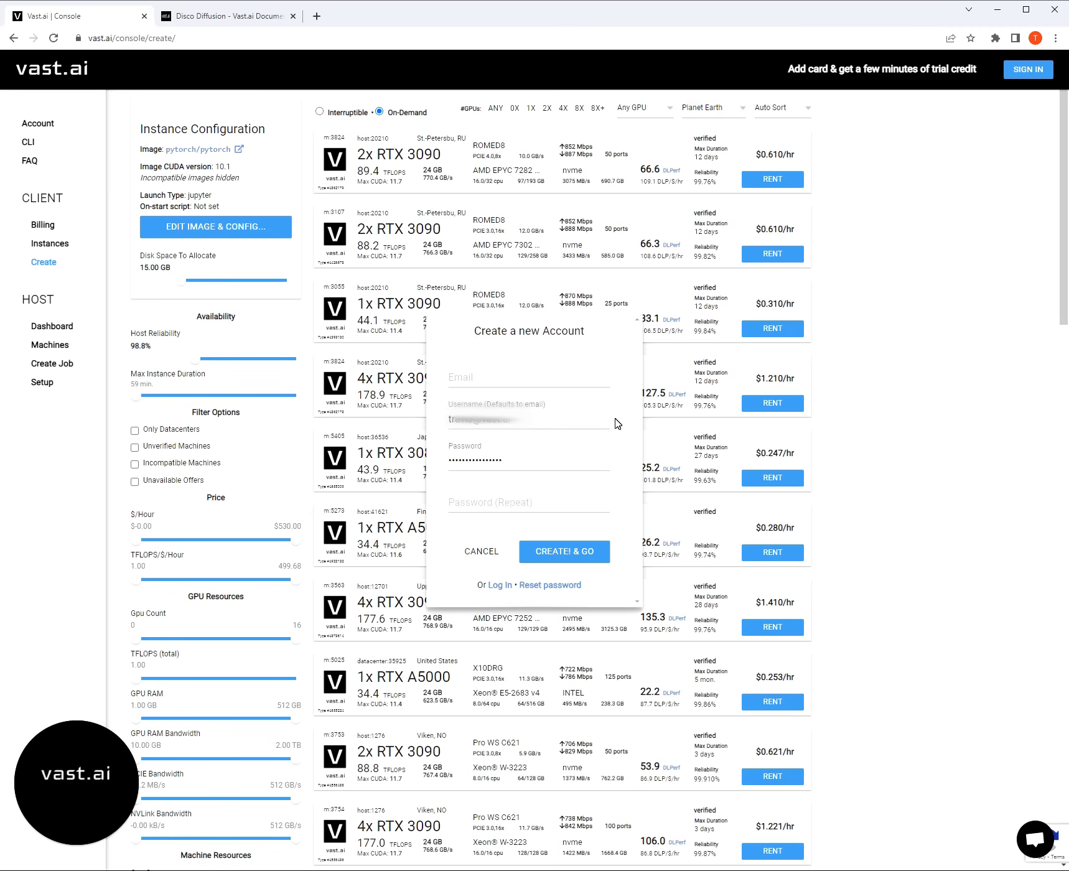
{"action": "mouse_move", "coordinate": [626, 398]}
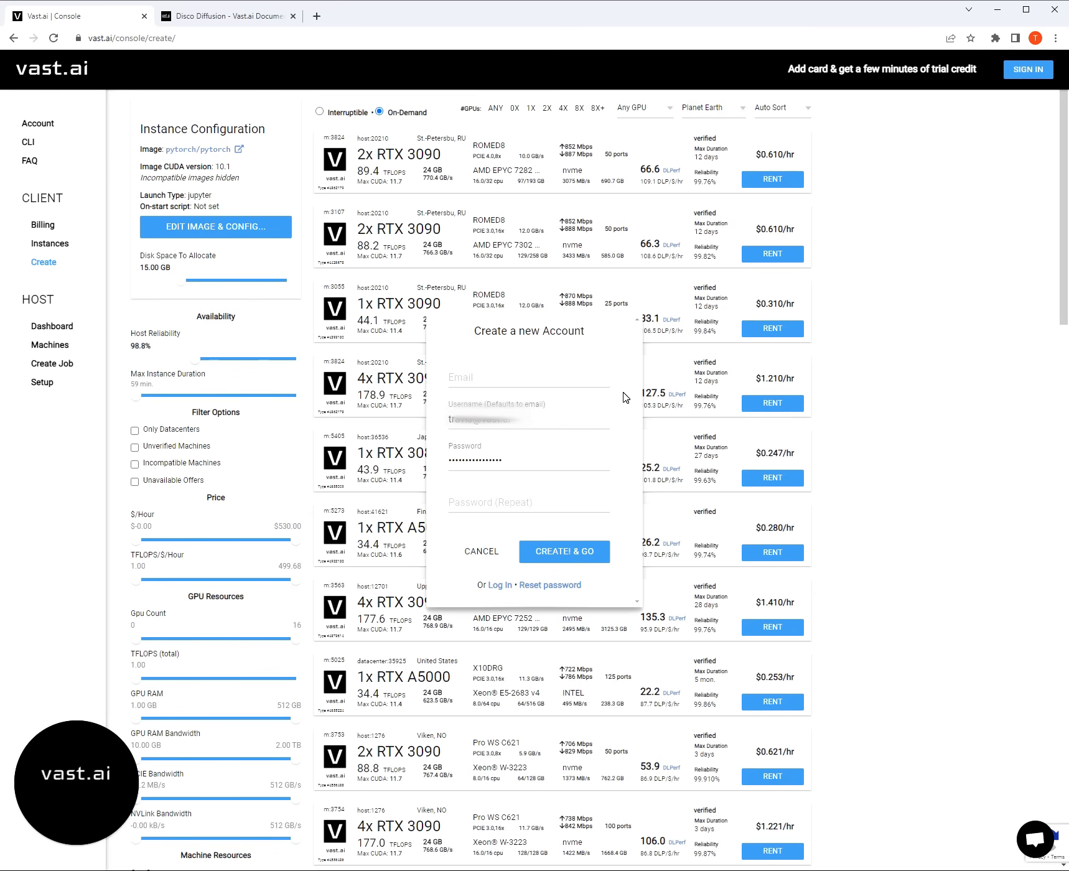
{"action": "mouse_move", "coordinate": [551, 488]}
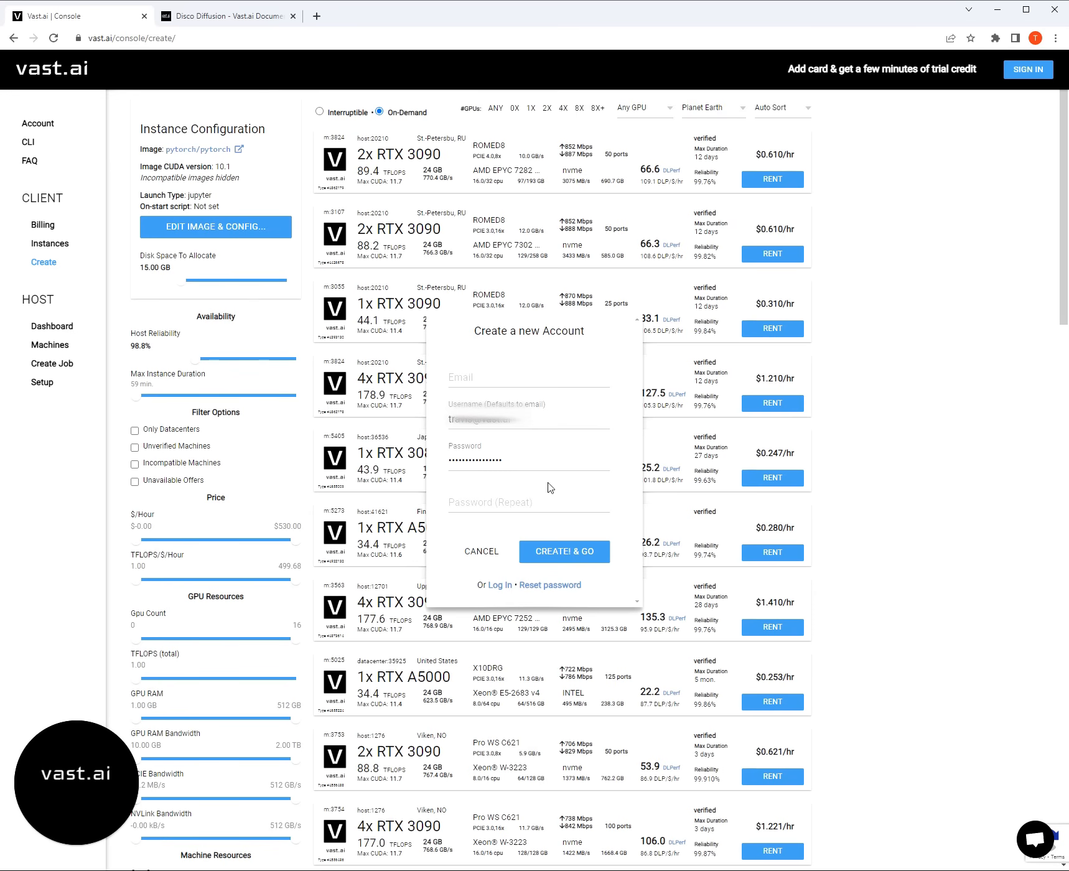
{"action": "mouse_move", "coordinate": [896, 547]}
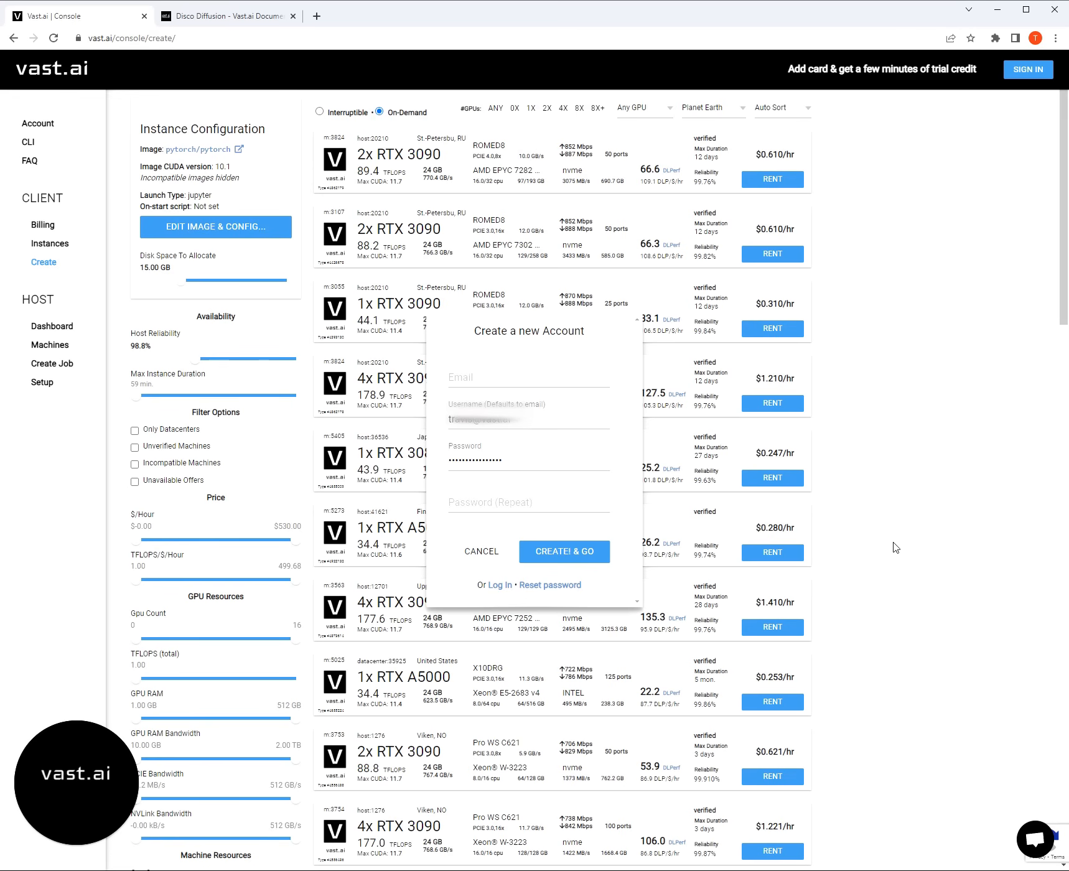
{"action": "left_click", "coordinate": [564, 551]}
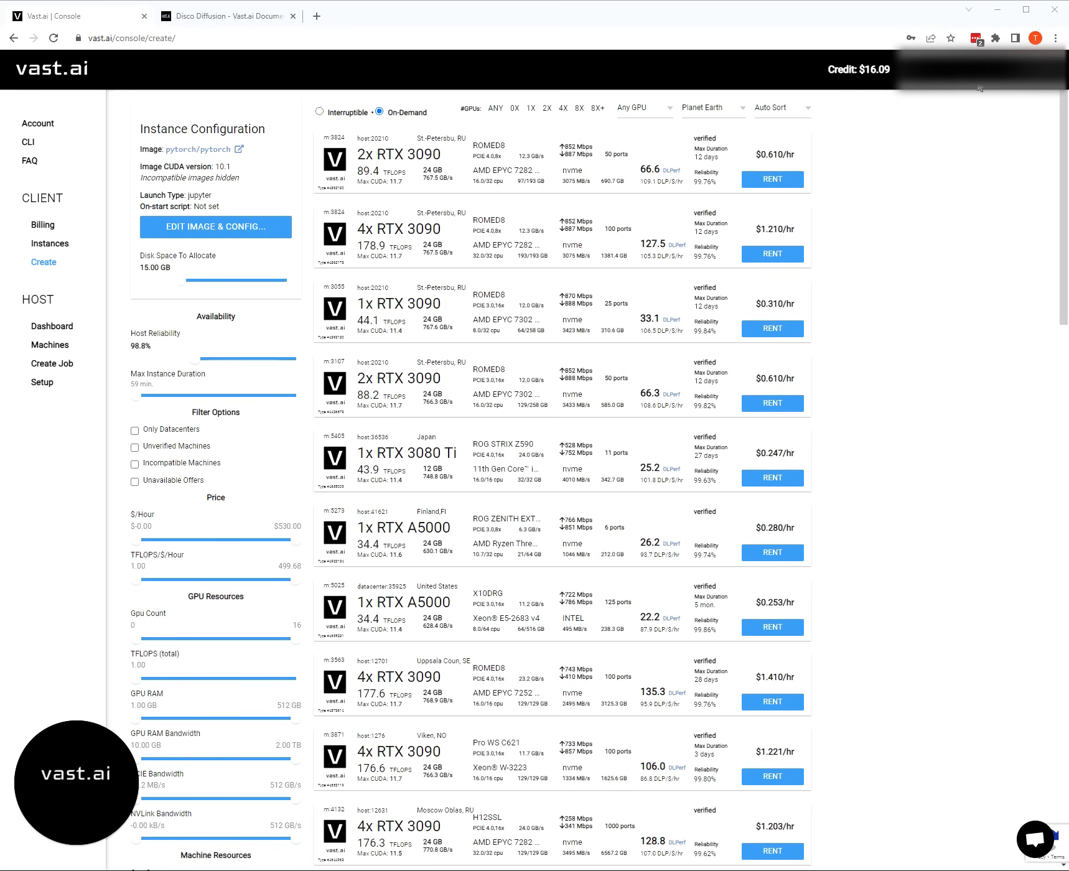
{"action": "mouse_move", "coordinate": [970, 223]}
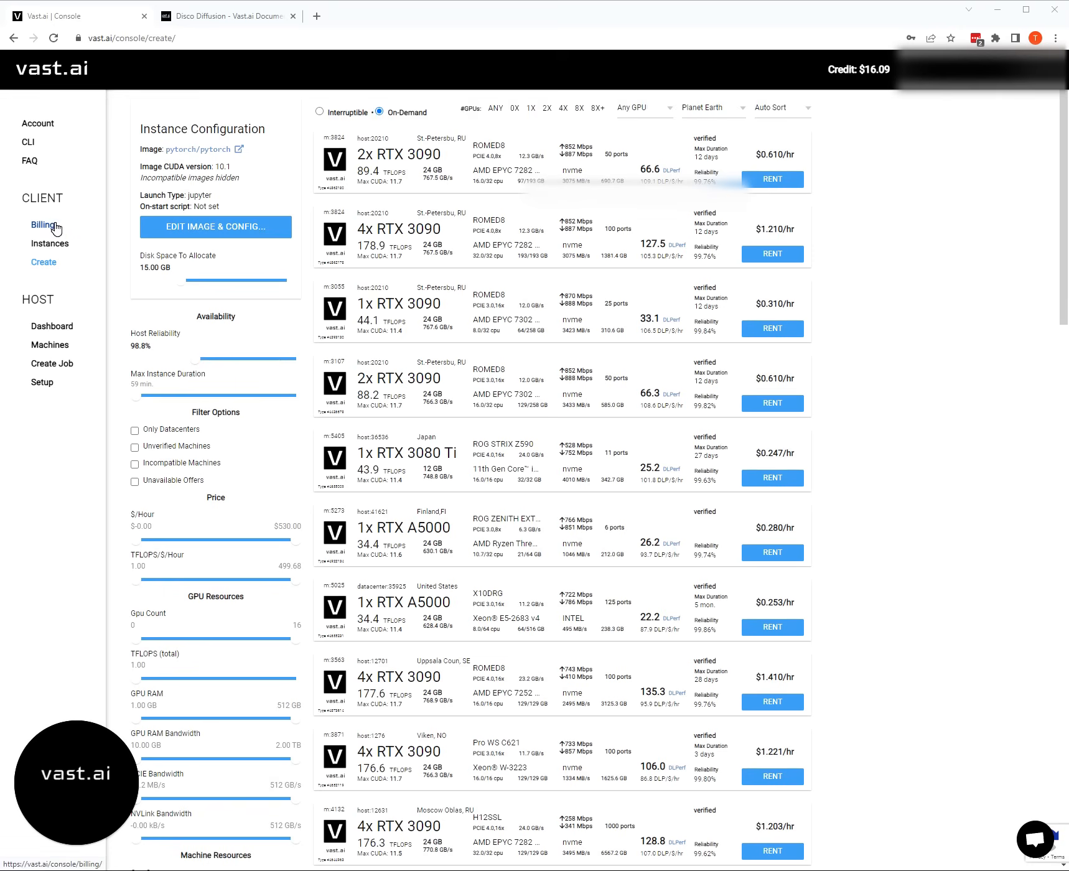
- Open the Billing page showing the $16.09 balance and saved card
{"action": "left_click", "coordinate": [42, 224]}
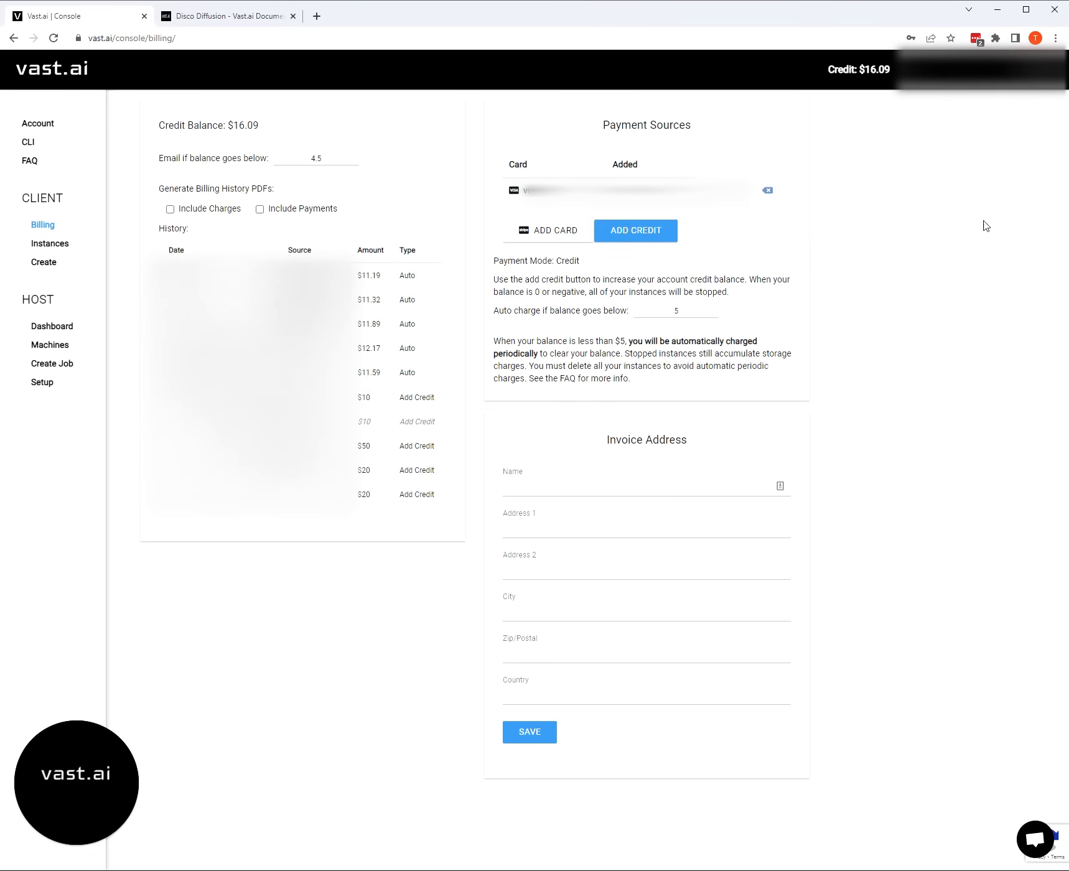
{"action": "mouse_move", "coordinate": [667, 390]}
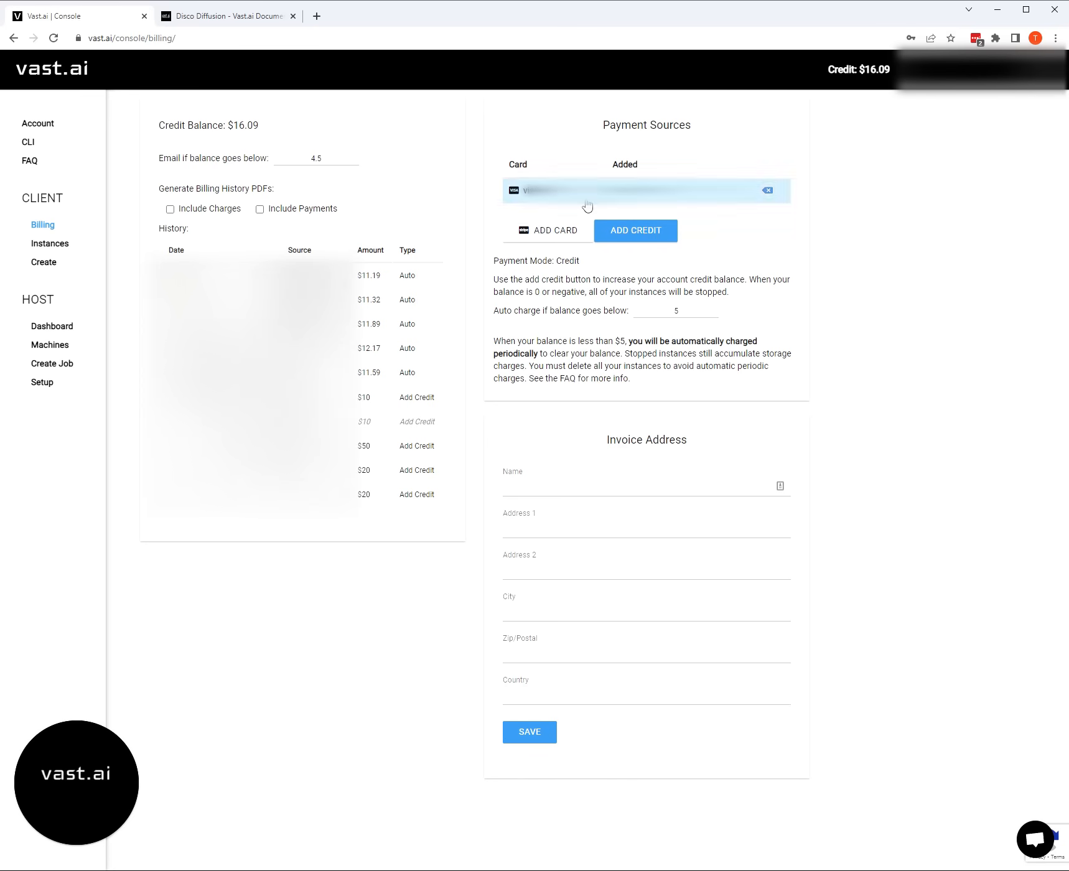
{"action": "left_click", "coordinate": [635, 230]}
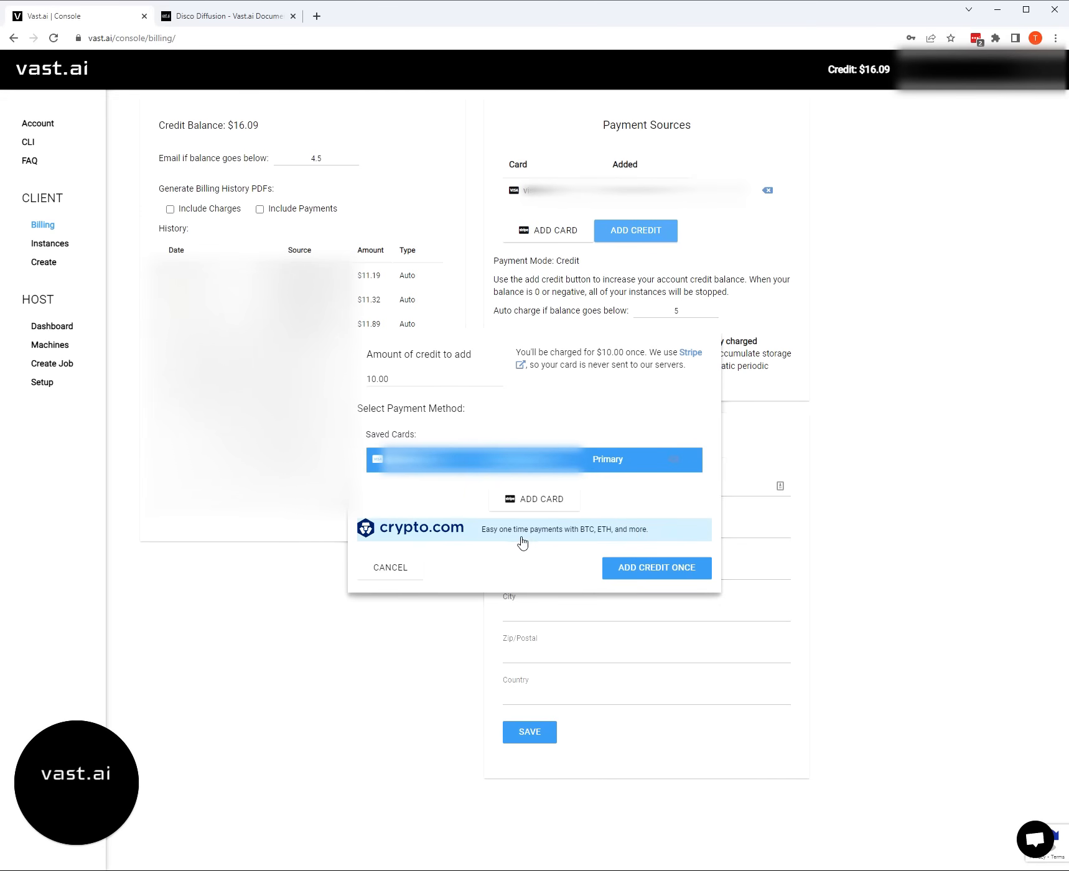
{"action": "mouse_move", "coordinate": [442, 533]}
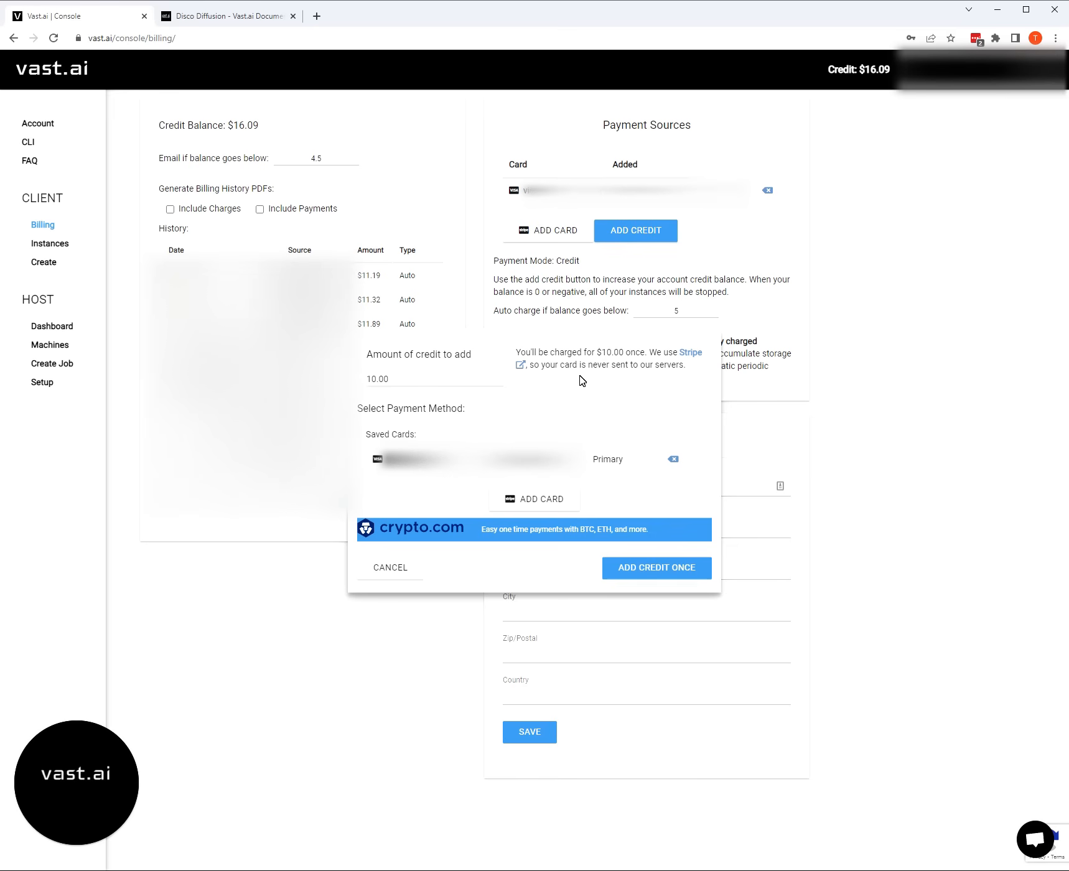
{"action": "mouse_move", "coordinate": [589, 399]}
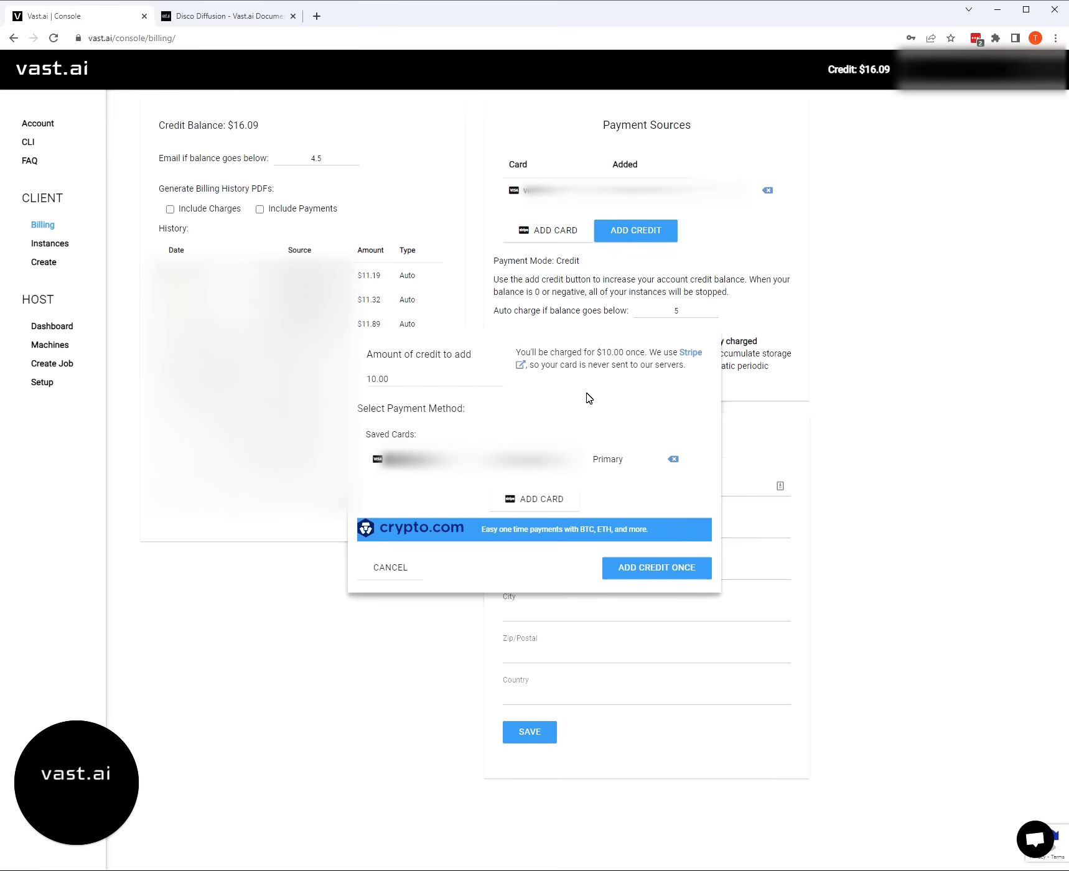
{"action": "mouse_move", "coordinate": [549, 644]}
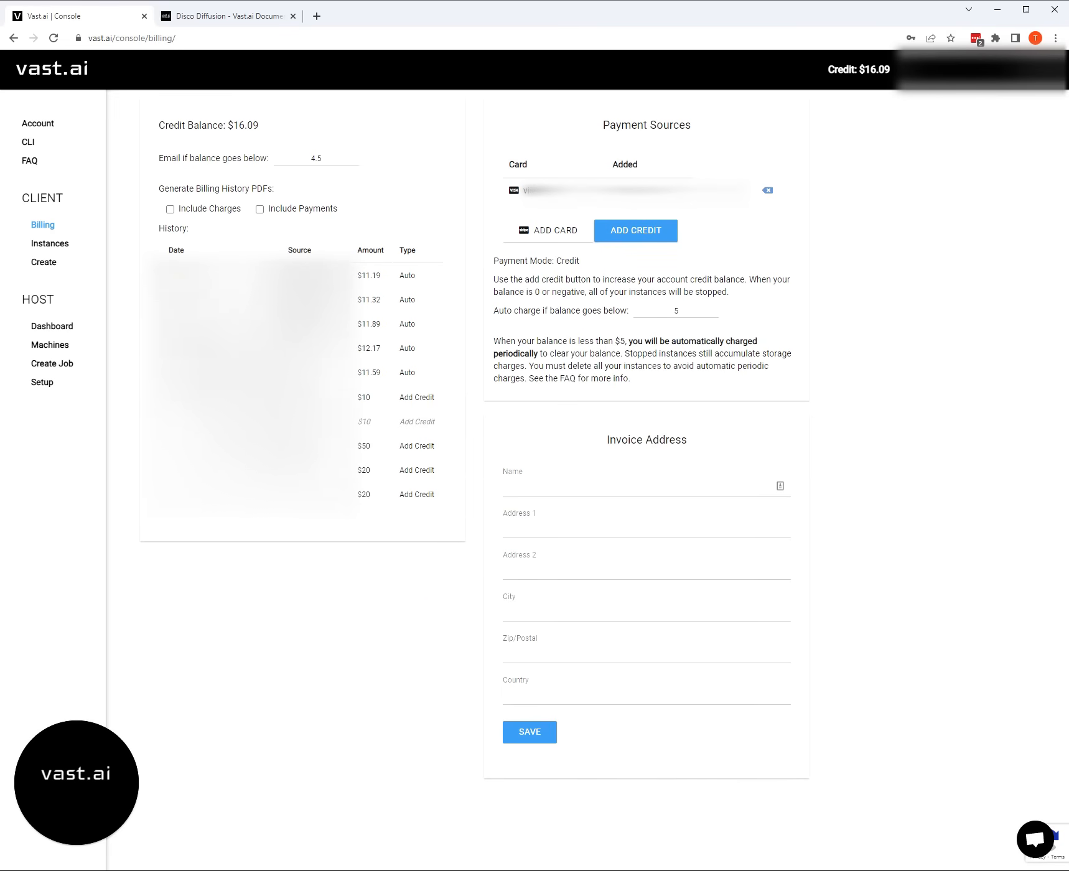
{"action": "mouse_move", "coordinate": [988, 250]}
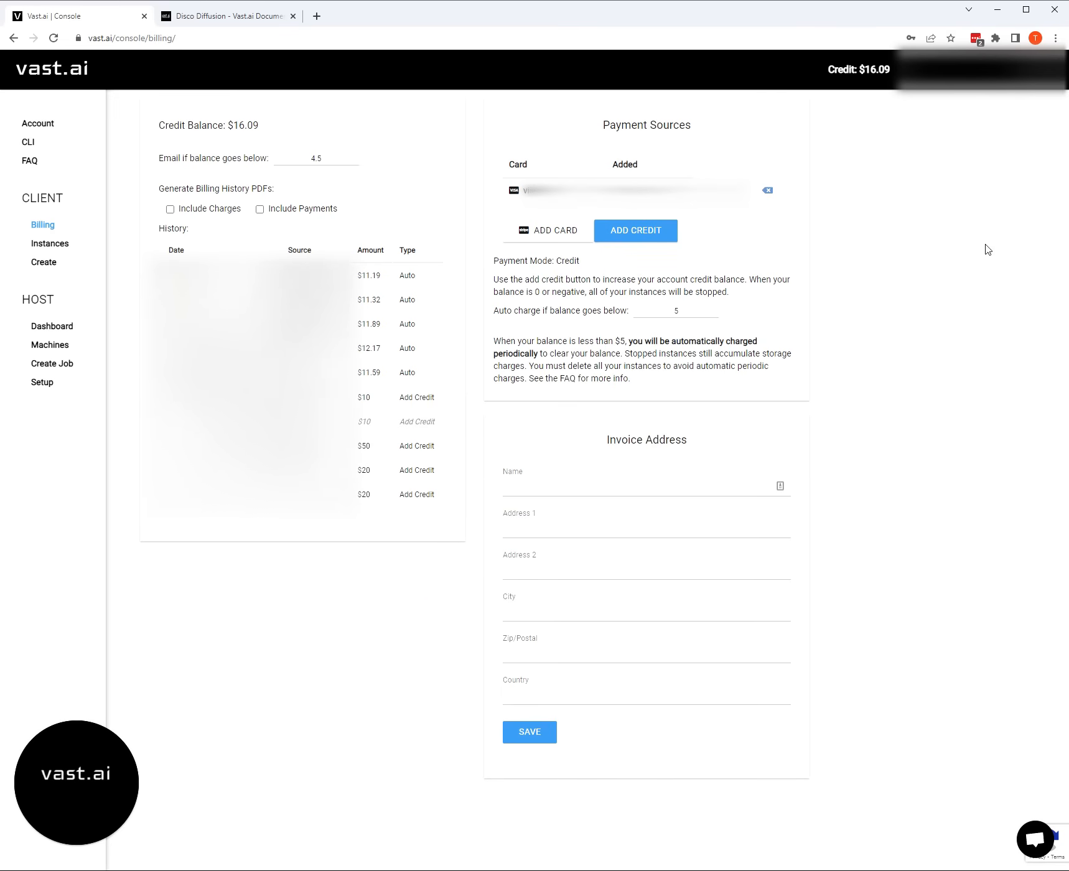
{"action": "mouse_move", "coordinate": [895, 106]}
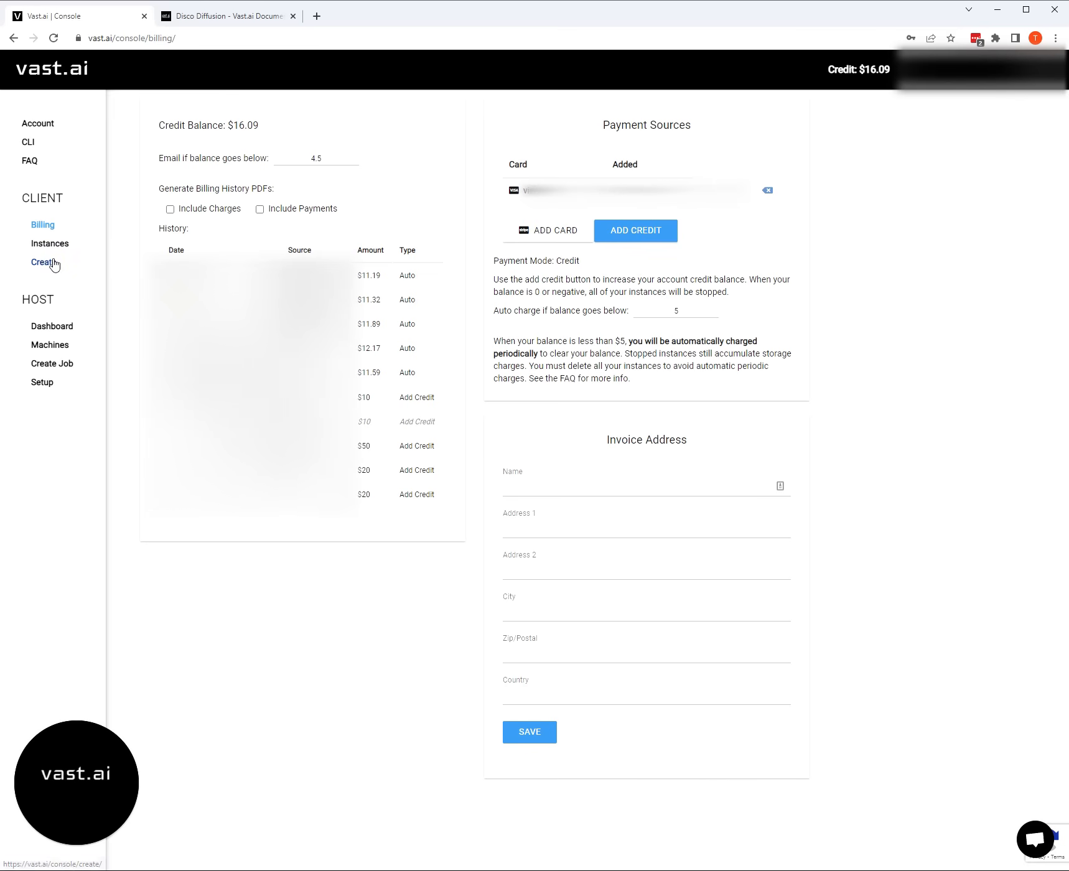
- Return to Create and scroll through the pytorch GPU offers
{"action": "left_click", "coordinate": [43, 263]}
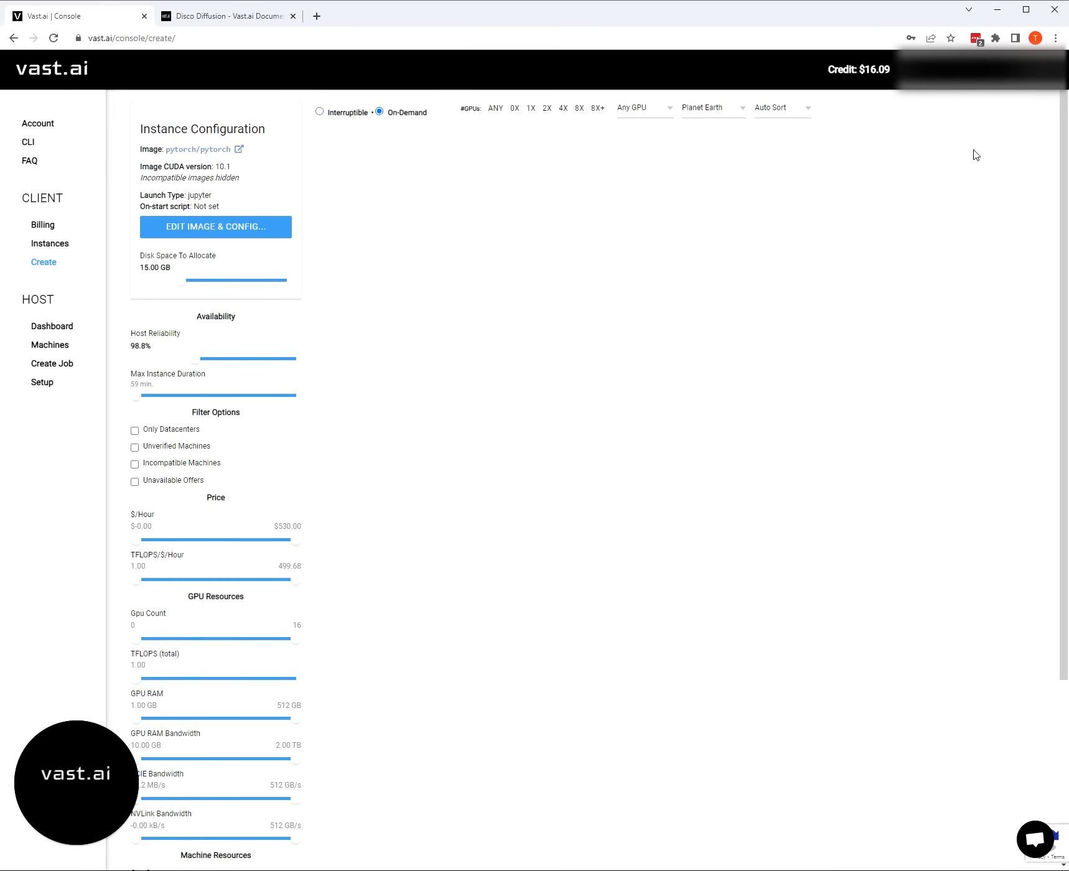
{"action": "mouse_move", "coordinate": [962, 121]}
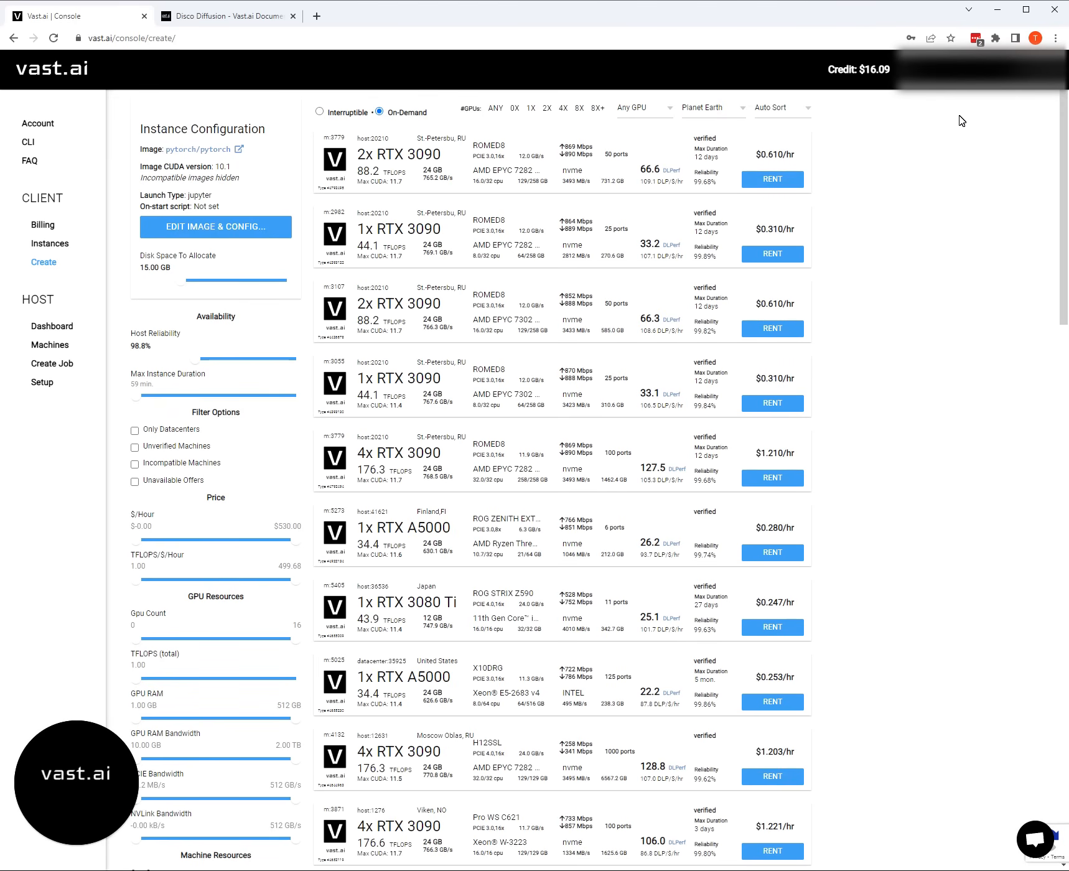
{"action": "scroll", "scroll_direction": "down", "scroll_amount": 3}
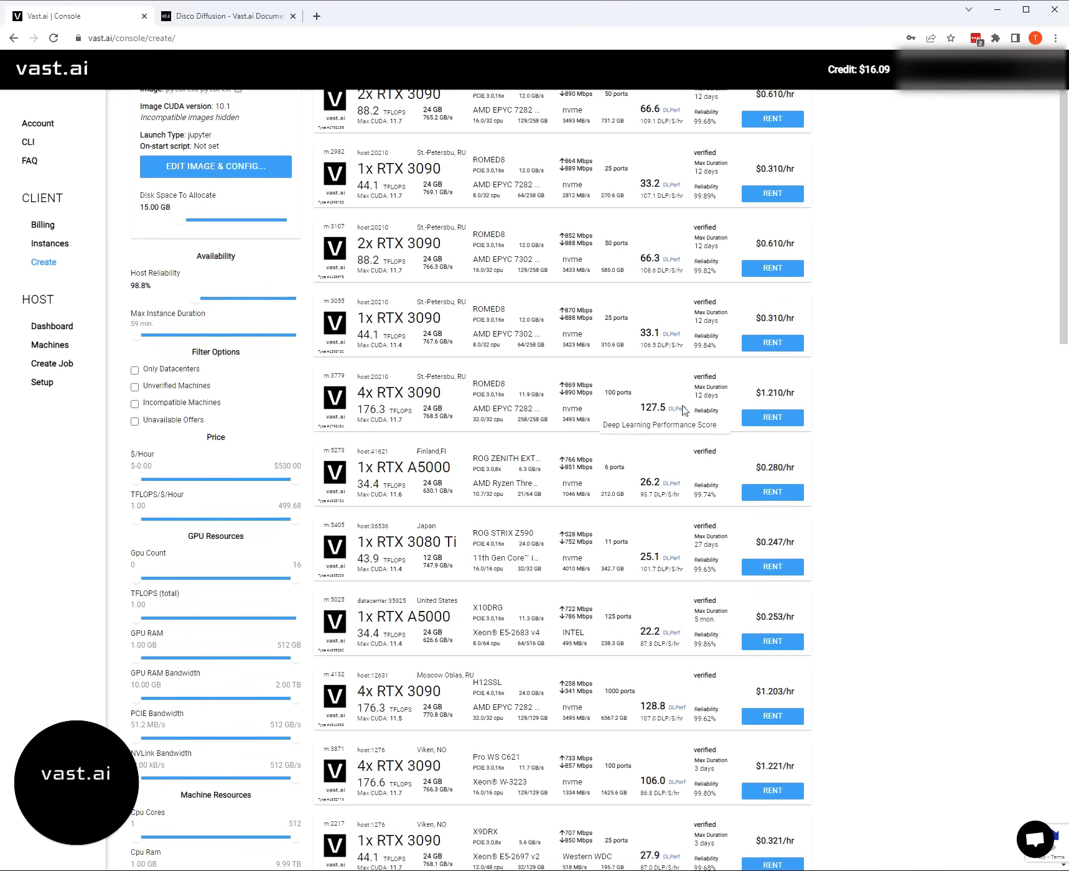
{"action": "scroll", "scroll_direction": "up", "scroll_amount": 3}
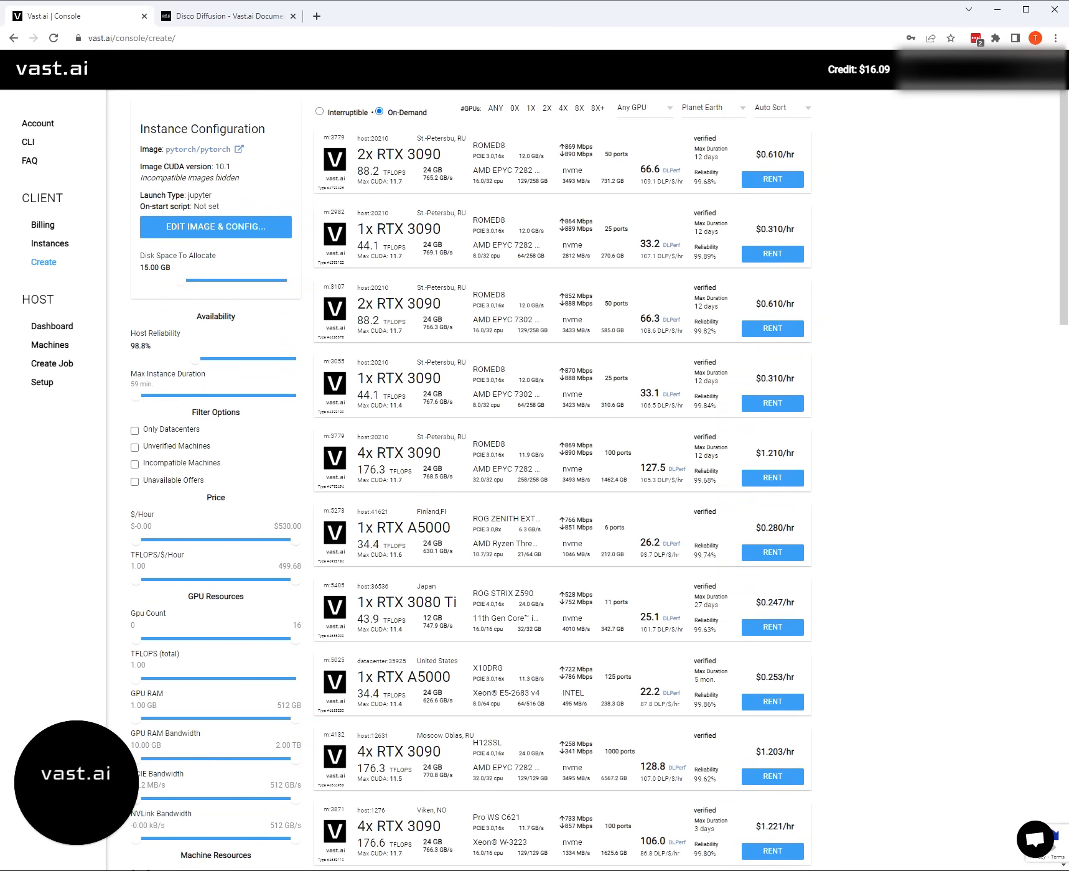
{"action": "mouse_move", "coordinate": [506, 245]}
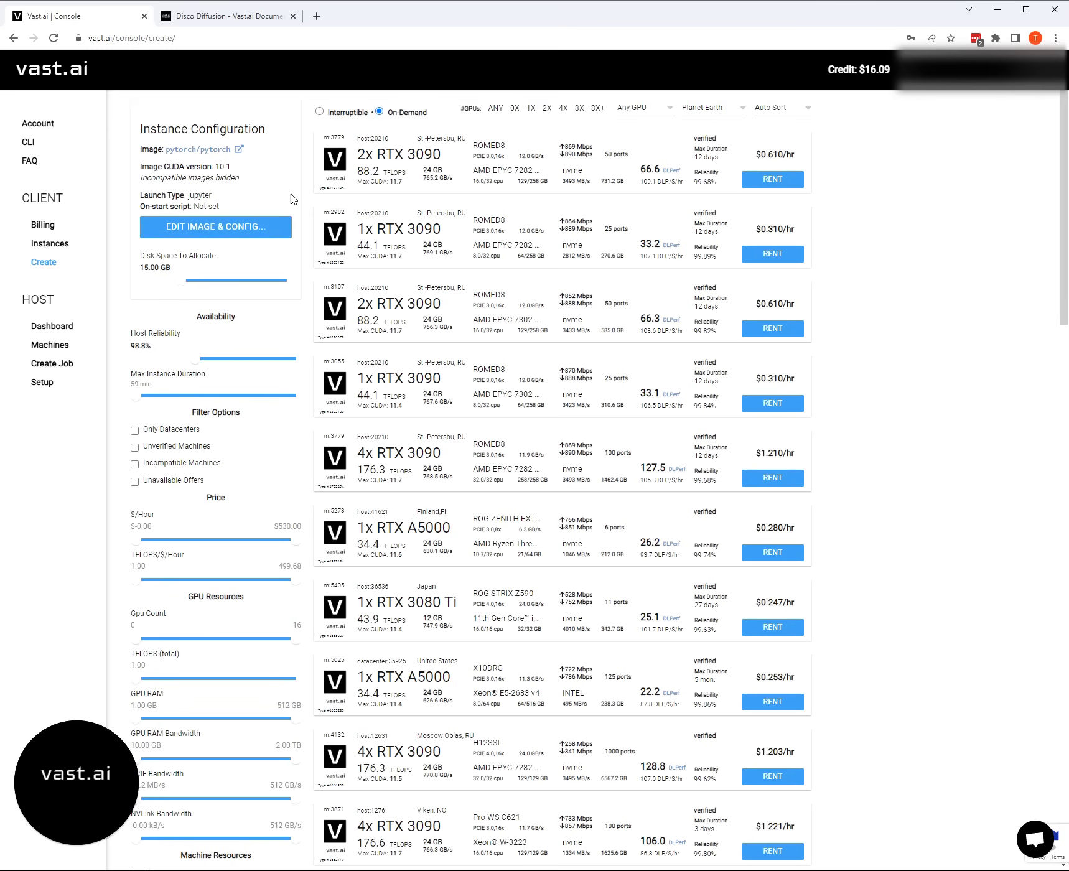
- Expand the pytorch/pytorch template to show its latest tag and Jupyter launch mode
{"action": "left_click", "coordinate": [216, 227]}
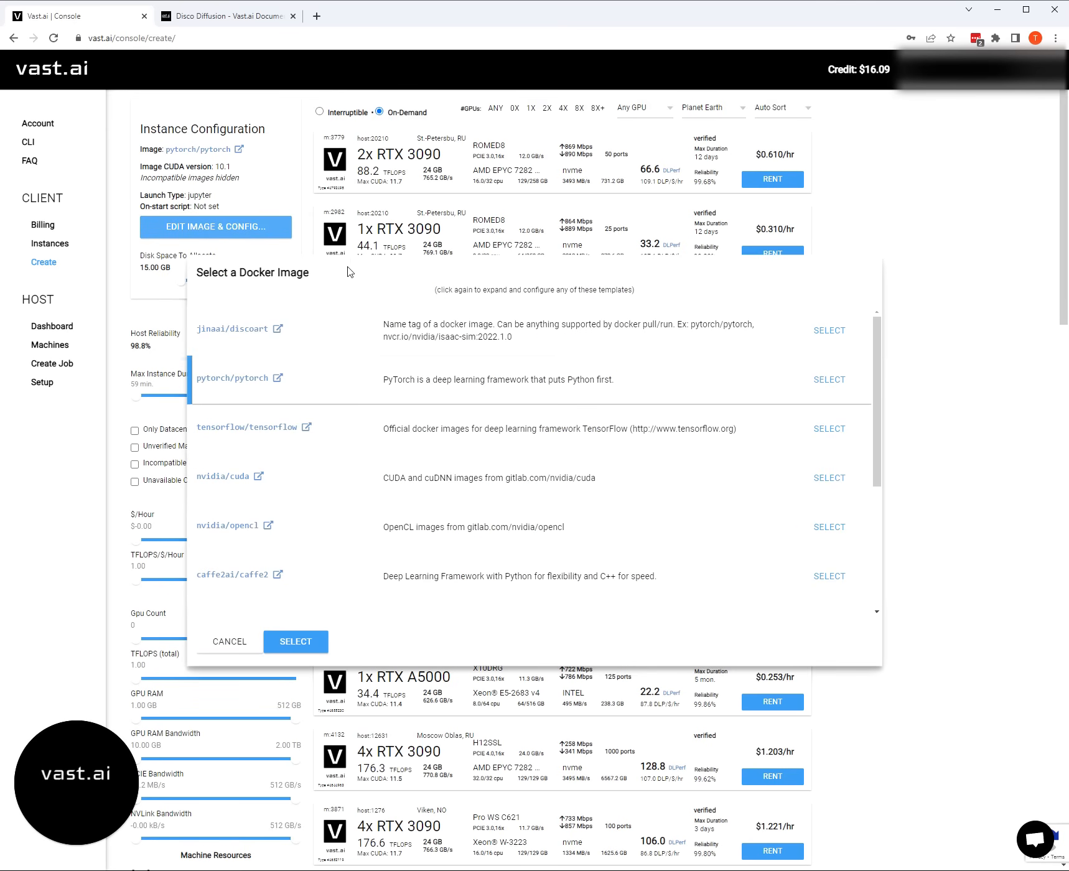
{"action": "mouse_move", "coordinate": [579, 373]}
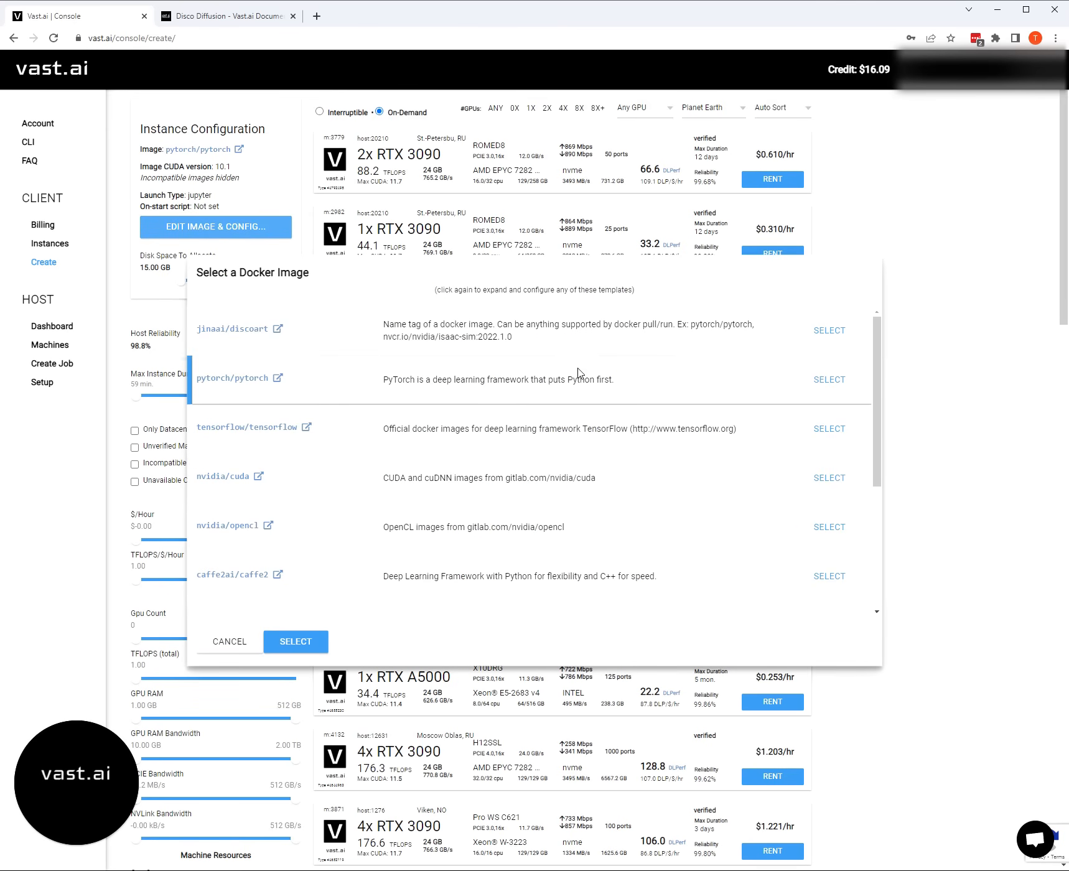
{"action": "mouse_move", "coordinate": [769, 360]}
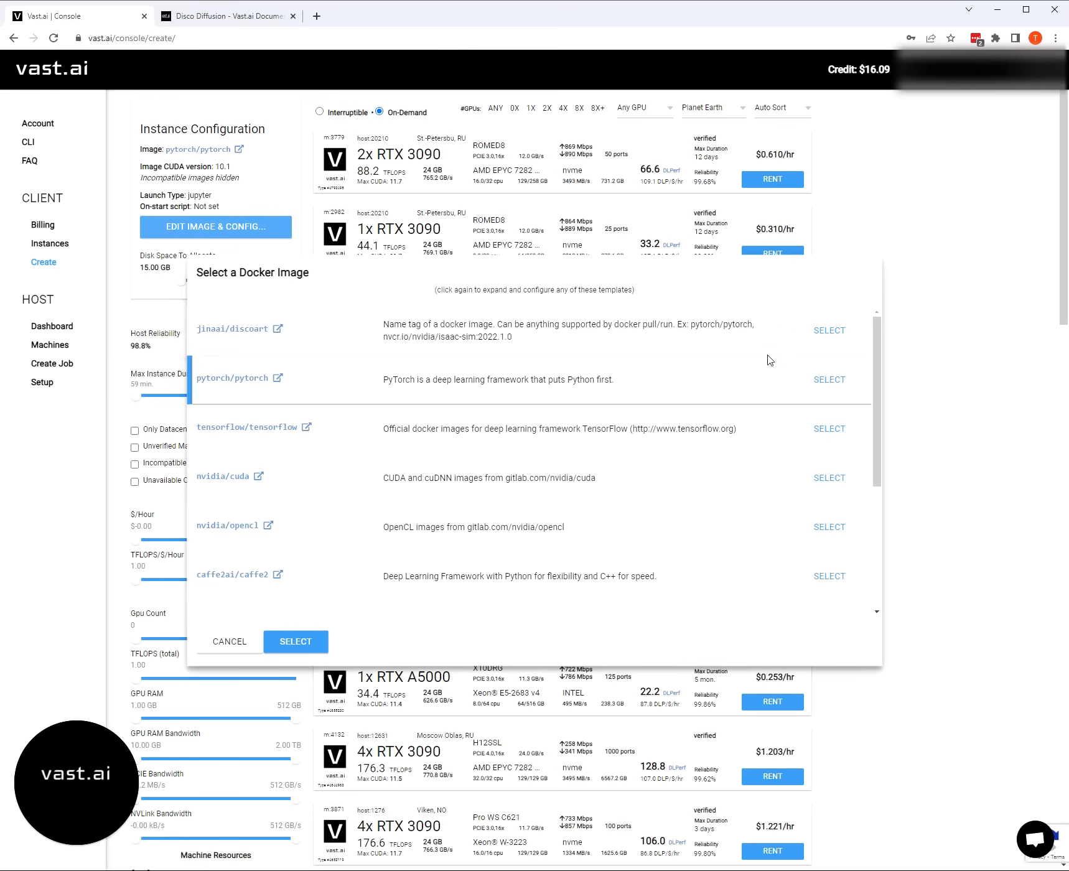
{"action": "mouse_move", "coordinate": [269, 386]}
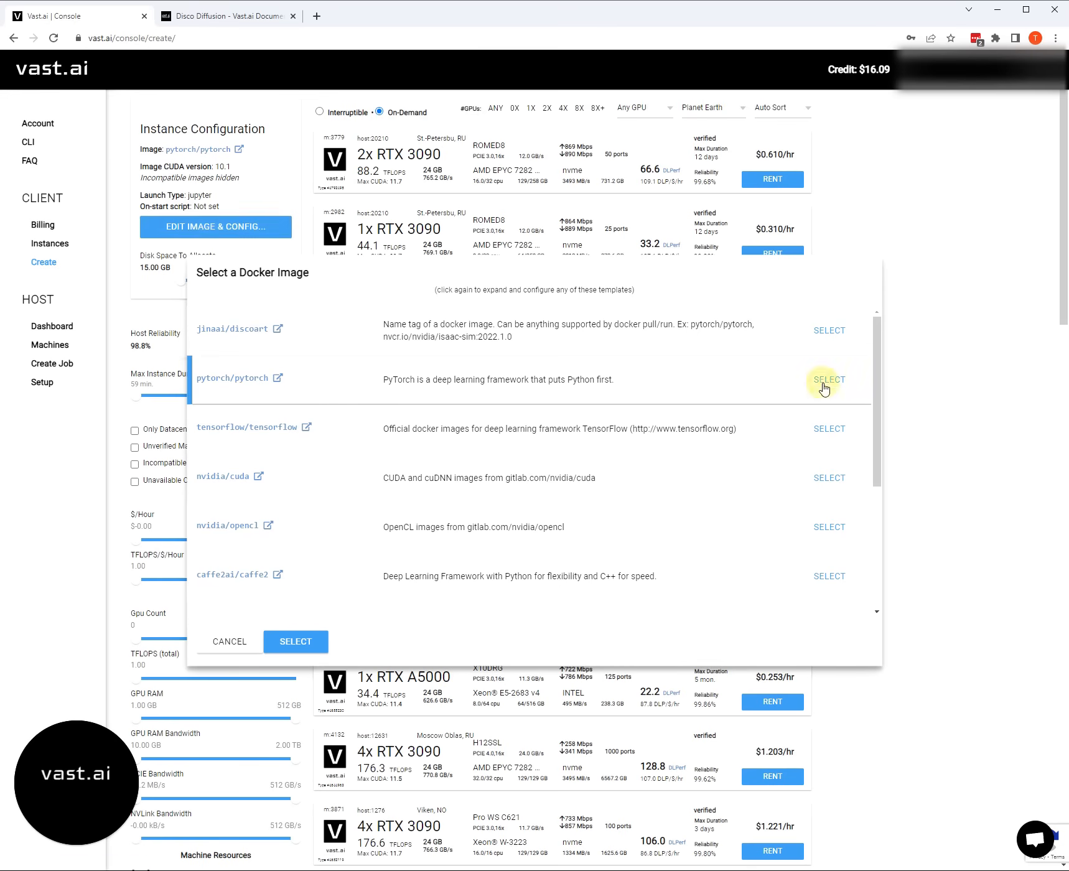
{"action": "left_click", "coordinate": [829, 379]}
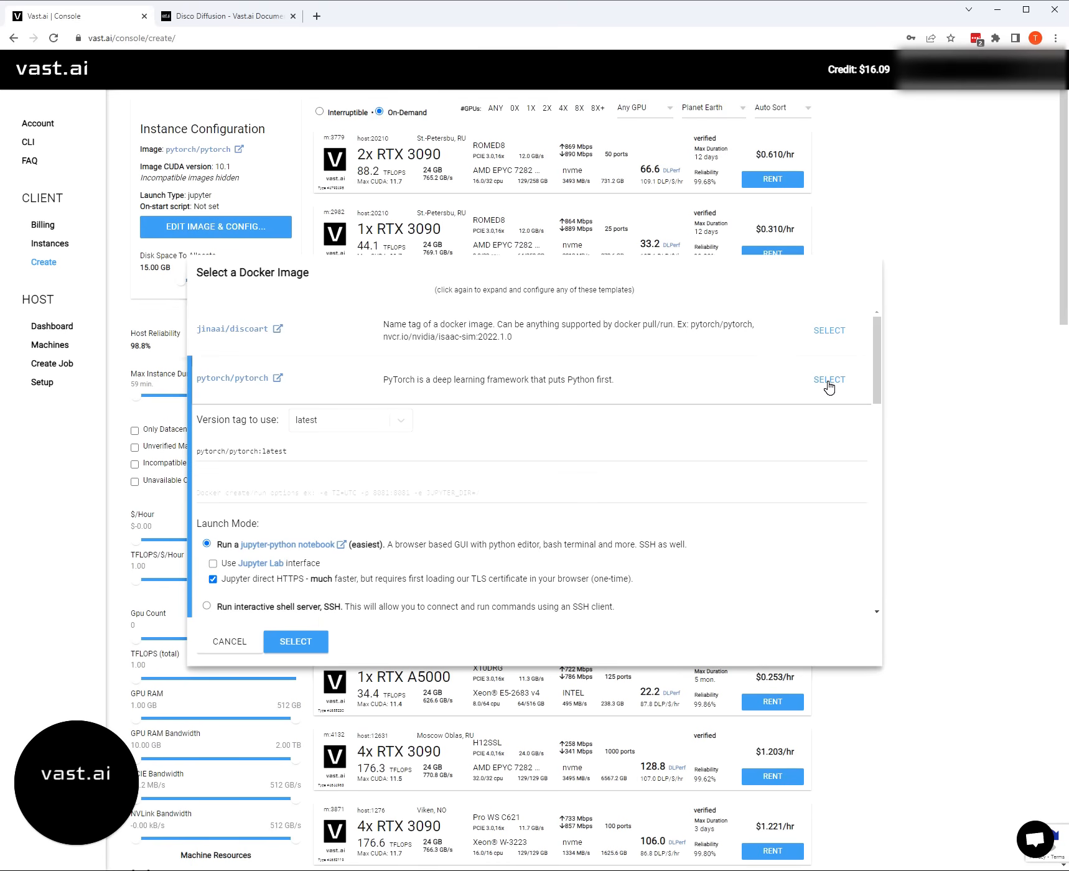
{"action": "mouse_move", "coordinate": [380, 471]}
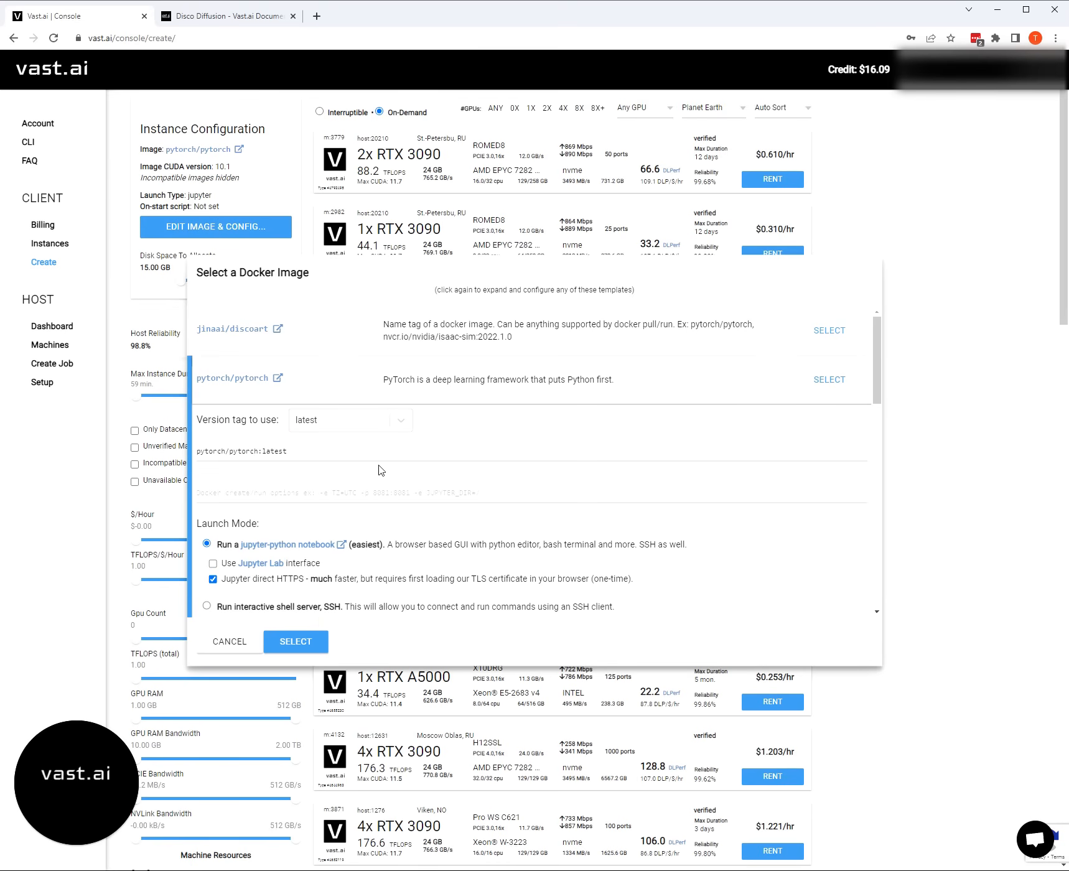
- Scroll through the pytorch/pytorch launch mode, on-start script and repository authentication fields
{"action": "scroll", "scroll_direction": "down", "scroll_amount": 3}
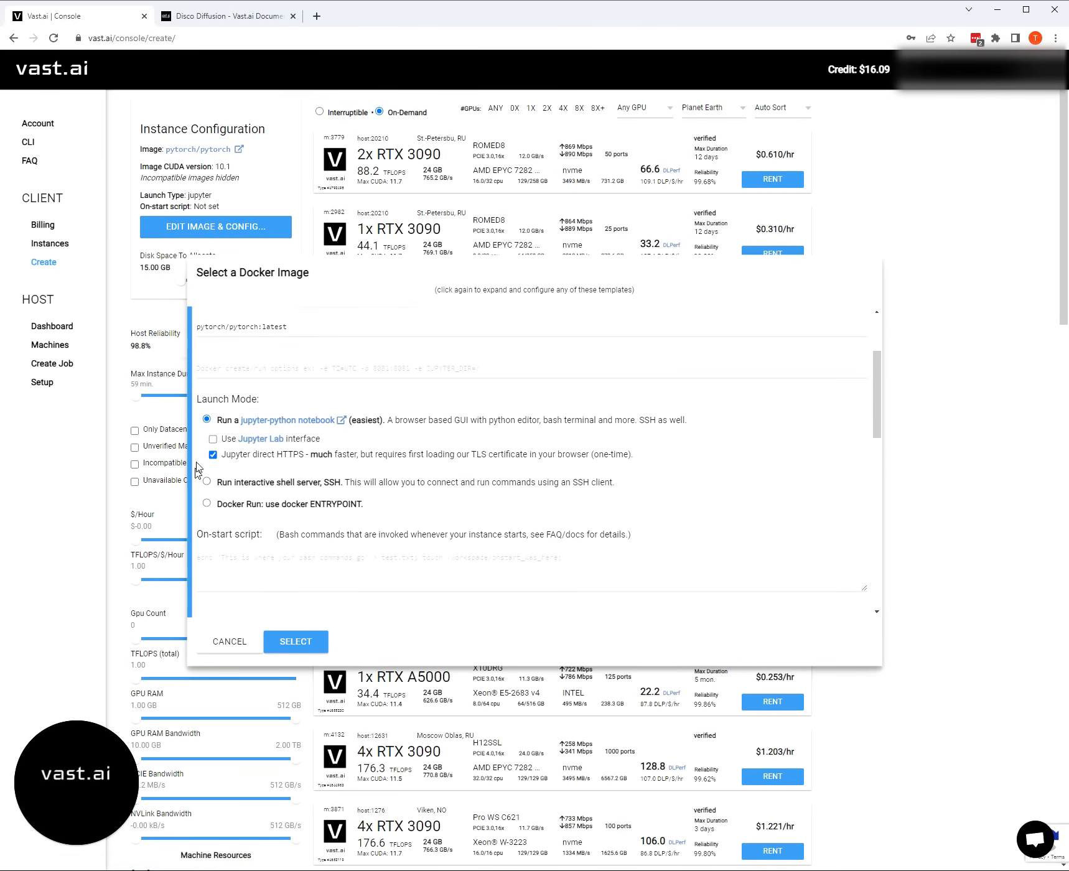
{"action": "mouse_move", "coordinate": [409, 454]}
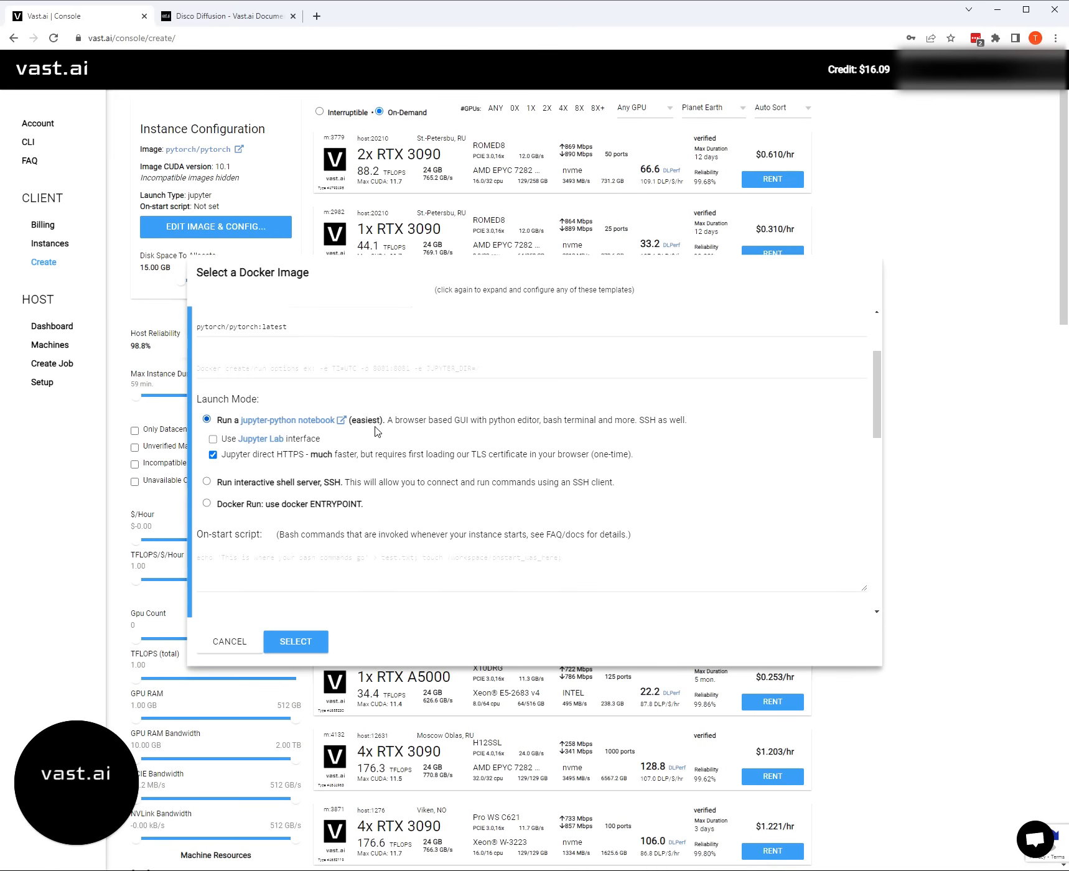
{"action": "mouse_move", "coordinate": [538, 424]}
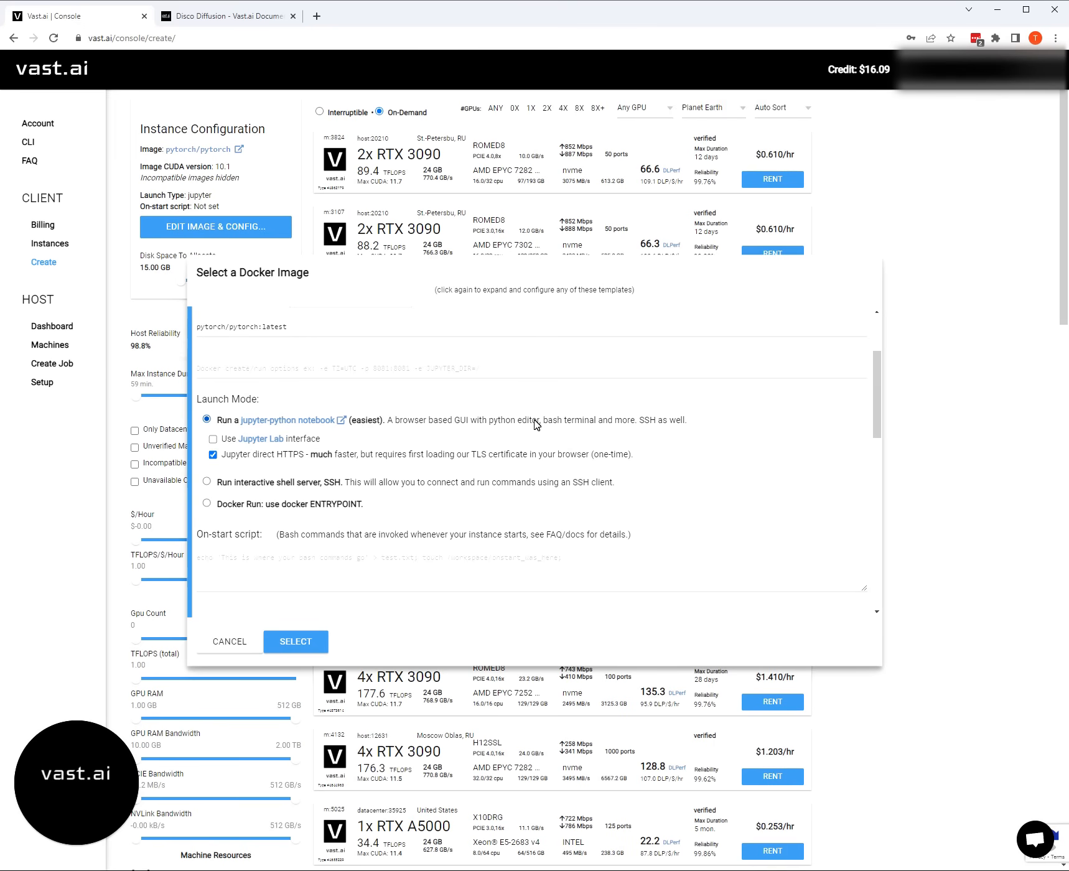
{"action": "scroll", "scroll_direction": "down", "scroll_amount": 3}
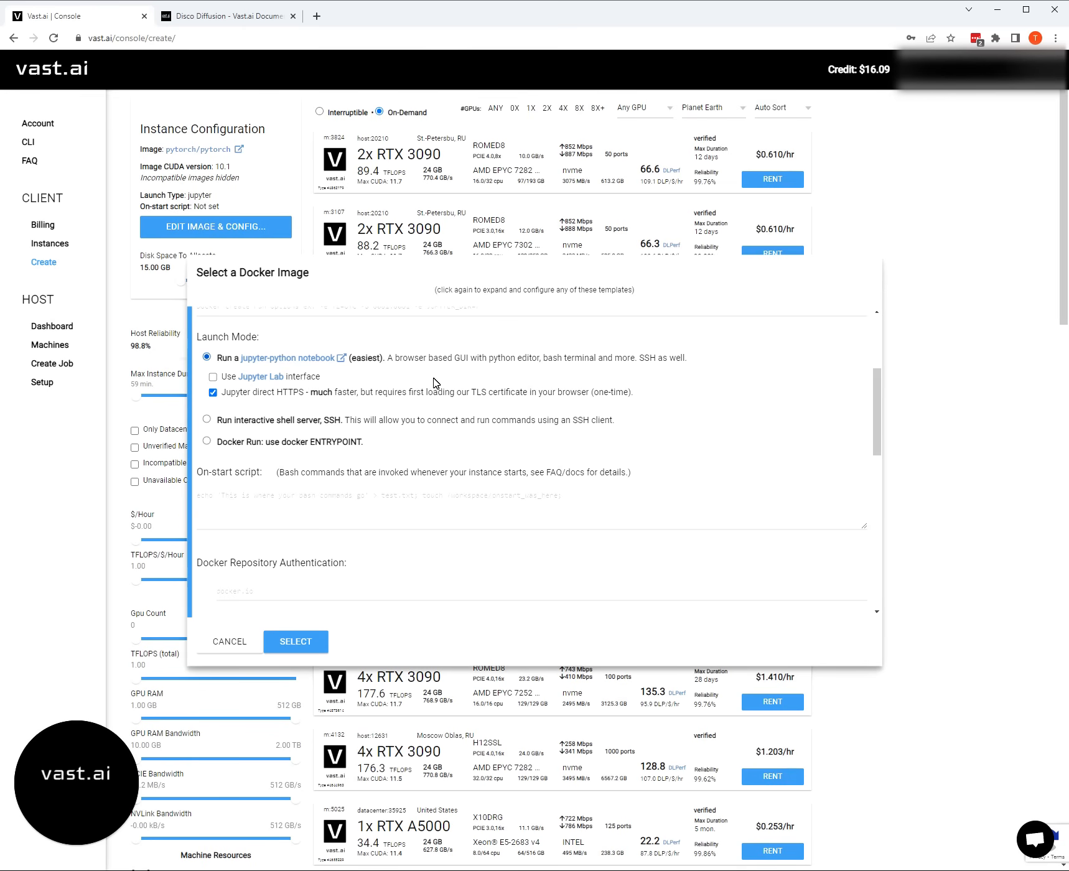
{"action": "mouse_move", "coordinate": [451, 383]}
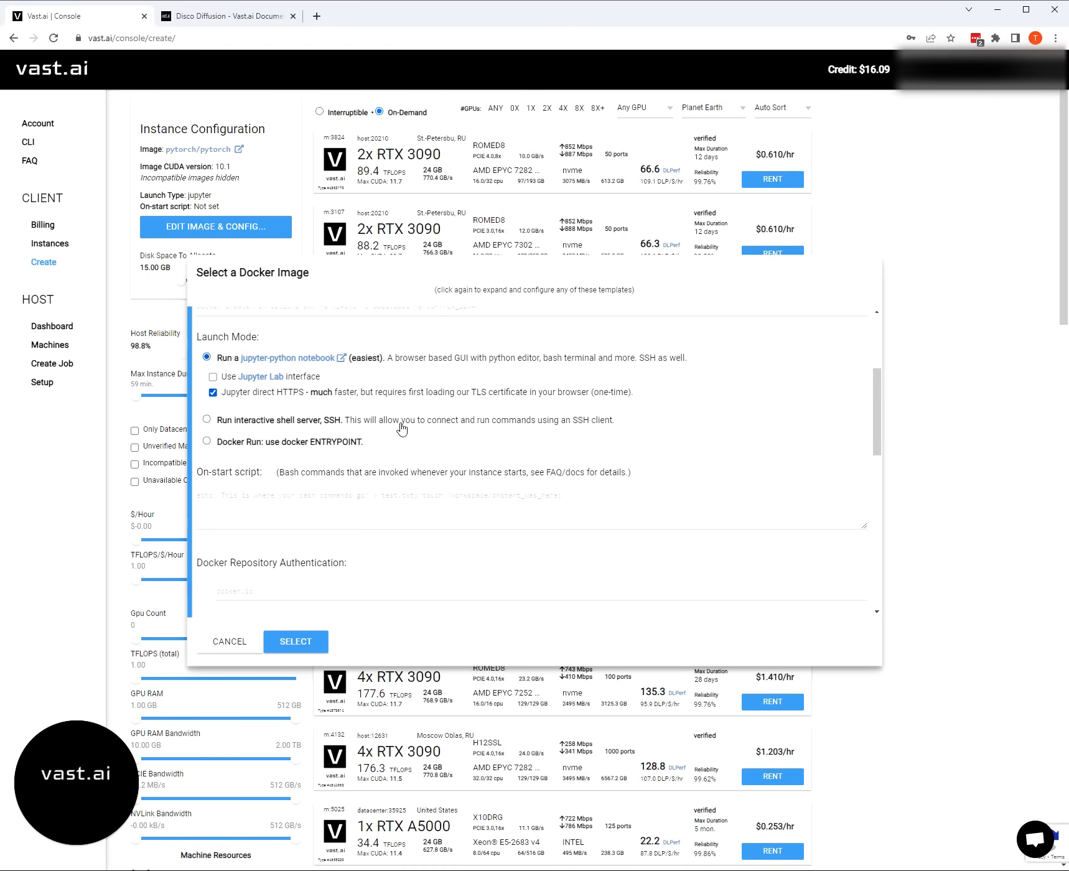
{"action": "mouse_move", "coordinate": [387, 408]}
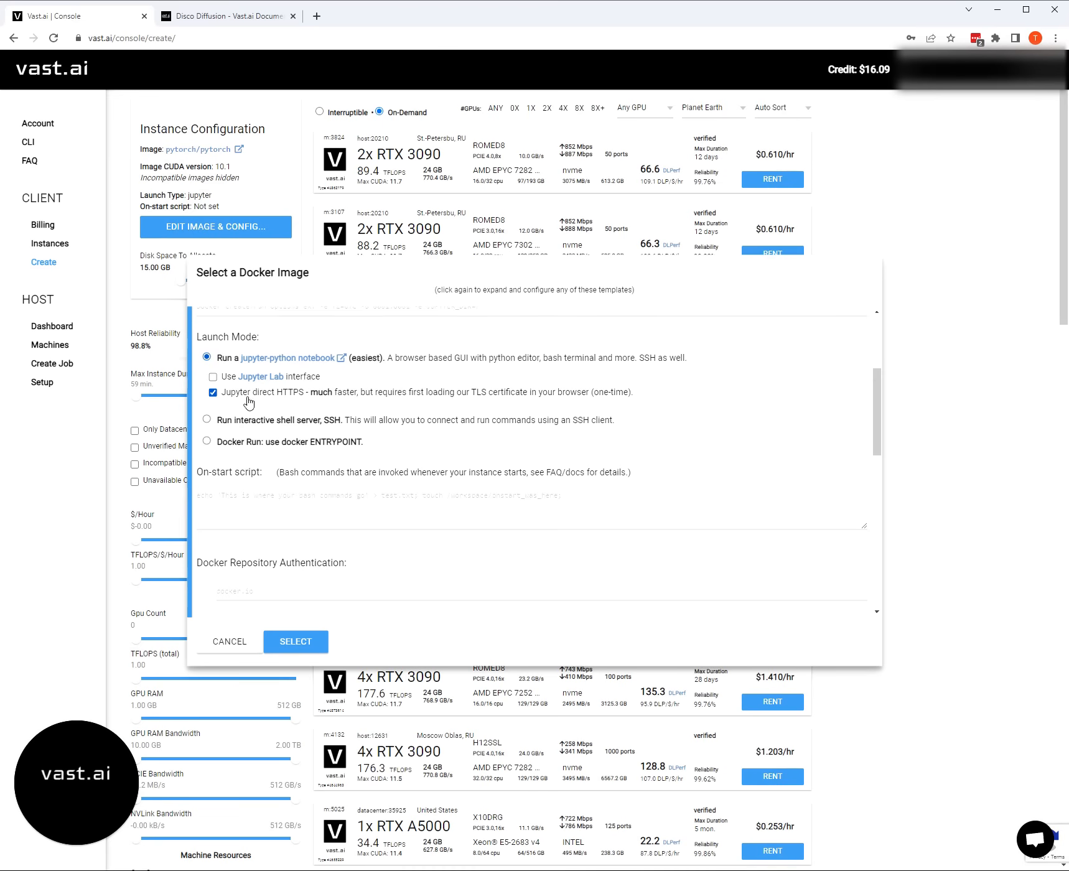
{"action": "mouse_move", "coordinate": [667, 396]}
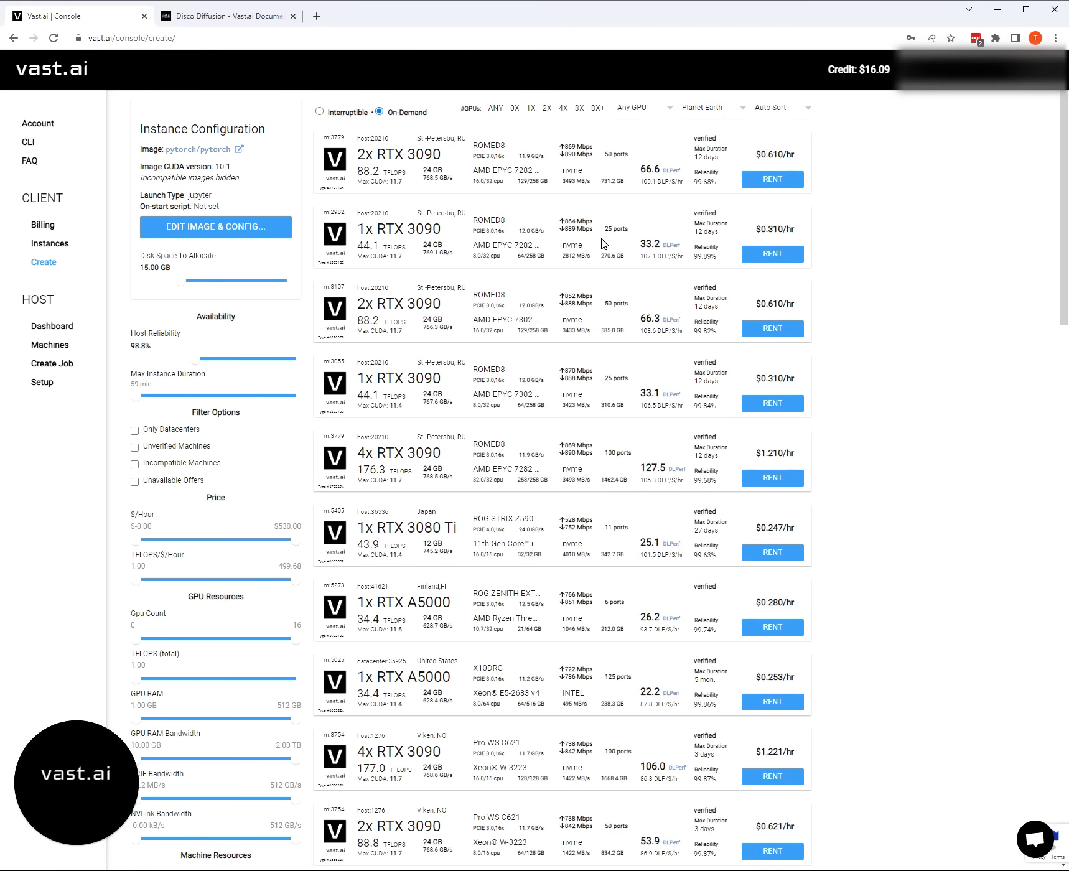
{"action": "mouse_move", "coordinate": [633, 316]}
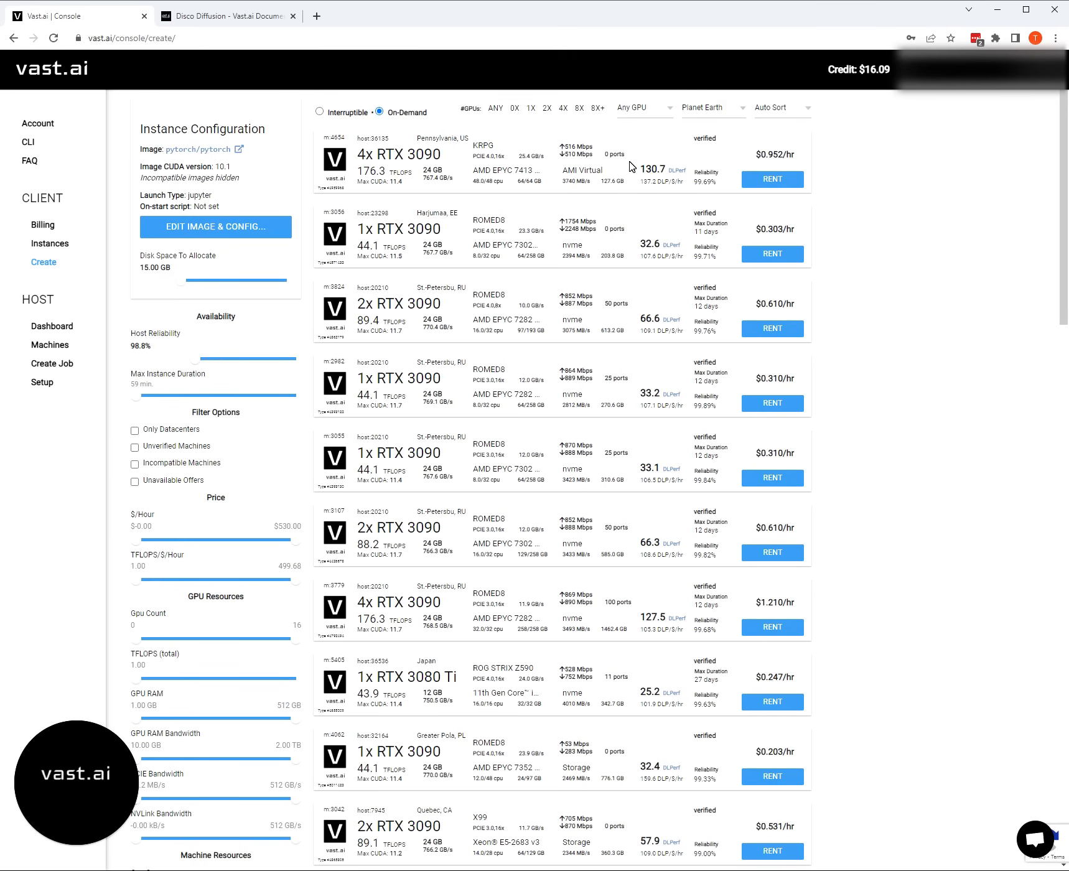
{"action": "mouse_move", "coordinate": [620, 242]}
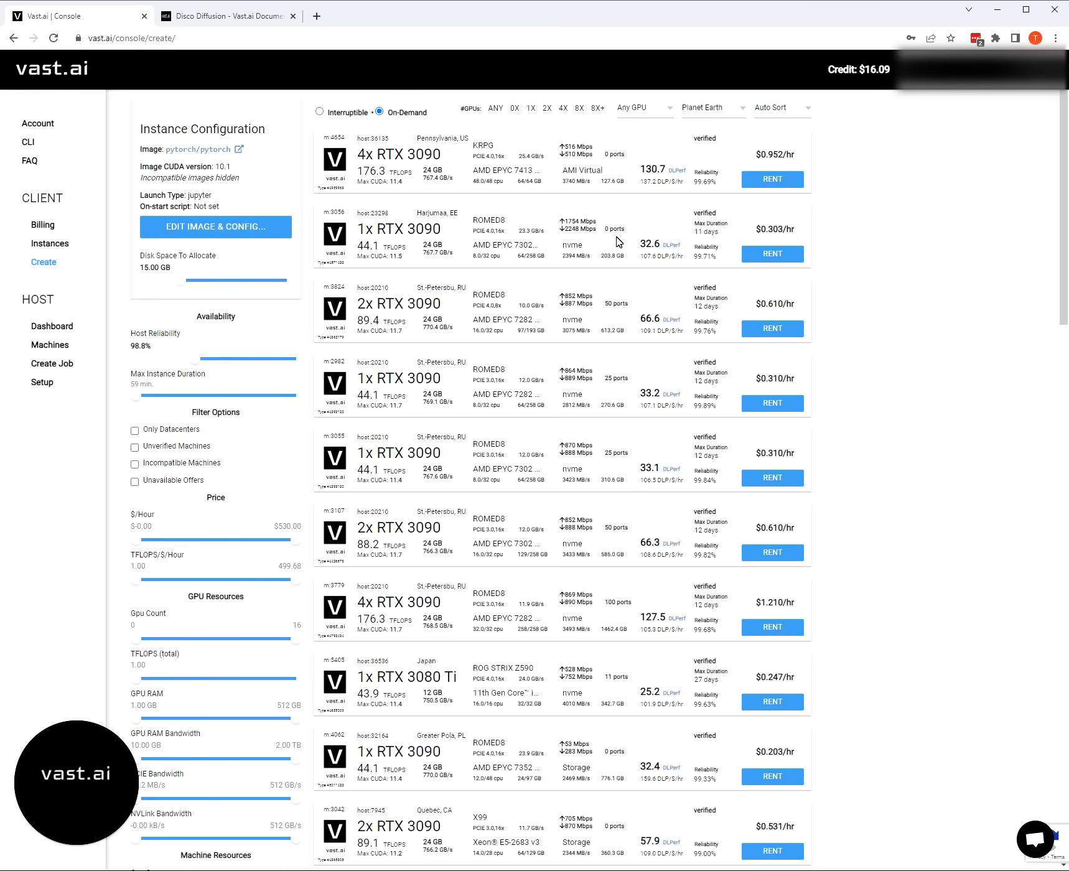
- Enable Jupyter direct HTTPS on the pytorch/pytorch image and save the configuration
{"action": "left_click", "coordinate": [215, 227]}
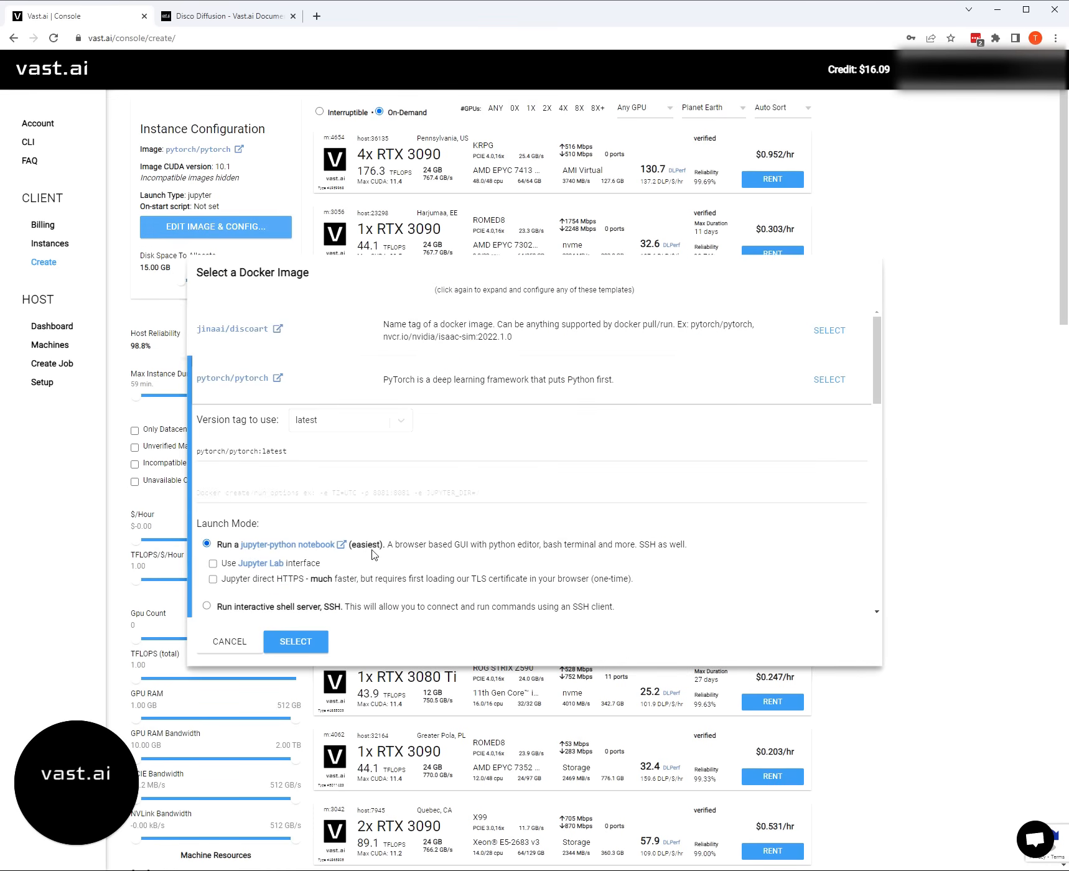
{"action": "scroll", "scroll_direction": "down", "scroll_amount": 3}
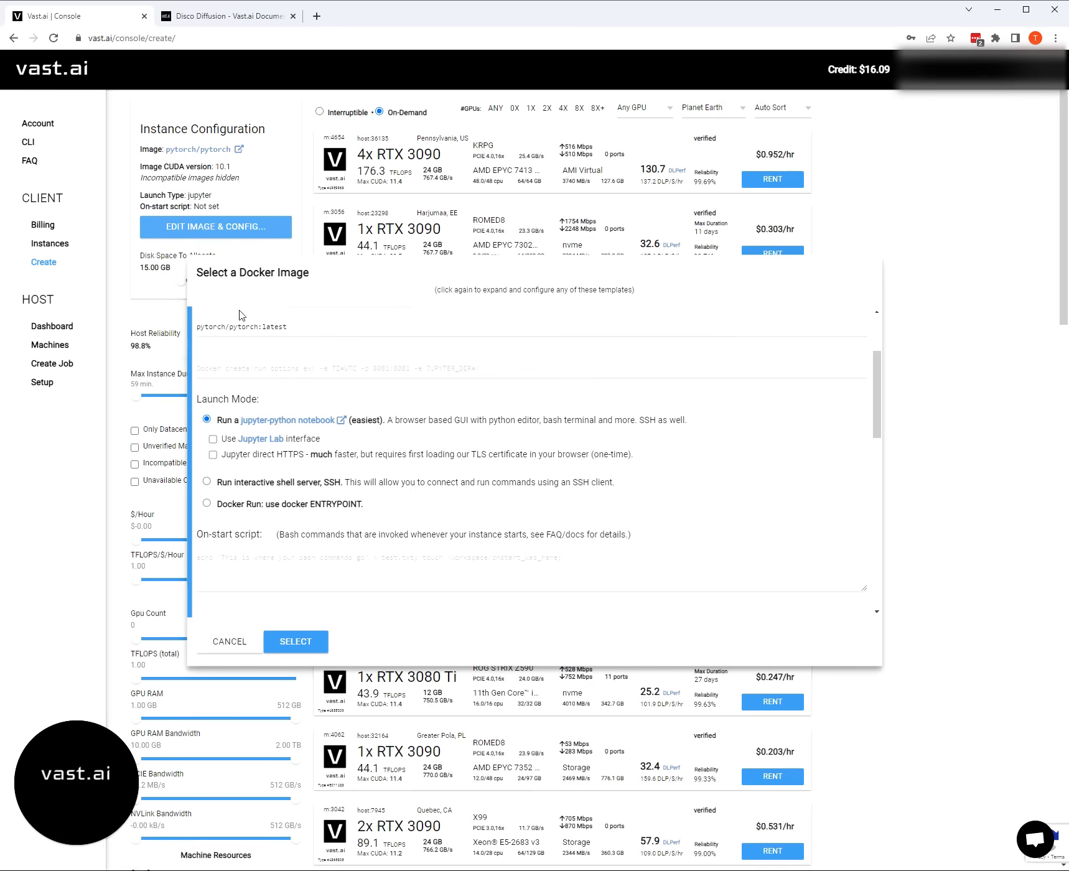
{"action": "left_click", "coordinate": [213, 454]}
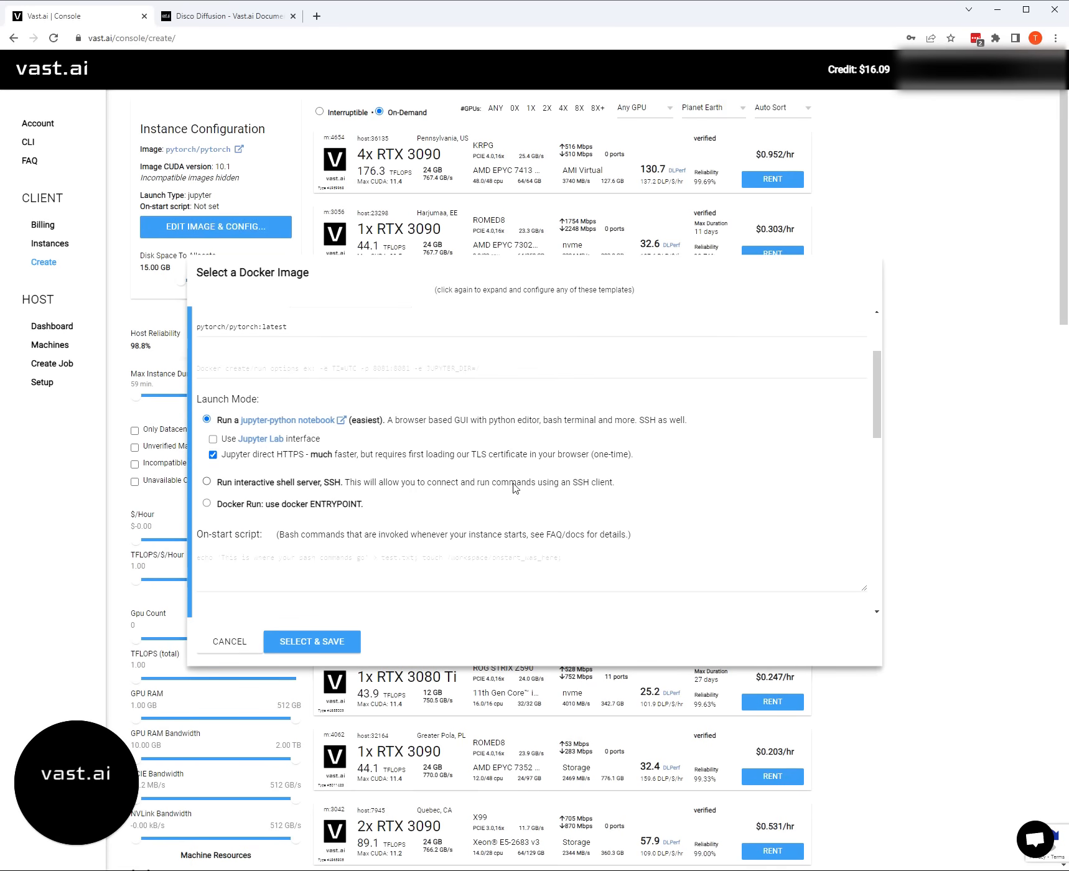
{"action": "left_click", "coordinate": [312, 642]}
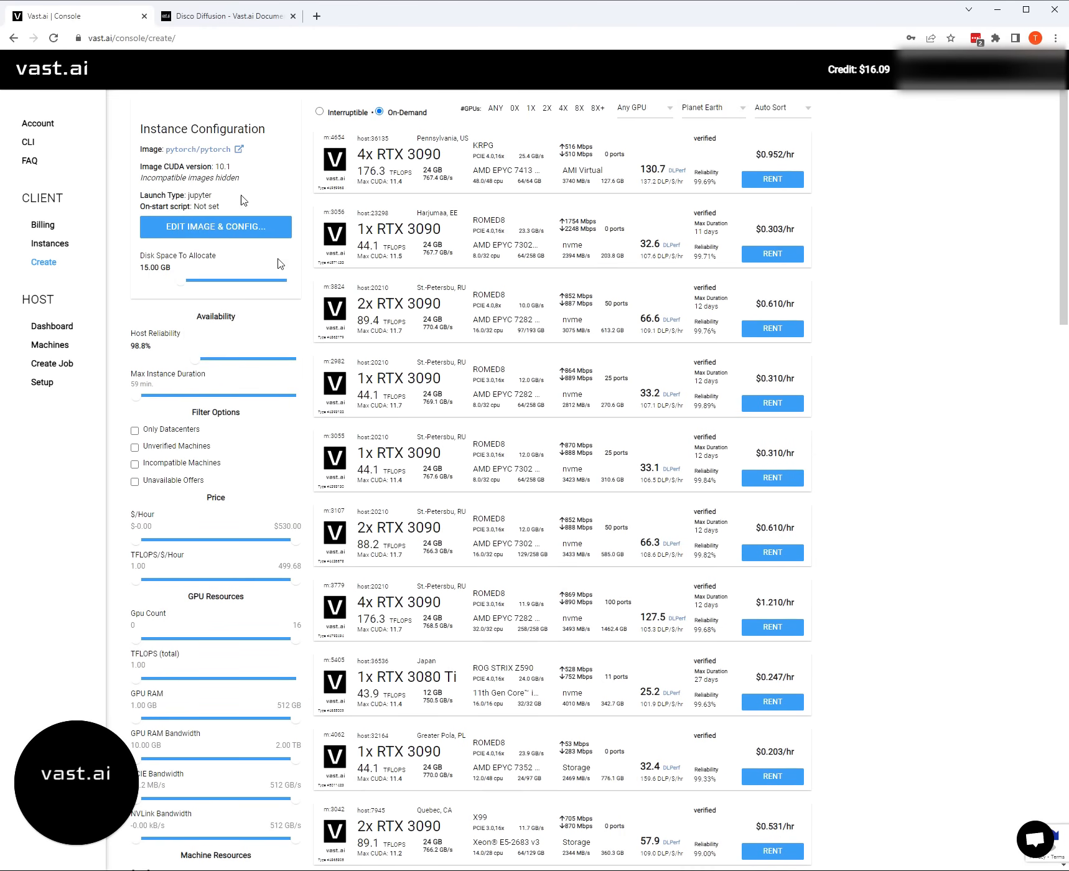
- Raise the allocated disk space to 15.88 GB
{"action": "scroll", "scroll_direction": "down", "scroll_amount": 3}
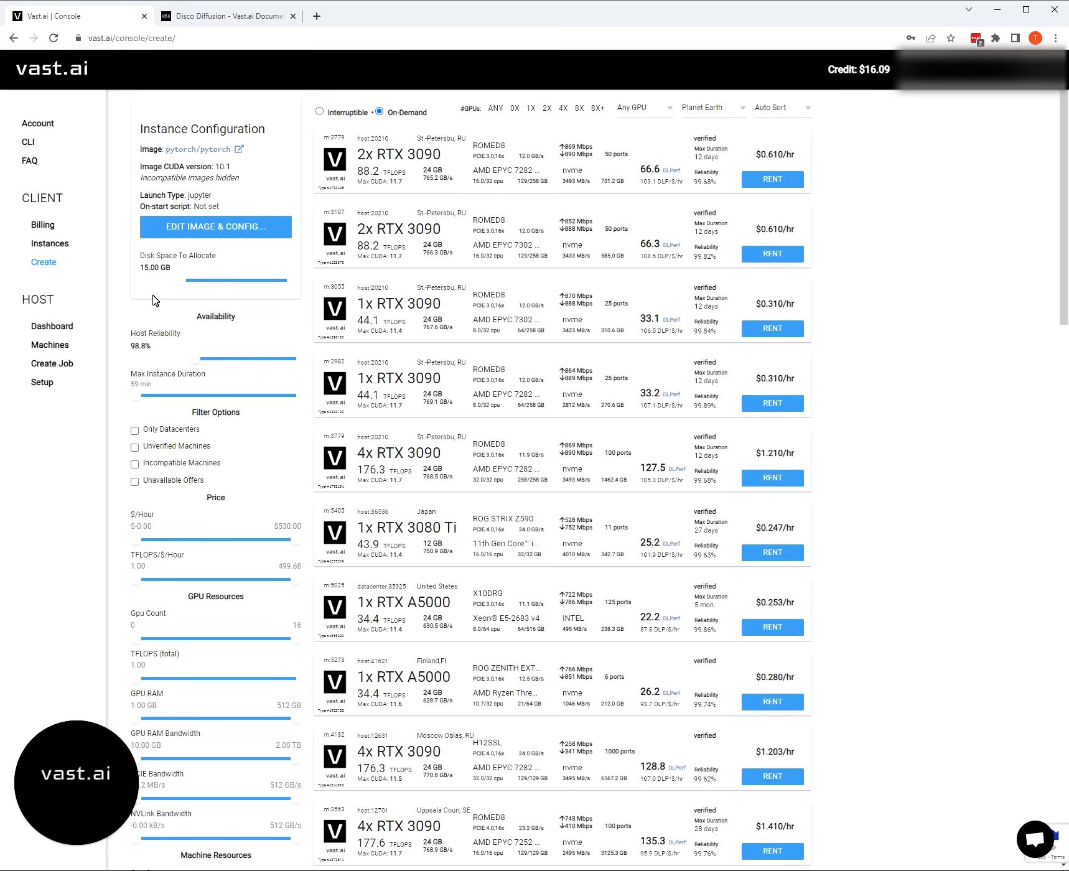
{"action": "mouse_move", "coordinate": [184, 319]}
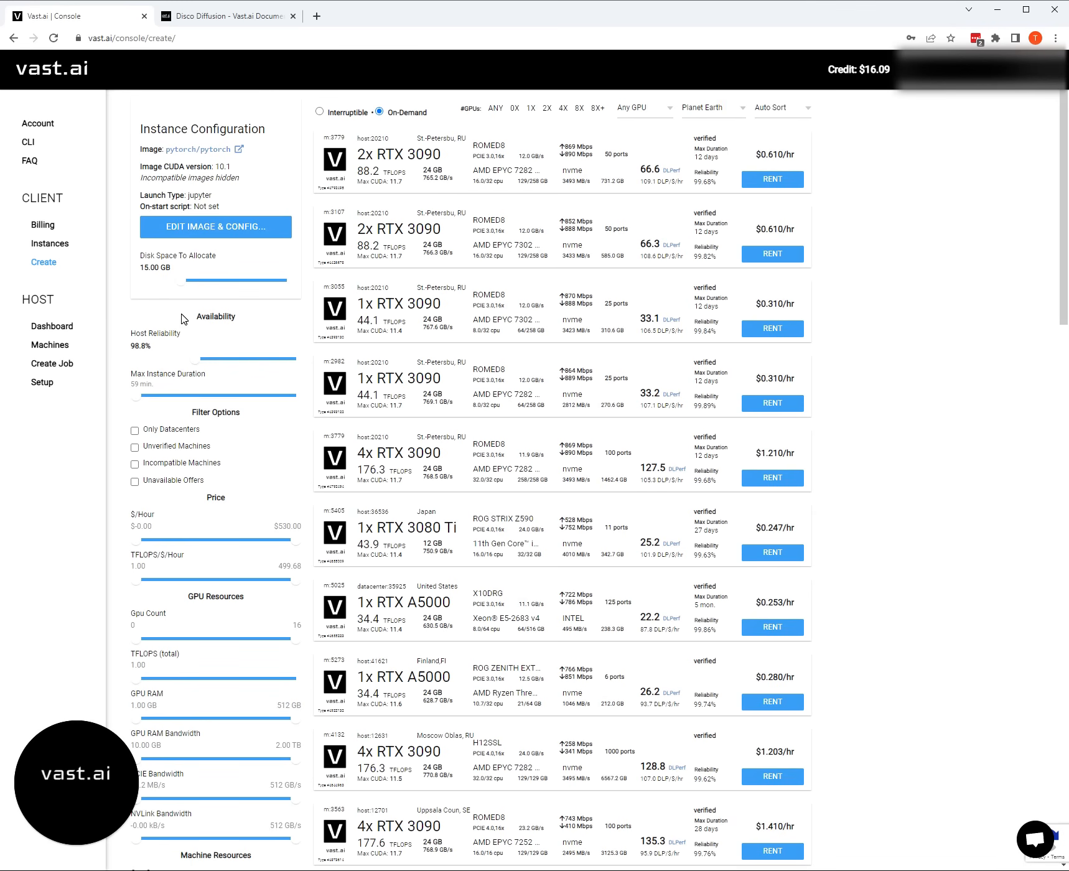
{"action": "mouse_move", "coordinate": [186, 294]}
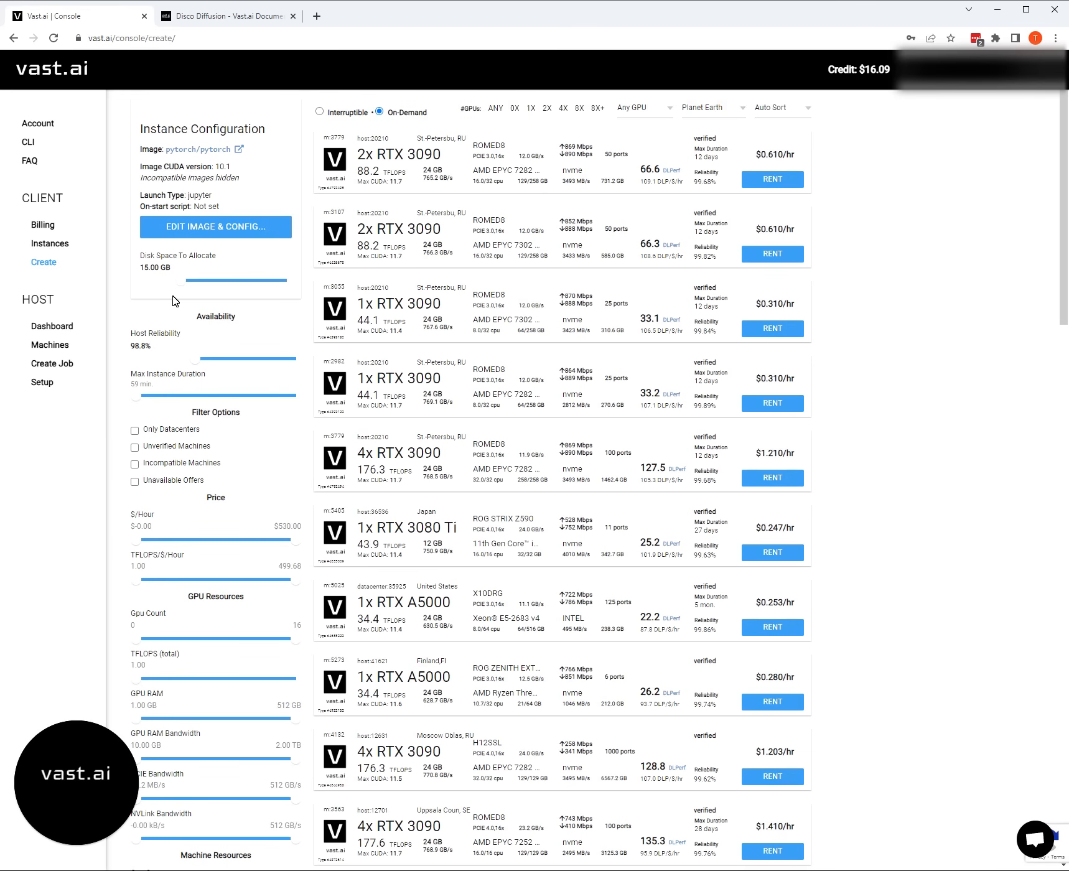
{"action": "mouse_move", "coordinate": [173, 301]}
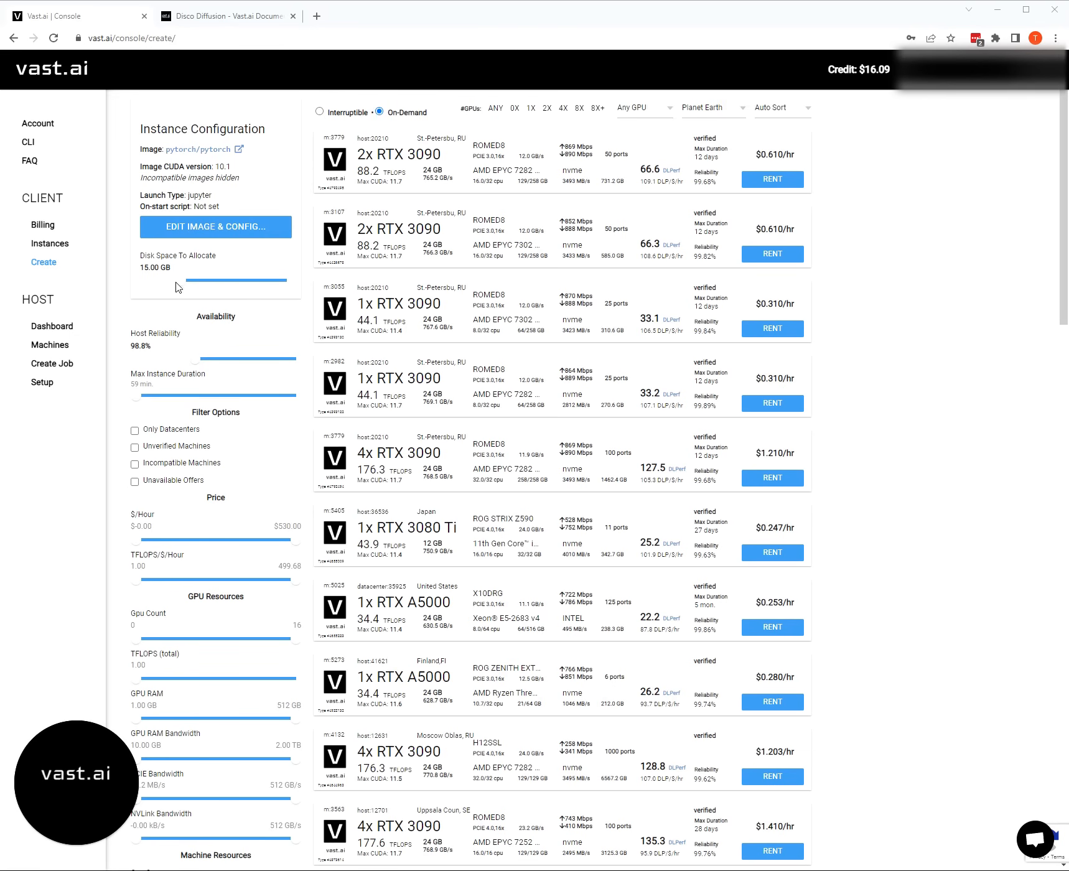
{"action": "left_click_drag", "start_coordinate": [193, 281], "coordinate": [184, 281]}
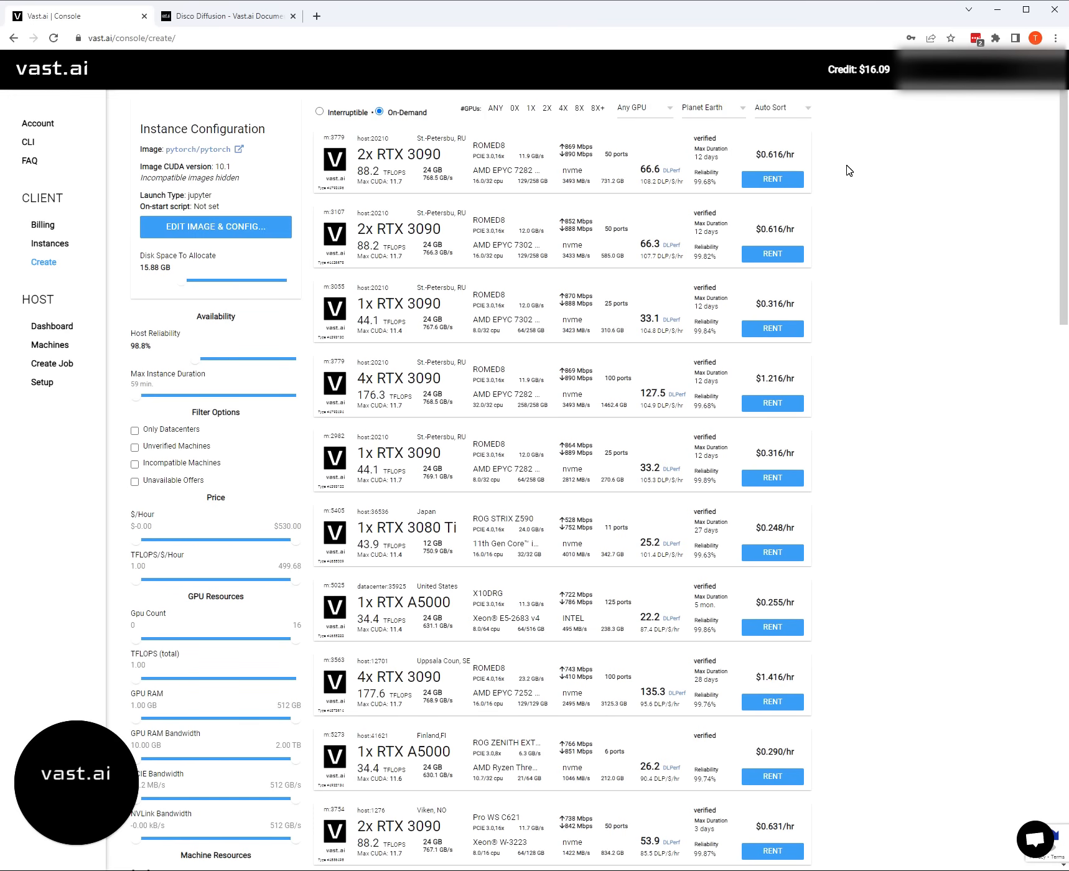
{"action": "mouse_move", "coordinate": [544, 182]}
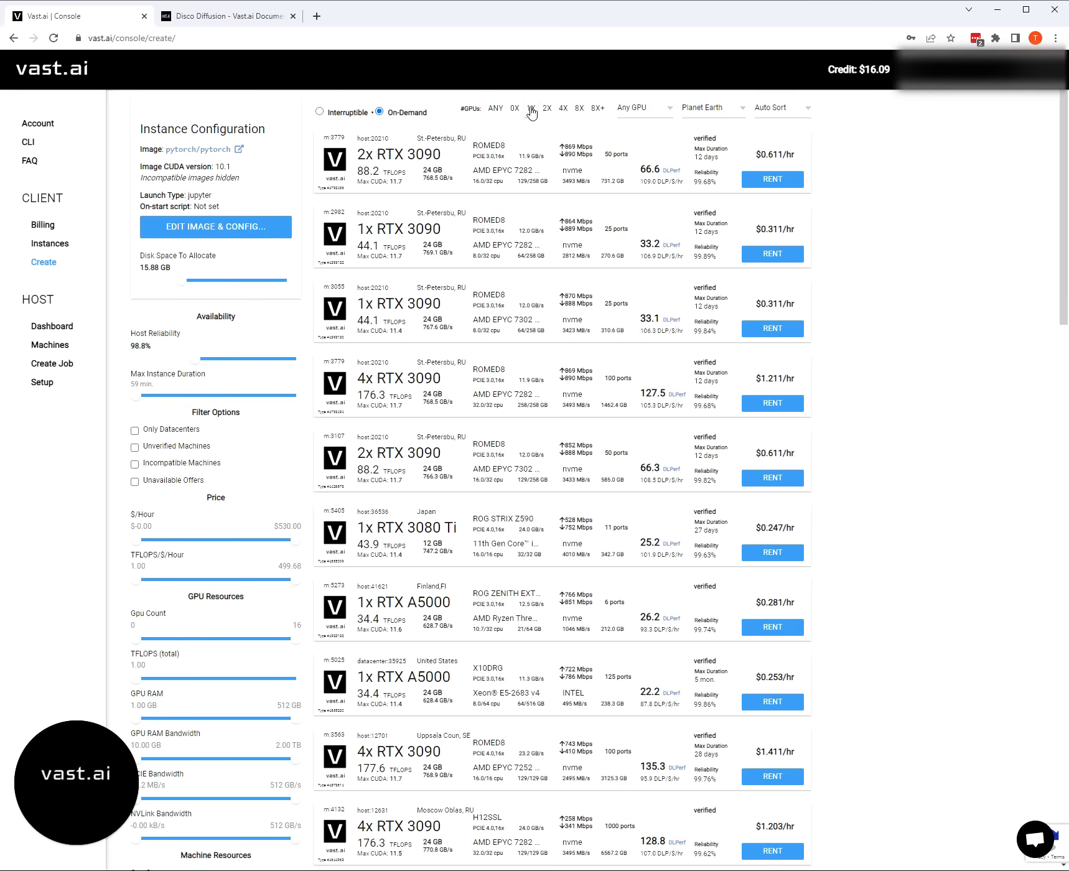
- Filter the on-demand offers to single-GPU machines like 1x RTX 3090 and A5000
{"action": "left_click", "coordinate": [532, 108]}
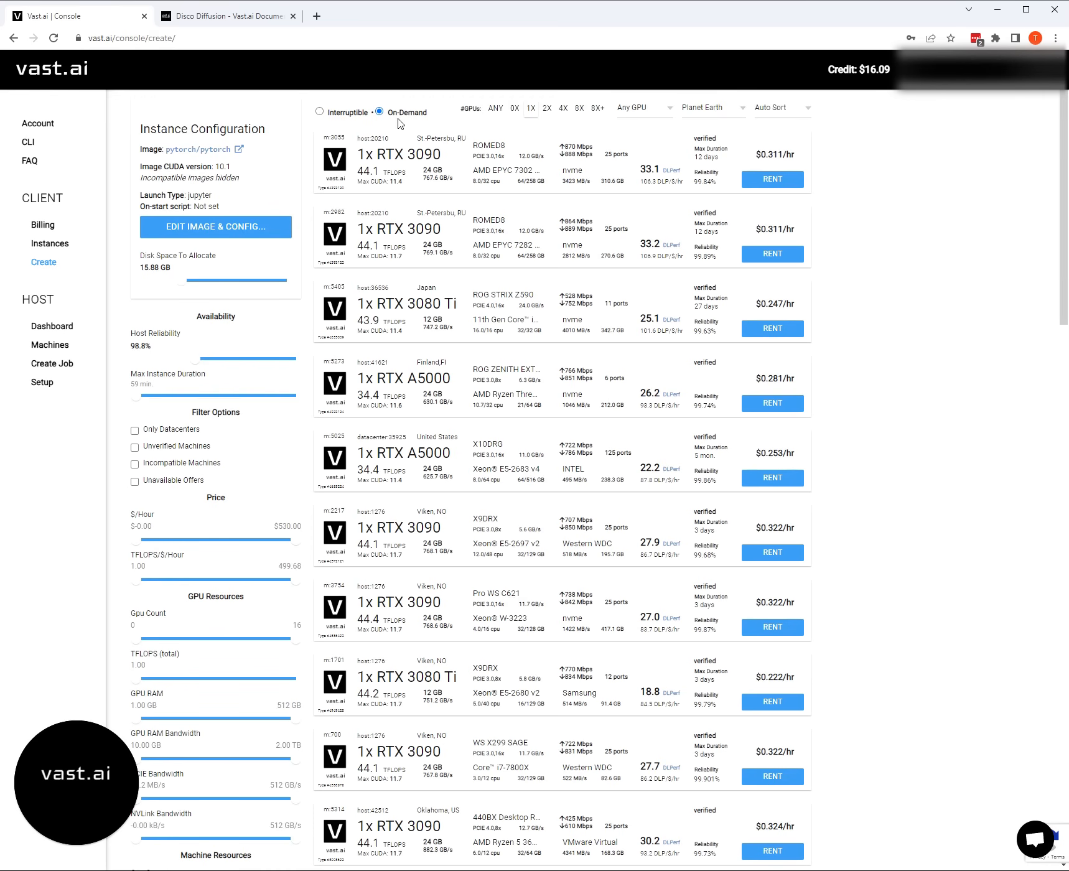
{"action": "mouse_move", "coordinate": [884, 200]}
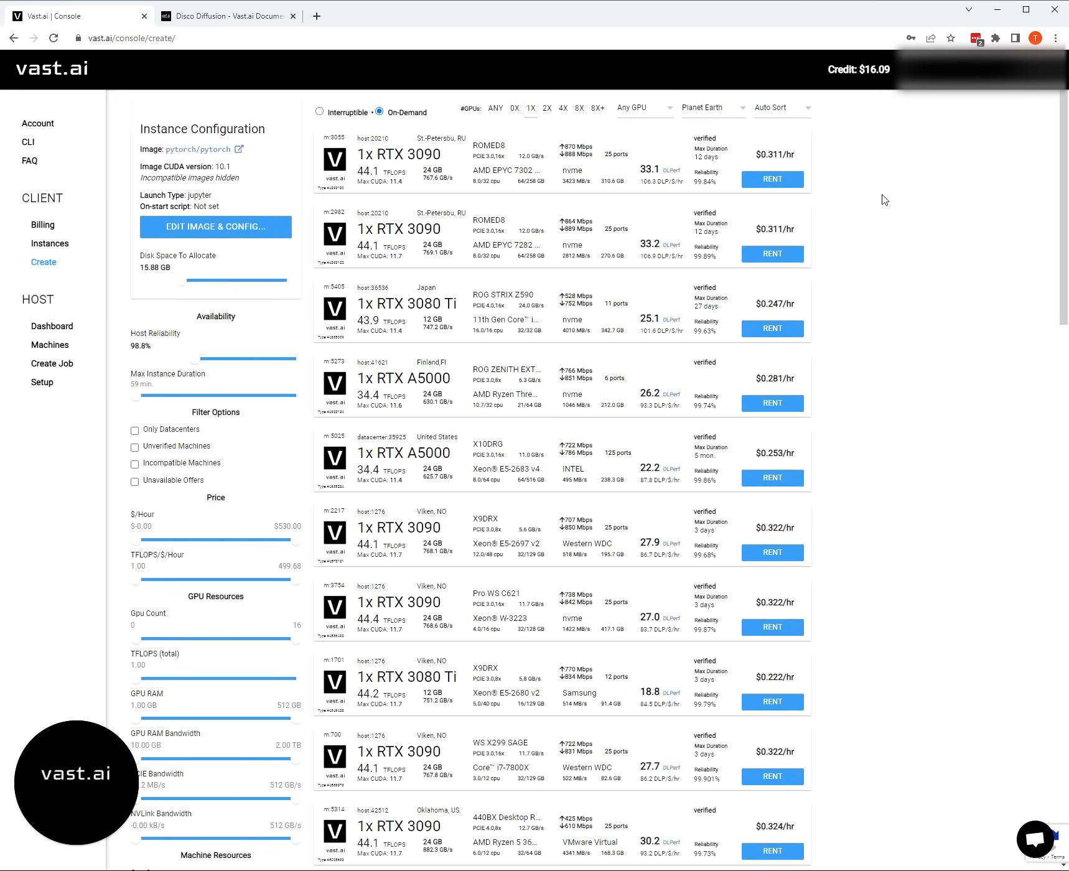
{"action": "mouse_move", "coordinate": [464, 121]}
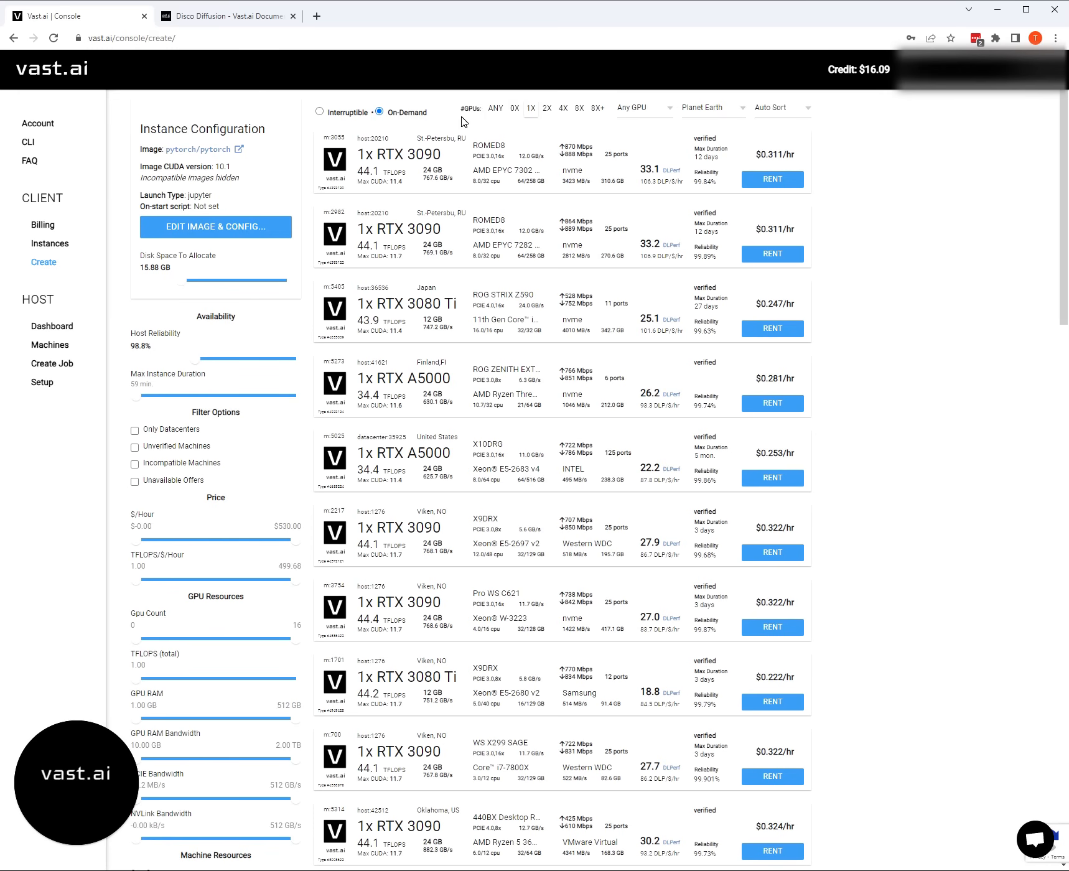
{"action": "mouse_move", "coordinate": [878, 194]}
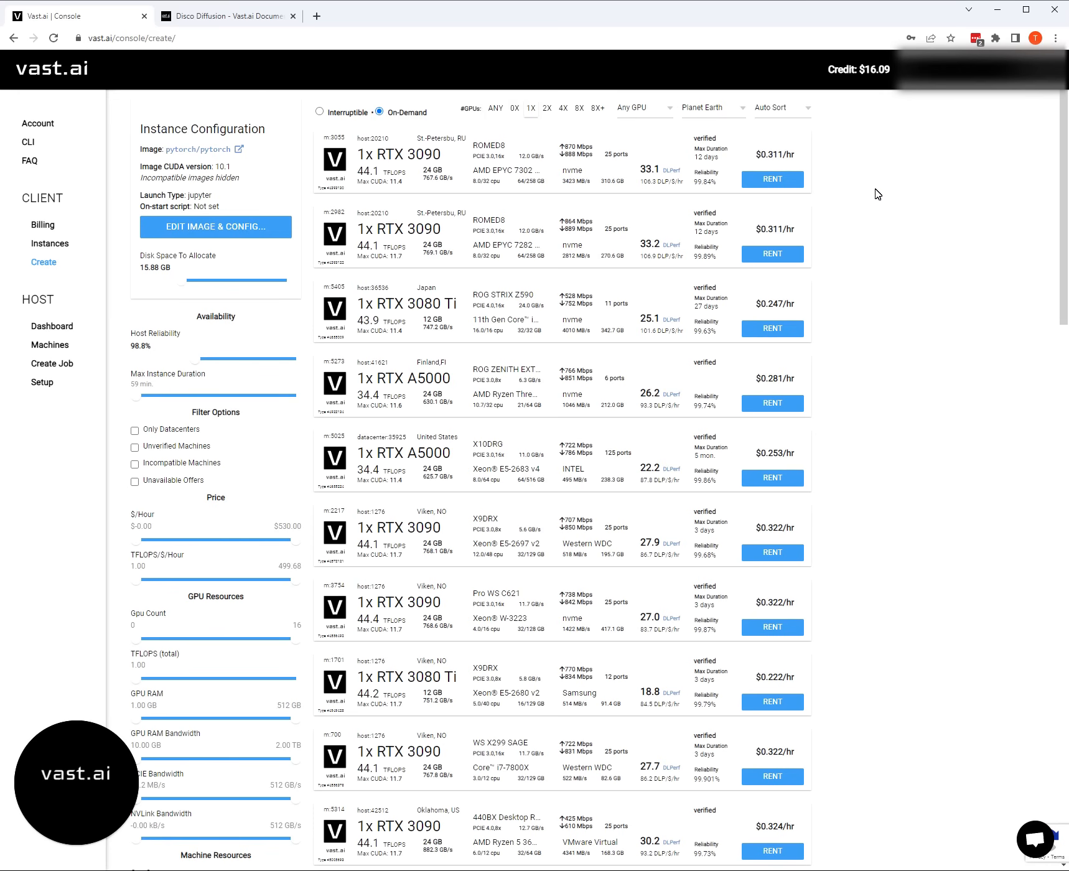
{"action": "mouse_move", "coordinate": [913, 242]}
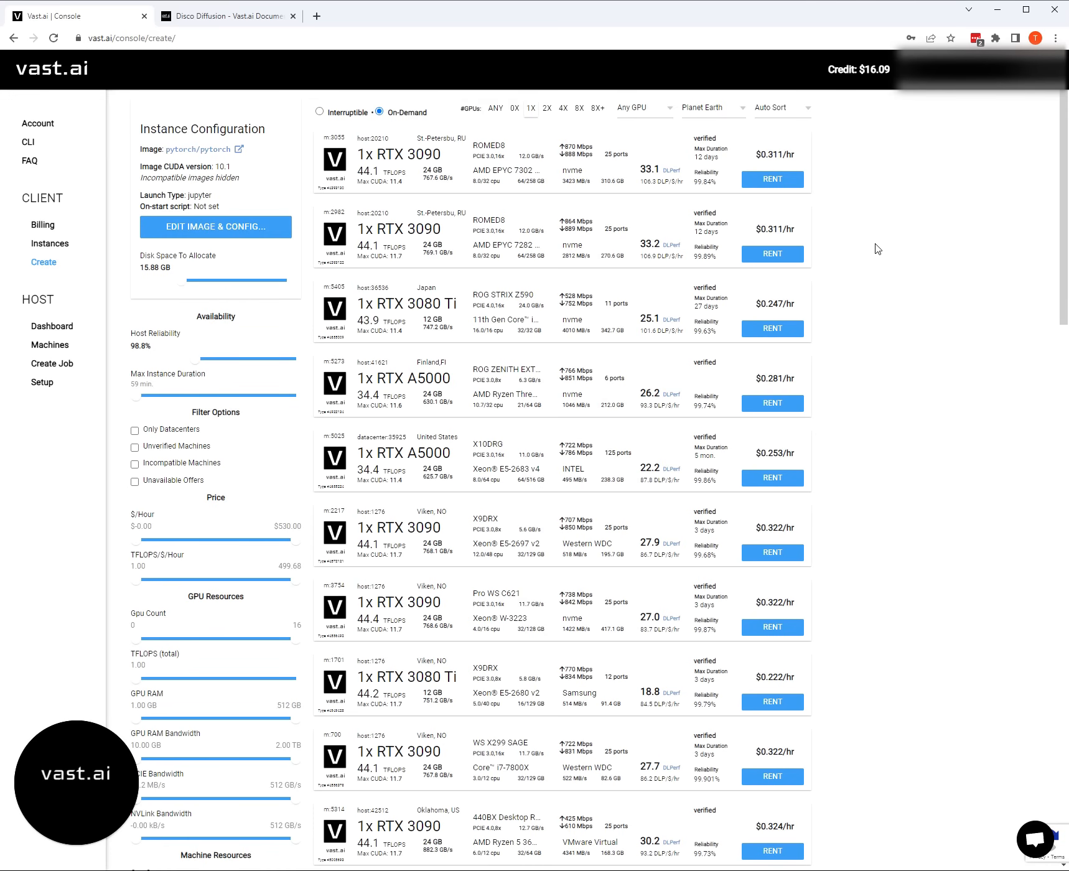
{"action": "mouse_move", "coordinate": [497, 162]}
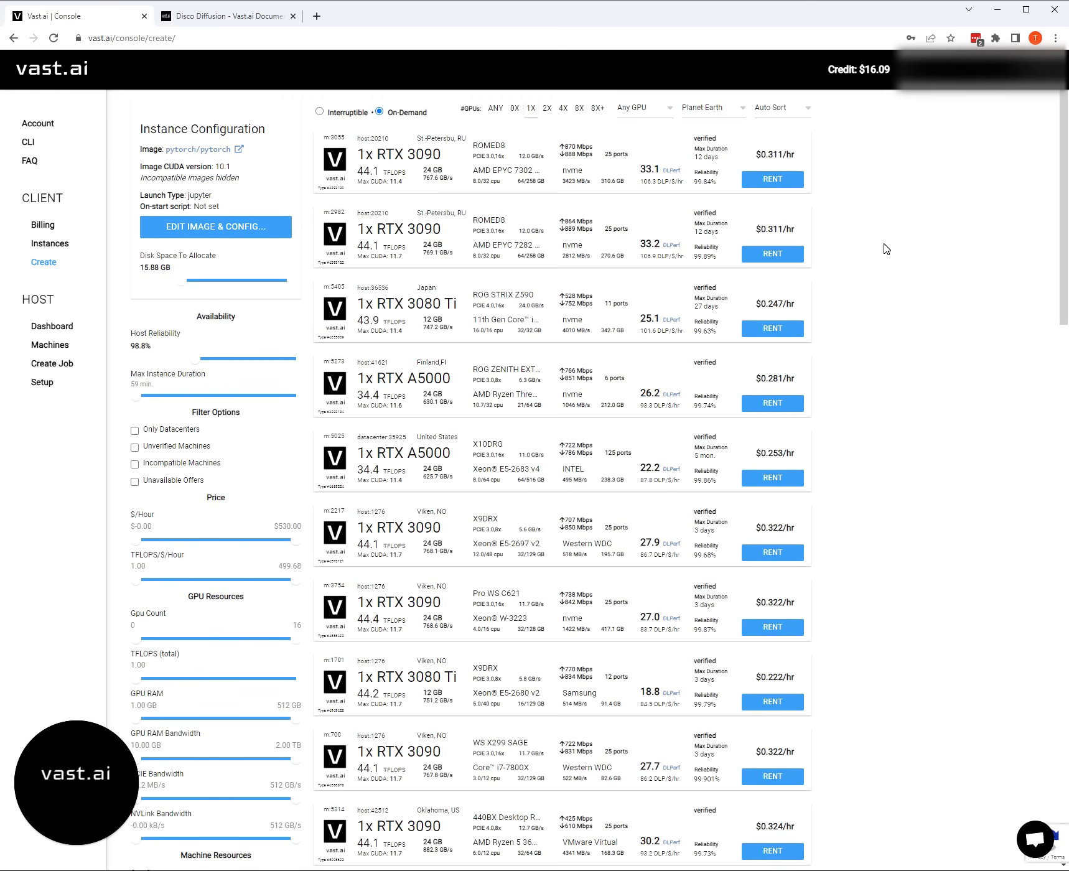
{"action": "mouse_move", "coordinate": [943, 333]}
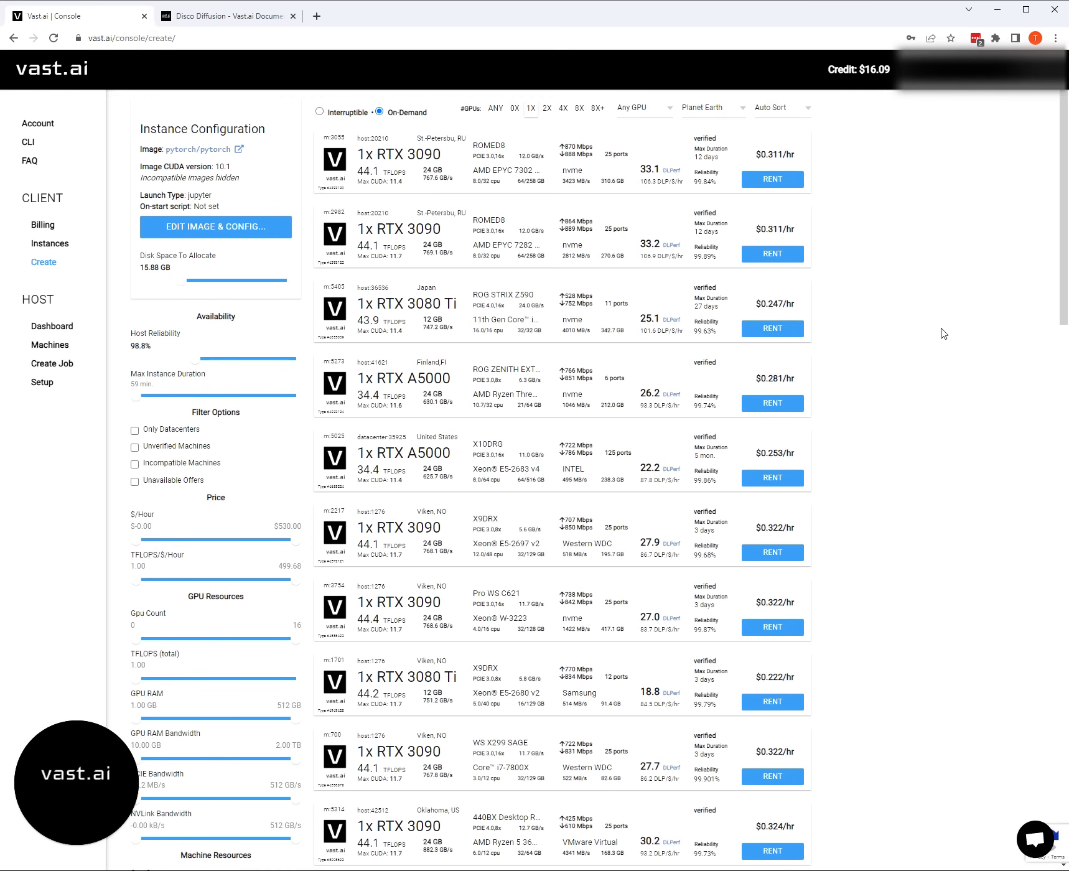
{"action": "mouse_move", "coordinate": [673, 128]}
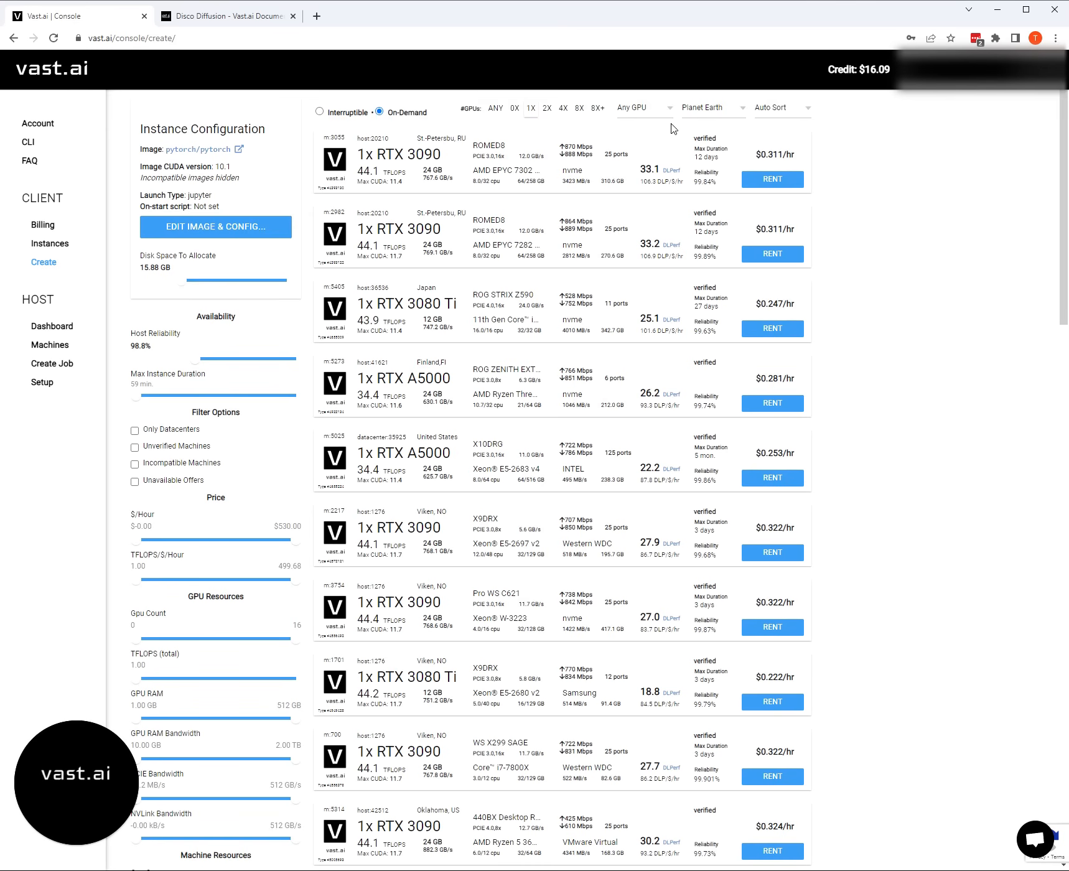
- Filter offers by GPU type to RTX 3090, briefly RTX A6000, then back to RTX 3090
{"action": "left_click", "coordinate": [641, 108]}
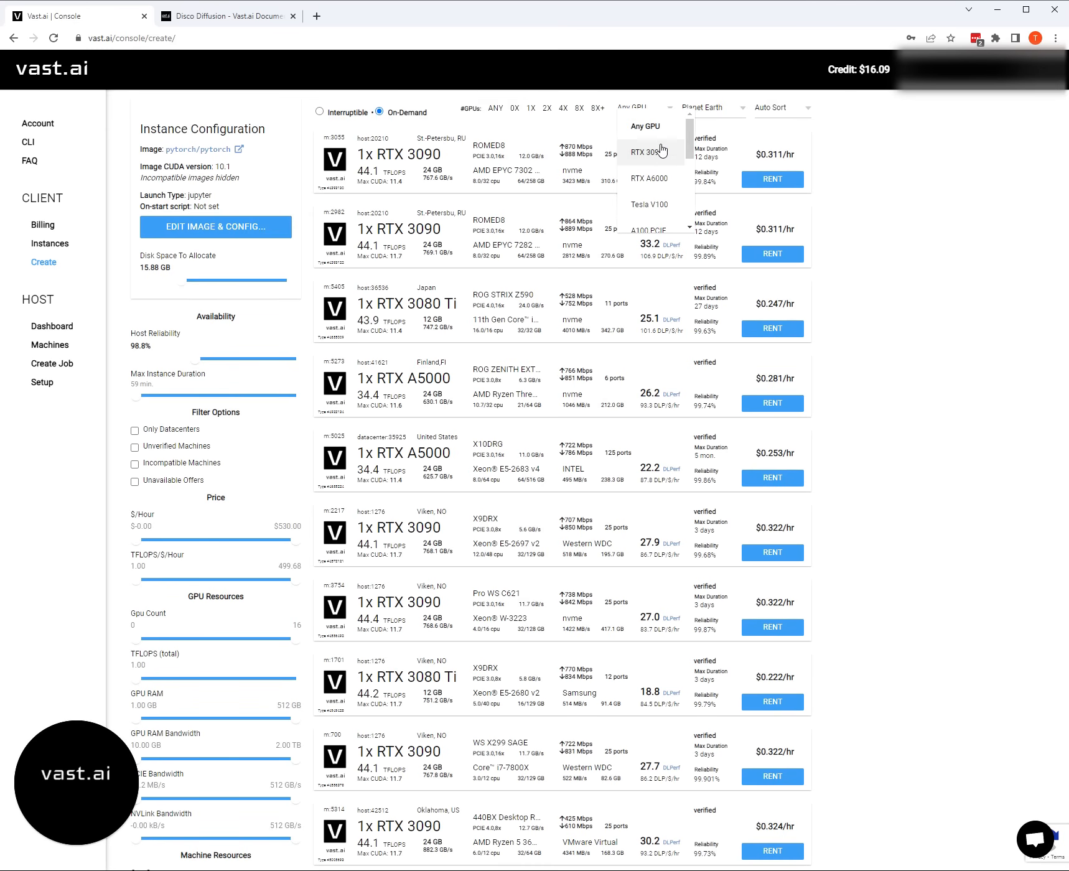
{"action": "mouse_move", "coordinate": [659, 156]}
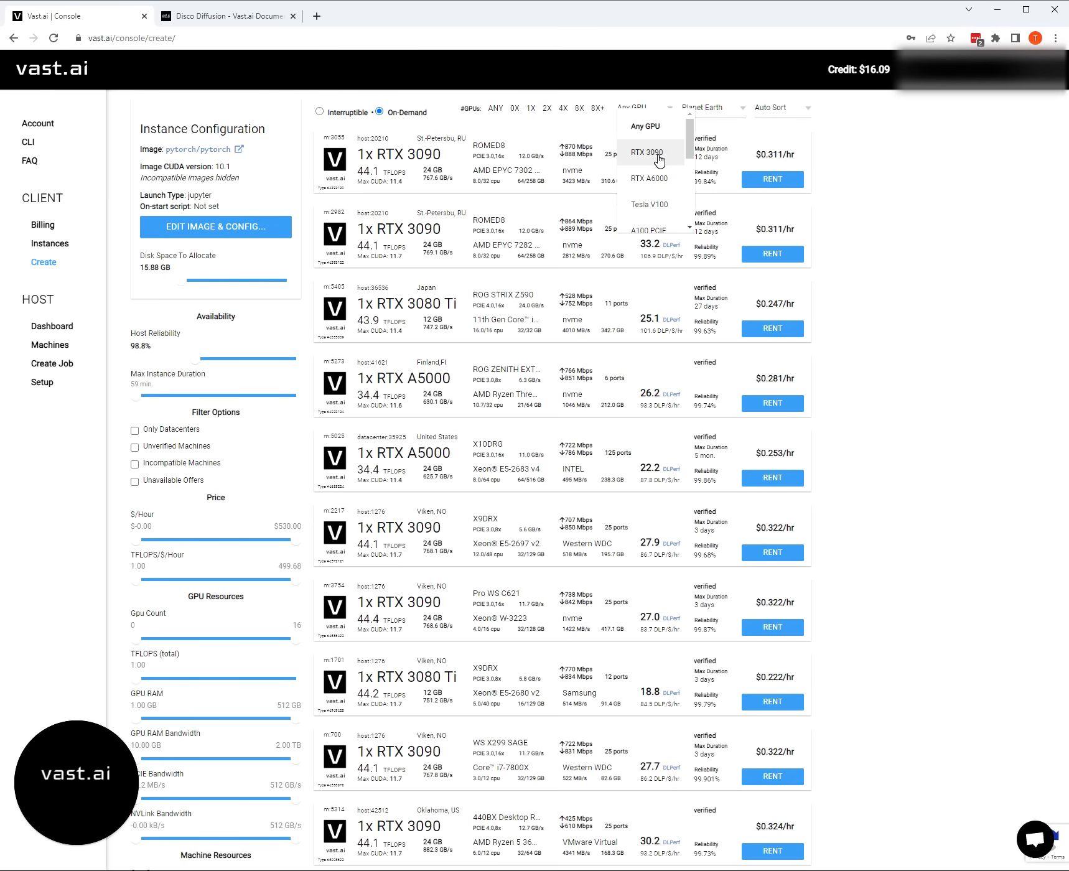
{"action": "left_click", "coordinate": [649, 152]}
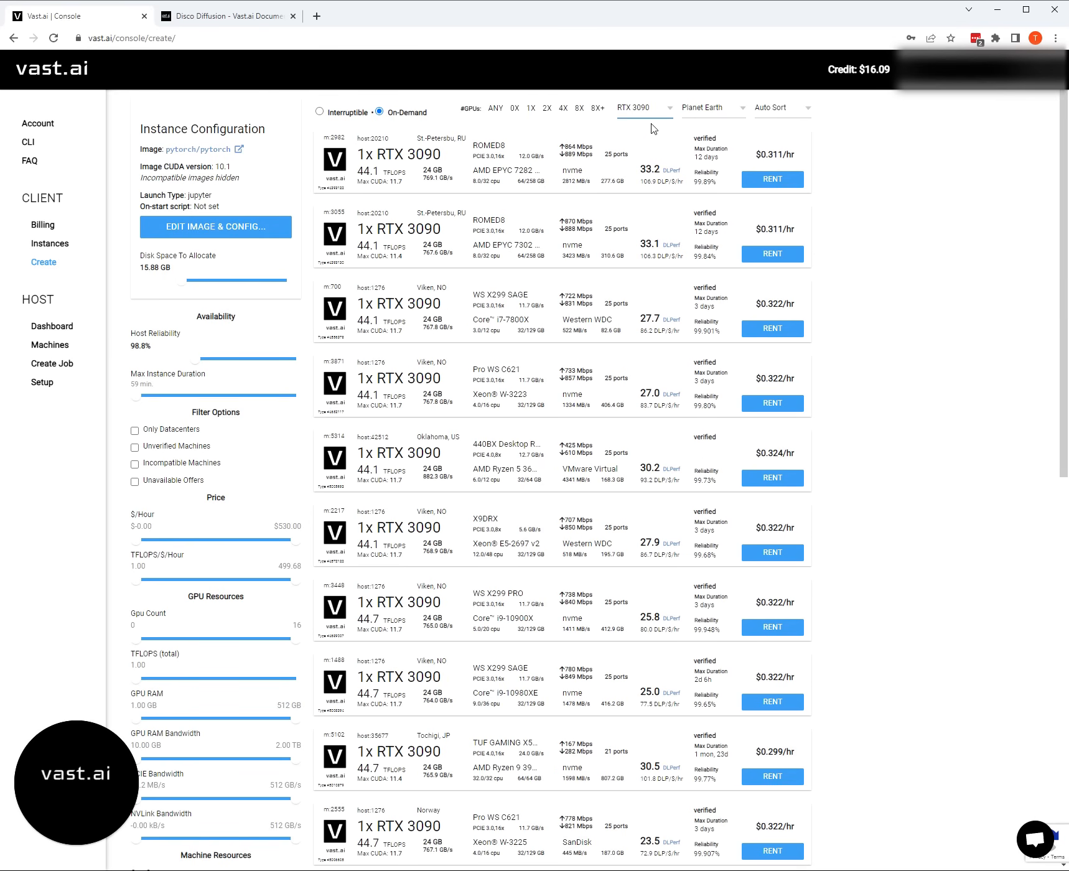
{"action": "left_click", "coordinate": [641, 108]}
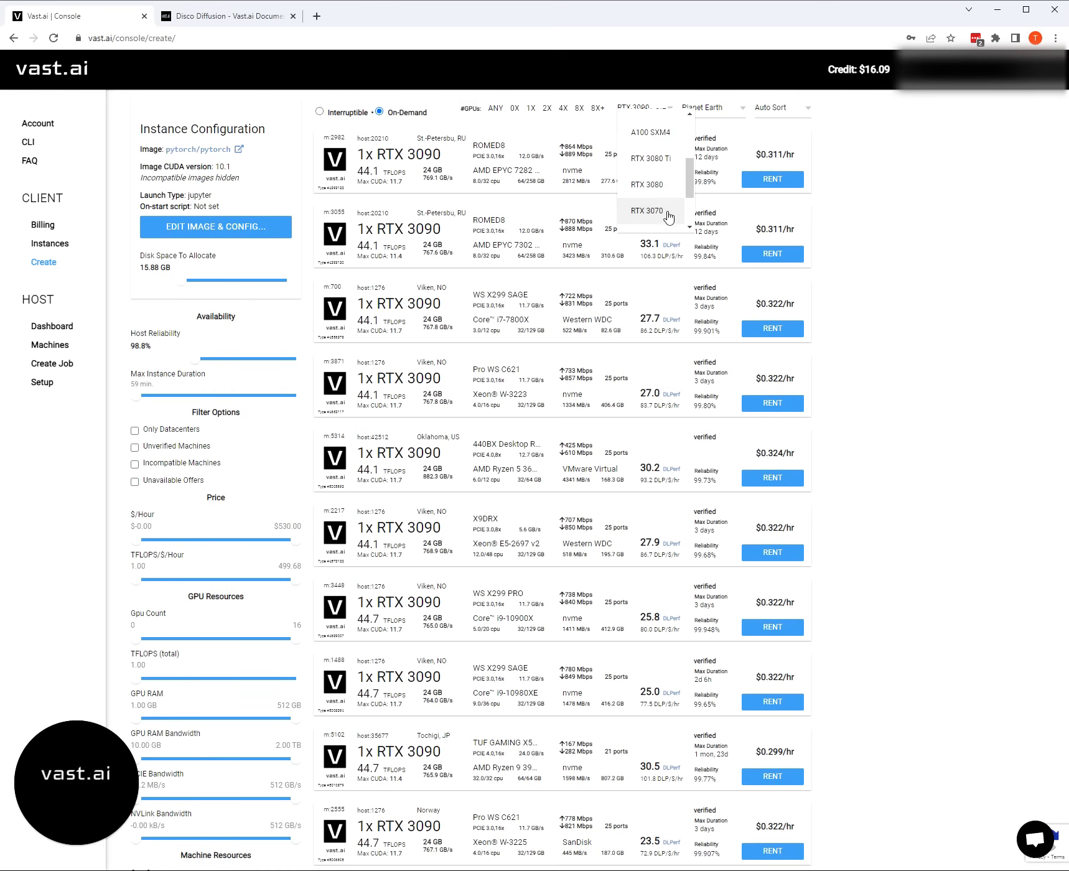
{"action": "scroll", "scroll_direction": "down", "scroll_amount": 3}
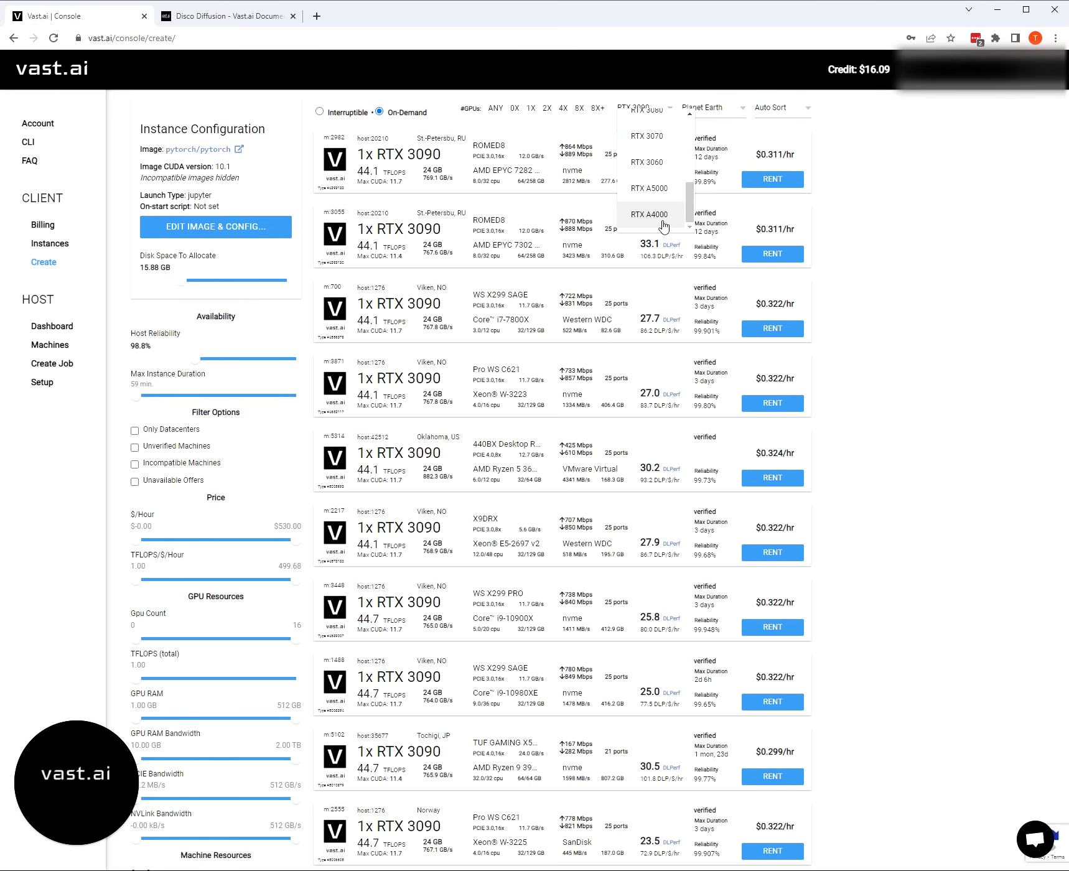
{"action": "scroll", "scroll_direction": "down", "scroll_amount": 3}
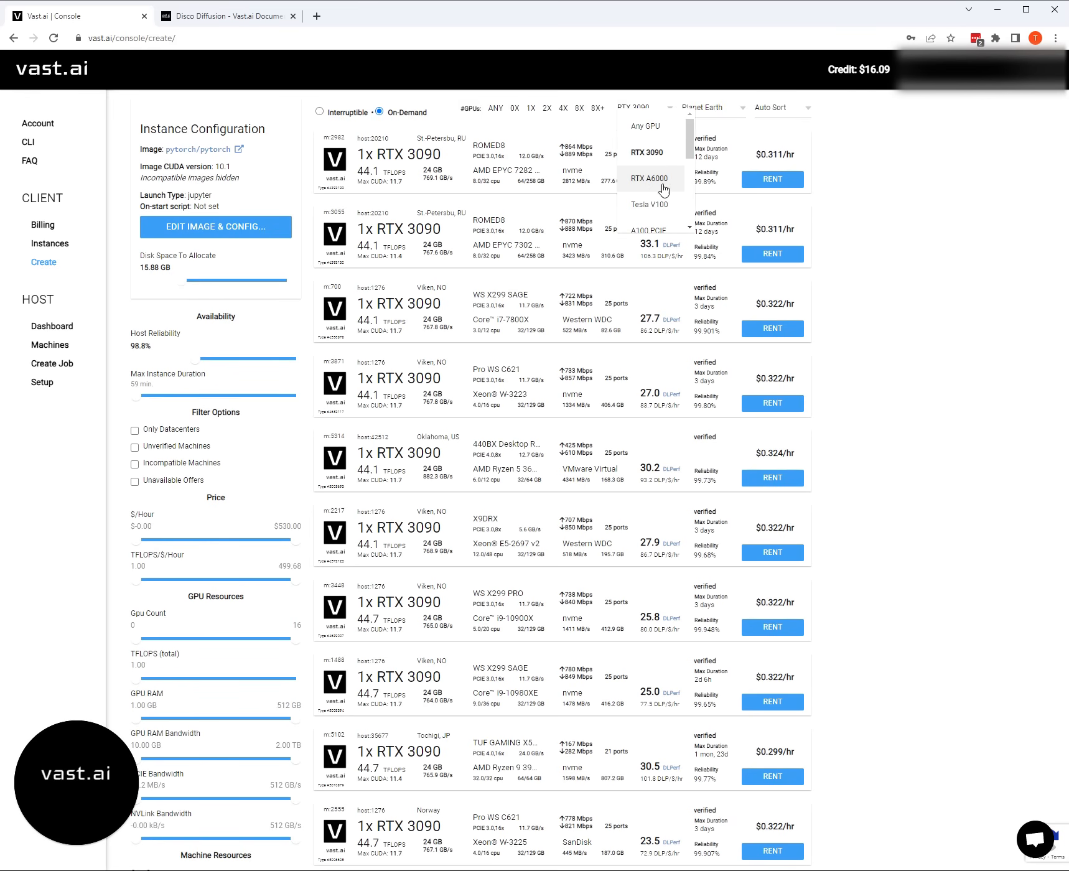
{"action": "mouse_move", "coordinate": [657, 185]}
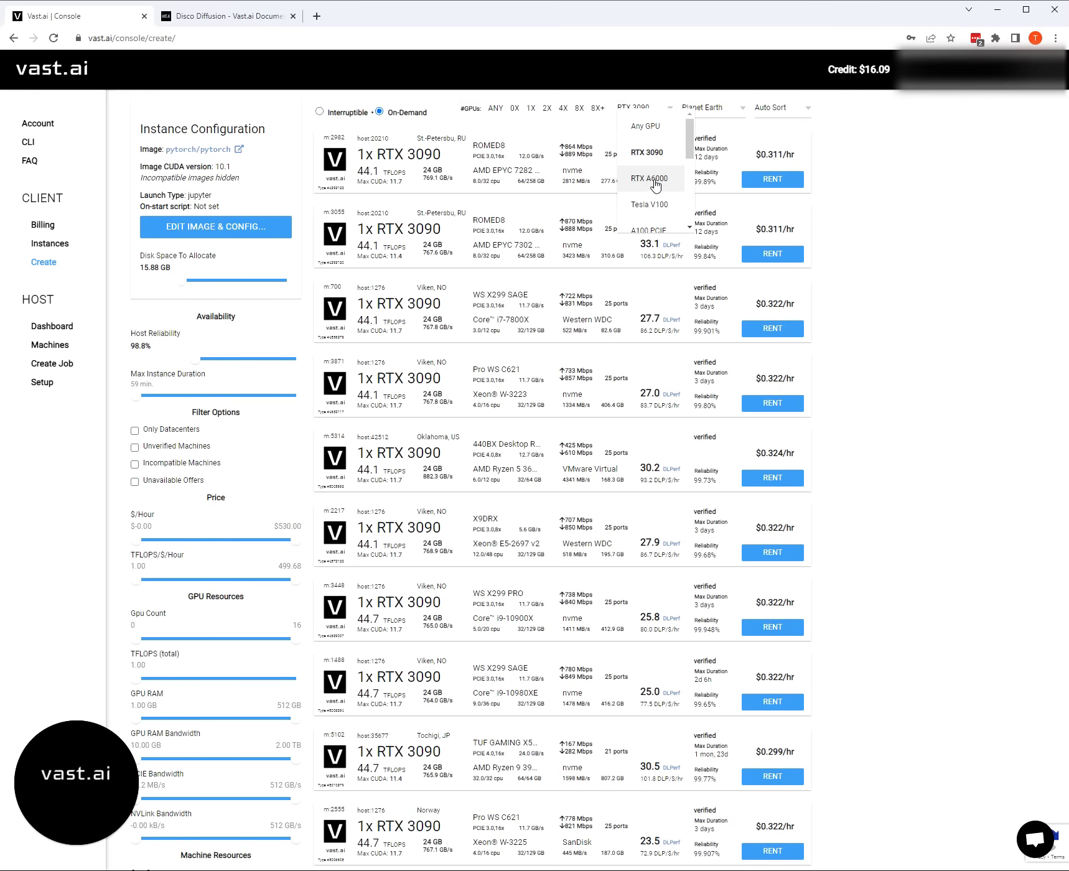
{"action": "mouse_move", "coordinate": [653, 186]}
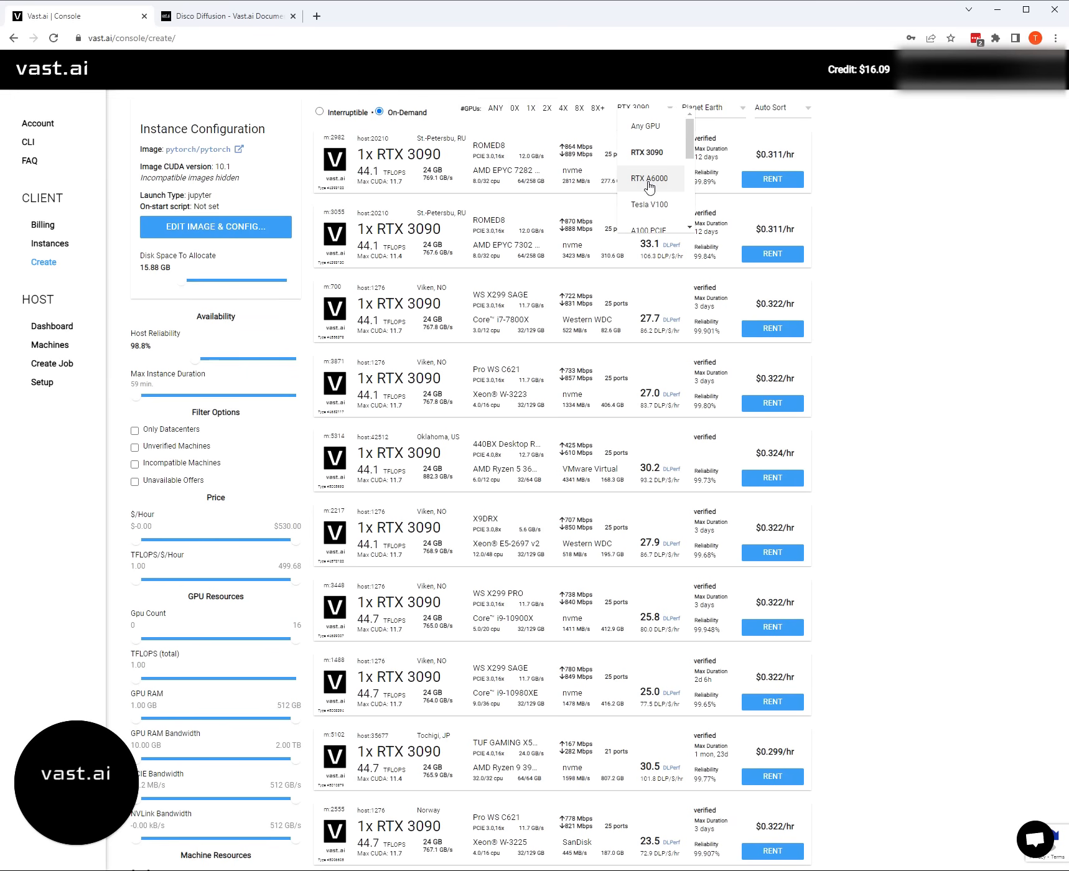
{"action": "left_click", "coordinate": [652, 178]}
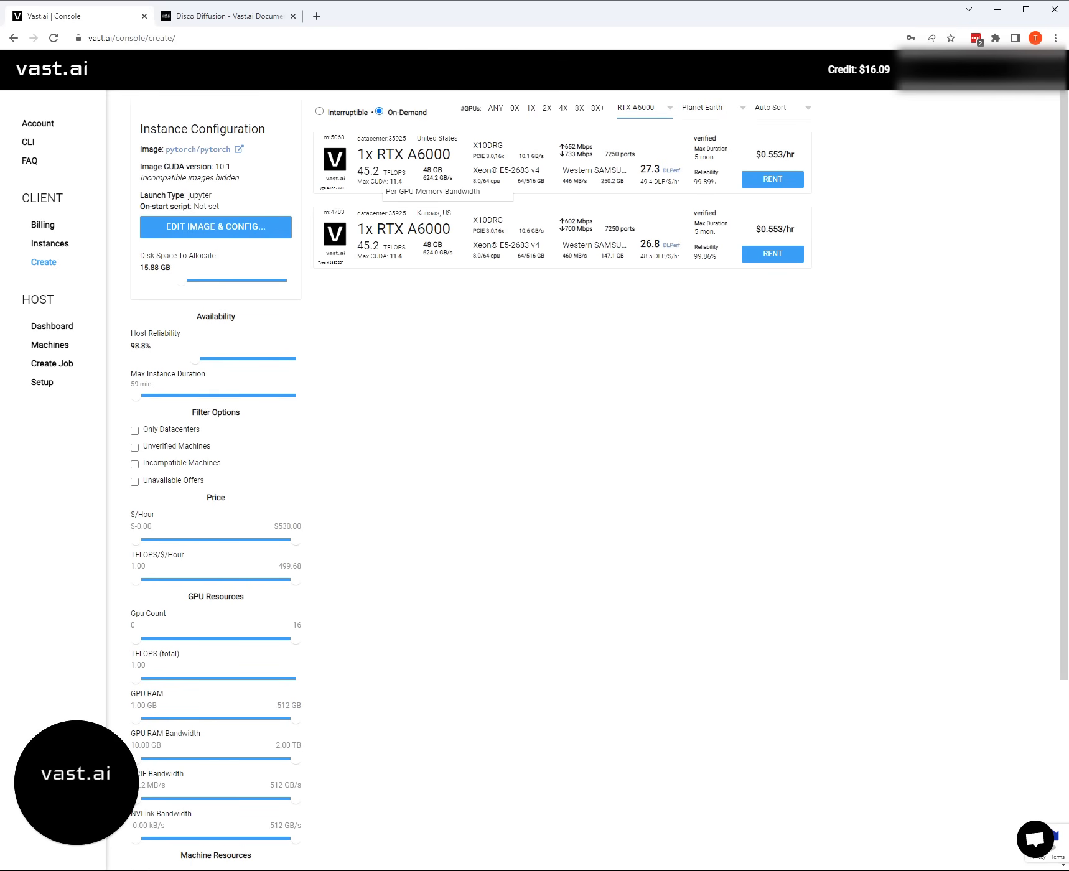
{"action": "left_click", "coordinate": [641, 108]}
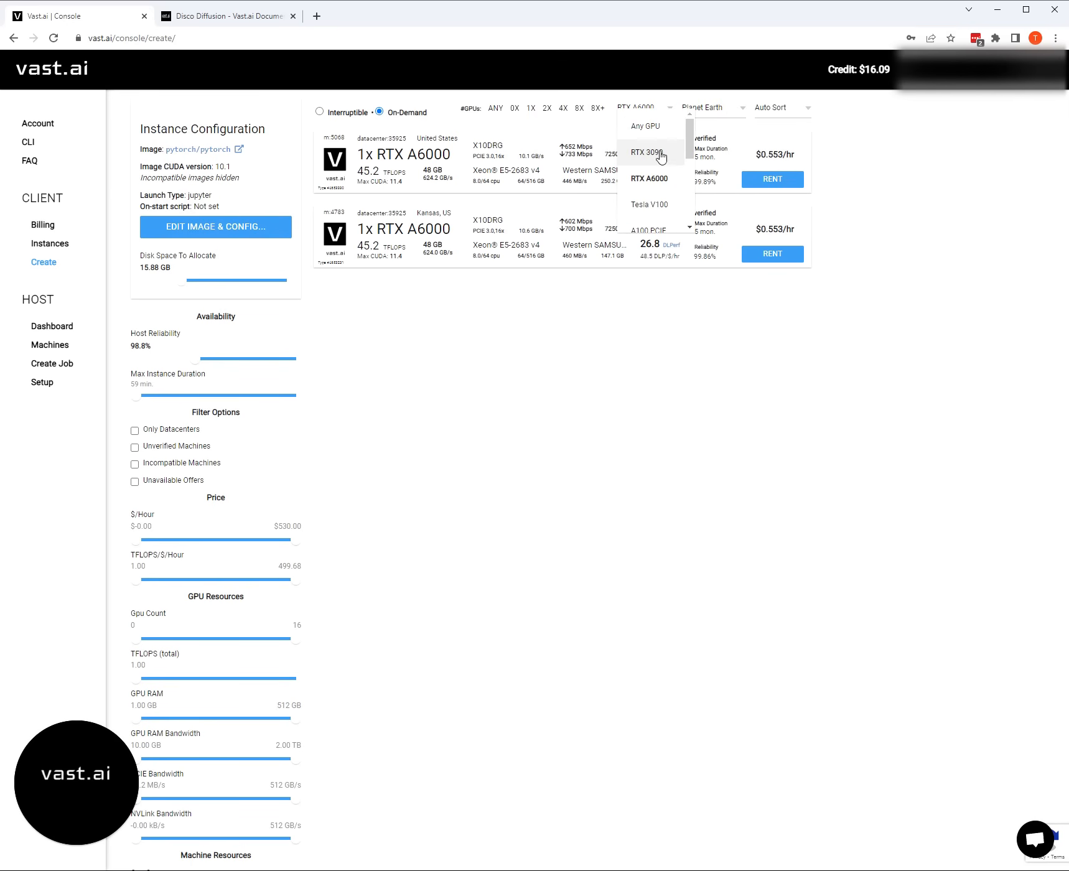
{"action": "left_click", "coordinate": [649, 151]}
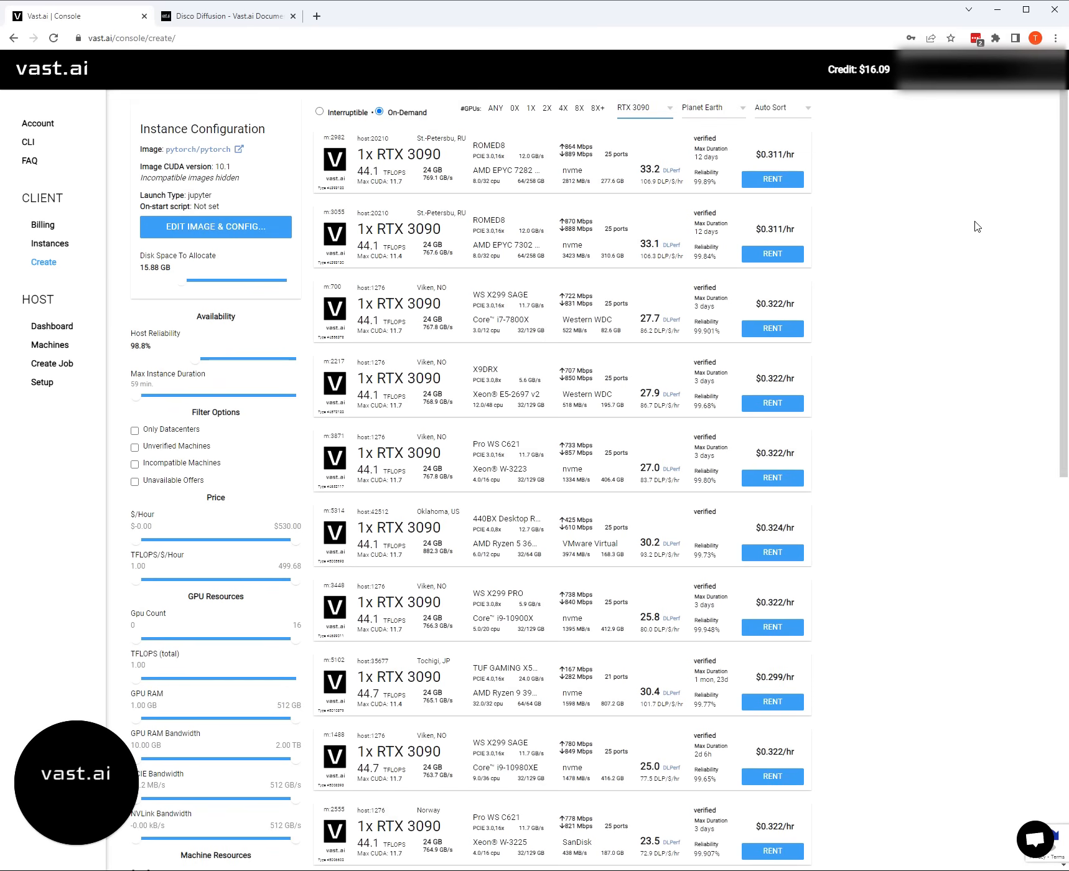
{"action": "scroll", "scroll_direction": "down", "scroll_amount": 3}
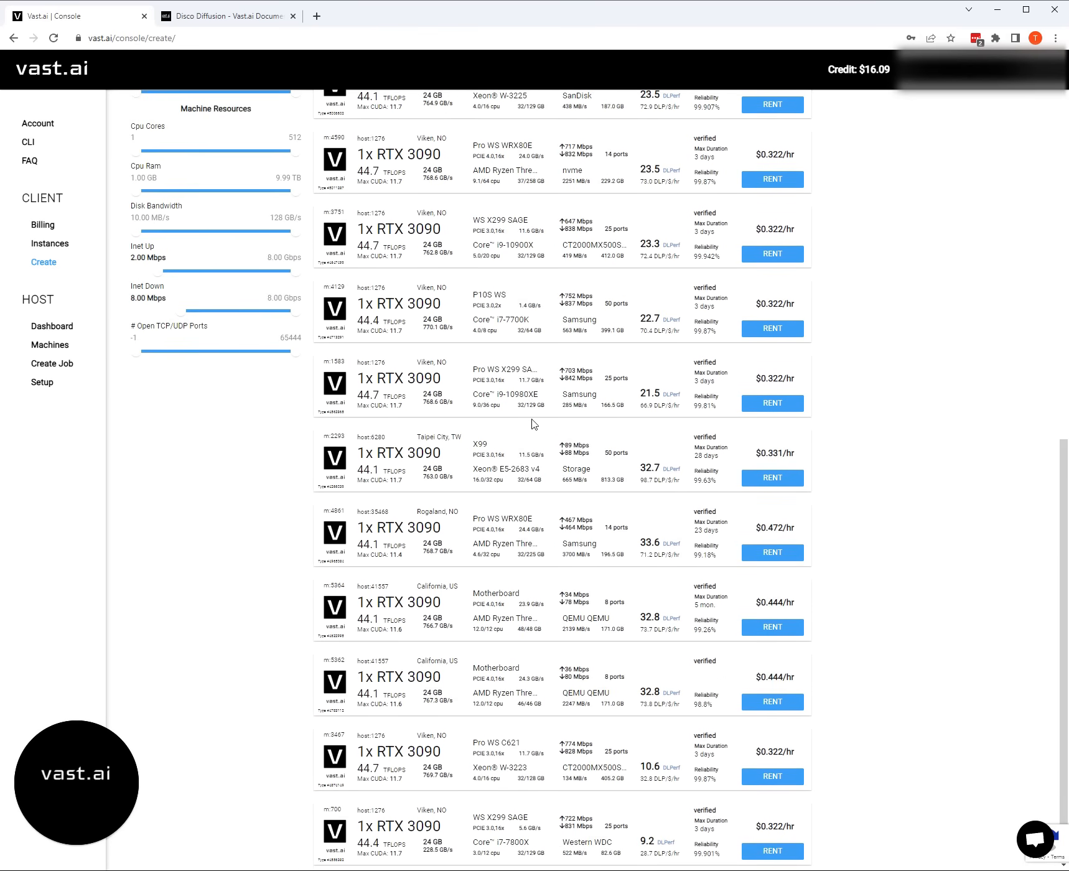
{"action": "scroll", "scroll_direction": "up", "scroll_amount": 3}
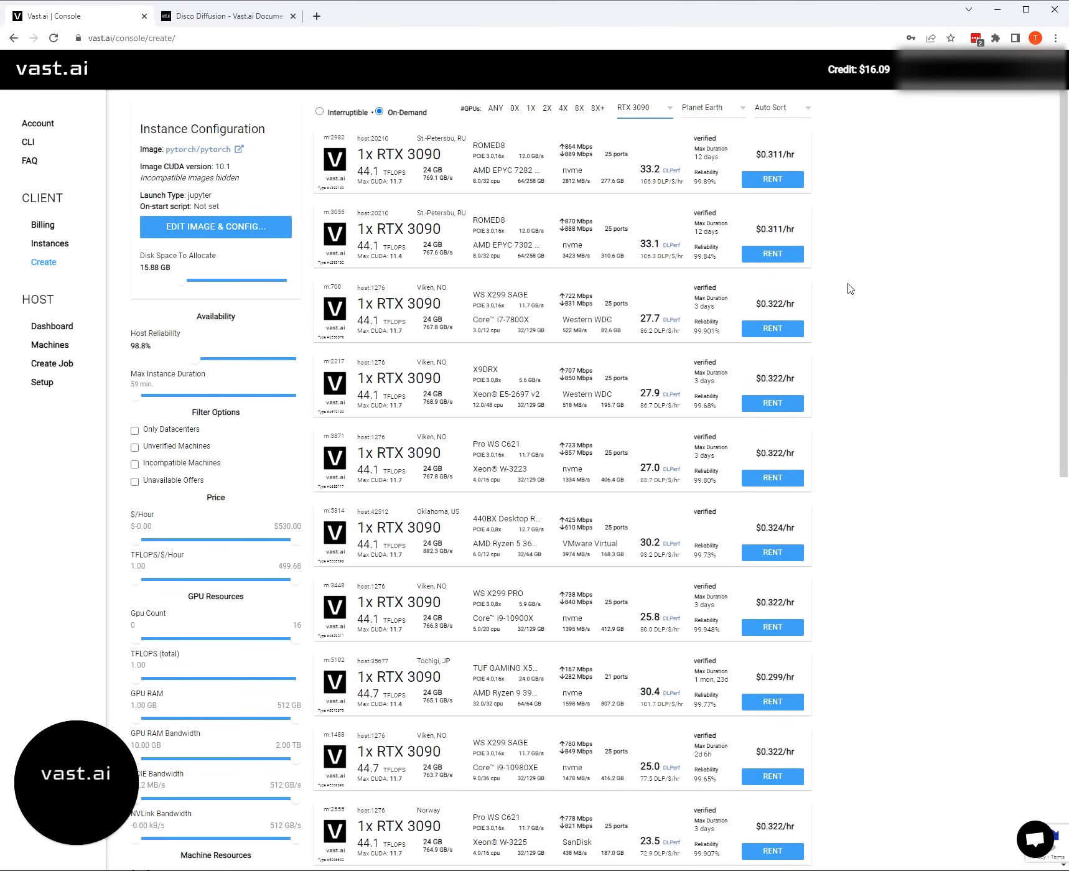
{"action": "mouse_move", "coordinate": [622, 192]}
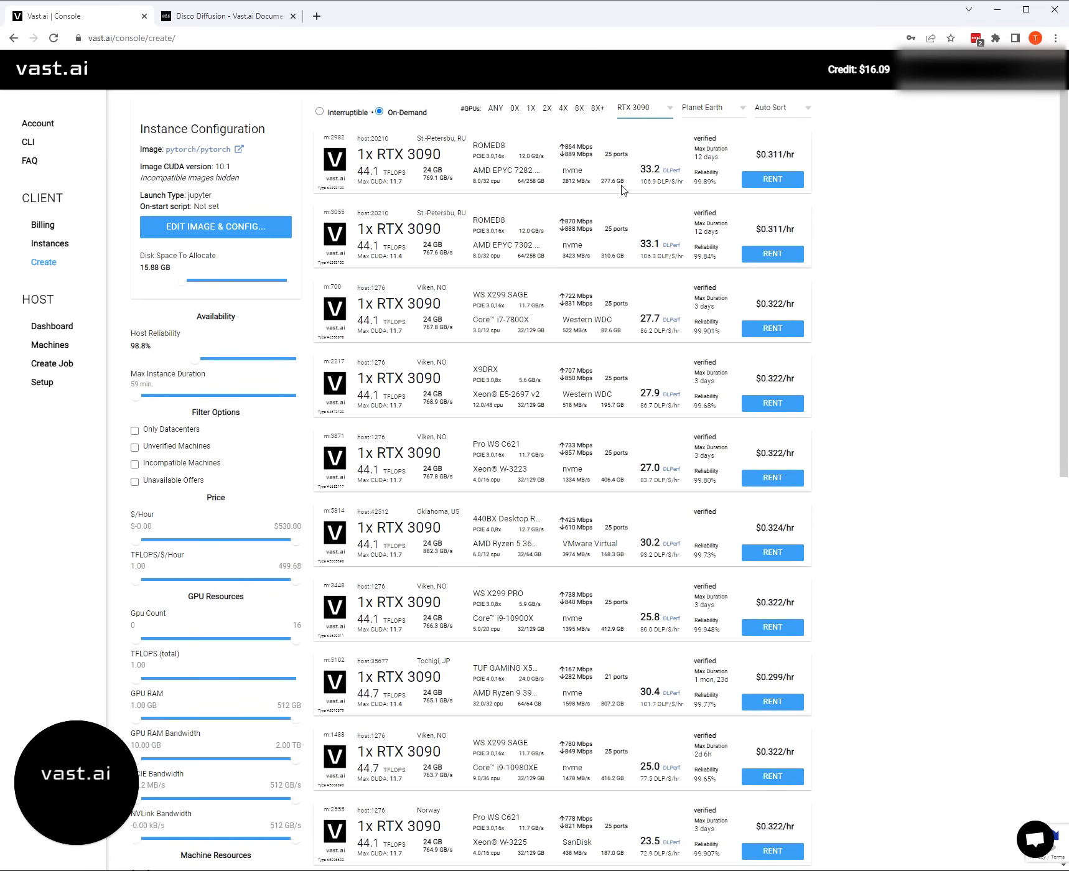
{"action": "mouse_move", "coordinate": [654, 594]}
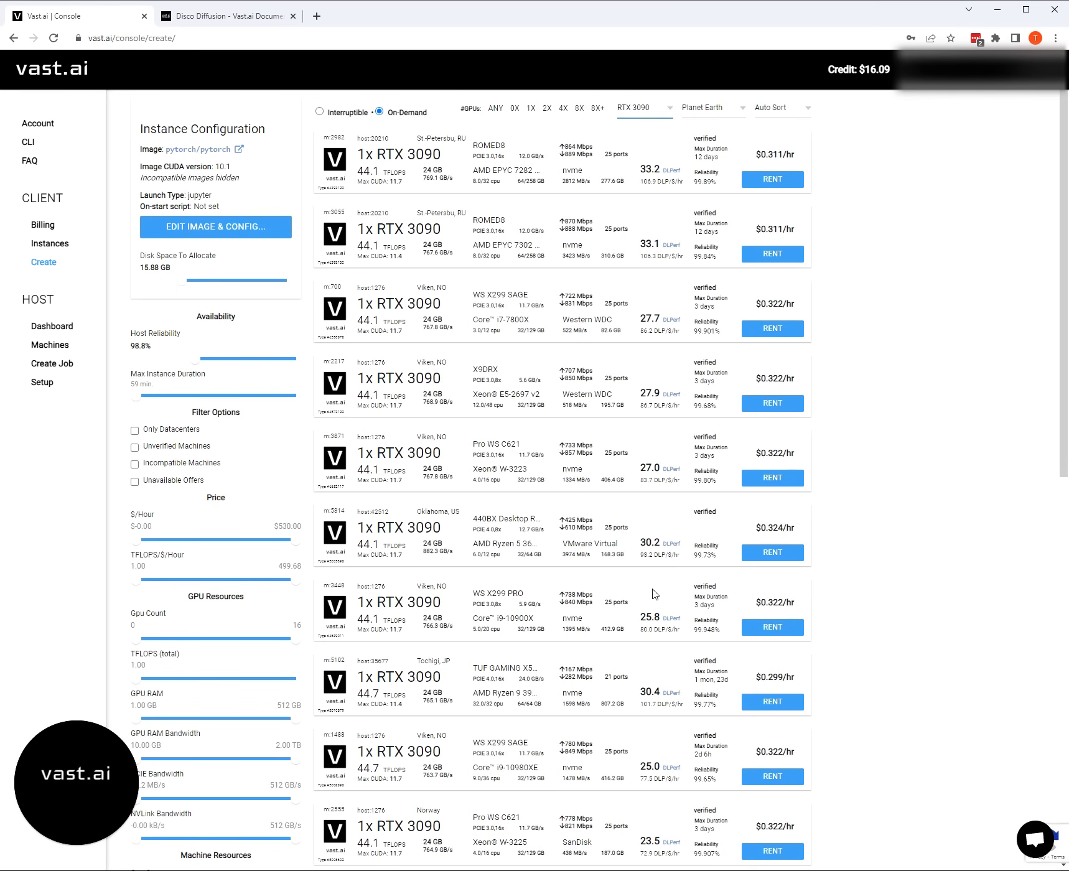
{"action": "mouse_move", "coordinate": [880, 251]}
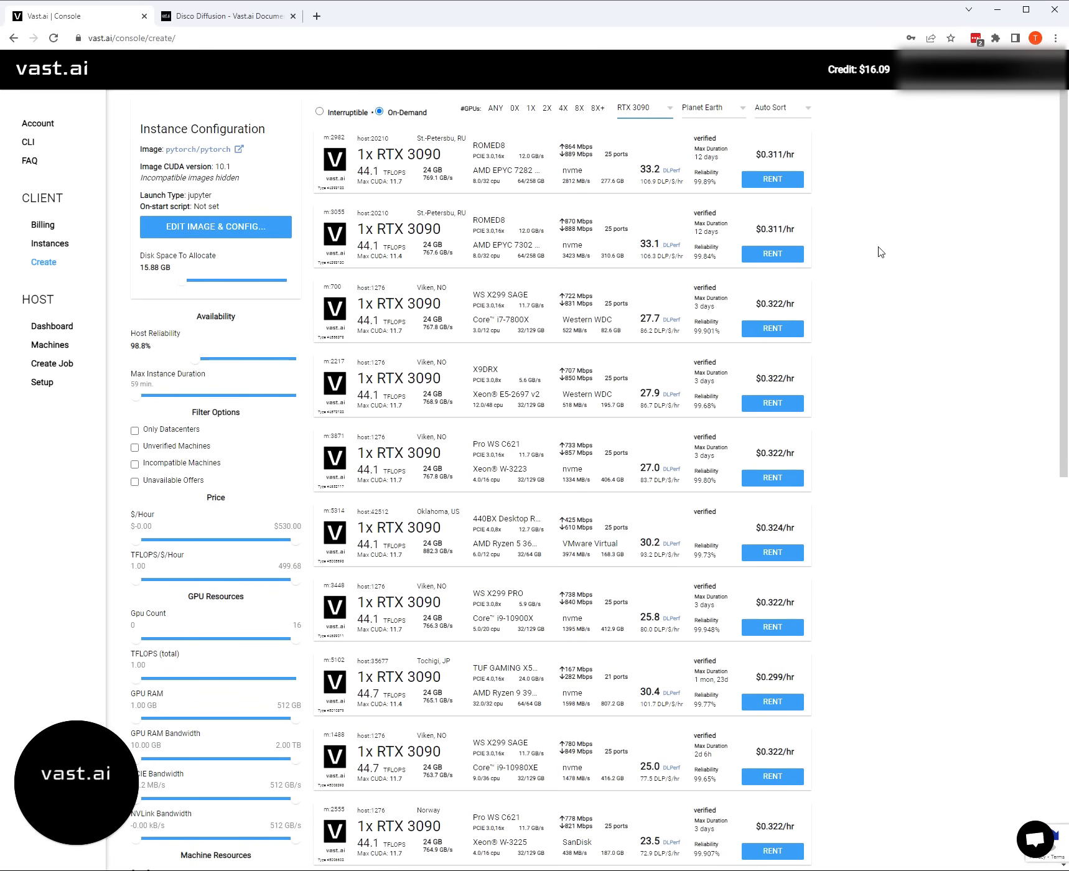
{"action": "scroll", "scroll_direction": "down", "scroll_amount": 3}
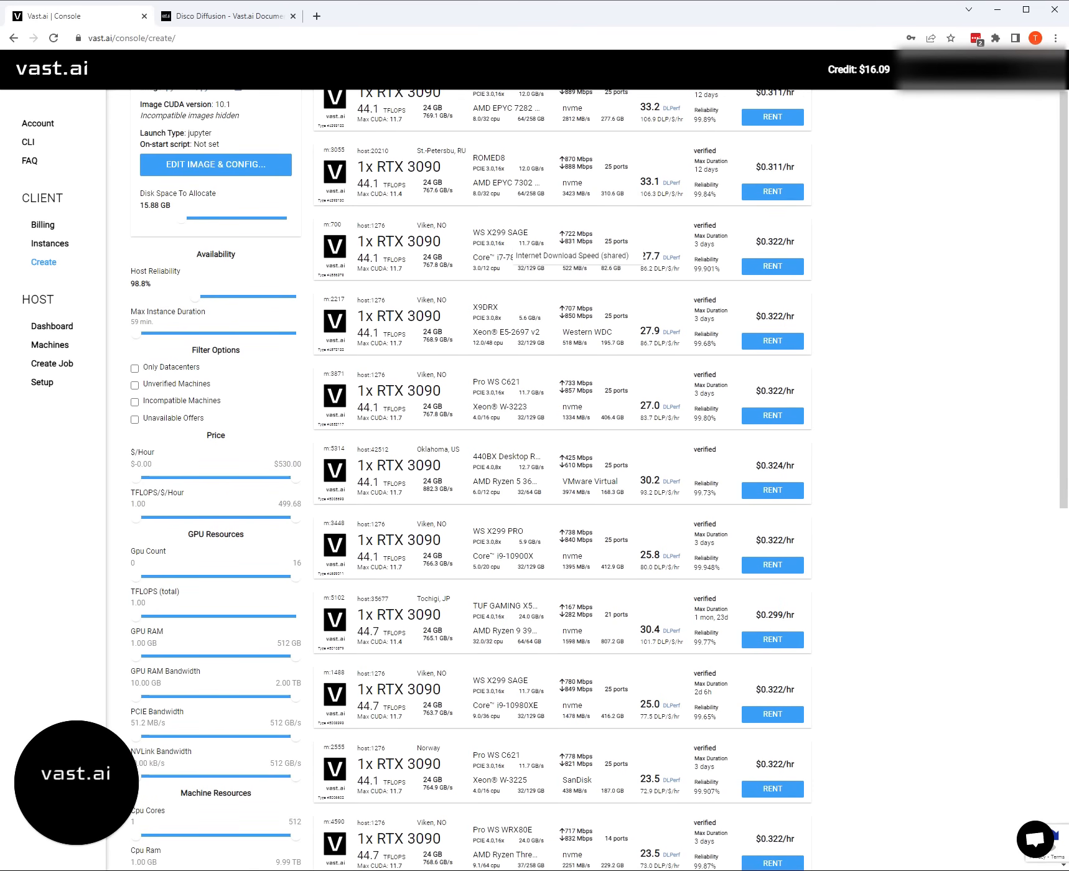
{"action": "mouse_move", "coordinate": [609, 254]}
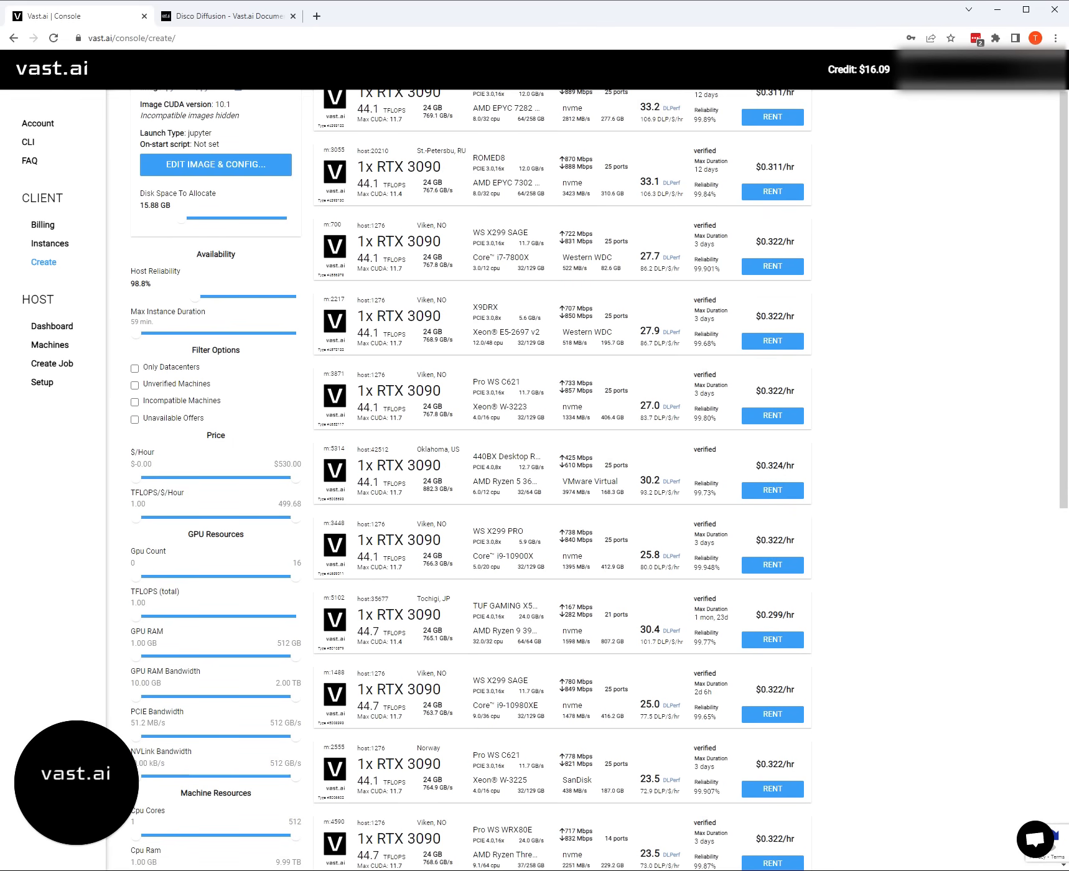
{"action": "mouse_move", "coordinate": [655, 313]}
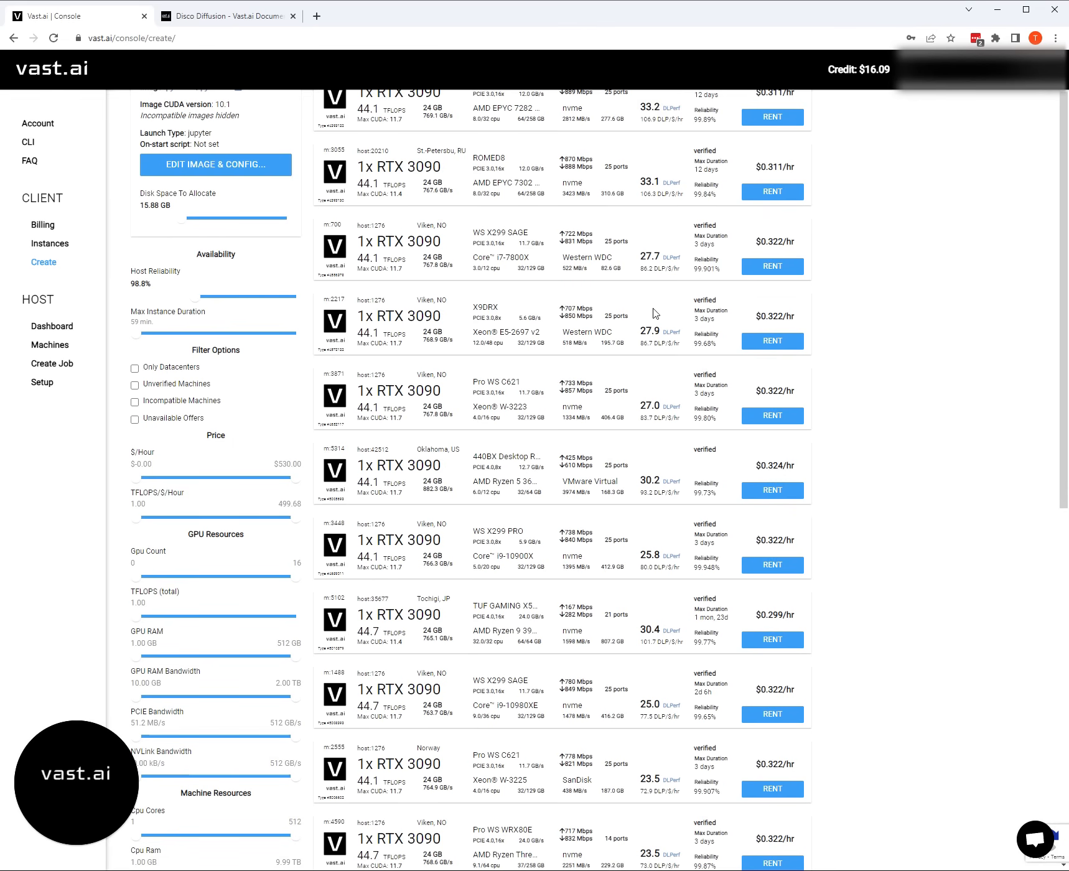
{"action": "mouse_move", "coordinate": [856, 284]}
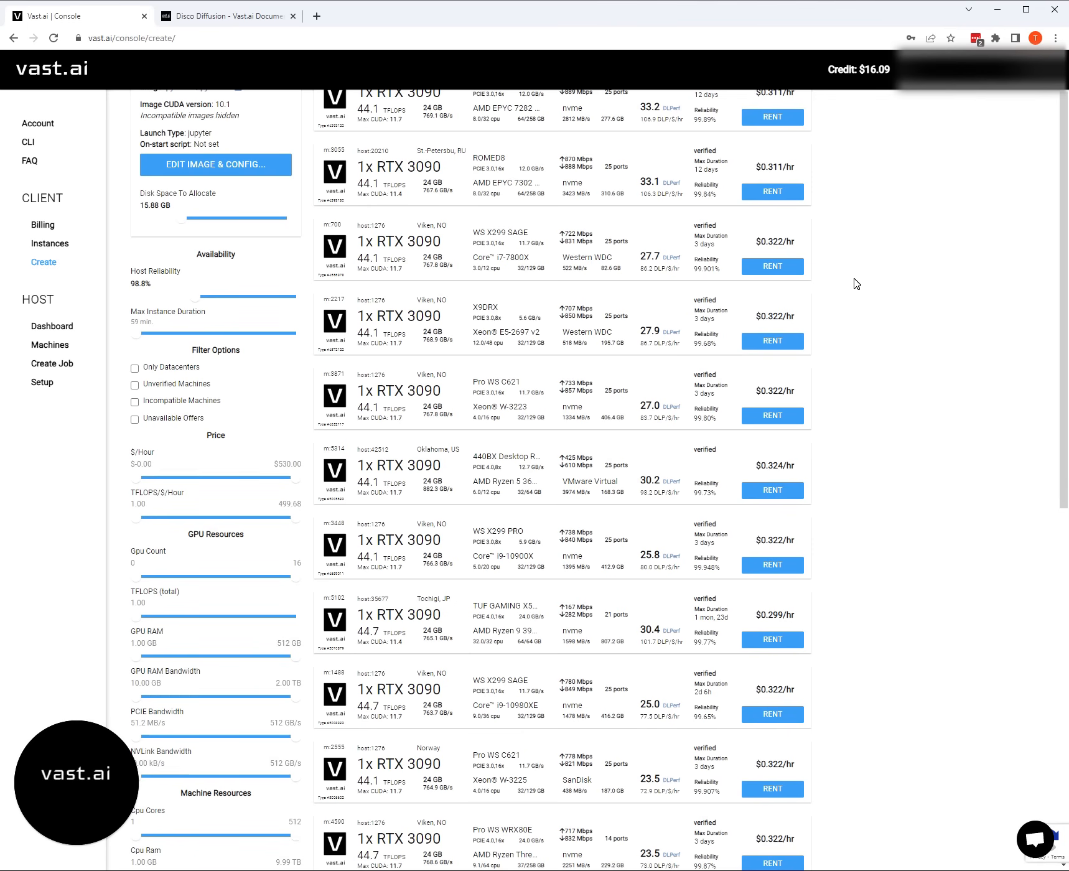
{"action": "mouse_move", "coordinate": [772, 266]}
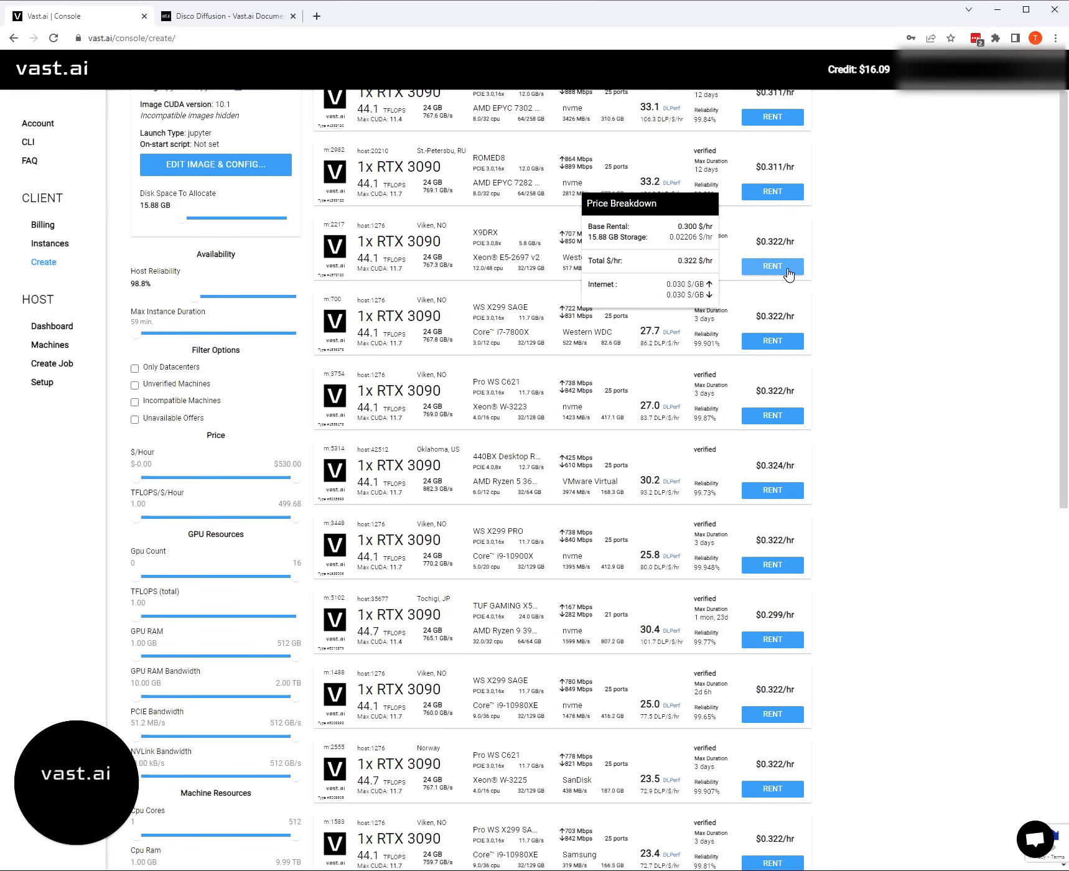
{"action": "mouse_move", "coordinate": [789, 271]}
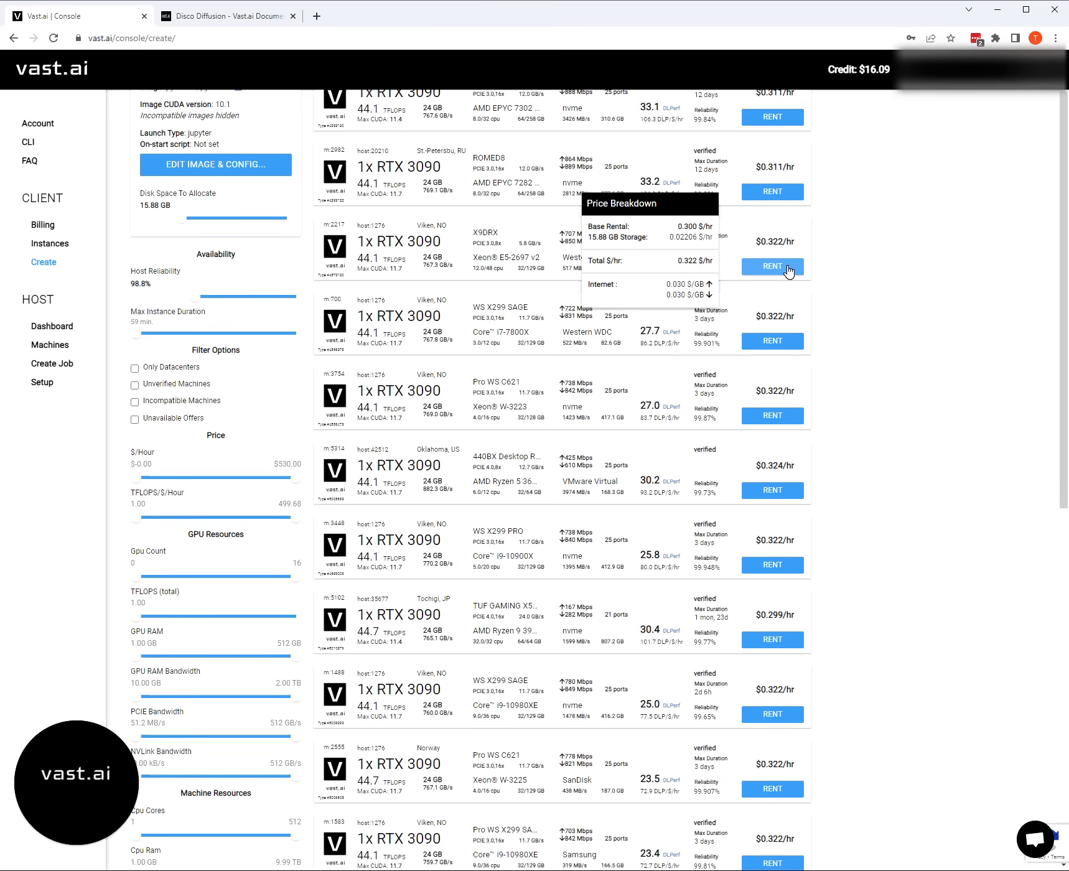
{"action": "mouse_move", "coordinate": [779, 274]}
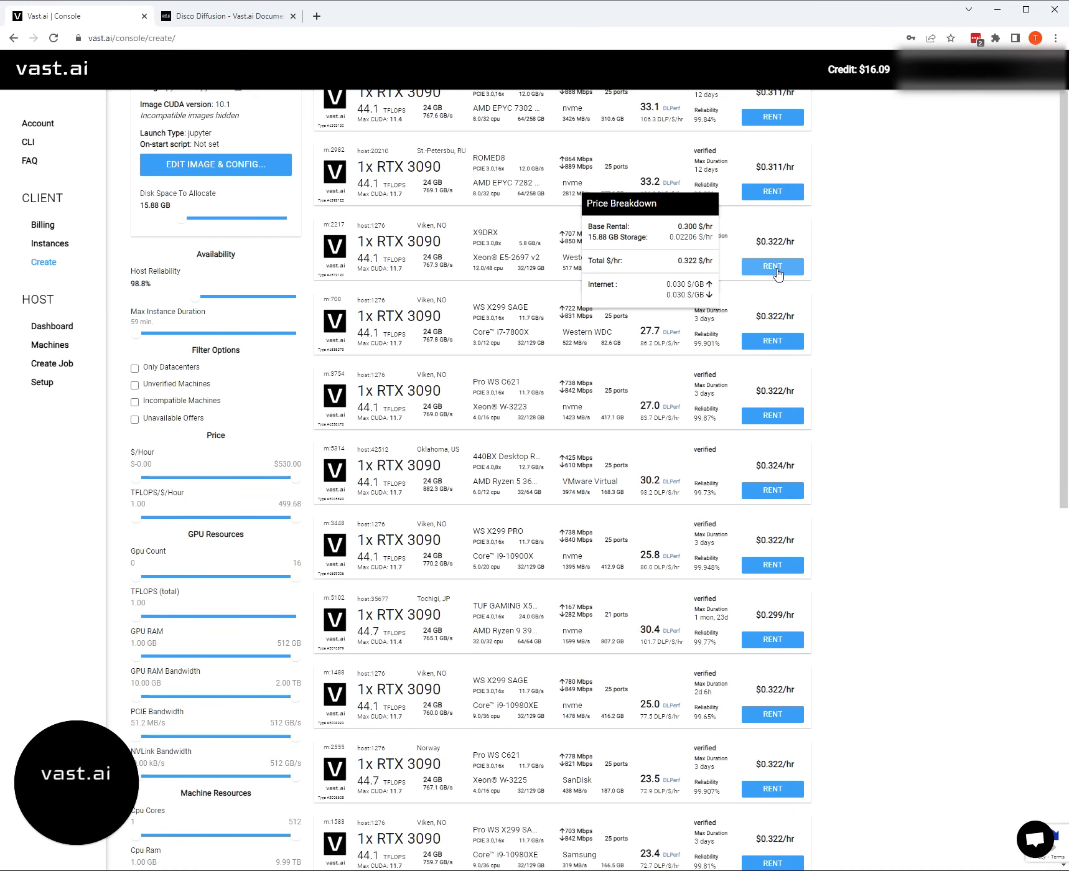
- Rent the $0.322/hr Viken X9DRX RTX 3090 machine and view the new instance
{"action": "left_click", "coordinate": [772, 266]}
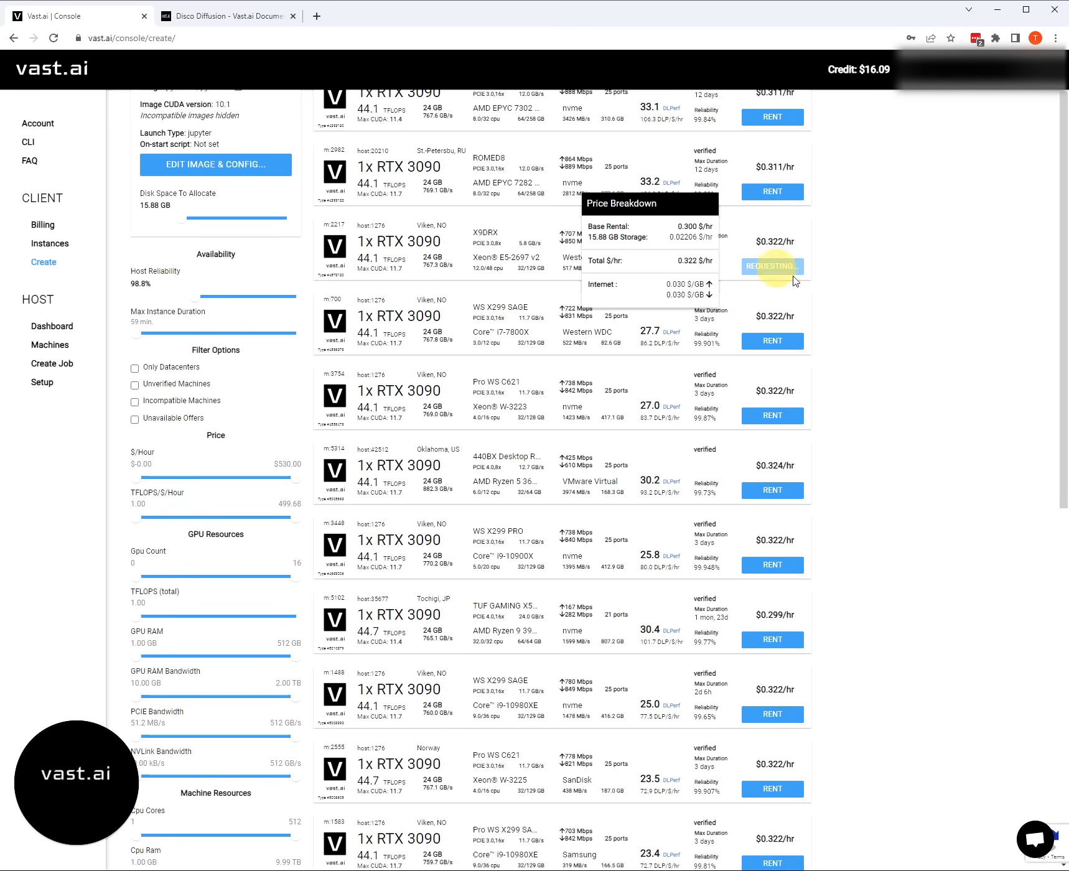
{"action": "left_click", "coordinate": [771, 267]}
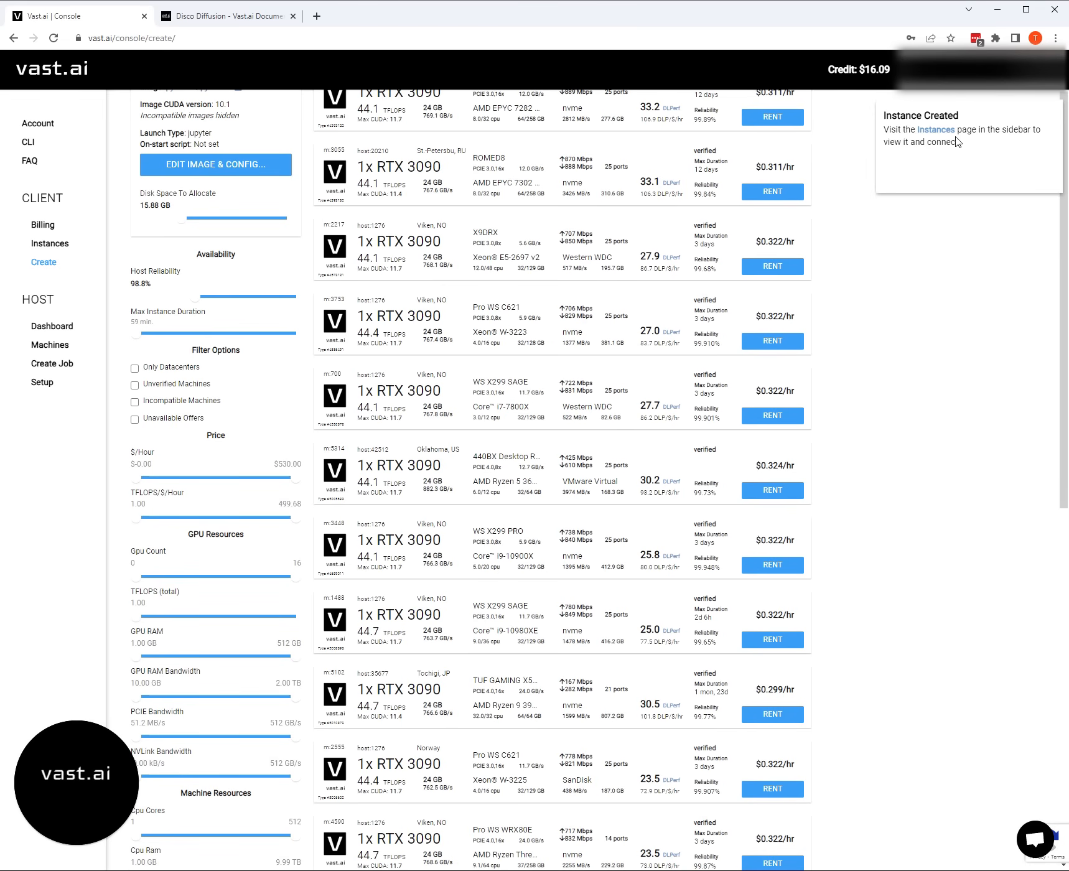
{"action": "left_click", "coordinate": [50, 243]}
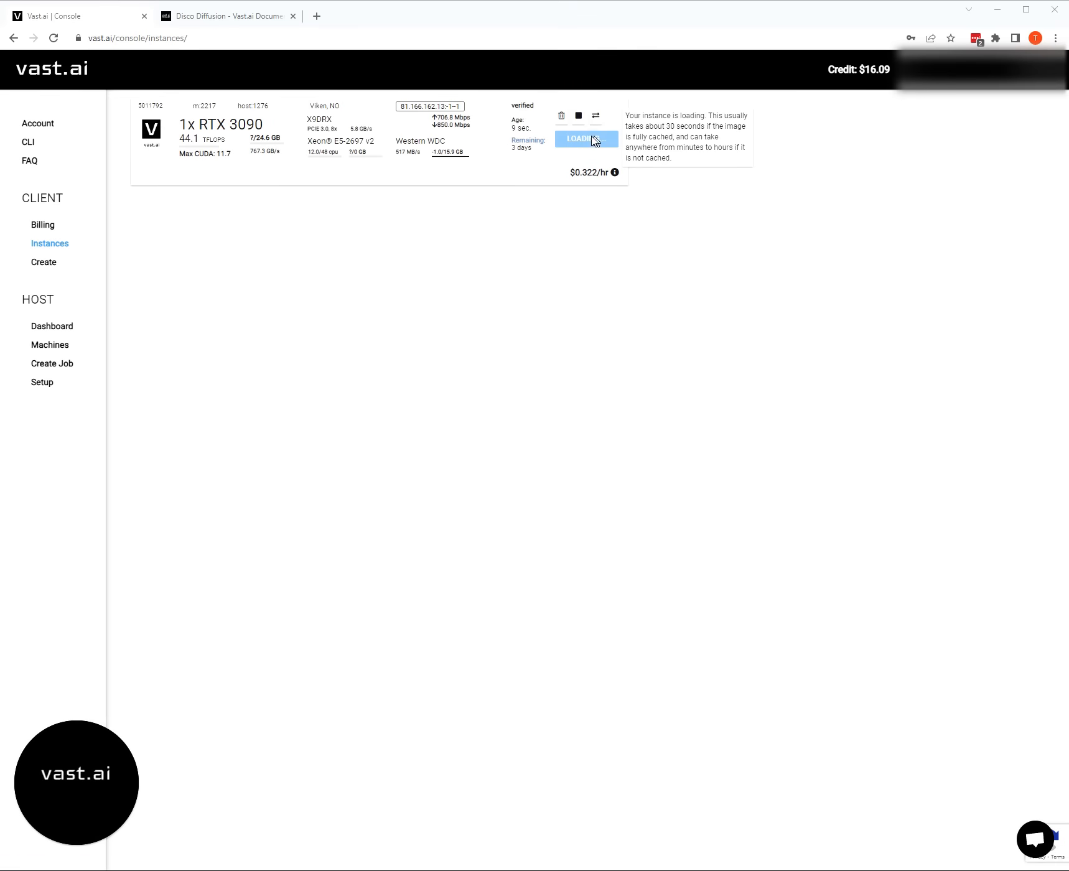
{"action": "mouse_move", "coordinate": [207, 16]}
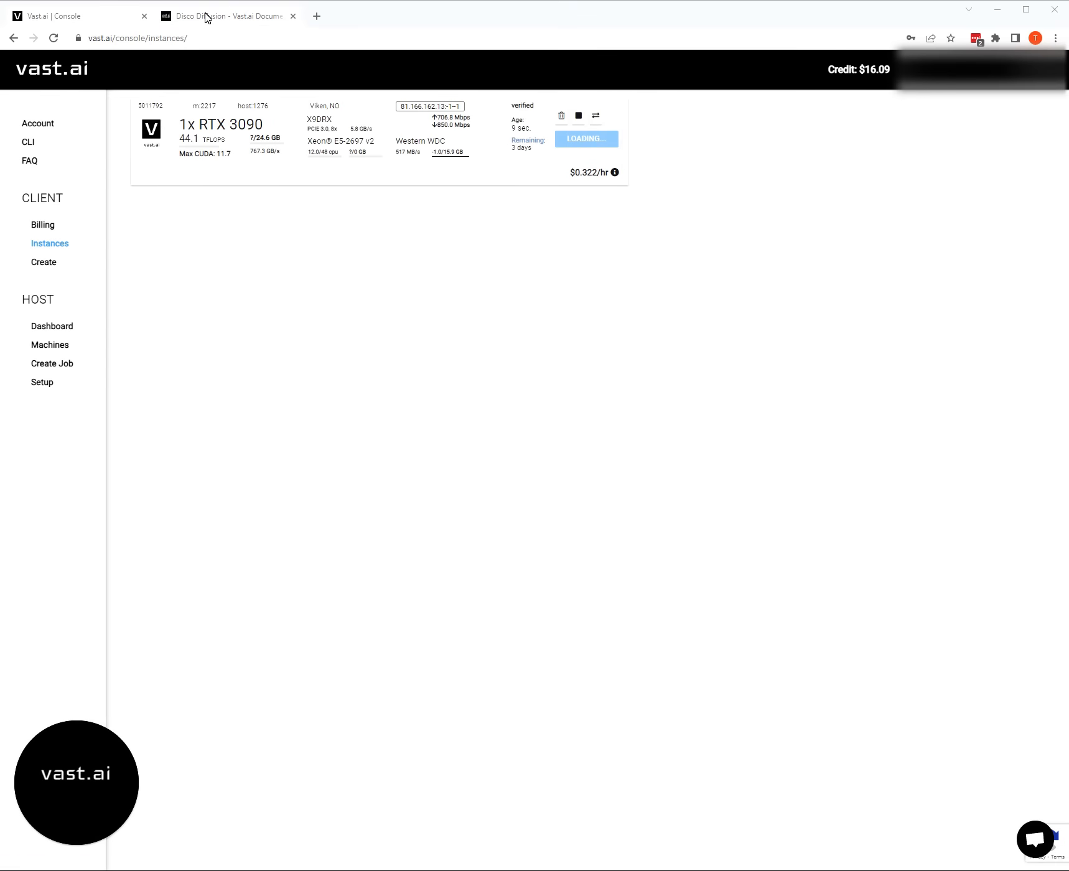
- In the Disco Diffusion guide, follow step 4's 'here (5.6)' link to the modified notebook
{"action": "left_click", "coordinate": [225, 15]}
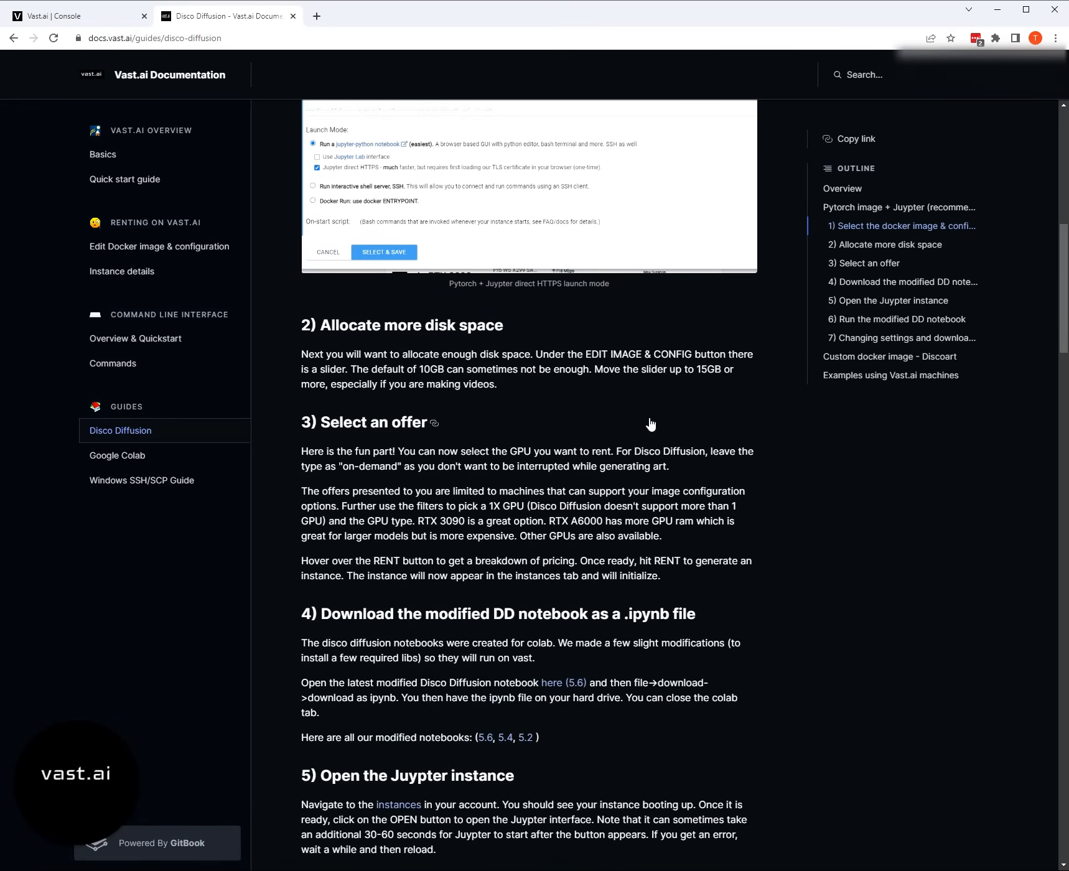
{"action": "scroll", "scroll_direction": "down", "scroll_amount": 3}
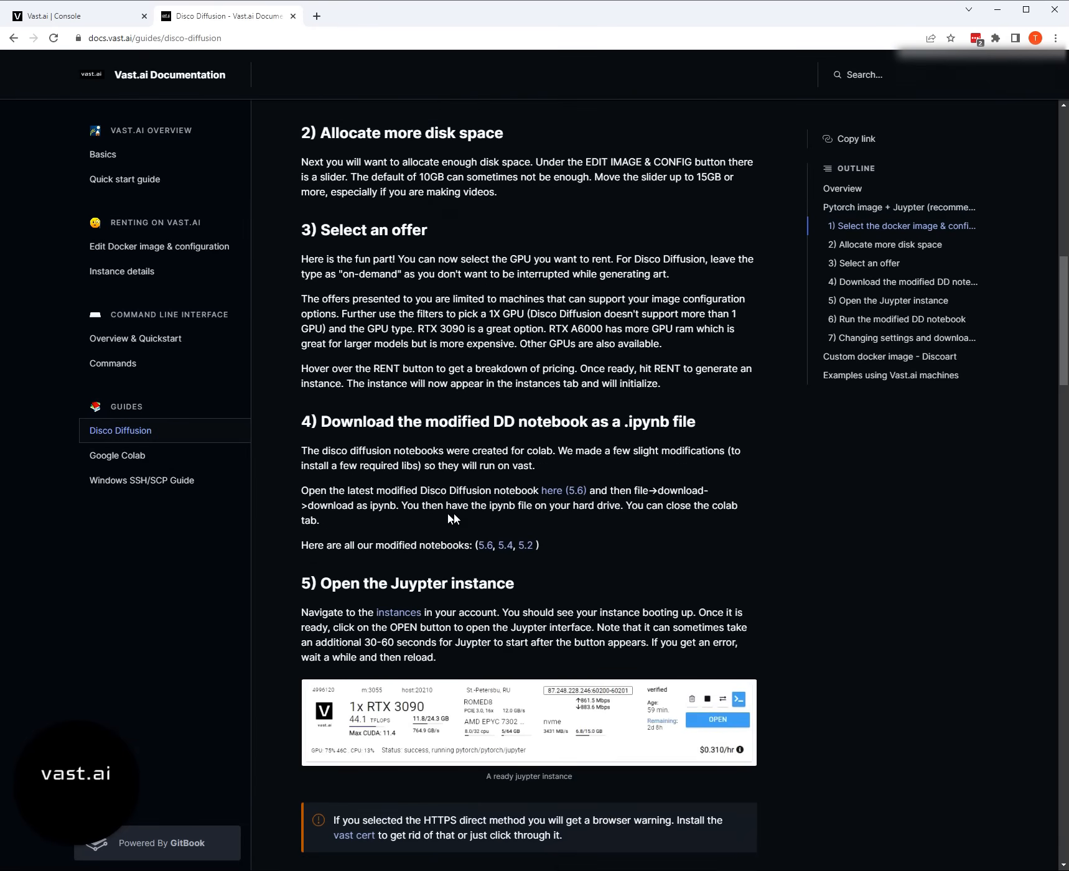
{"action": "scroll", "scroll_direction": "down", "scroll_amount": 3}
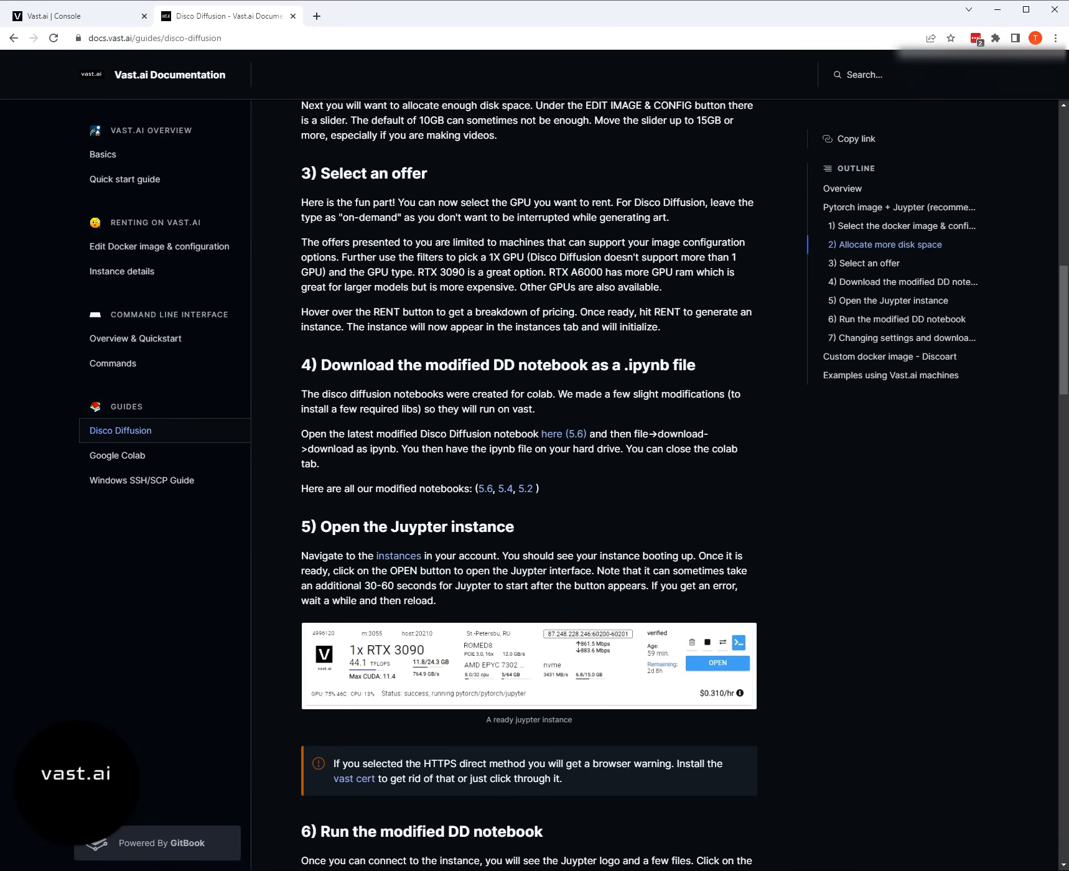
{"action": "scroll", "scroll_direction": "down", "scroll_amount": 3}
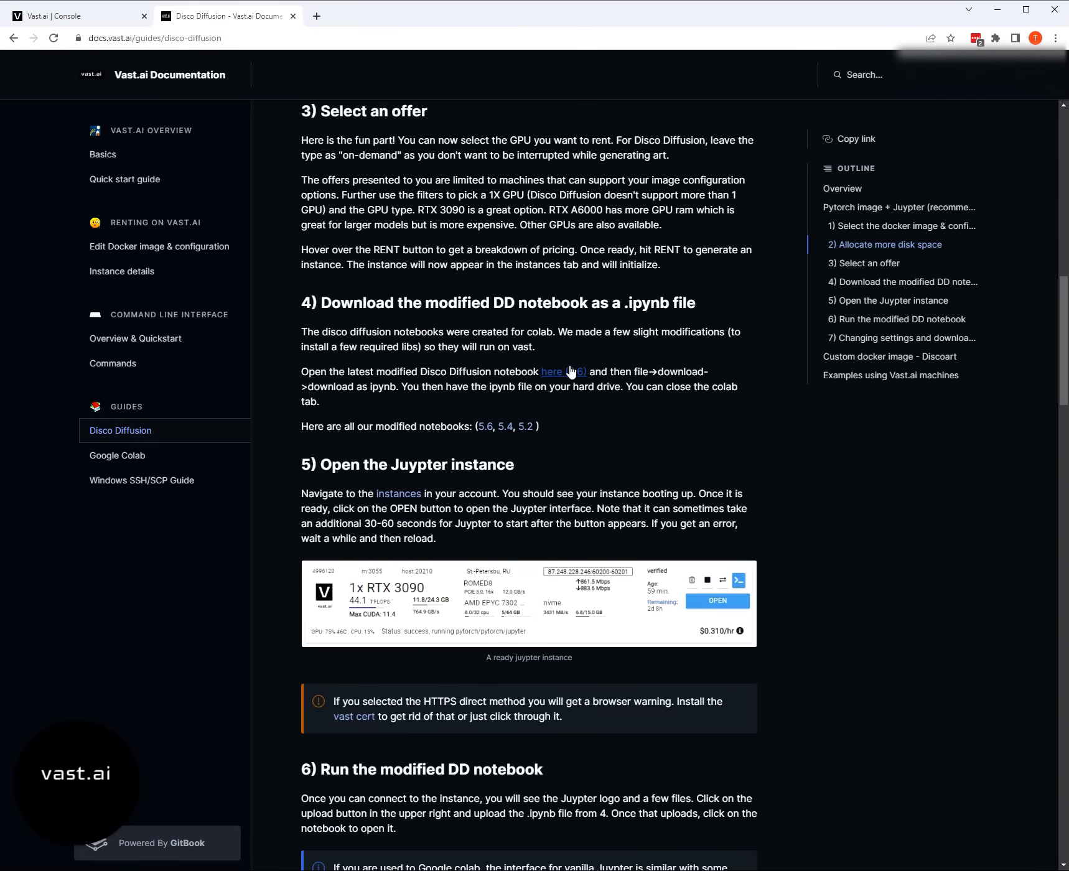
{"action": "mouse_move", "coordinate": [552, 372]}
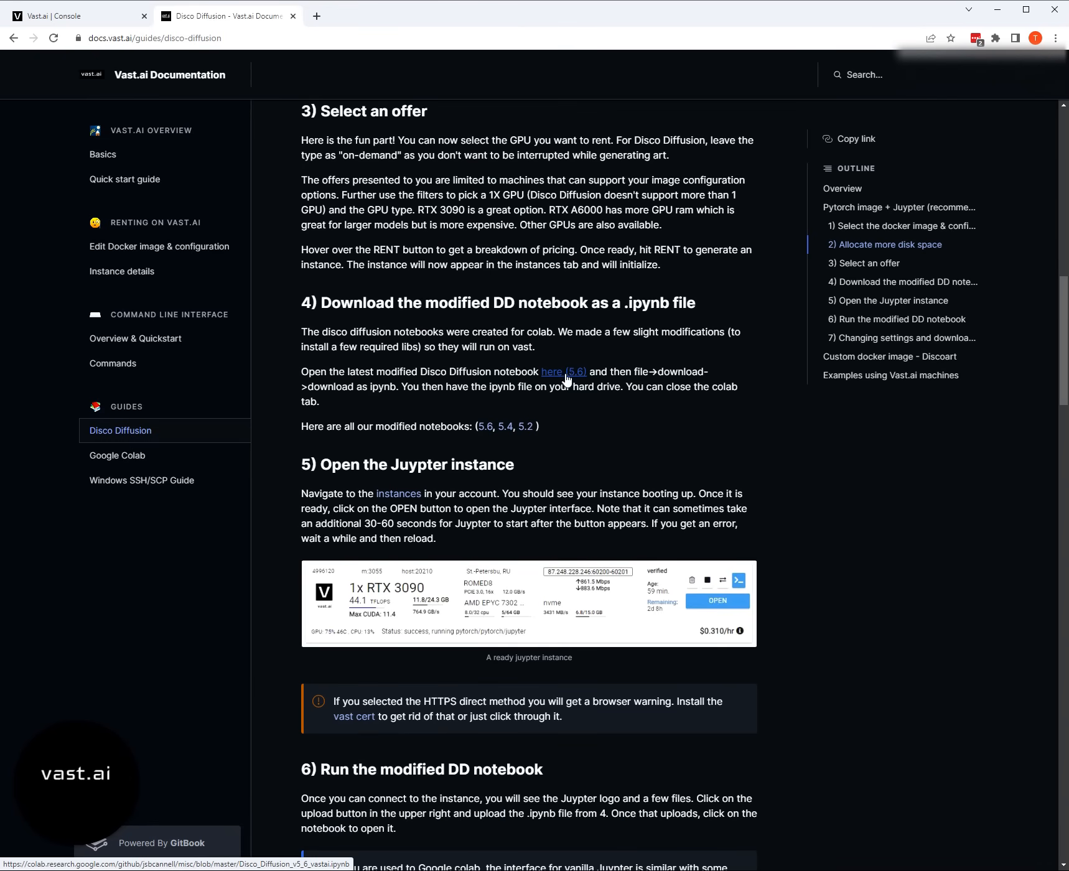
{"action": "left_click", "coordinate": [563, 371]}
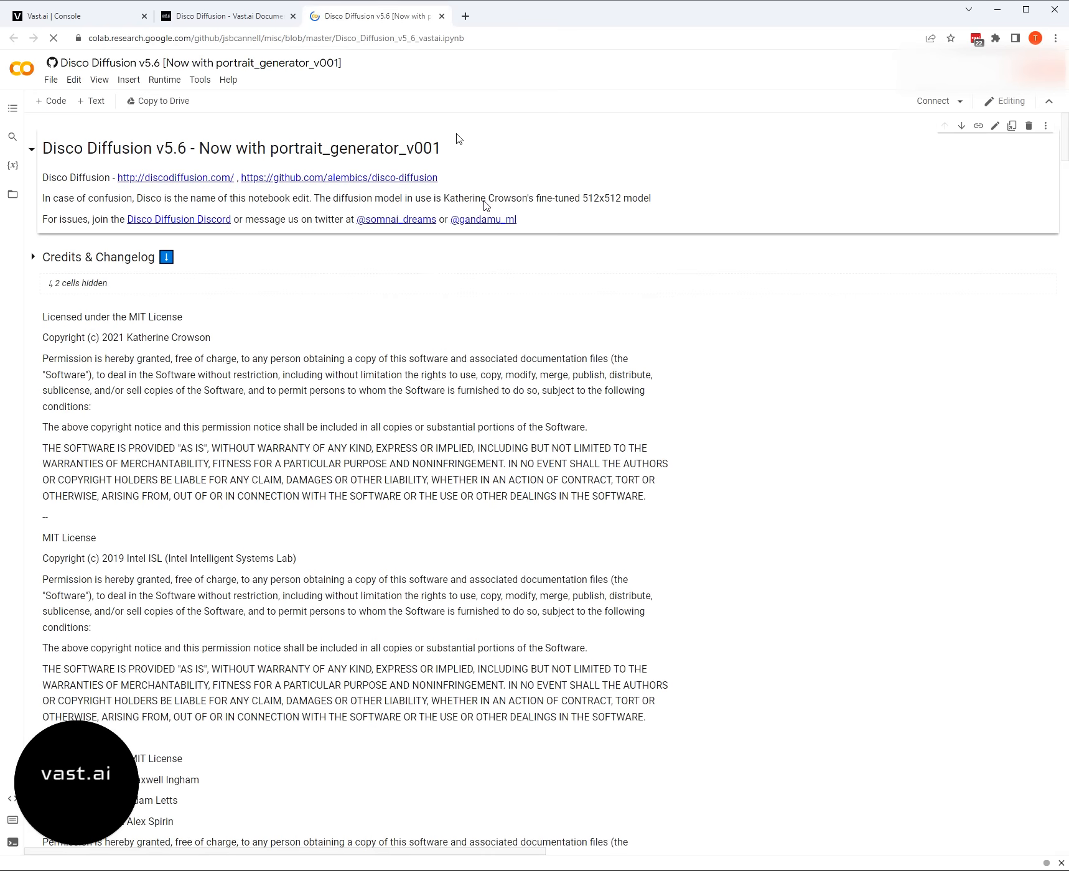
- Download the Disco Diffusion v5.6 notebook from Colab as an .ipynb file
{"action": "left_click", "coordinate": [51, 79]}
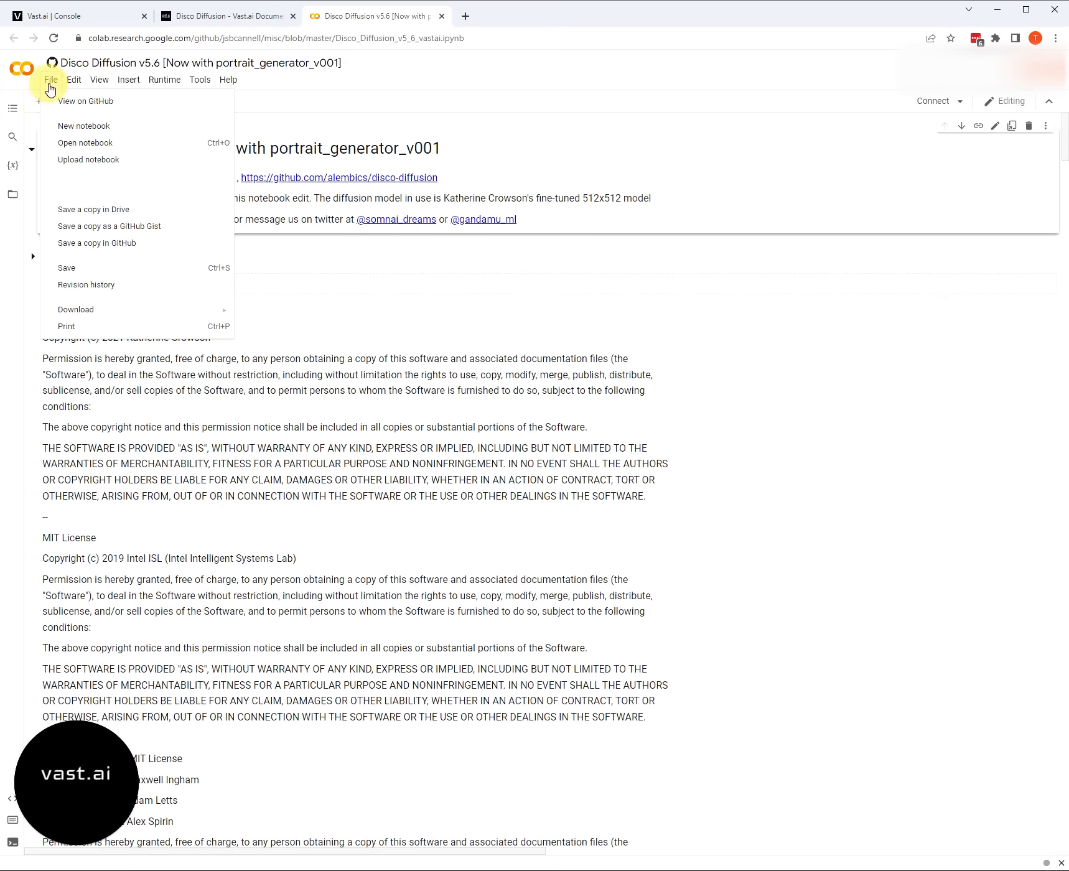
{"action": "mouse_move", "coordinate": [75, 309]}
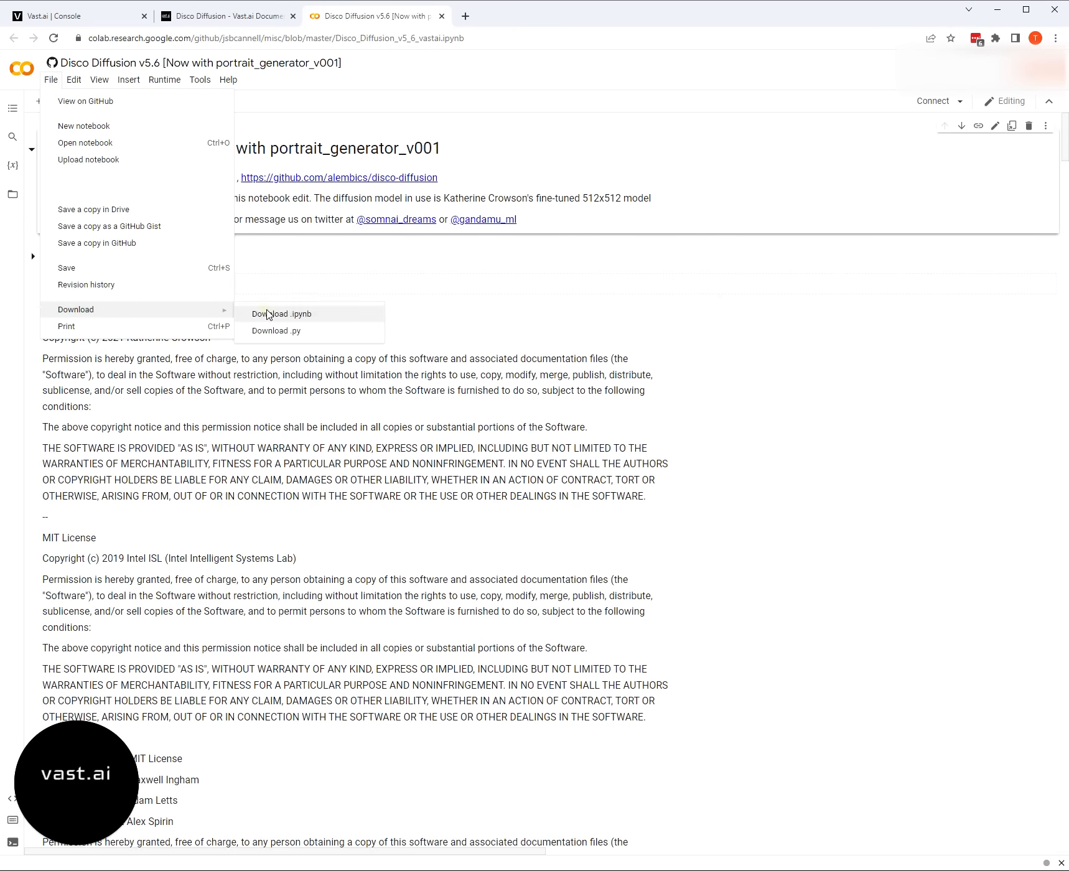
{"action": "left_click", "coordinate": [281, 314]}
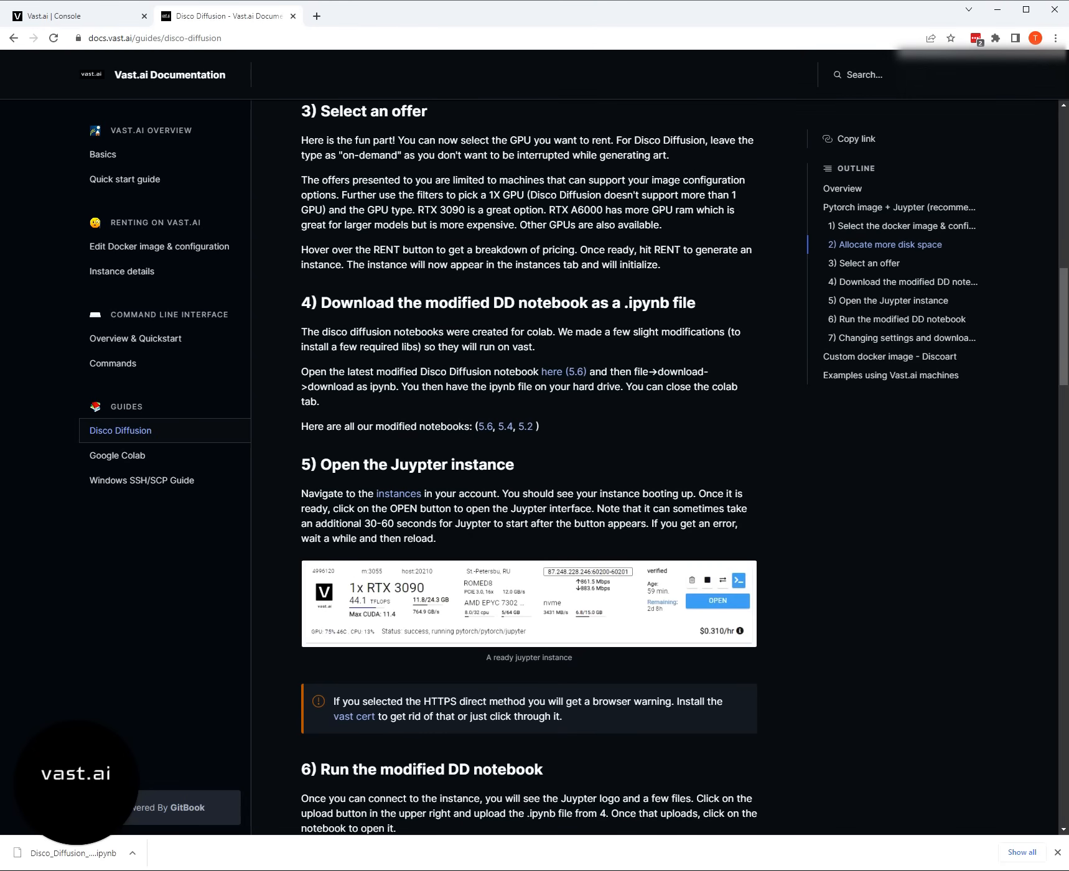
- Return to the Vast.ai Console showing the running Viken RTX 3090 Jupyter instance
{"action": "left_click", "coordinate": [75, 16]}
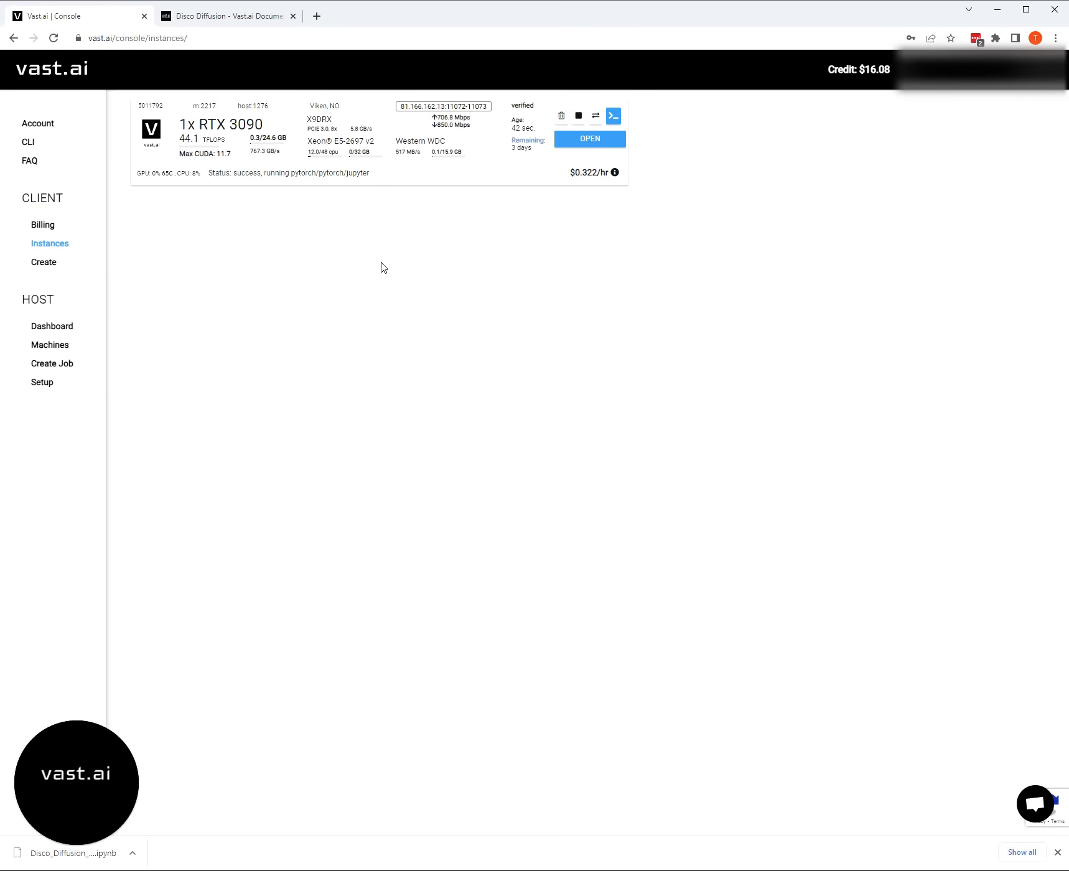
{"action": "mouse_move", "coordinate": [590, 139]}
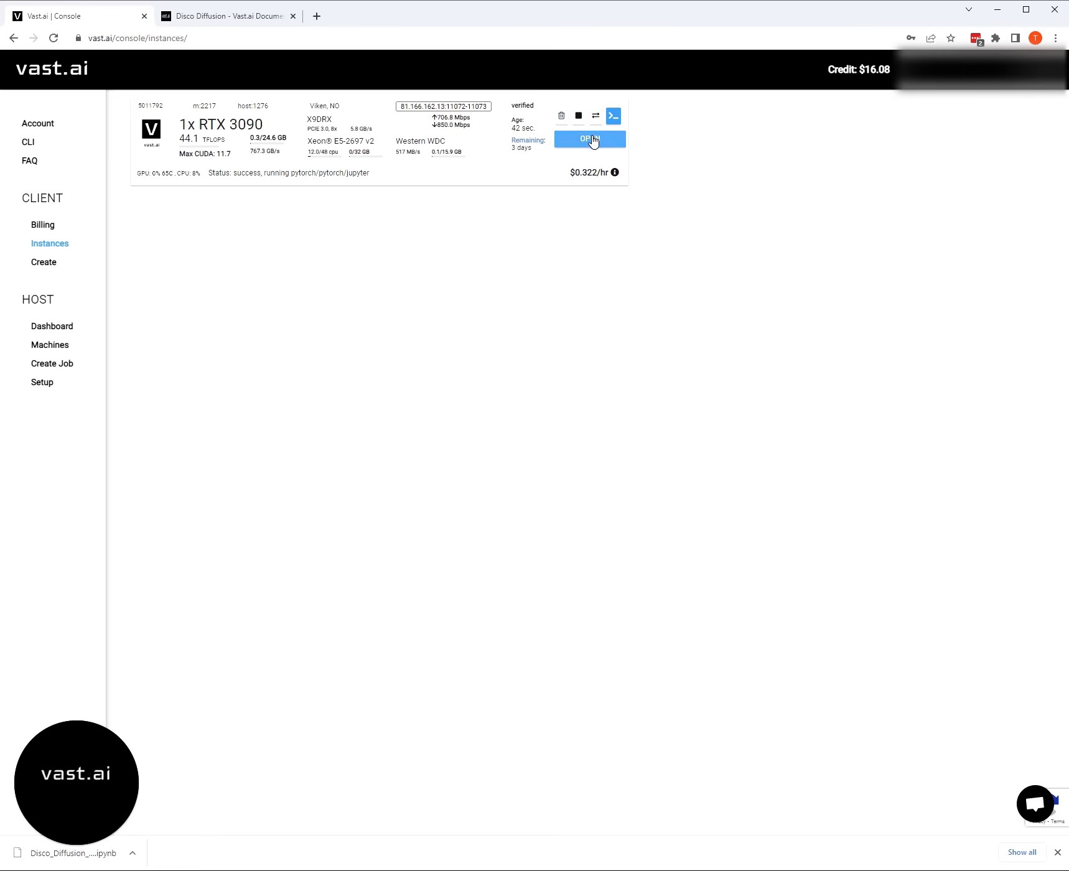
{"action": "mouse_move", "coordinate": [420, 208]}
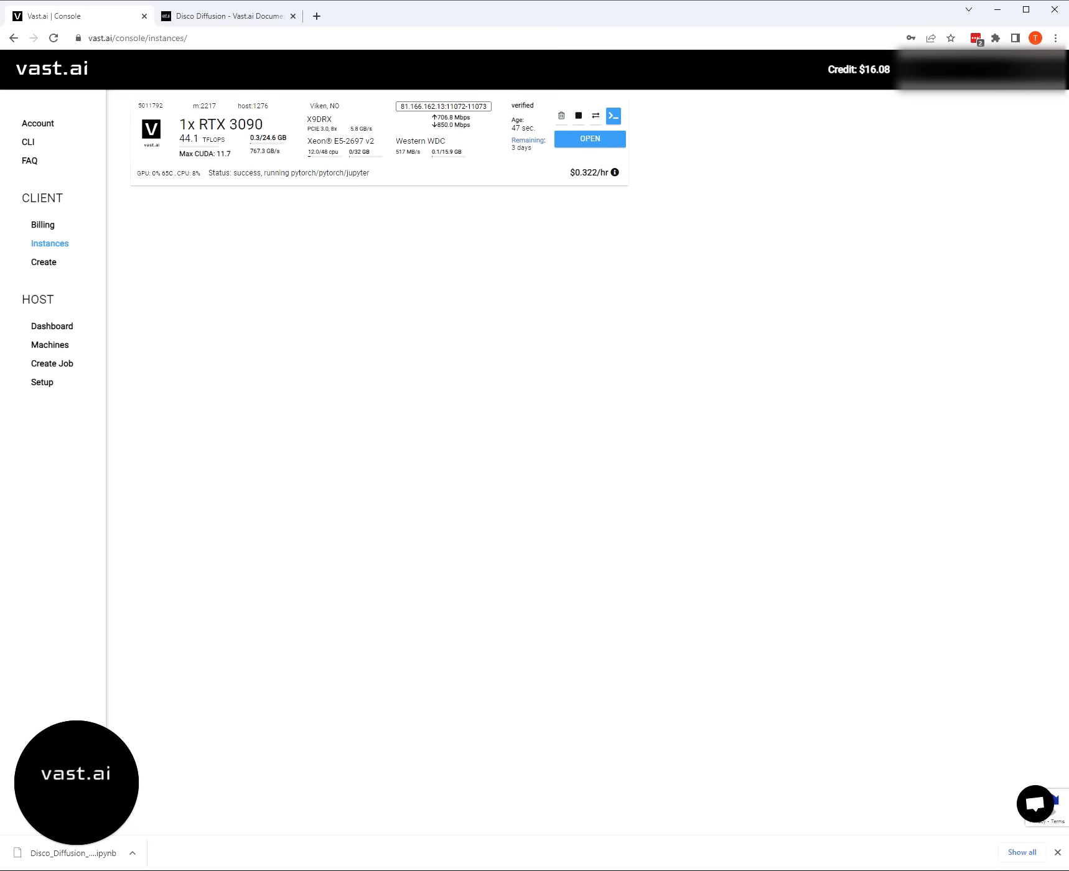
{"action": "mouse_move", "coordinate": [579, 167]}
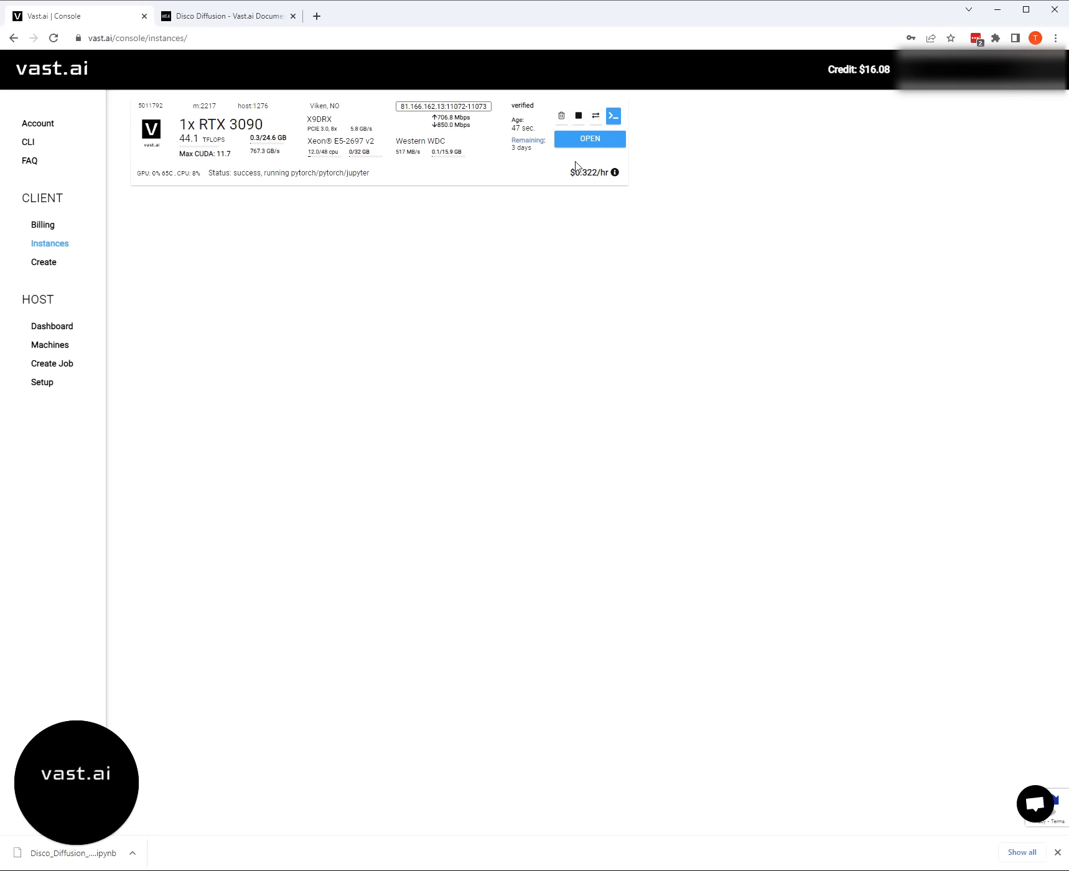
{"action": "mouse_move", "coordinate": [722, 383]}
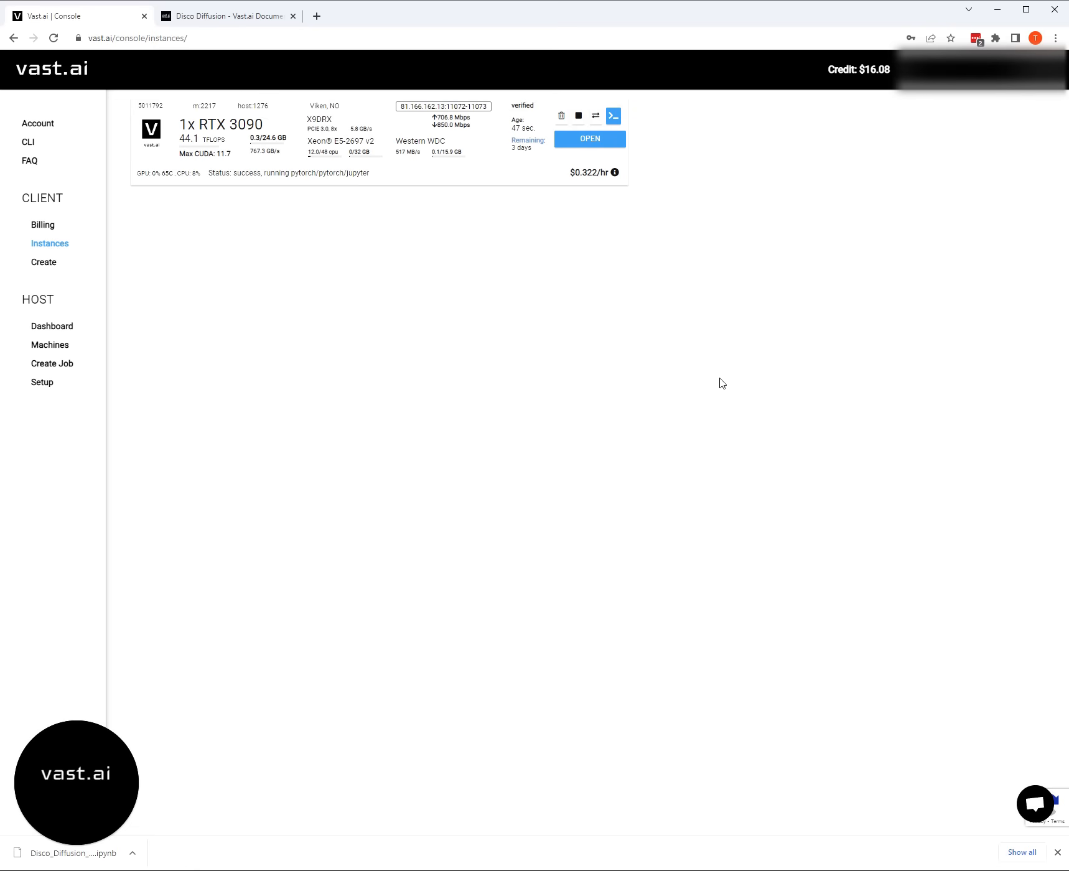
{"action": "mouse_move", "coordinate": [669, 359]}
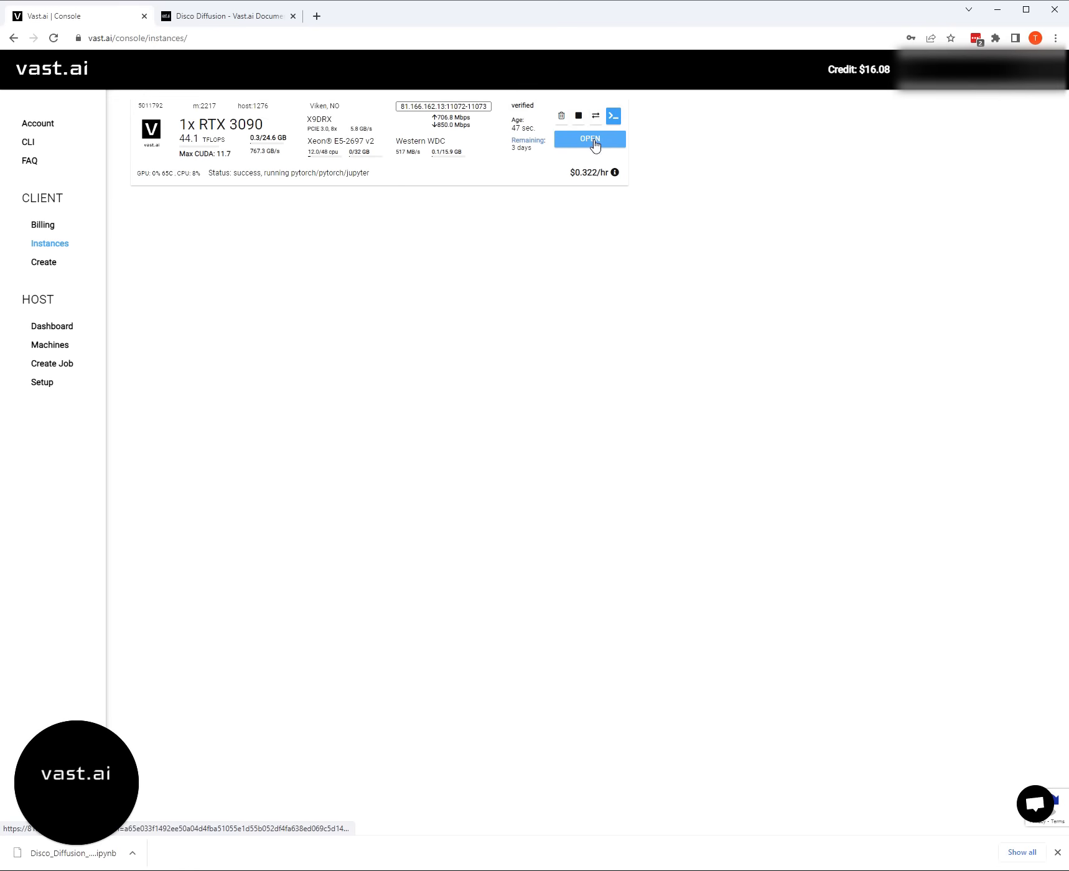
- Launch the instance's Jupyter, proceeding past Chrome's unsafe certificate warning for 81.166.162.13
{"action": "left_click", "coordinate": [590, 139]}
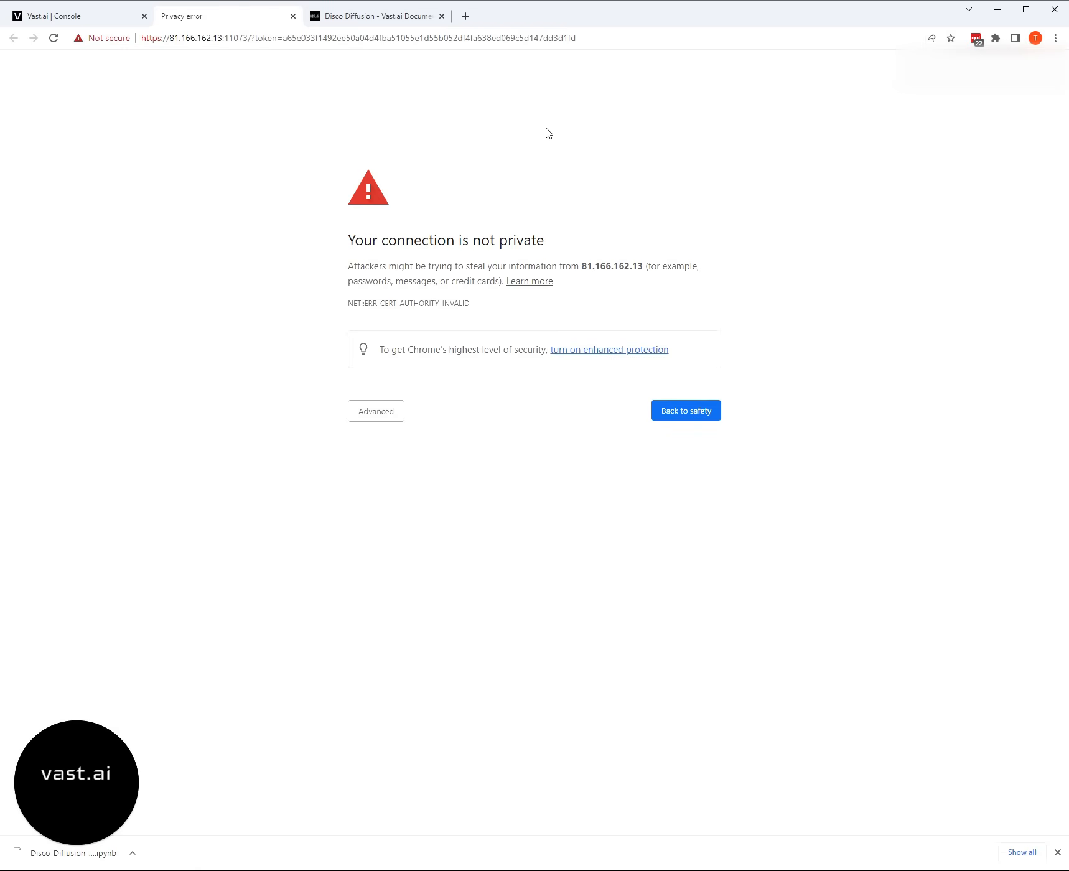
{"action": "mouse_move", "coordinate": [448, 143]}
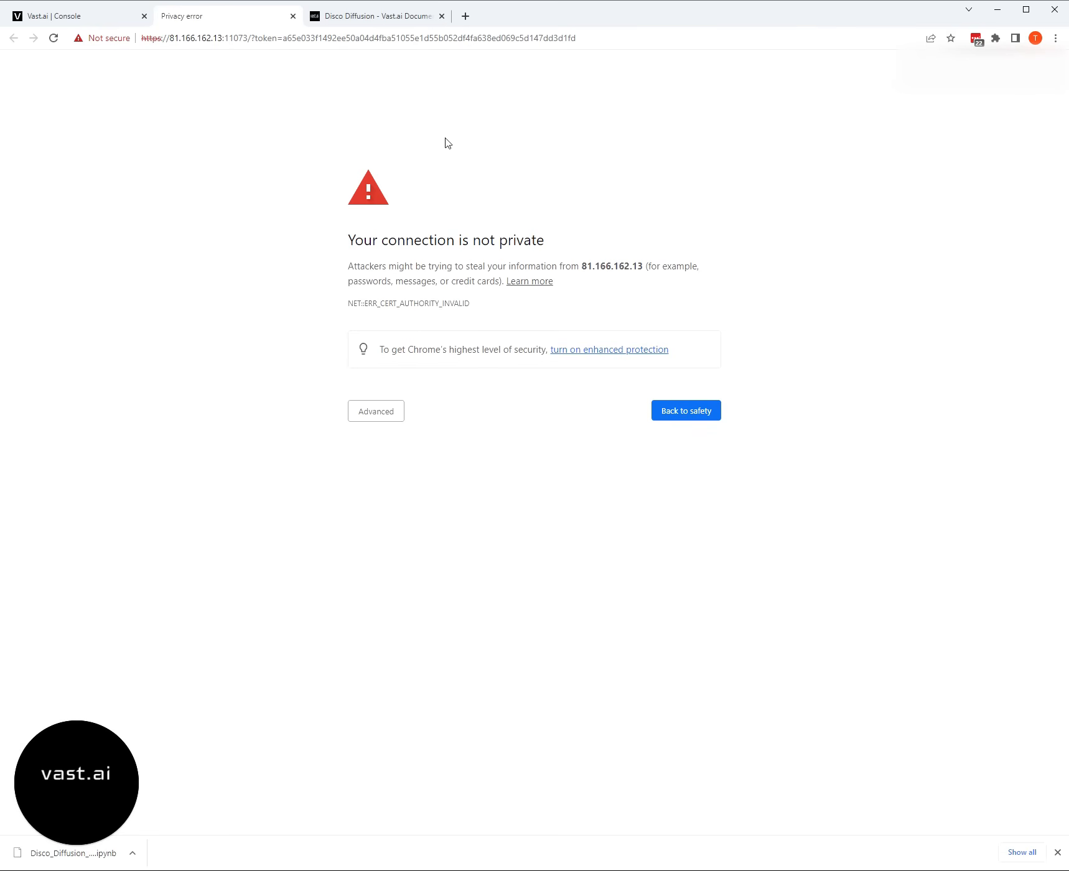
{"action": "mouse_move", "coordinate": [322, 102]}
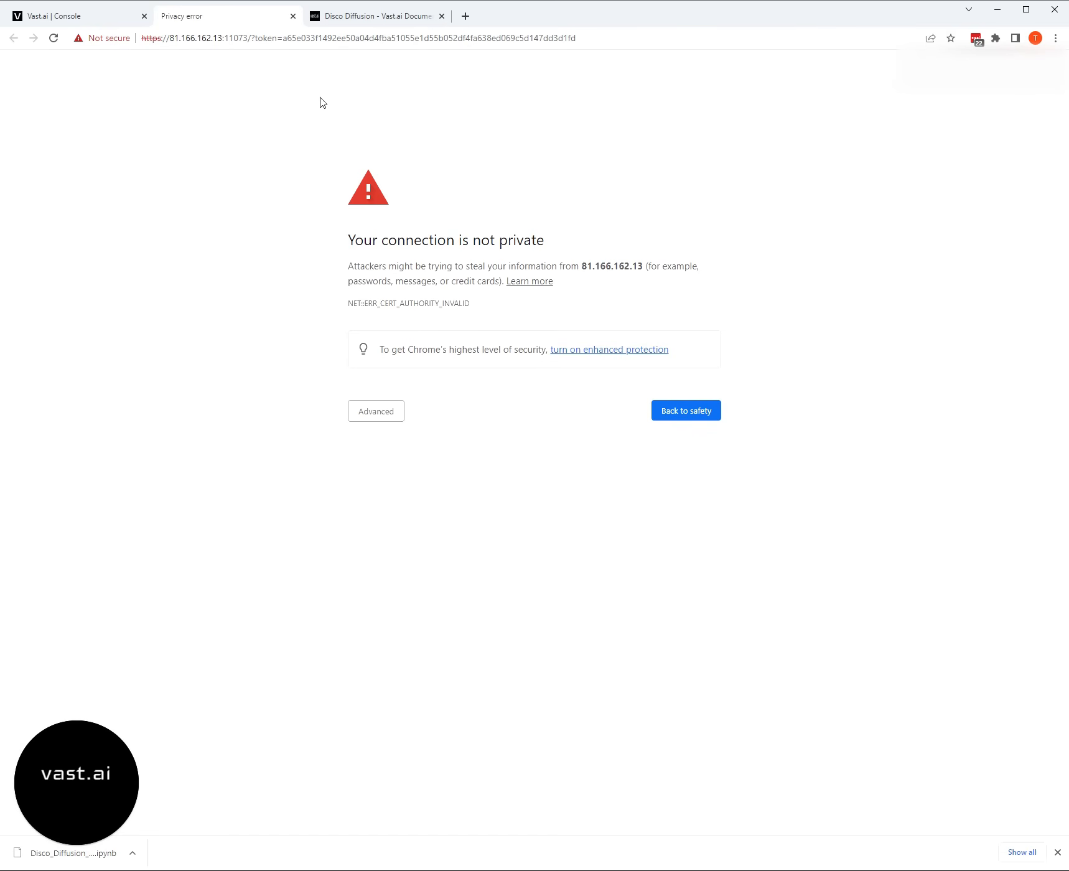
{"action": "mouse_move", "coordinate": [372, 106]}
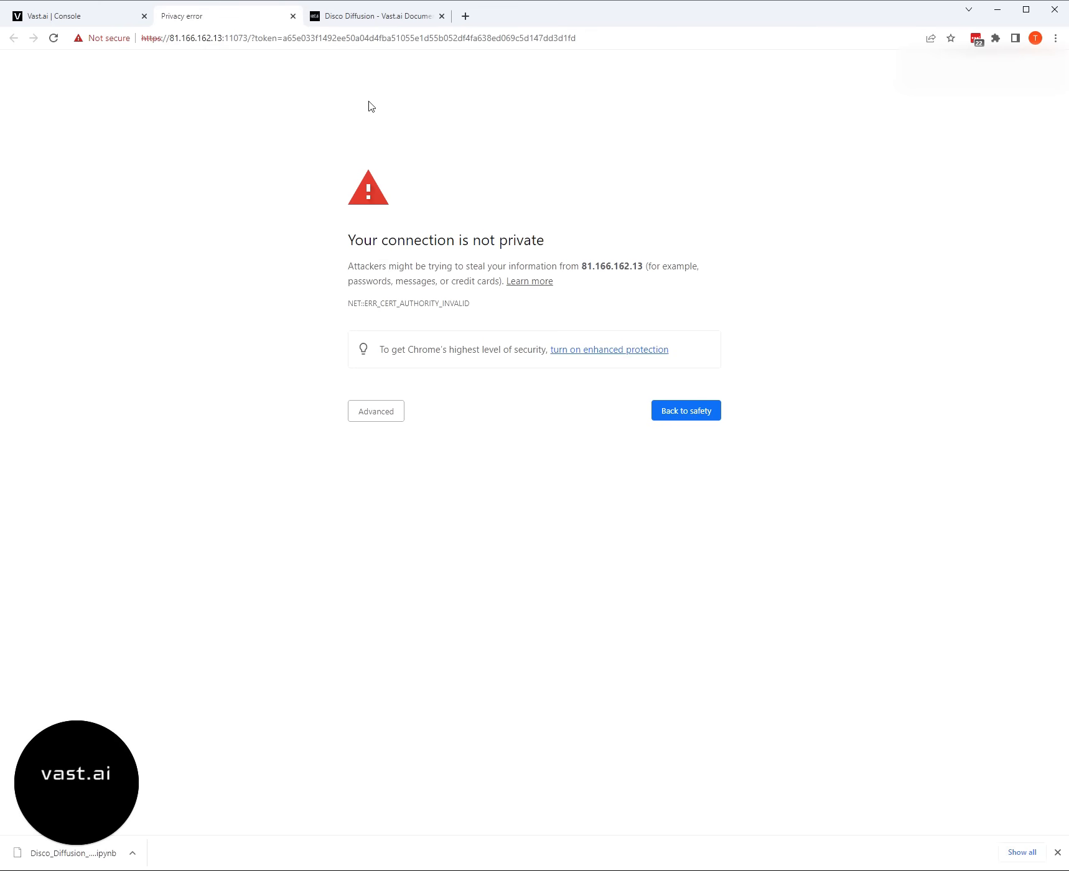
{"action": "mouse_move", "coordinate": [305, 229]}
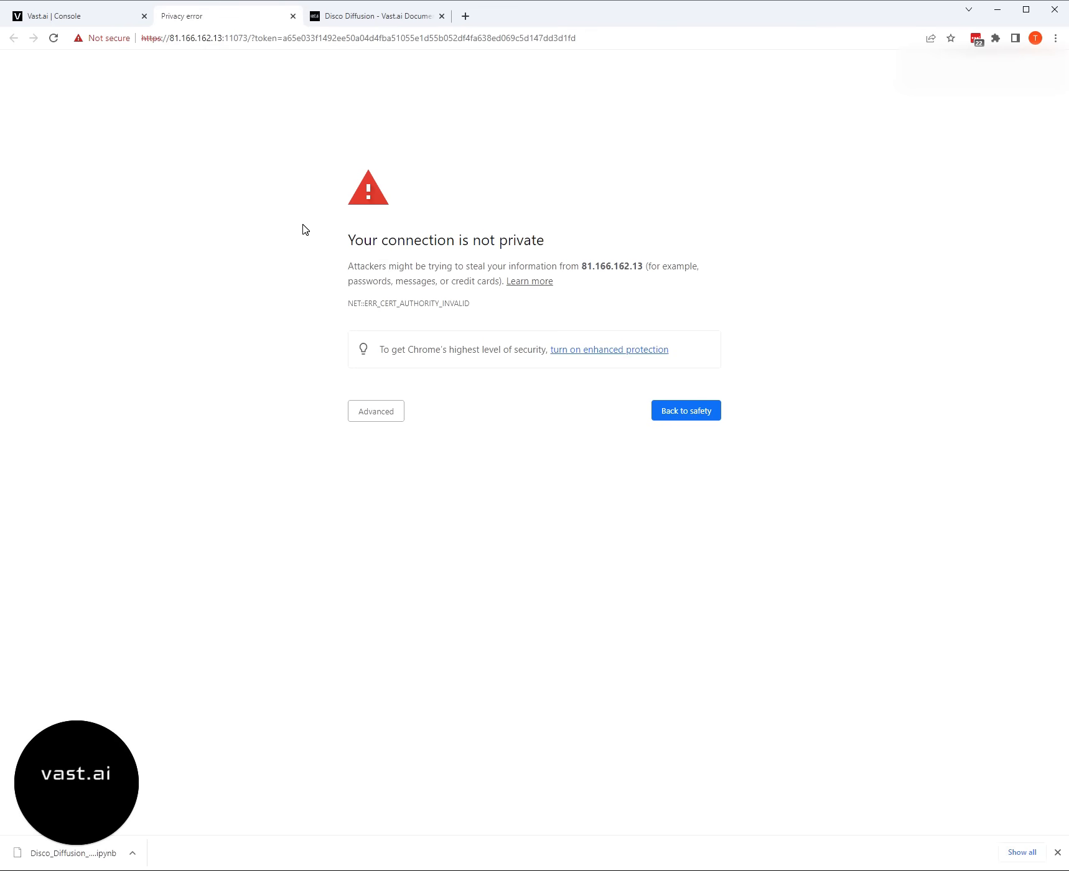
{"action": "mouse_move", "coordinate": [302, 401]}
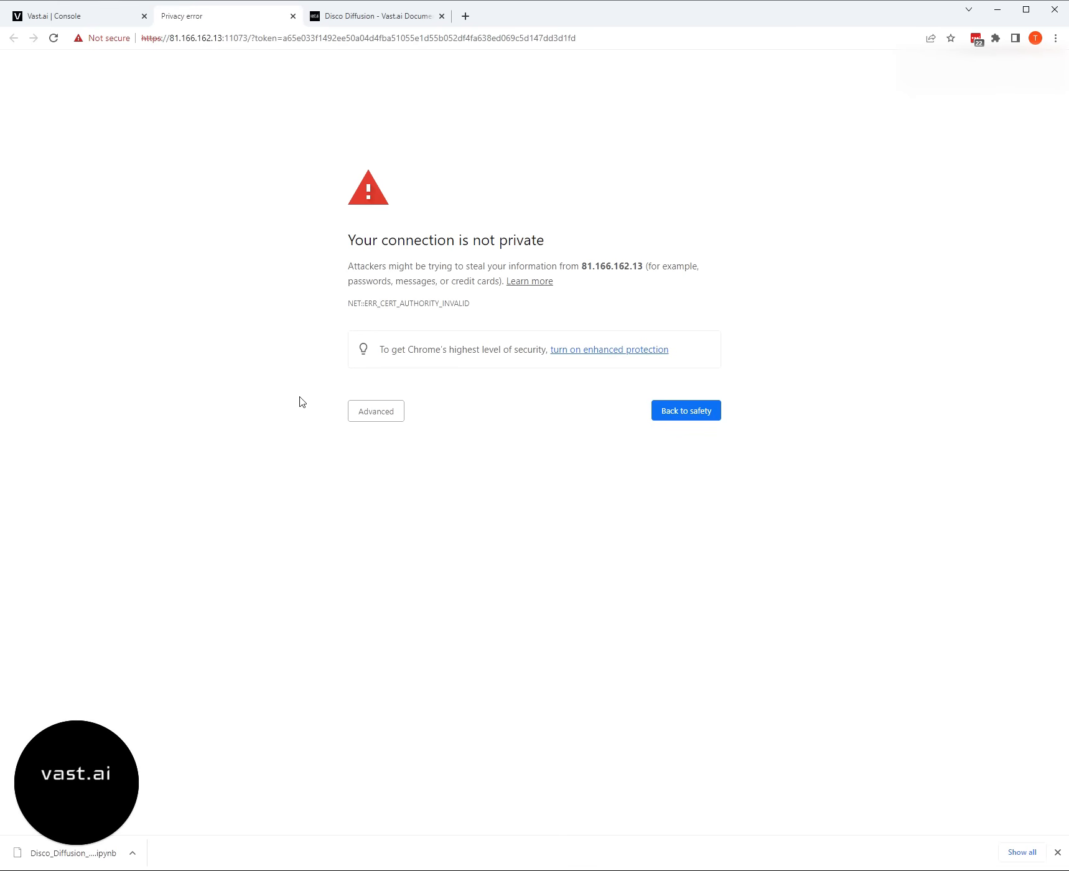
{"action": "left_click", "coordinate": [376, 411]}
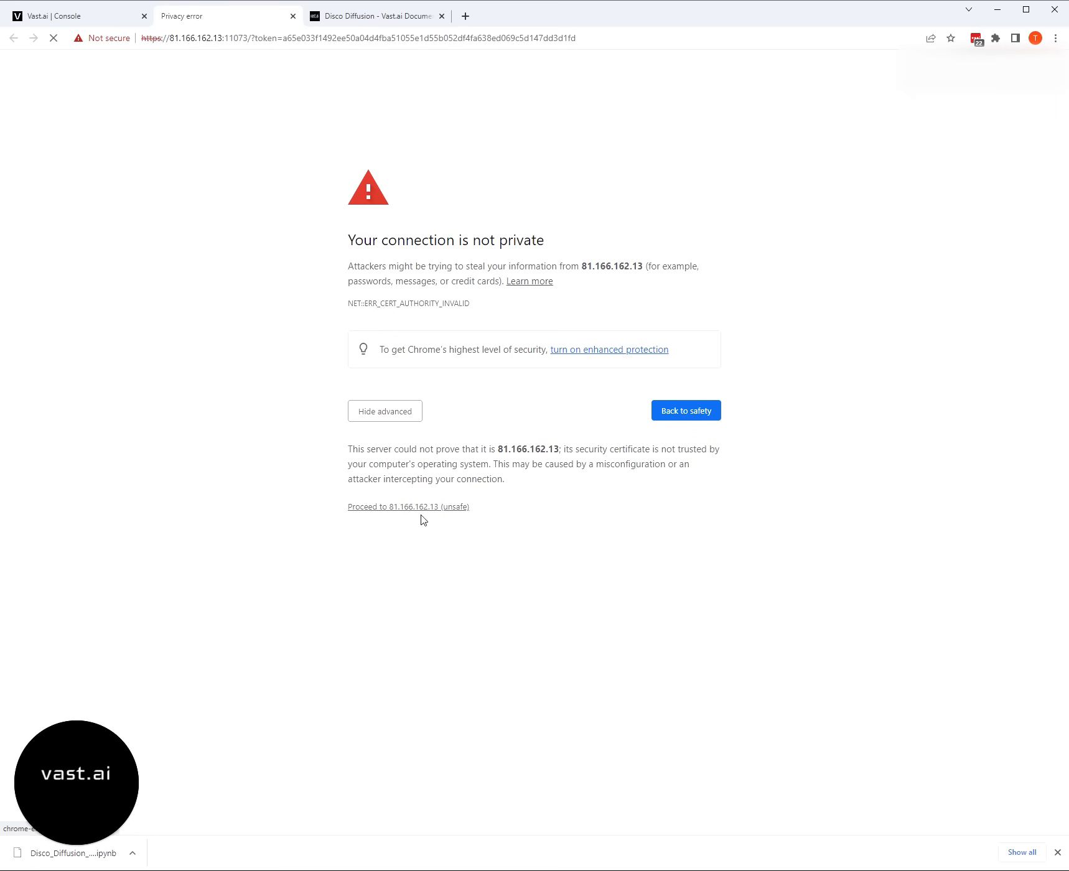
{"action": "left_click", "coordinate": [408, 507]}
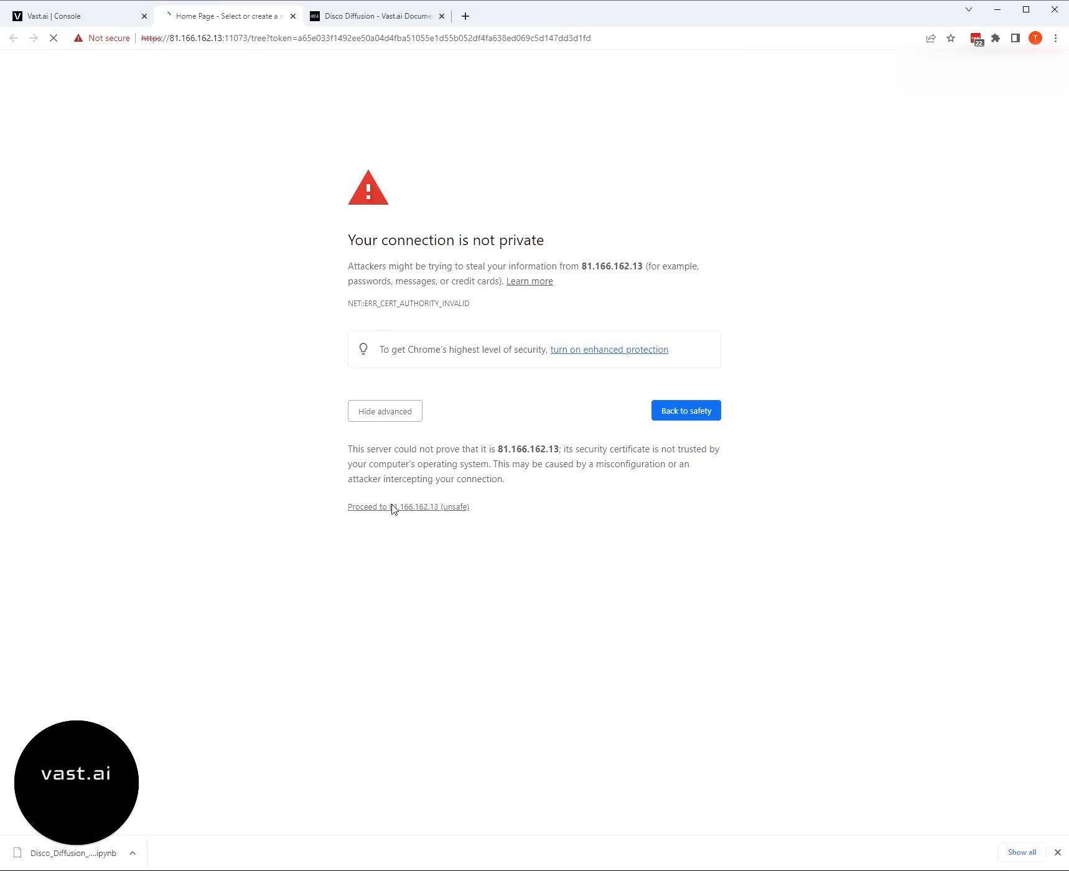
{"action": "left_click", "coordinate": [375, 15]}
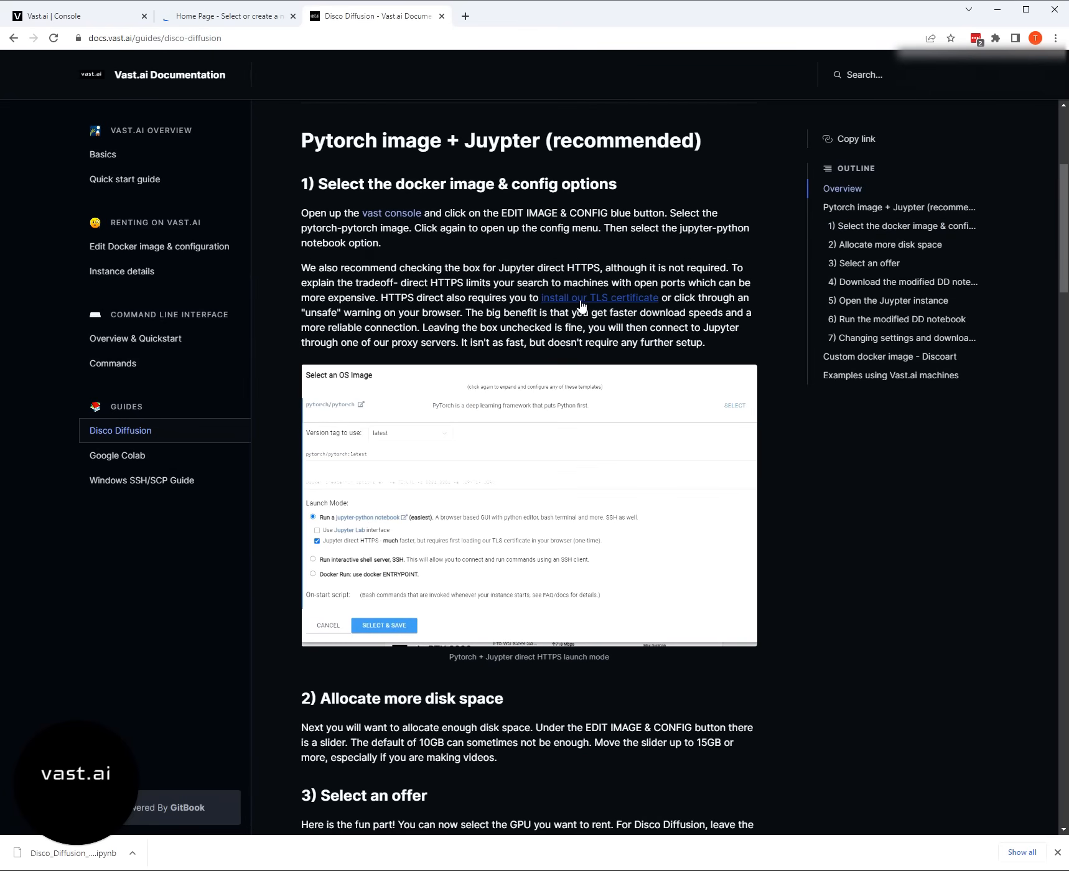
- Download the jvastai_root.cer TLS certificate from the guide's installation section and launch it
{"action": "left_click", "coordinate": [599, 298]}
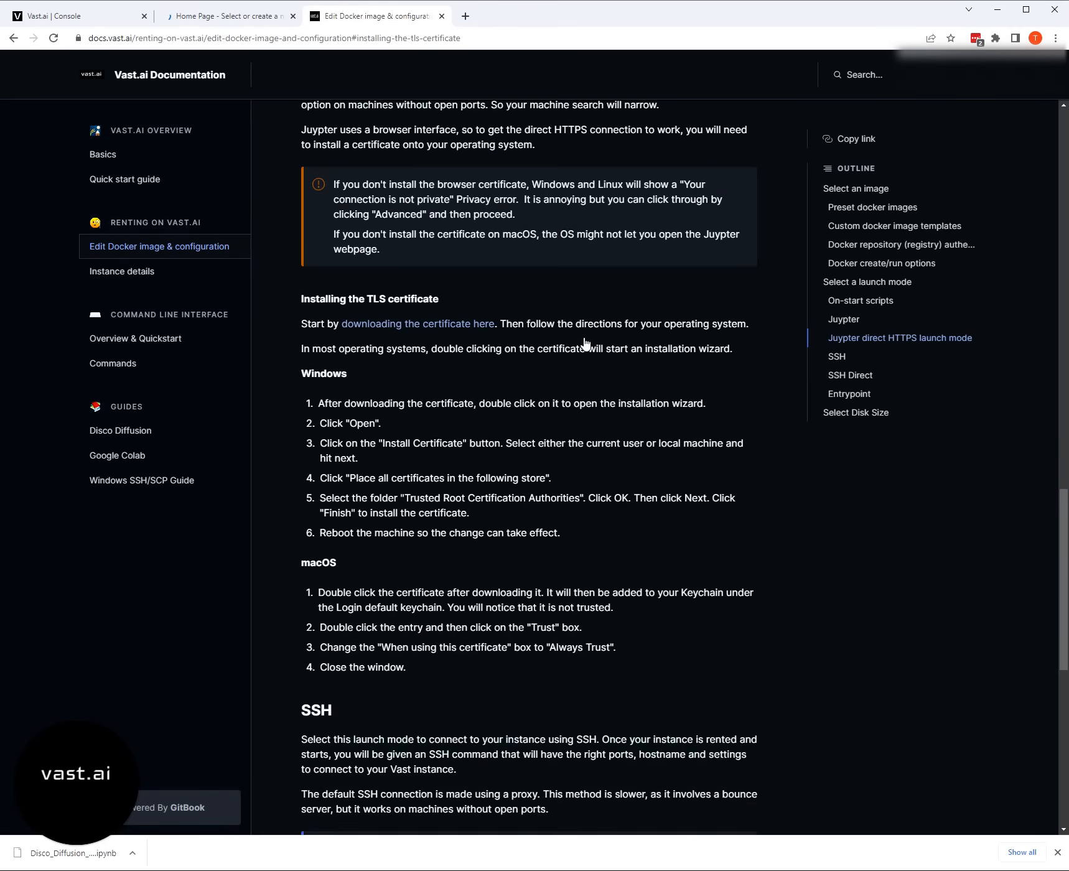
{"action": "scroll", "scroll_direction": "down", "scroll_amount": 3}
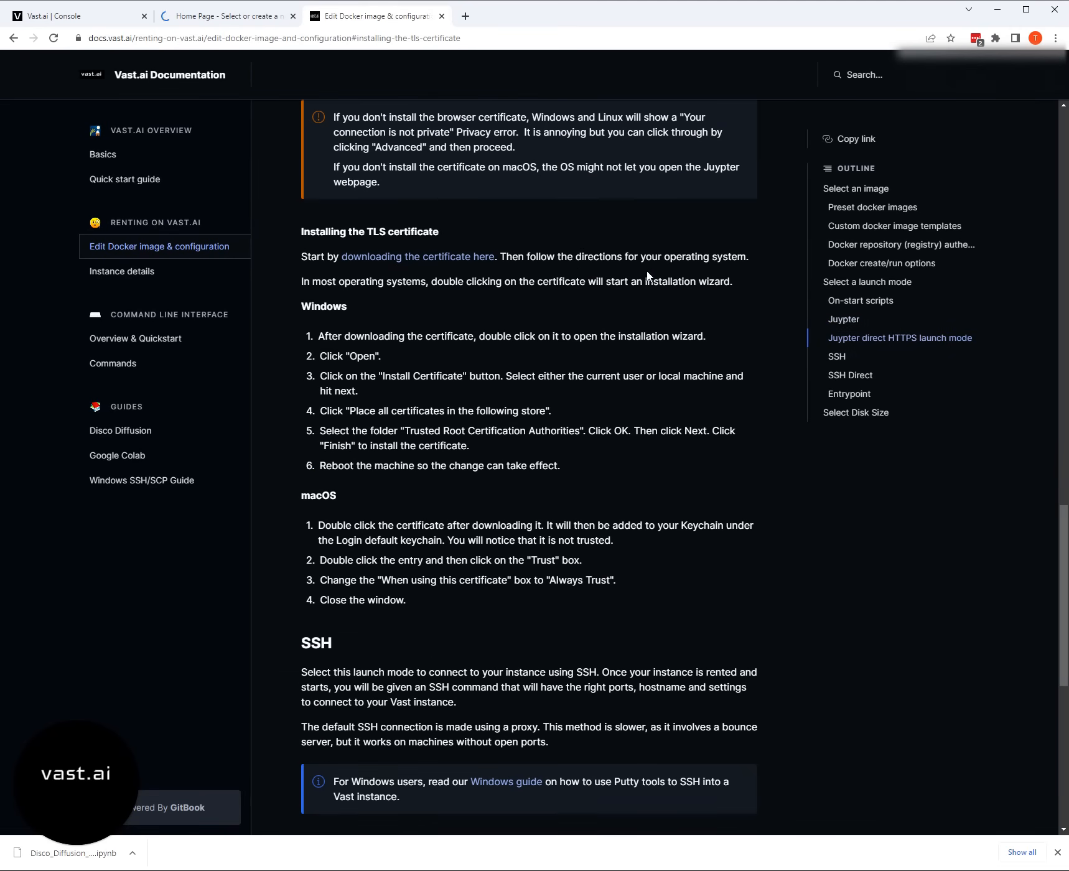
{"action": "scroll", "scroll_direction": "down", "scroll_amount": 3}
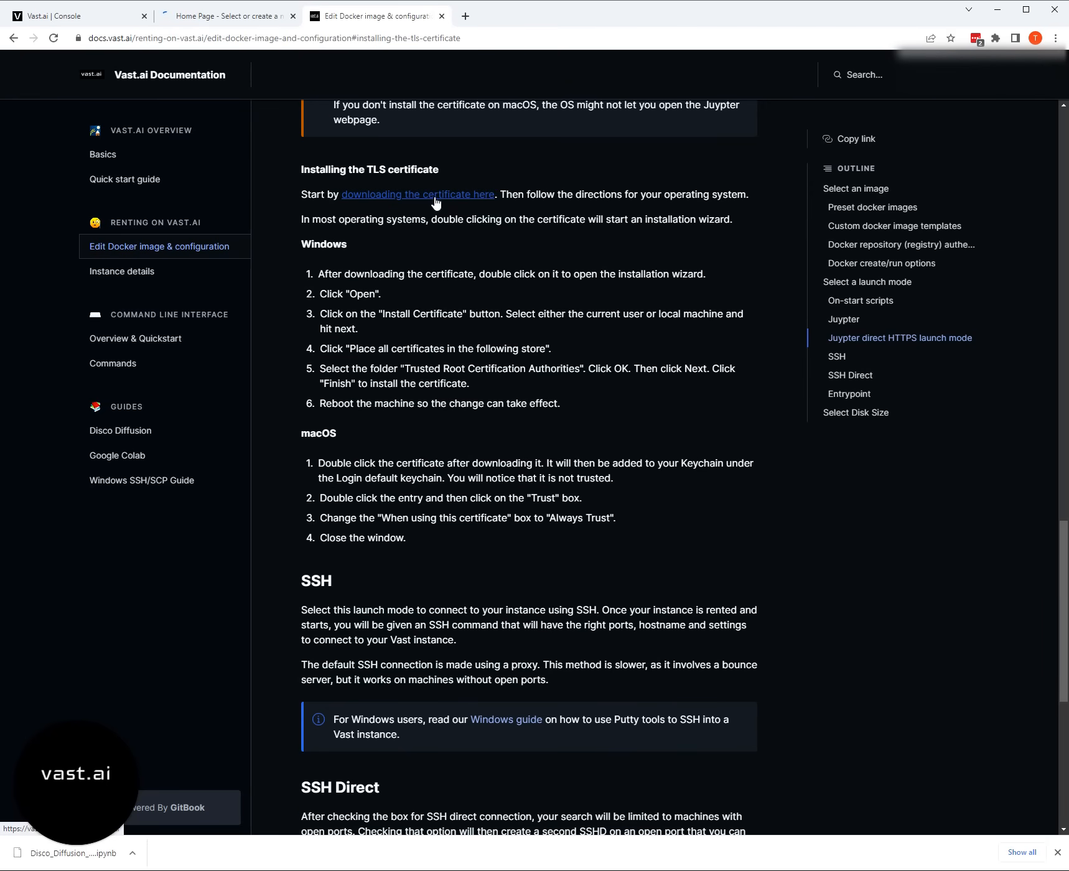
{"action": "left_click", "coordinate": [418, 194]}
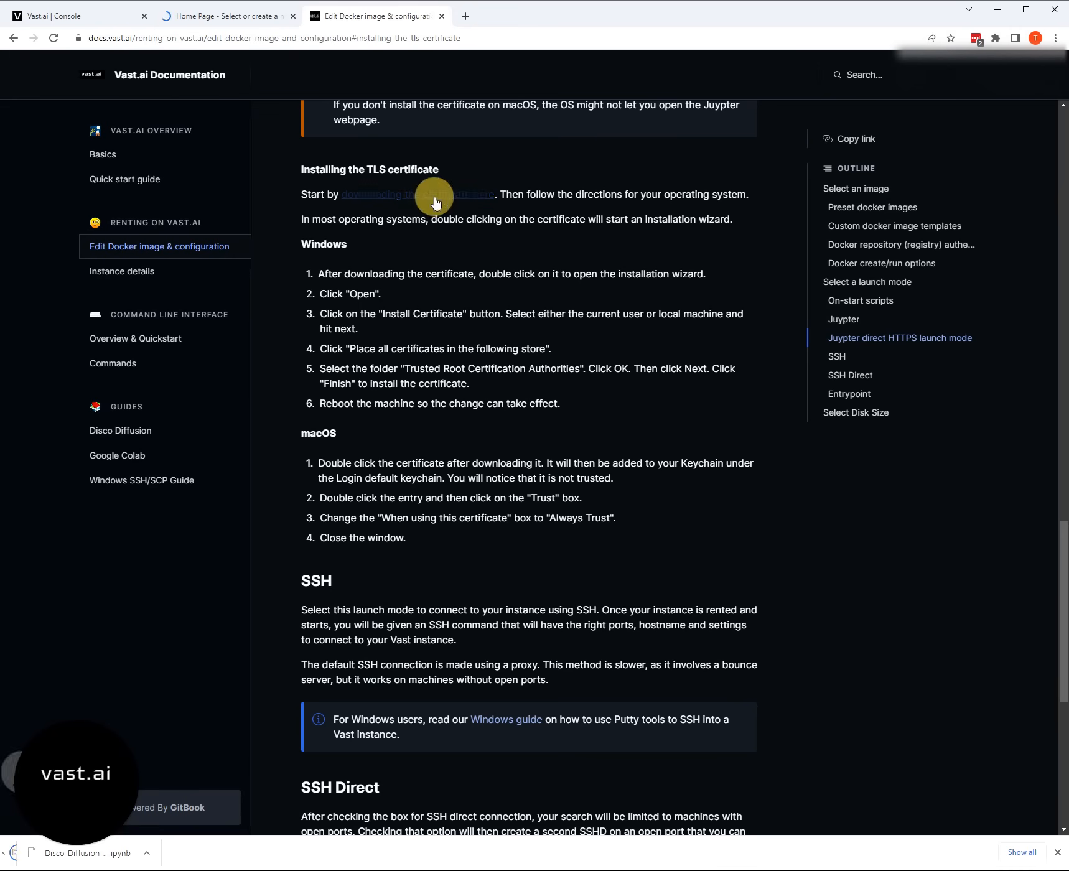
{"action": "left_click", "coordinate": [418, 194]}
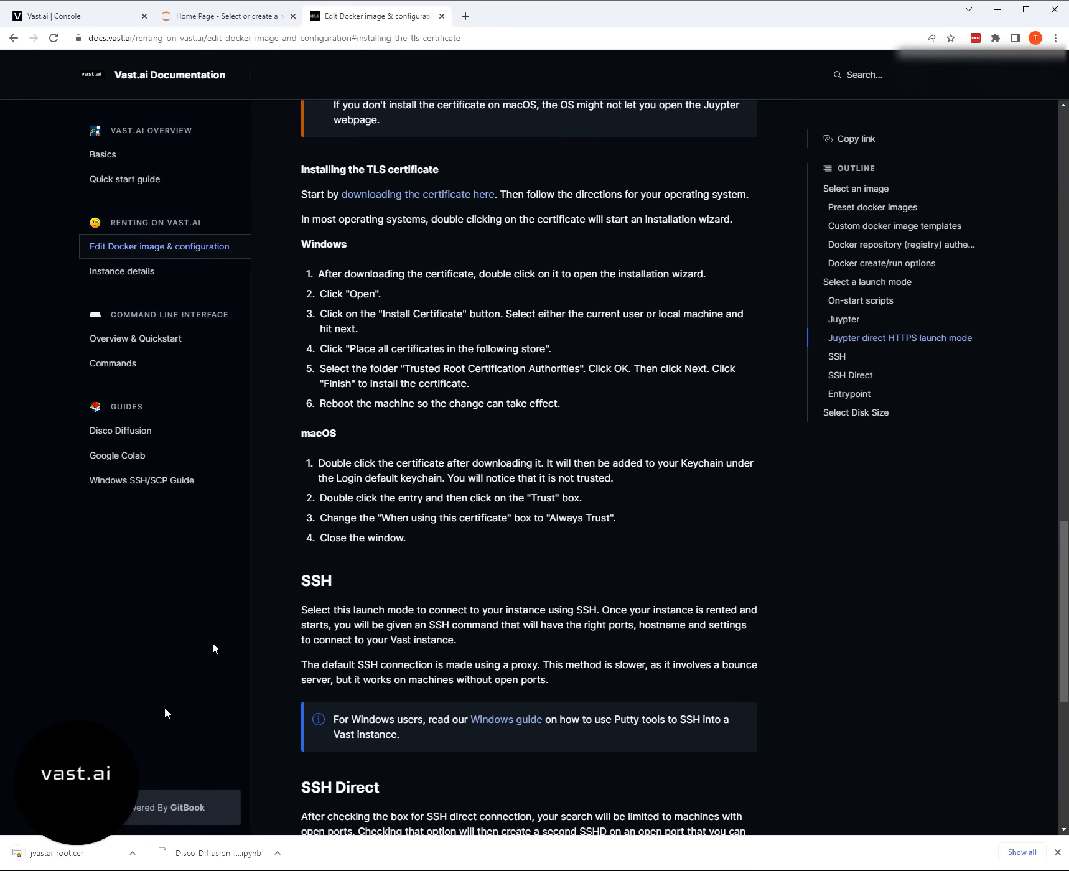
{"action": "left_click", "coordinate": [68, 853]}
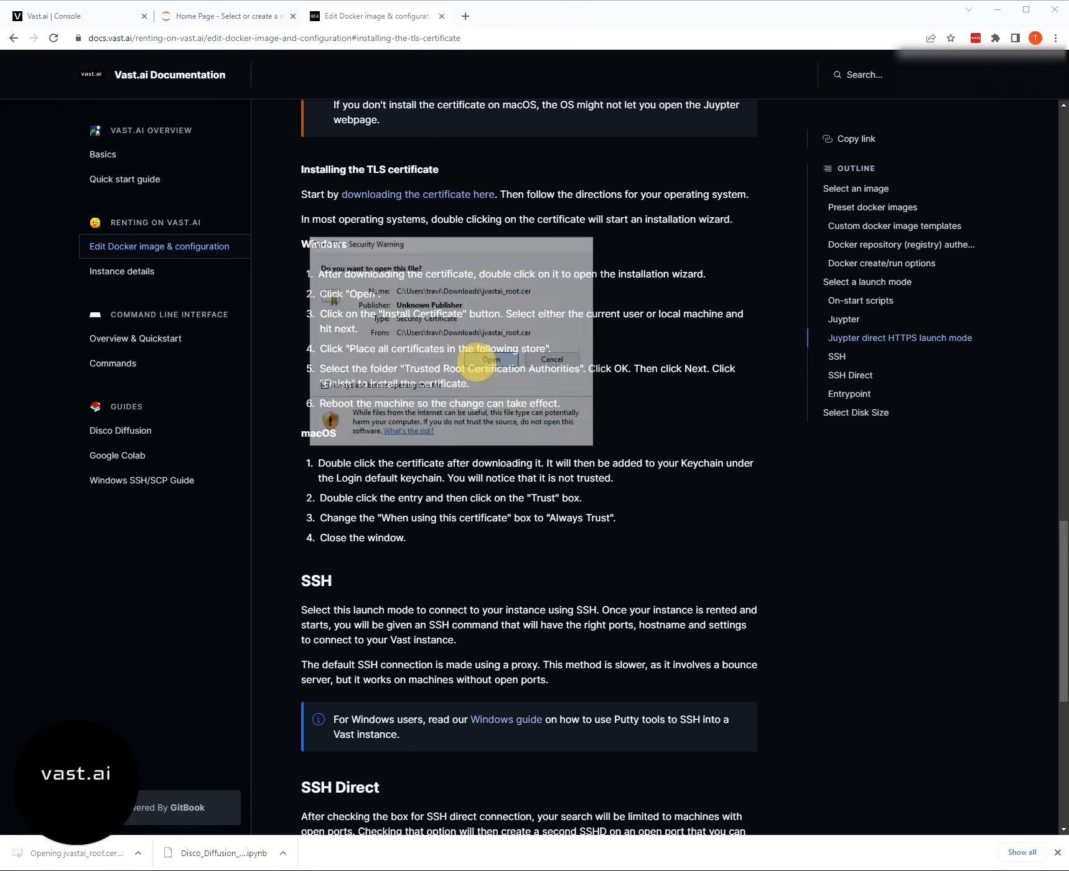
- Import the Vast.ai Jupyter CA certificate with automatic store selection, then close the dialogs
{"action": "left_click", "coordinate": [490, 359]}
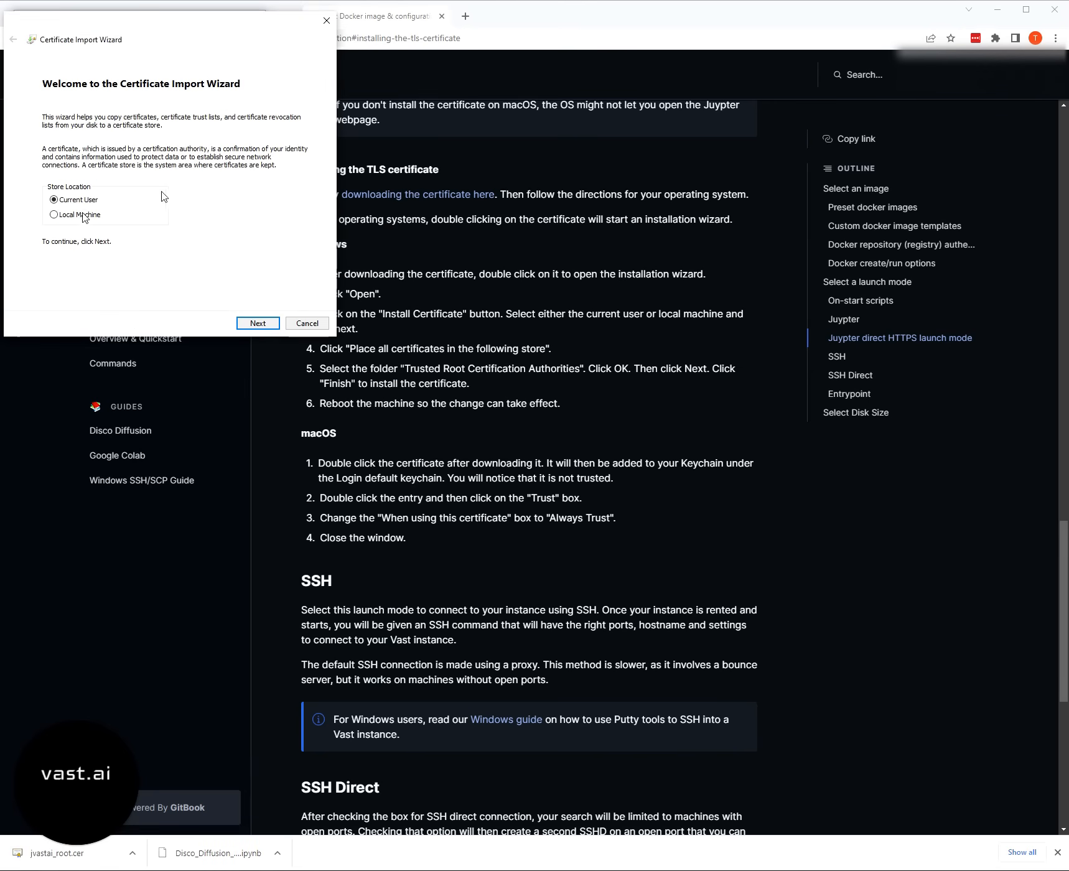
{"action": "left_click", "coordinate": [258, 323]}
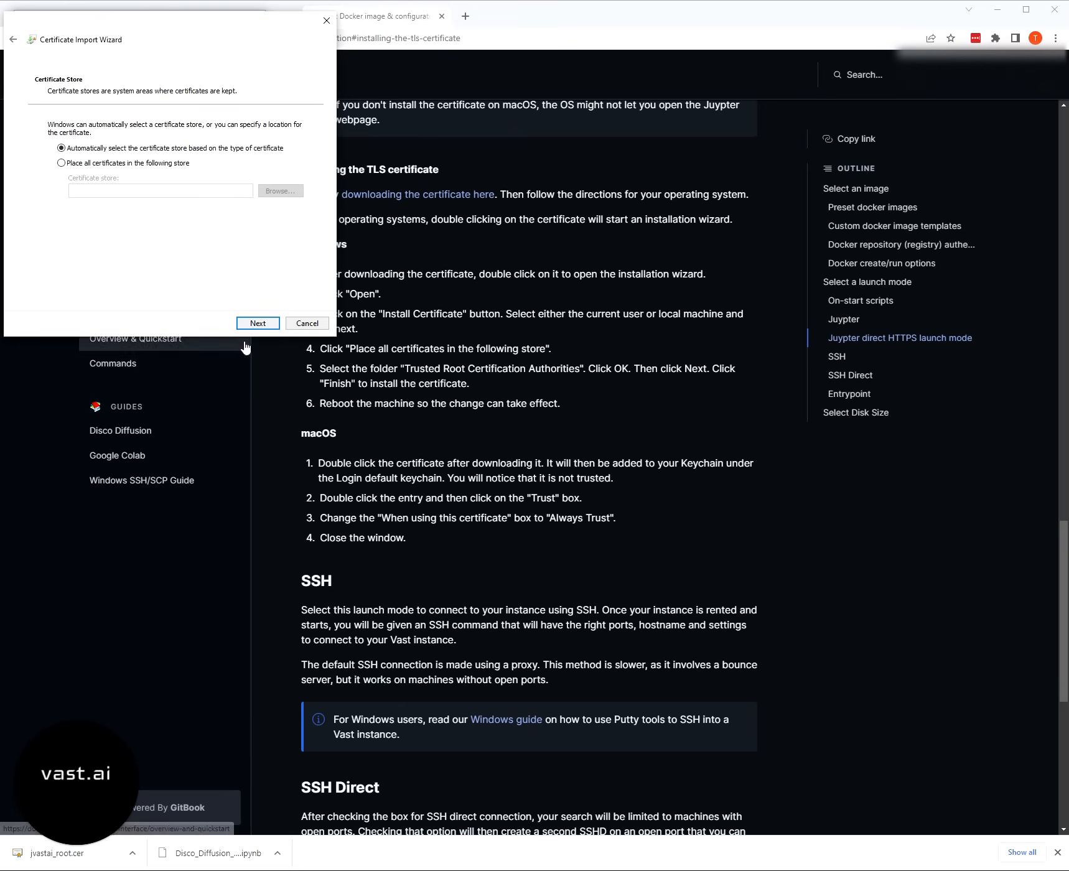
{"action": "left_click", "coordinate": [258, 323]}
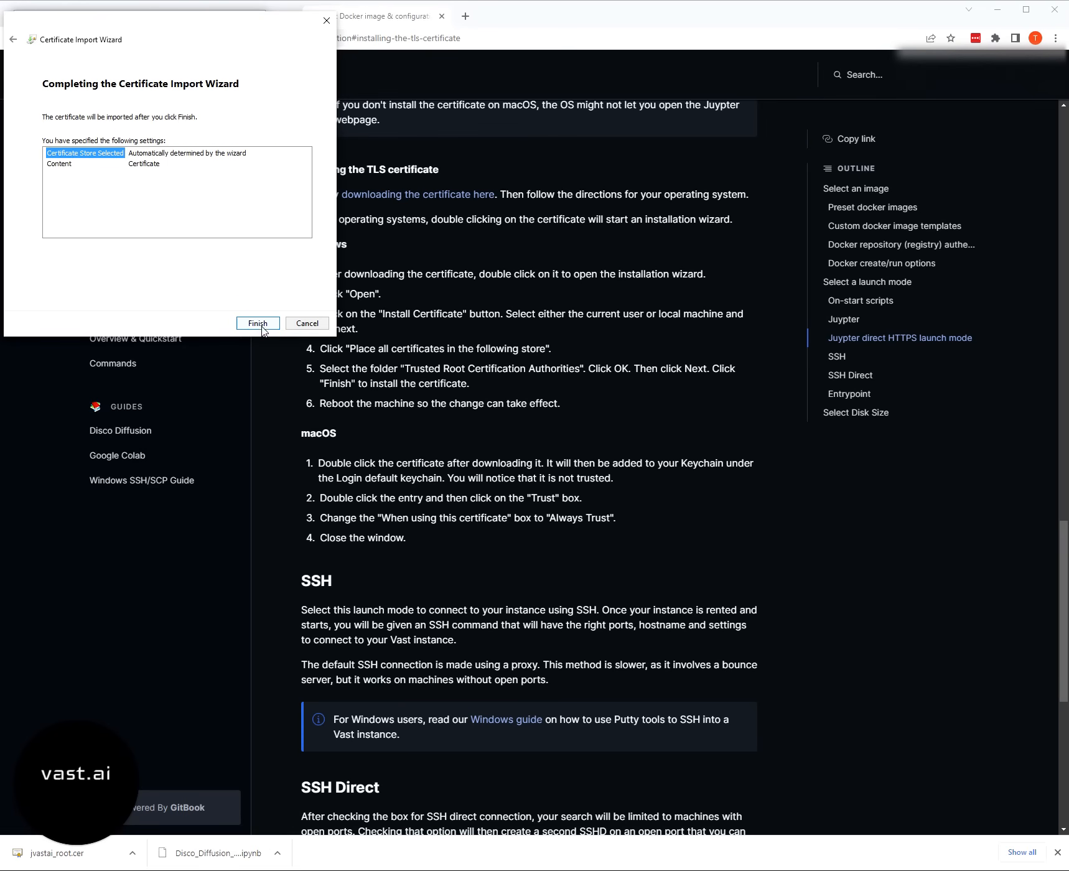
{"action": "left_click", "coordinate": [258, 323]}
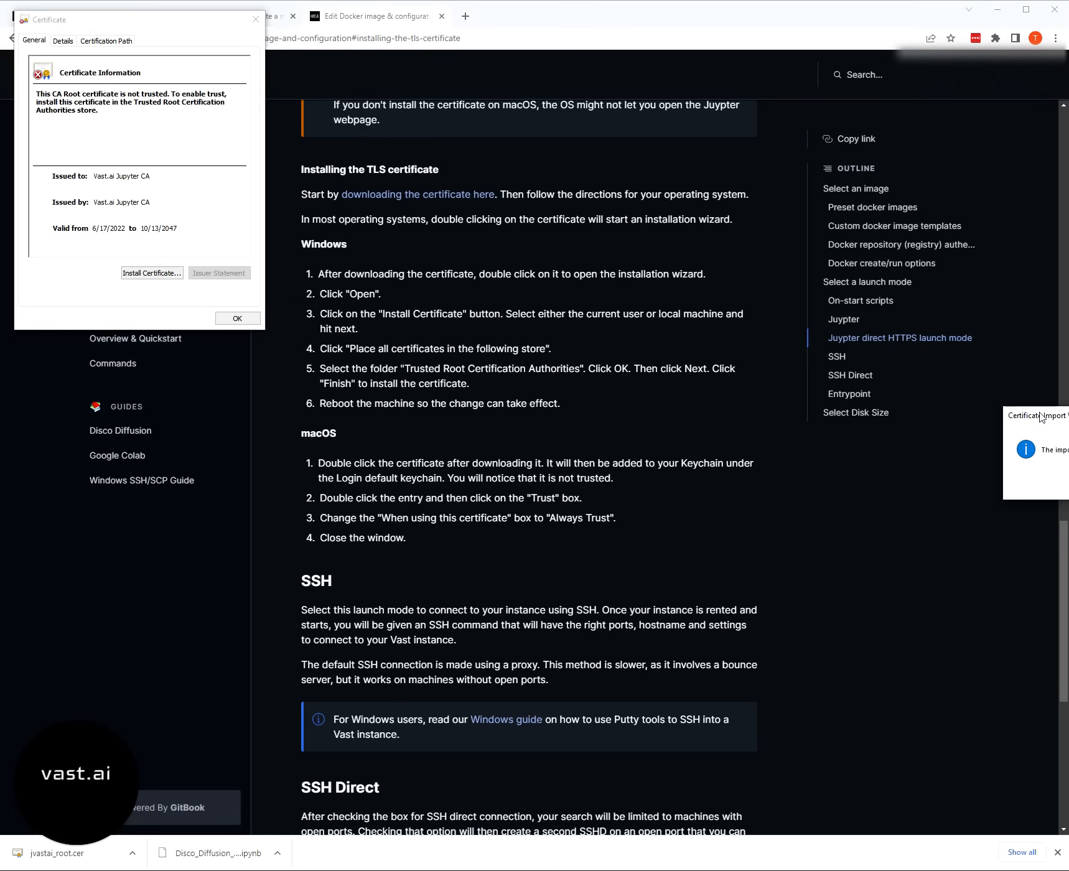
{"action": "mouse_move", "coordinate": [238, 319]}
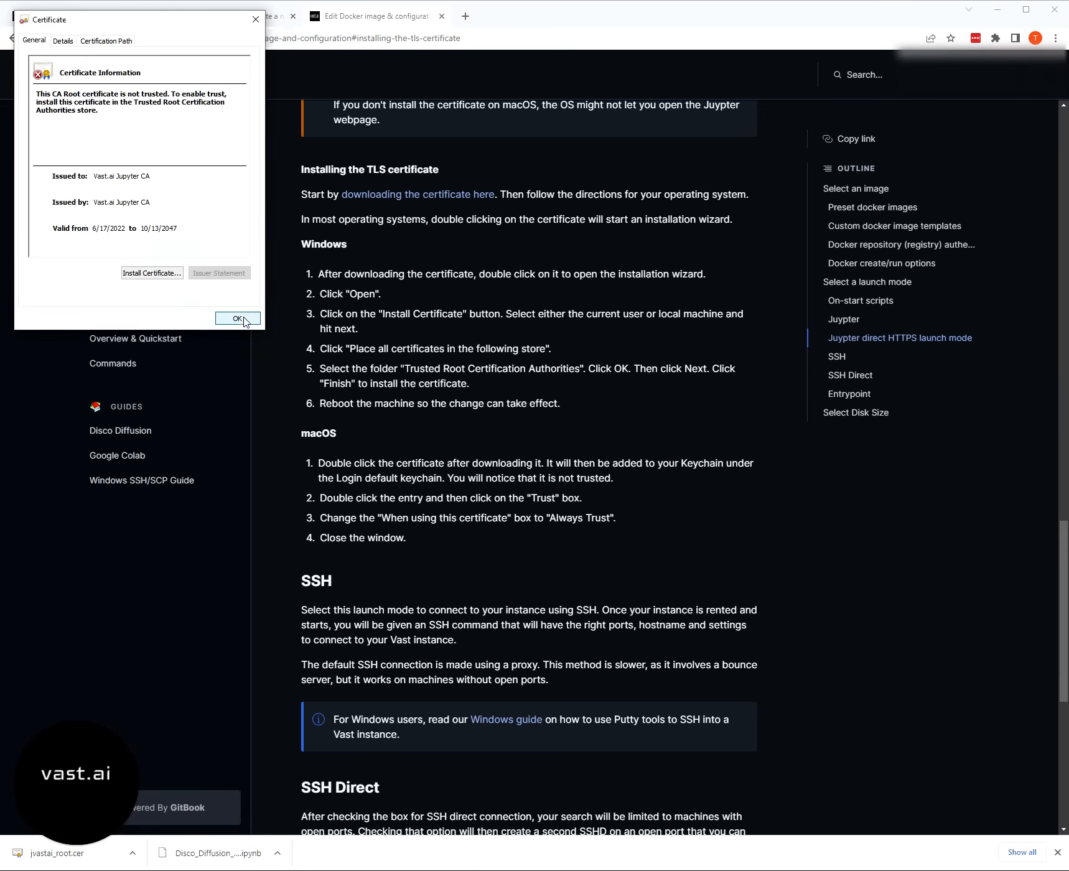
{"action": "left_click", "coordinate": [237, 319]}
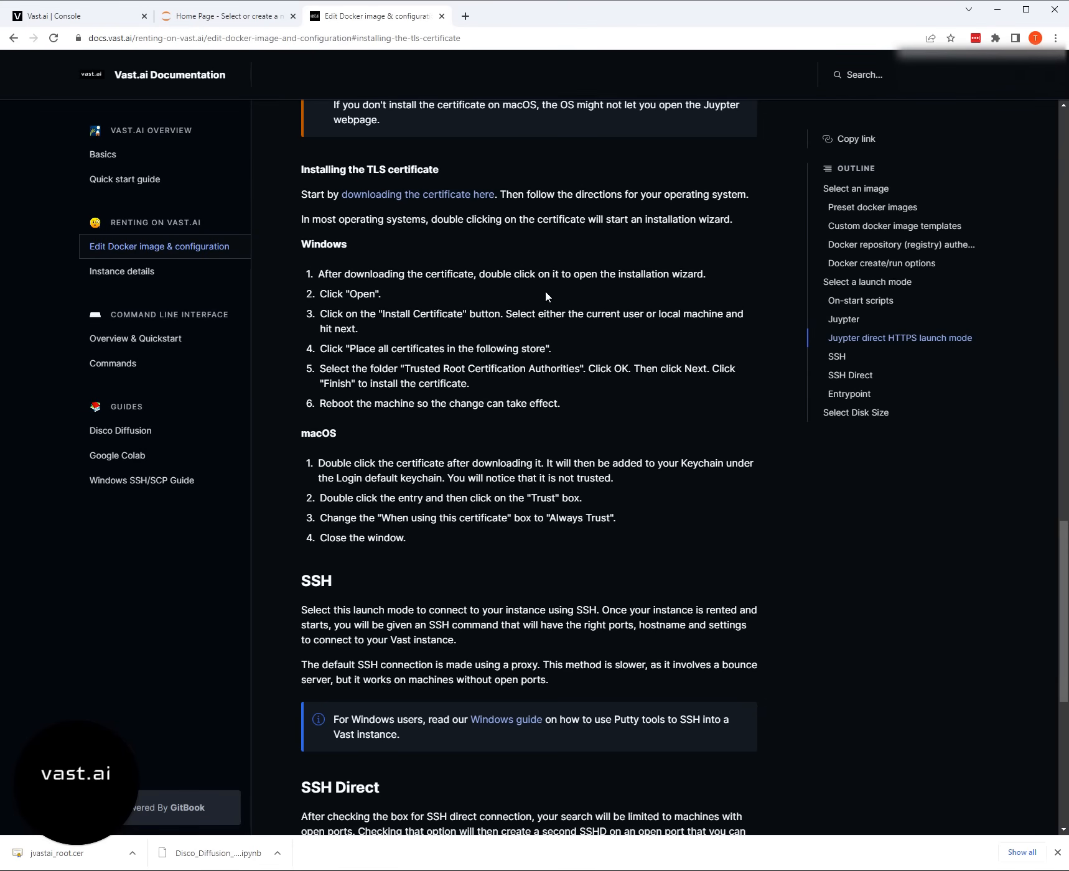
{"action": "mouse_move", "coordinate": [603, 405]}
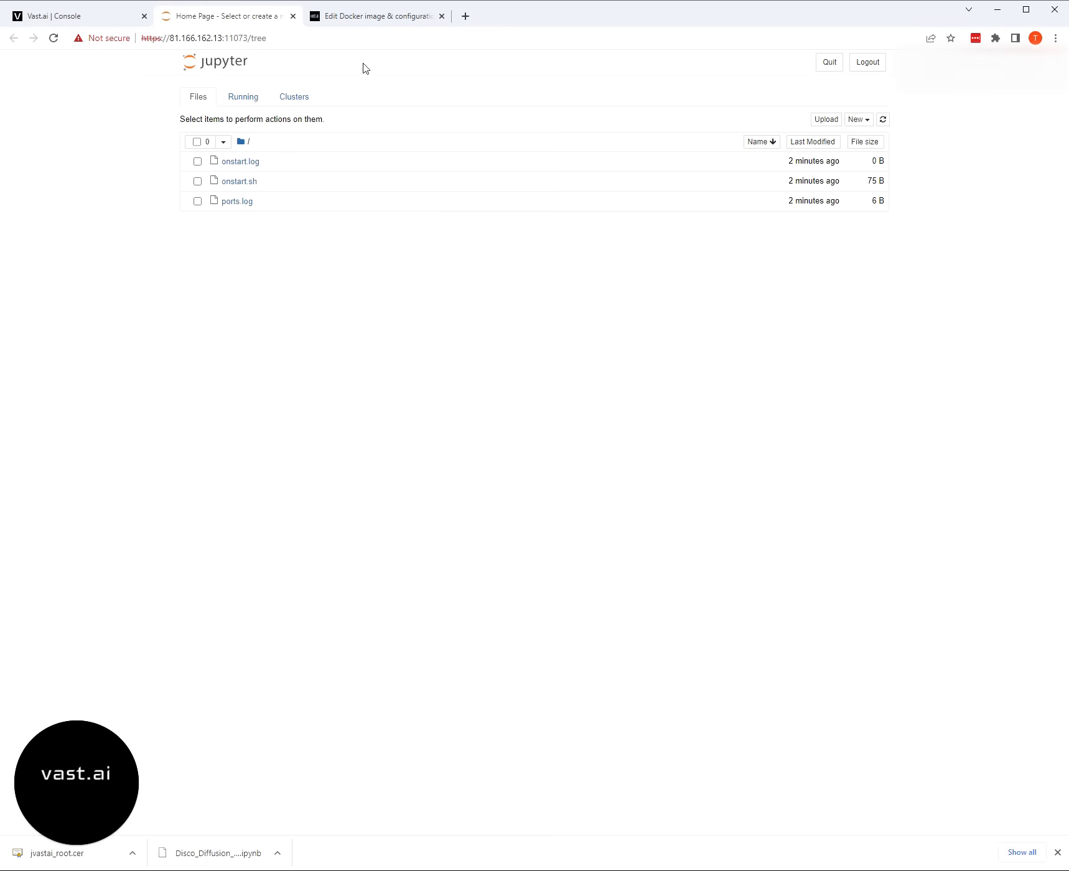
{"action": "mouse_move", "coordinate": [240, 270]}
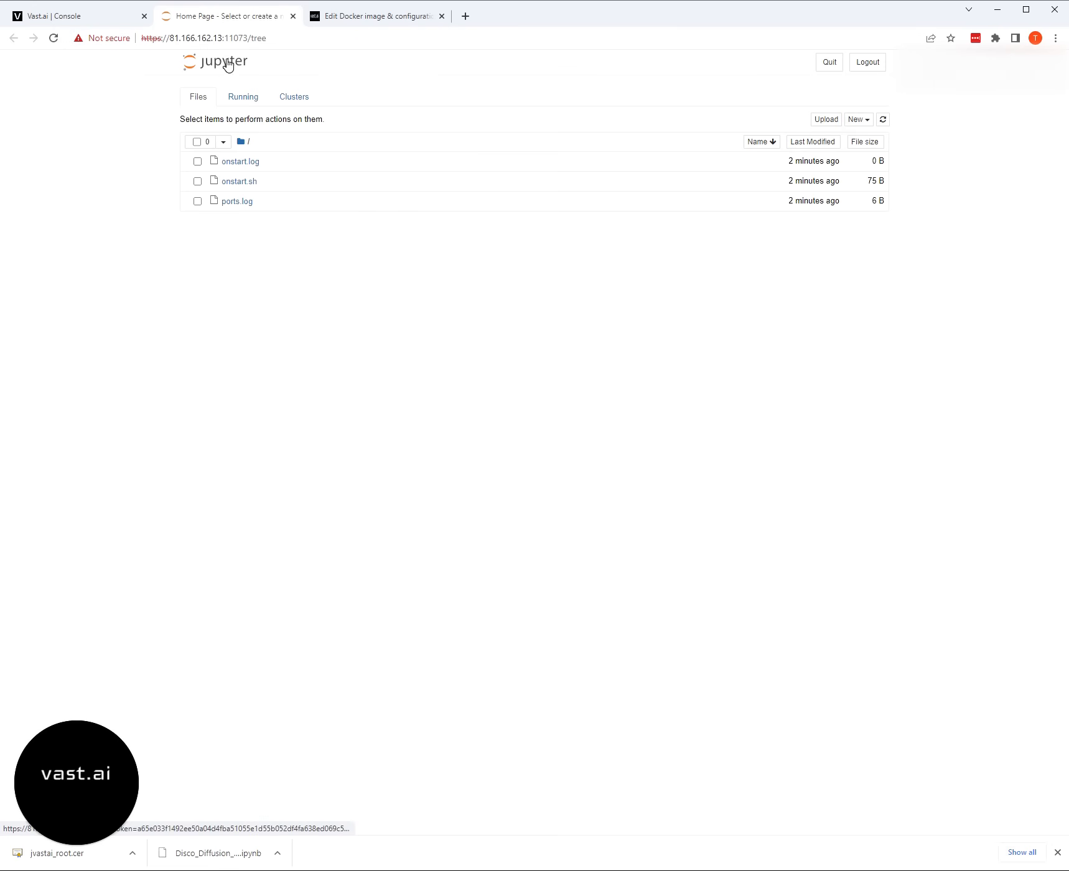
{"action": "mouse_move", "coordinate": [247, 432]}
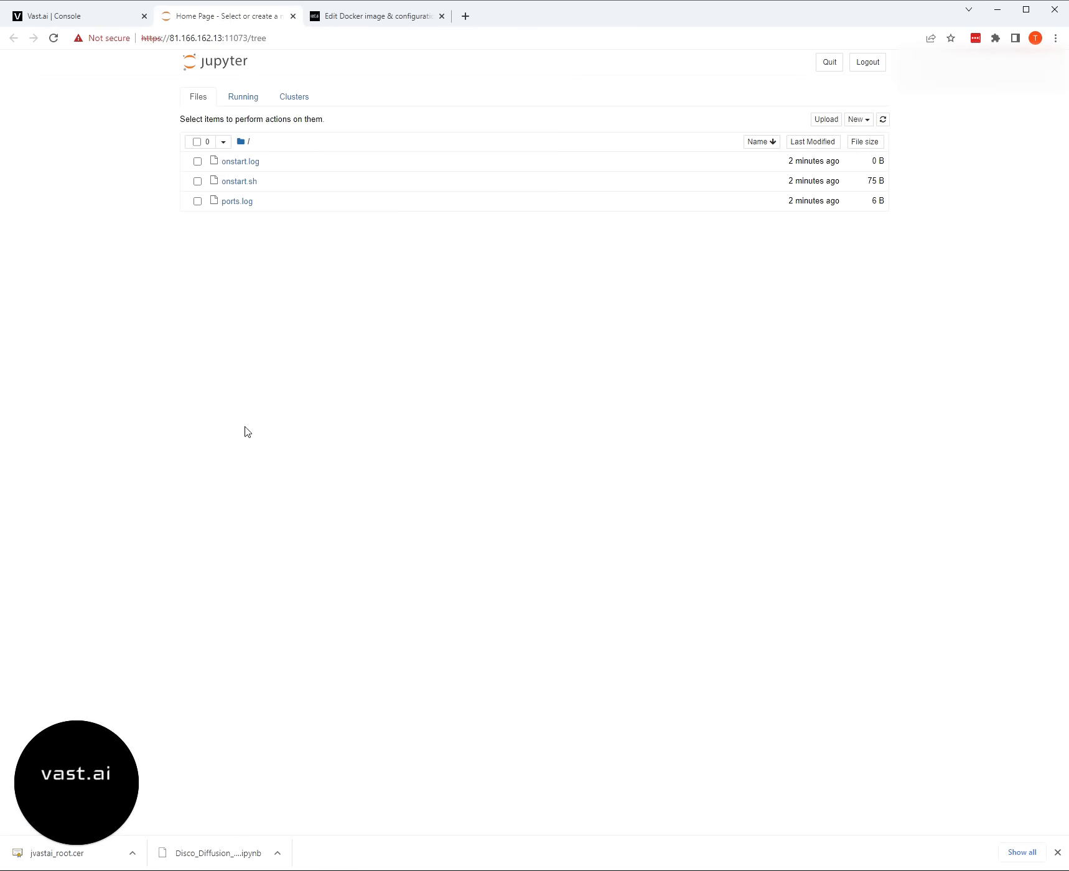
{"action": "mouse_move", "coordinate": [137, 88]}
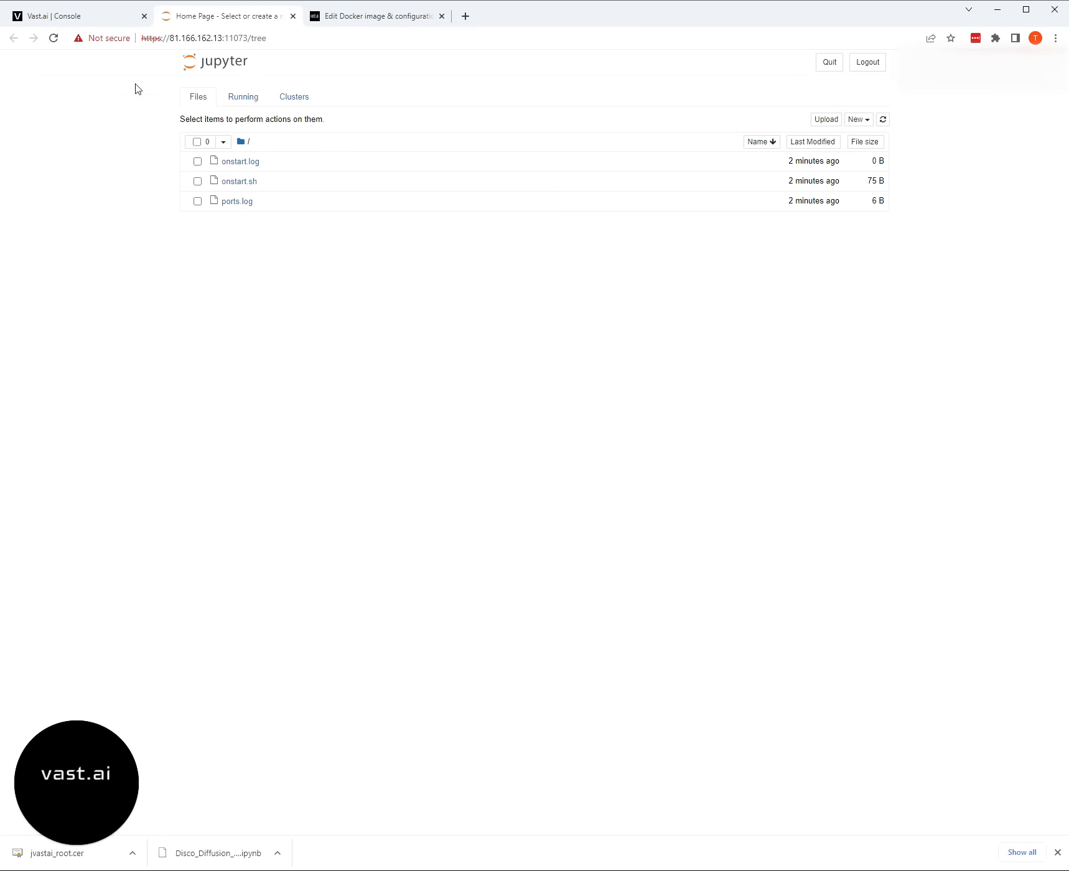
{"action": "mouse_move", "coordinate": [109, 51]}
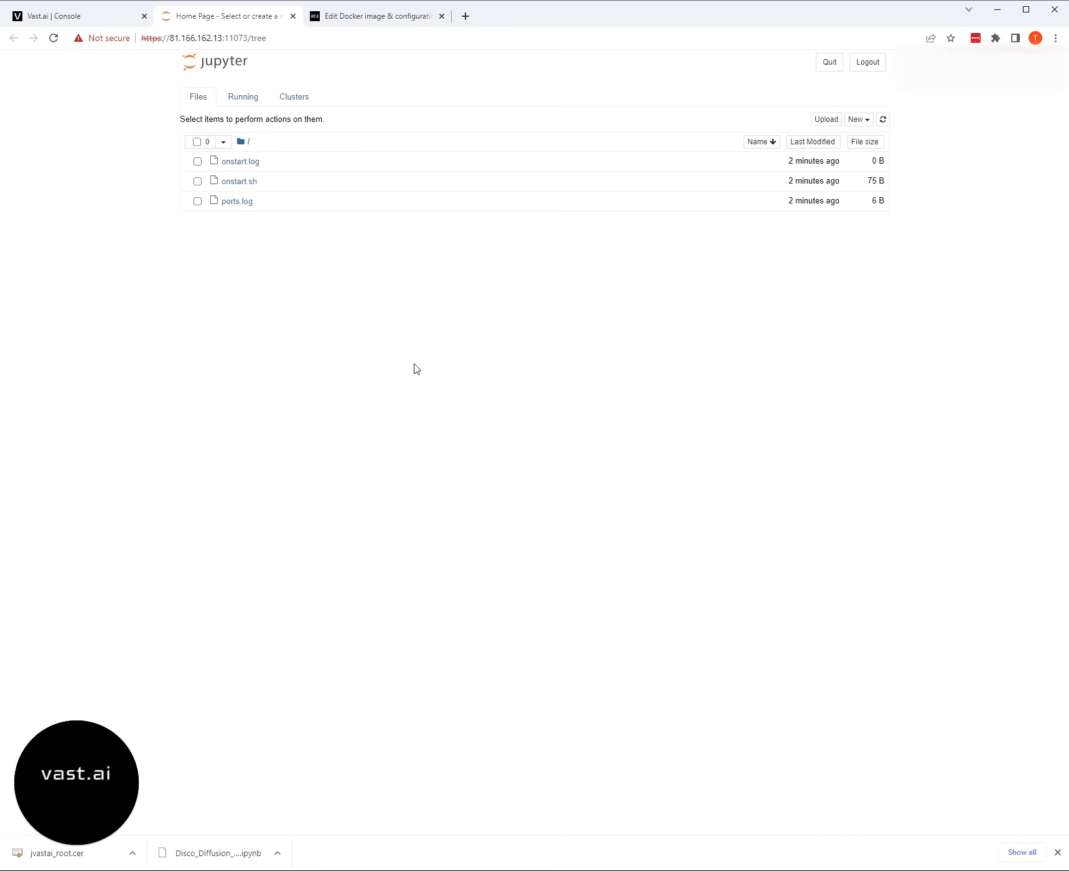
{"action": "mouse_move", "coordinate": [278, 853]}
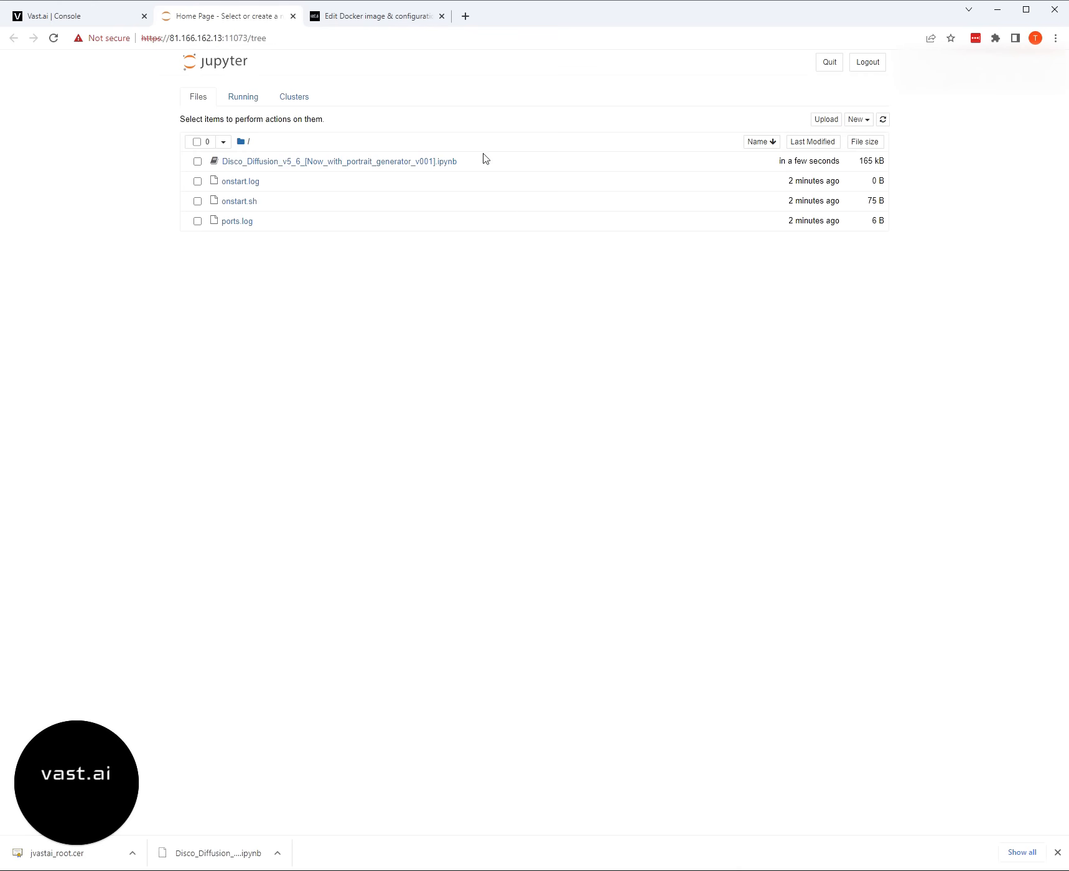
- Bring up Jupyter's Upload file picker to add the Disco Diffusion notebook
{"action": "left_click", "coordinate": [825, 120]}
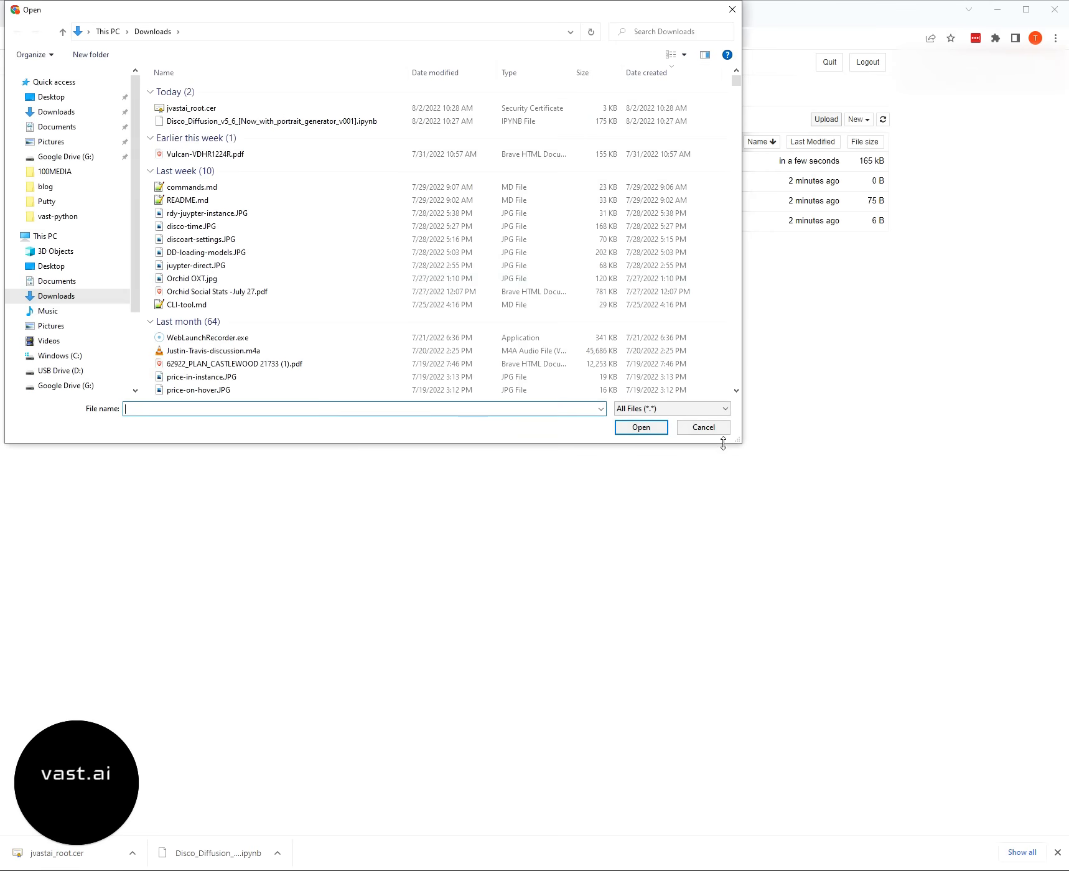
- Dismiss the file picker and launch the uploaded Disco_Diffusion v5.6 notebook from Files
{"action": "left_click", "coordinate": [704, 427]}
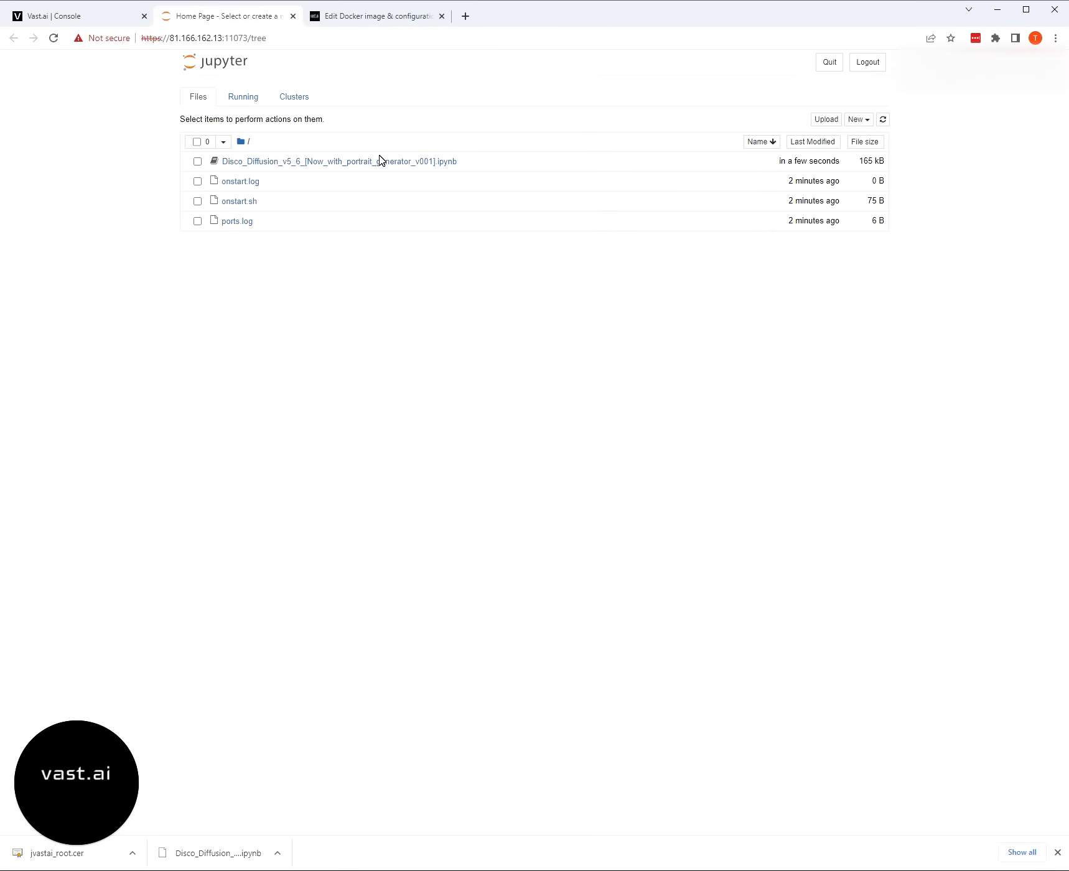
{"action": "left_click", "coordinate": [338, 161]}
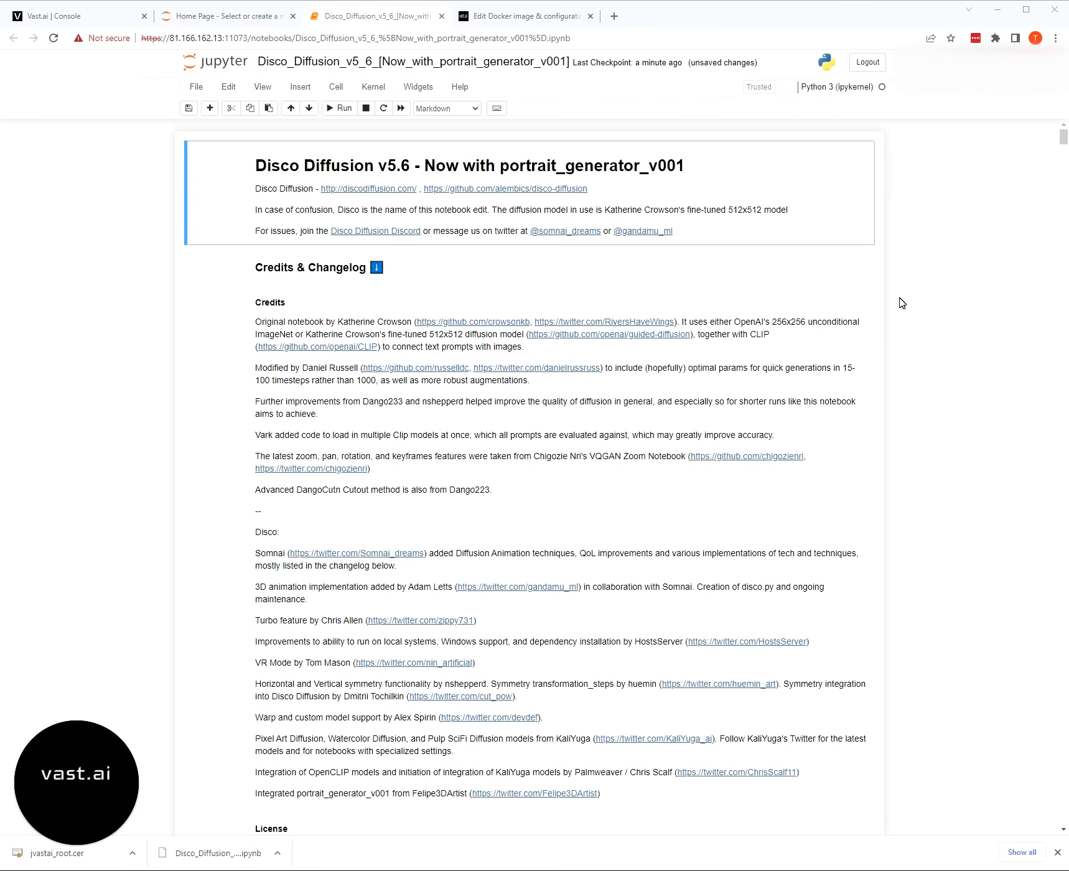
{"action": "mouse_move", "coordinate": [827, 302]}
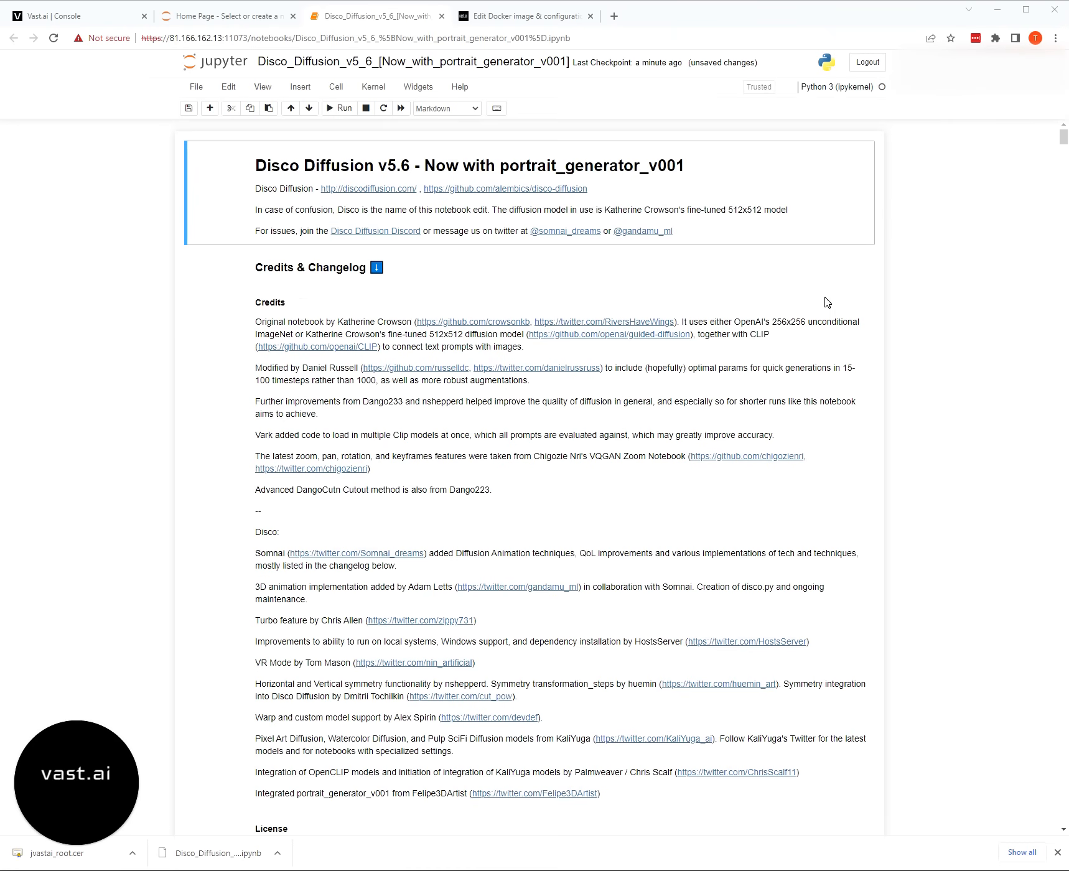
{"action": "mouse_move", "coordinate": [657, 294]}
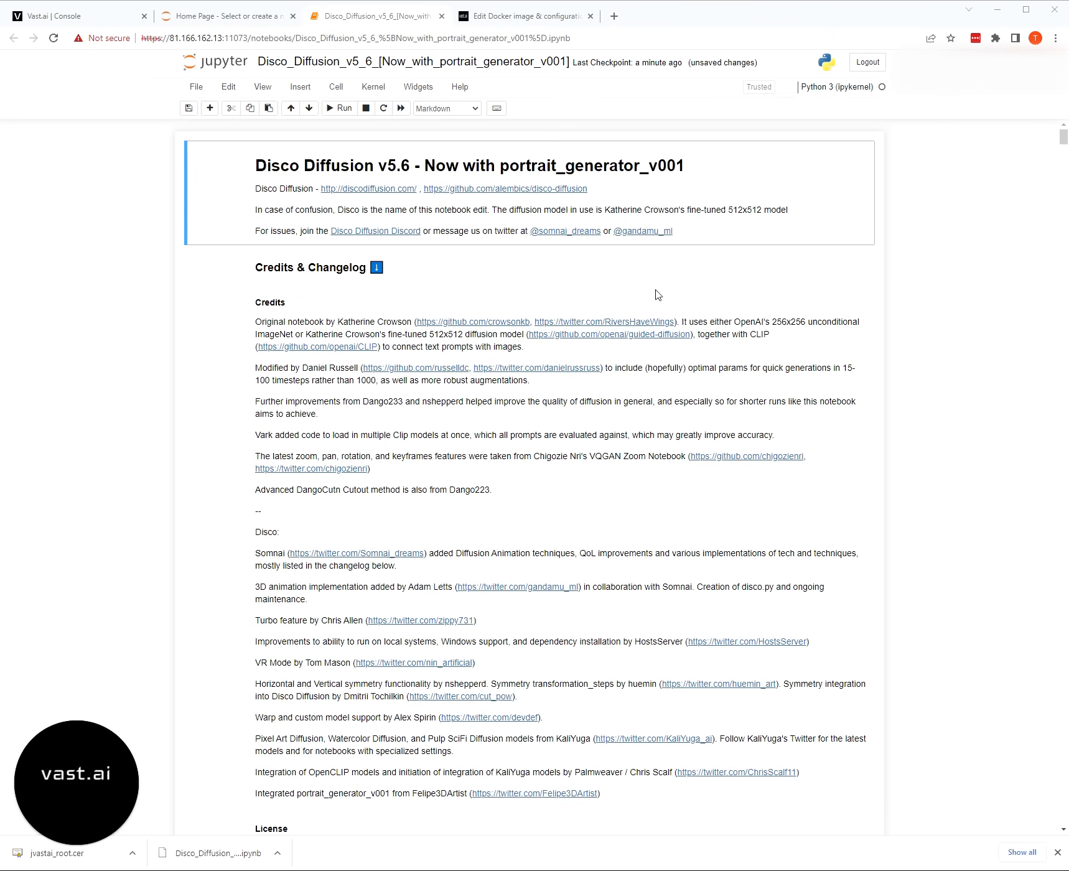
- Scroll down the Disco Diffusion notebook to cell 1.5 and search for 'clip setting'
{"action": "scroll", "scroll_direction": "down", "scroll_amount": 3}
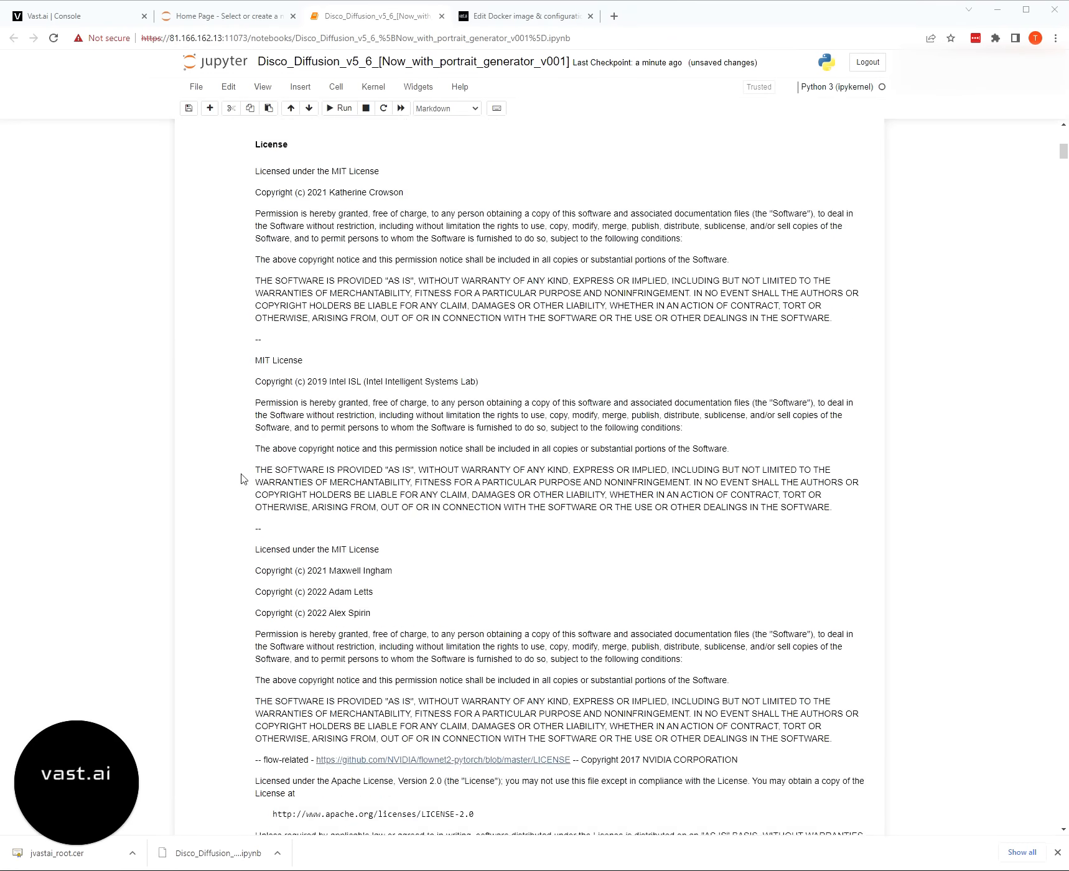
{"action": "scroll", "scroll_direction": "down", "scroll_amount": 3}
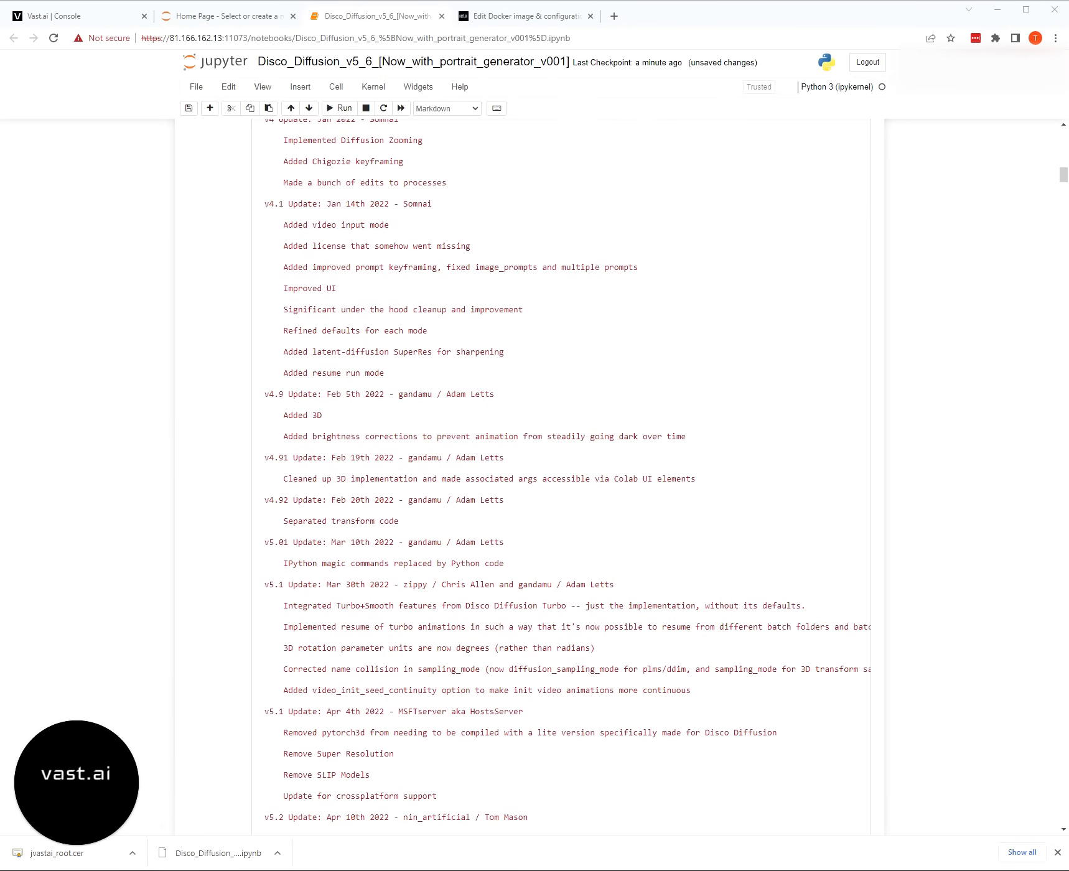
{"action": "scroll", "scroll_direction": "down", "scroll_amount": 3}
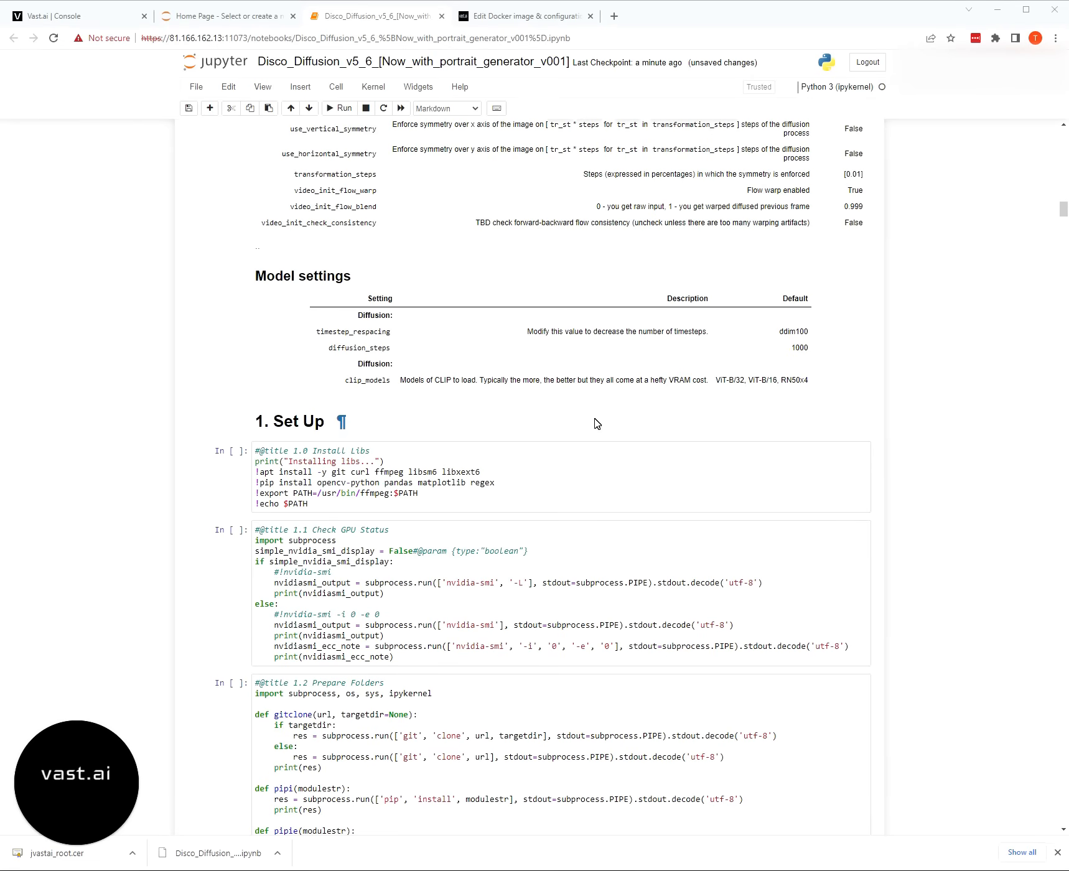
{"action": "mouse_move", "coordinate": [777, 437]}
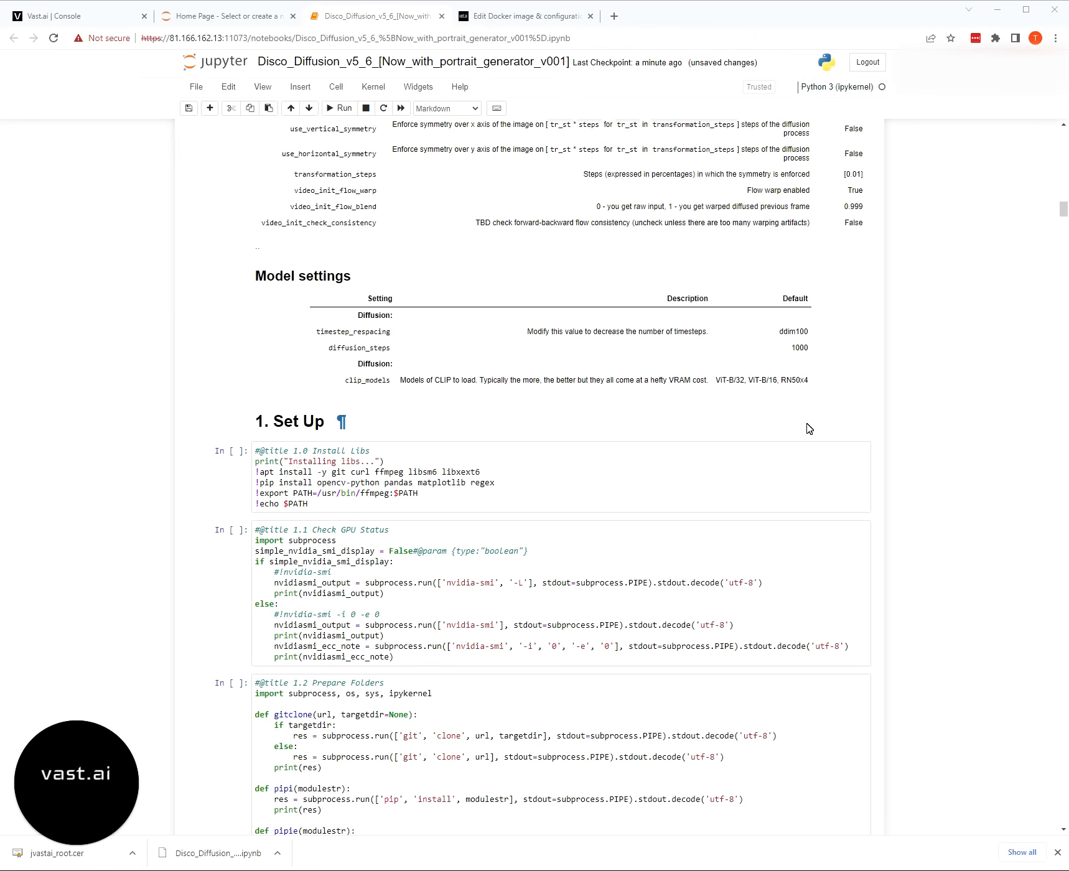
{"action": "scroll", "scroll_direction": "down", "scroll_amount": 3}
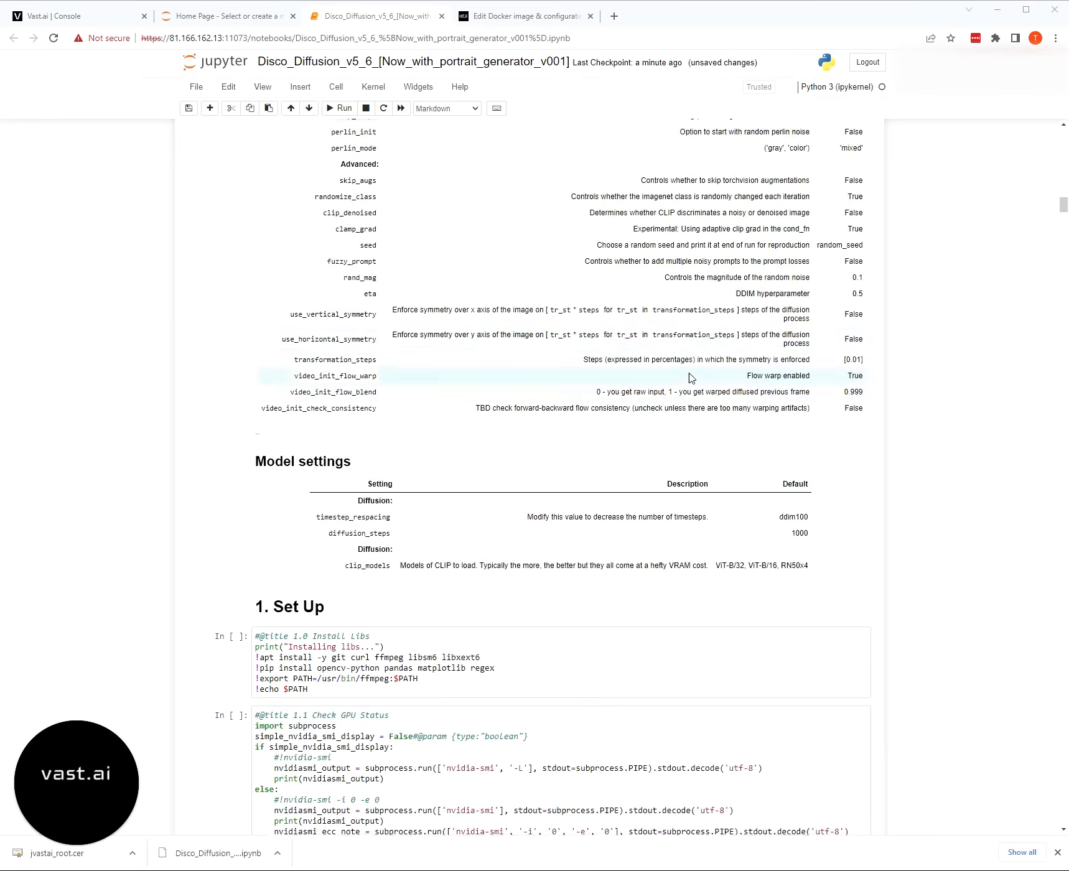
{"action": "scroll", "scroll_direction": "down", "scroll_amount": 3}
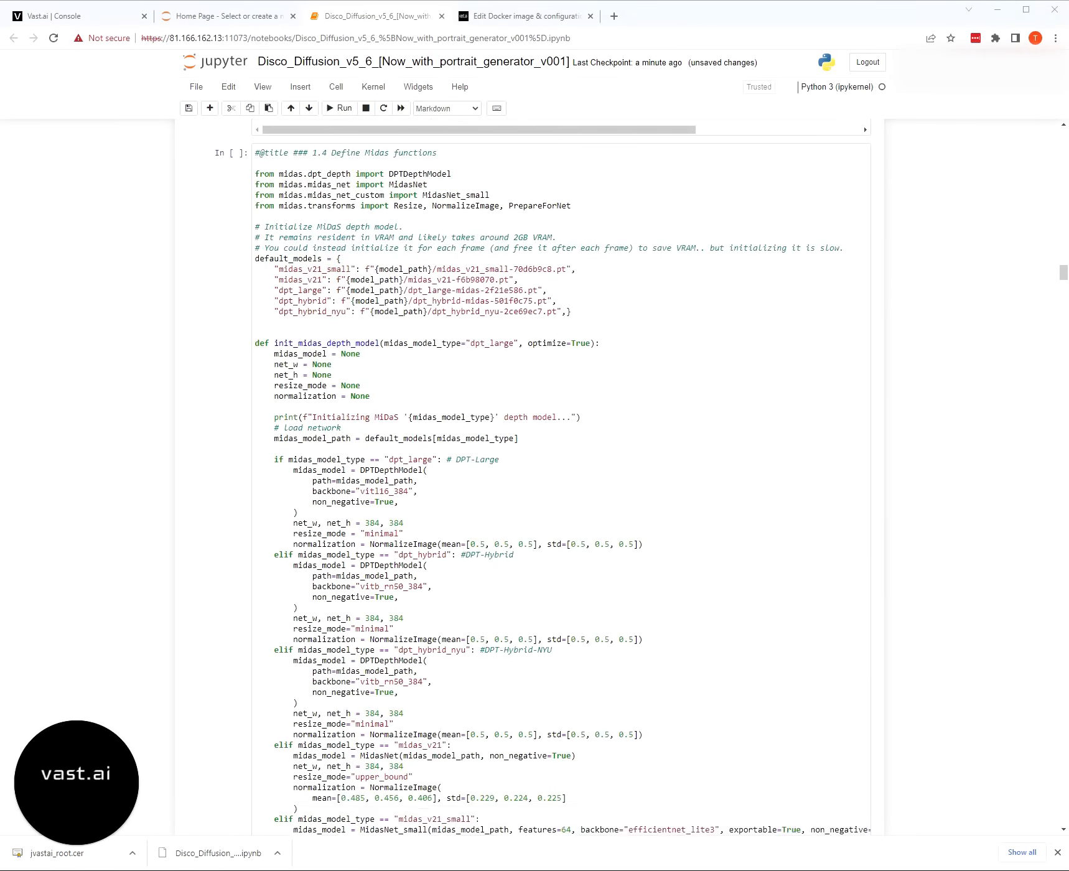
{"action": "scroll", "scroll_direction": "down", "scroll_amount": 3}
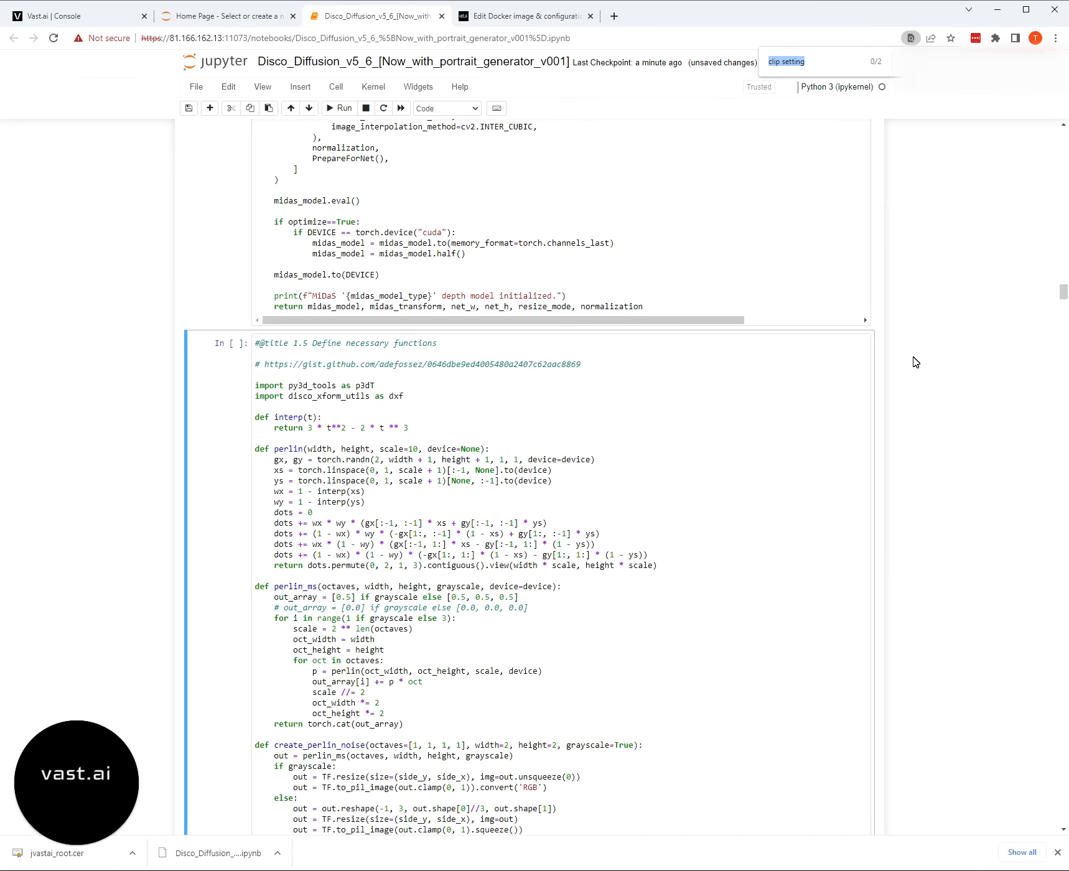
- Jump to the CLIP settings cell, then scroll down to the Prompts cell and Diffuse section
{"action": "left_click", "coordinate": [870, 61]}
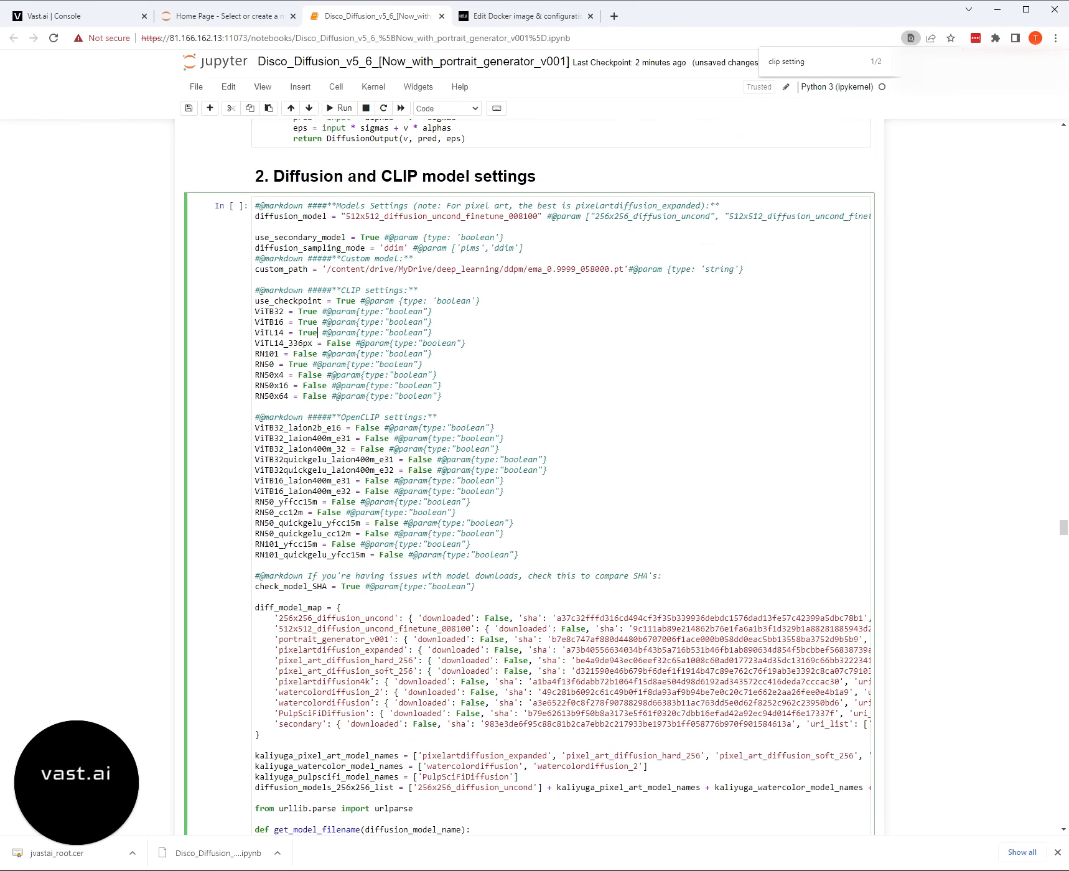
{"action": "scroll", "scroll_direction": "down", "scroll_amount": 3}
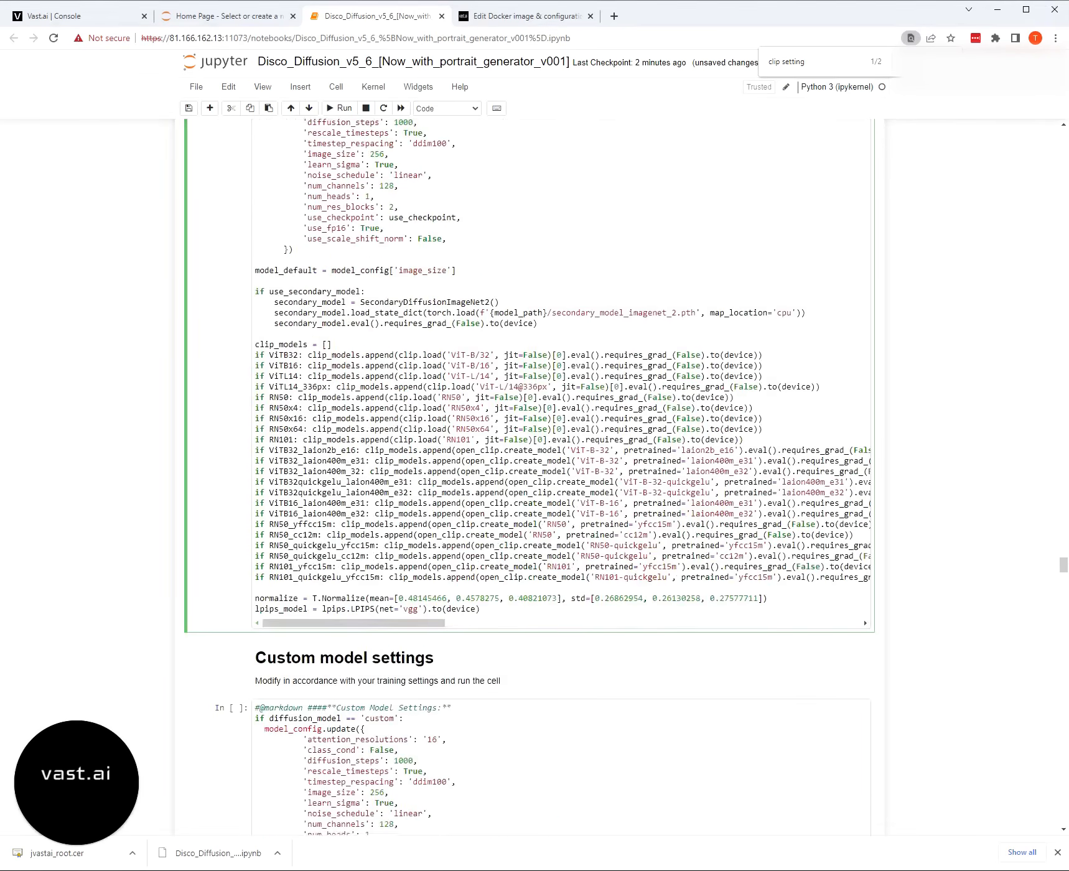
{"action": "scroll", "scroll_direction": "down", "scroll_amount": 3}
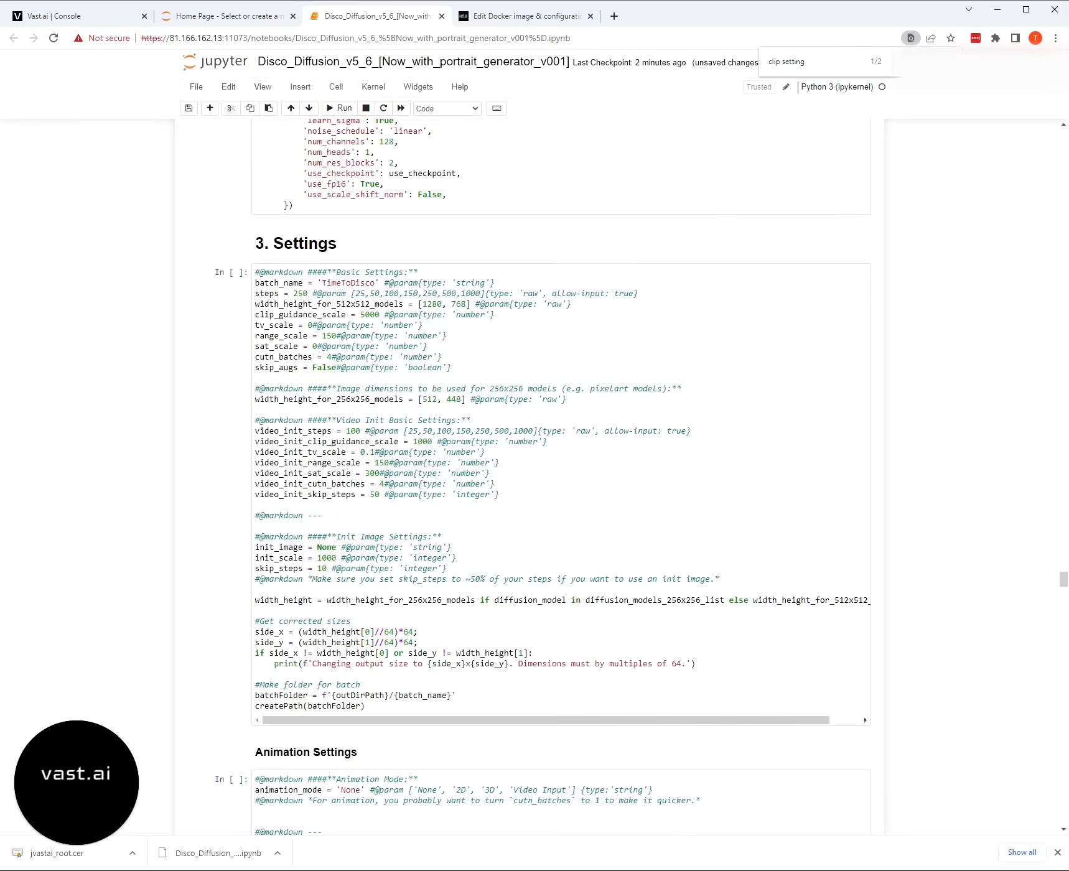
{"action": "scroll", "scroll_direction": "down", "scroll_amount": 3}
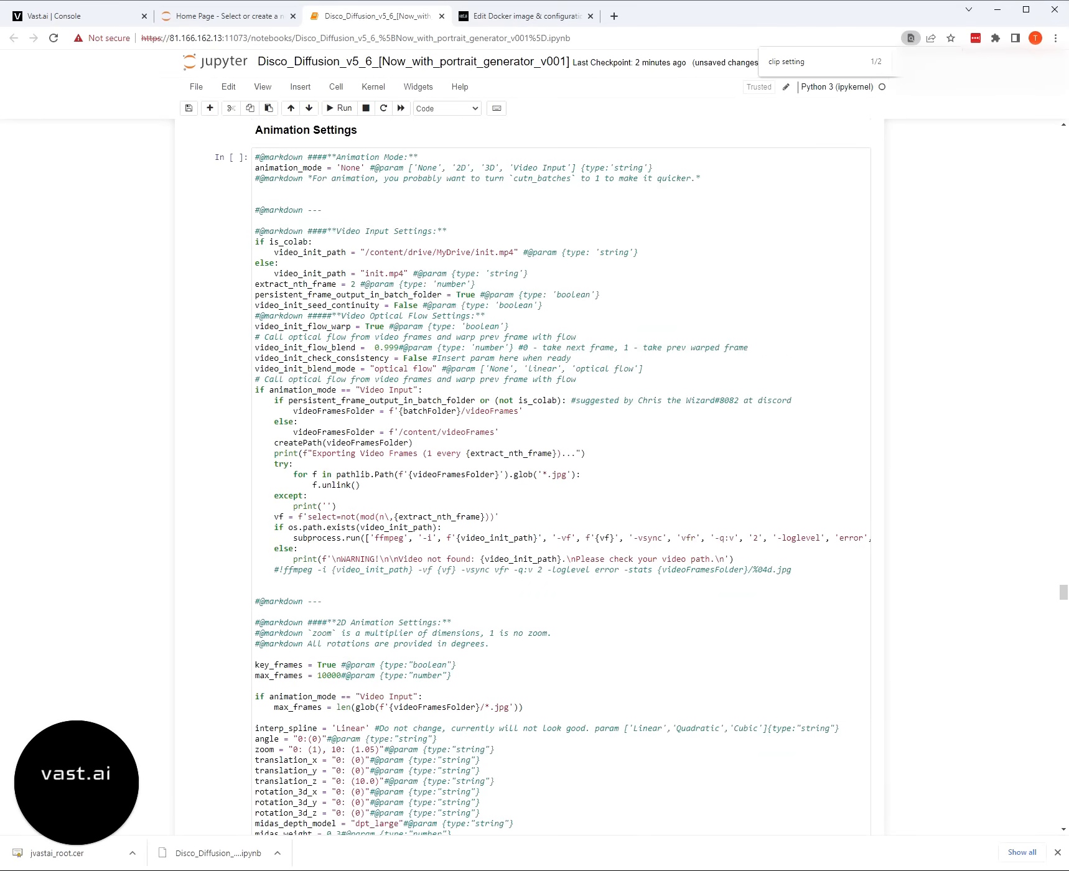
{"action": "scroll", "scroll_direction": "down", "scroll_amount": 3}
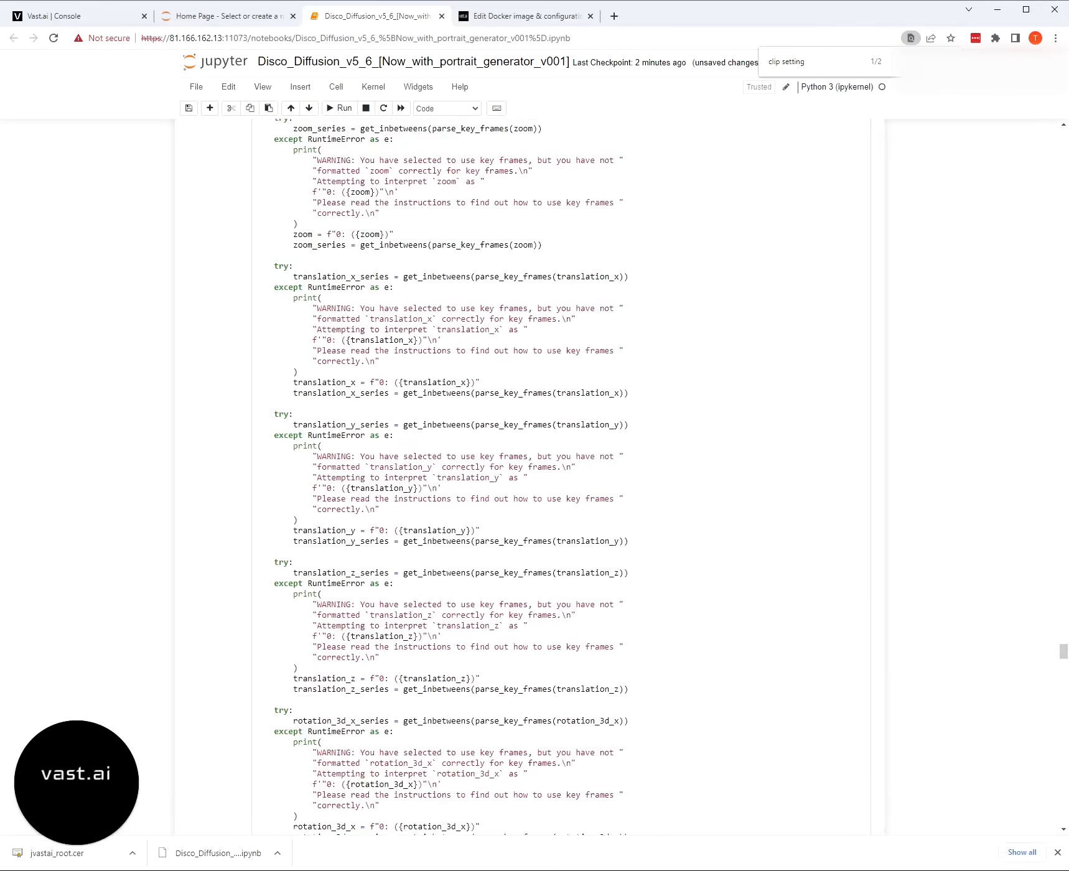
{"action": "scroll", "scroll_direction": "up", "scroll_amount": 3}
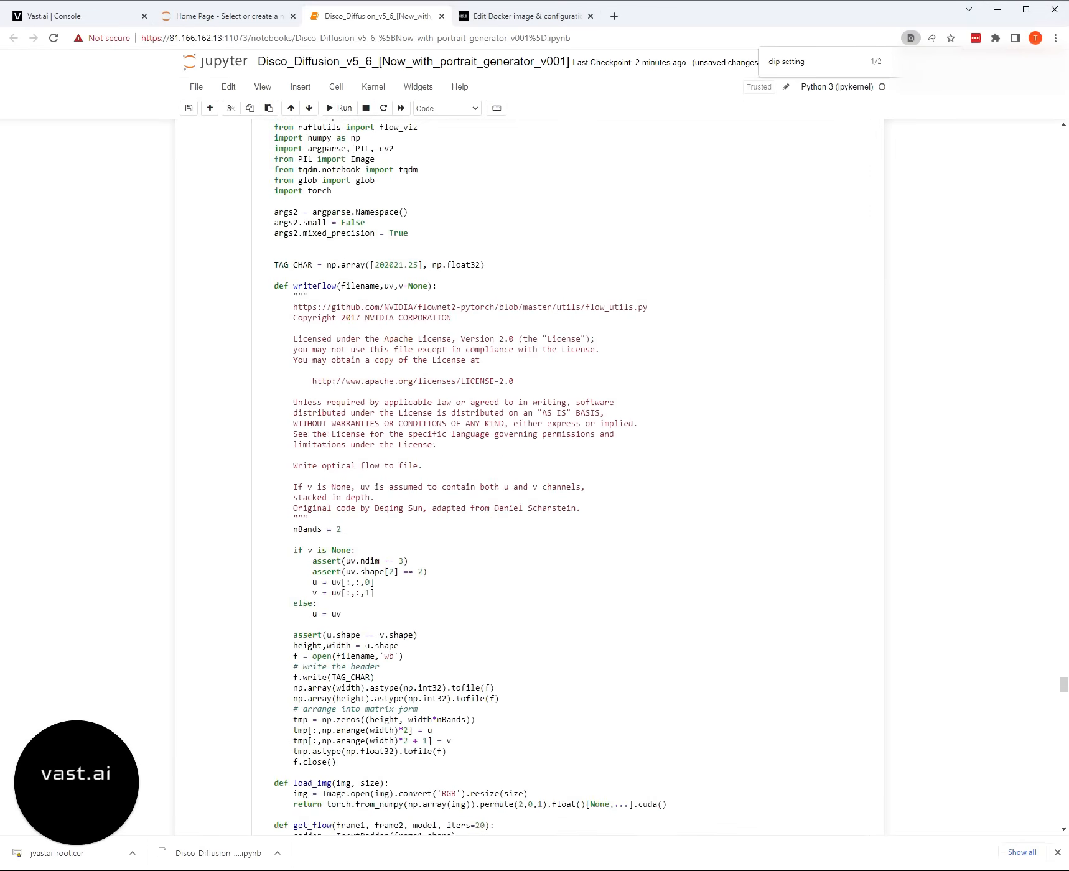
{"action": "scroll", "scroll_direction": "down", "scroll_amount": 3}
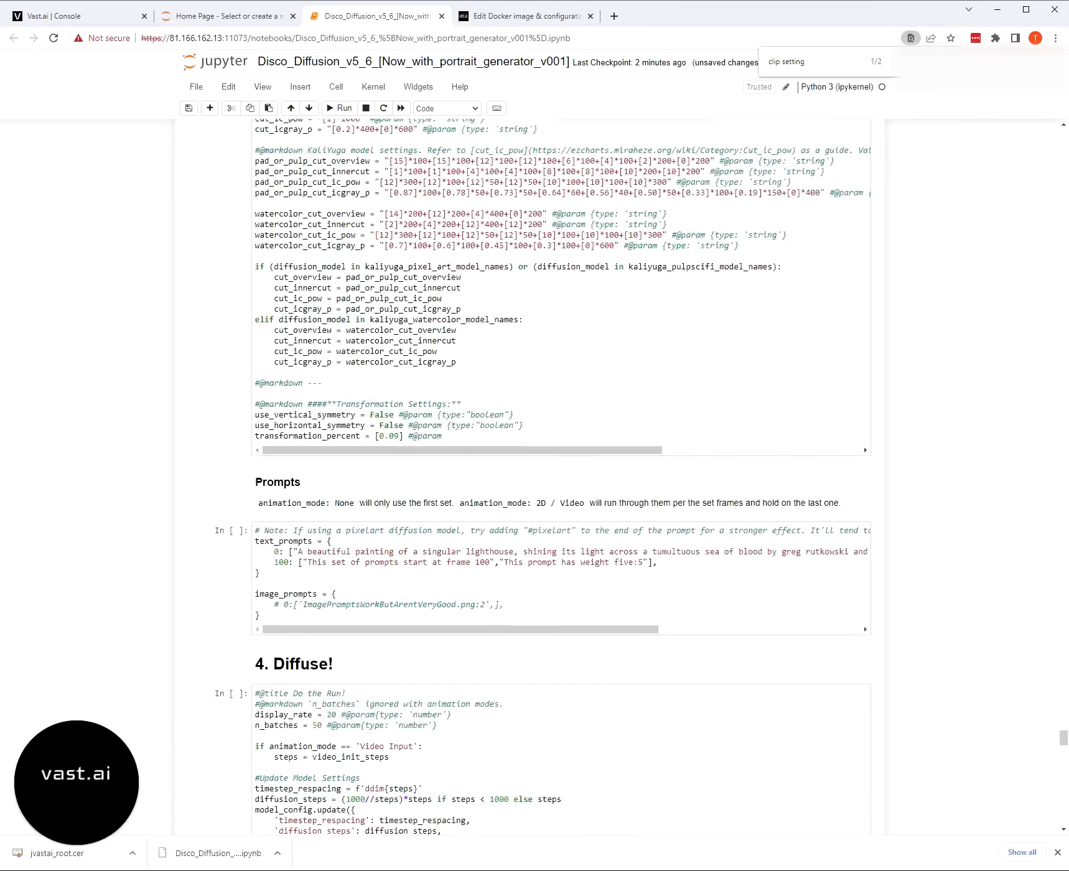
- Change the first text prompt to 'A spaceship, 4k, trending on artstation'
{"action": "scroll", "scroll_direction": "down", "scroll_amount": 3}
{"action": "type", "text": "\"A spaceshi\""}
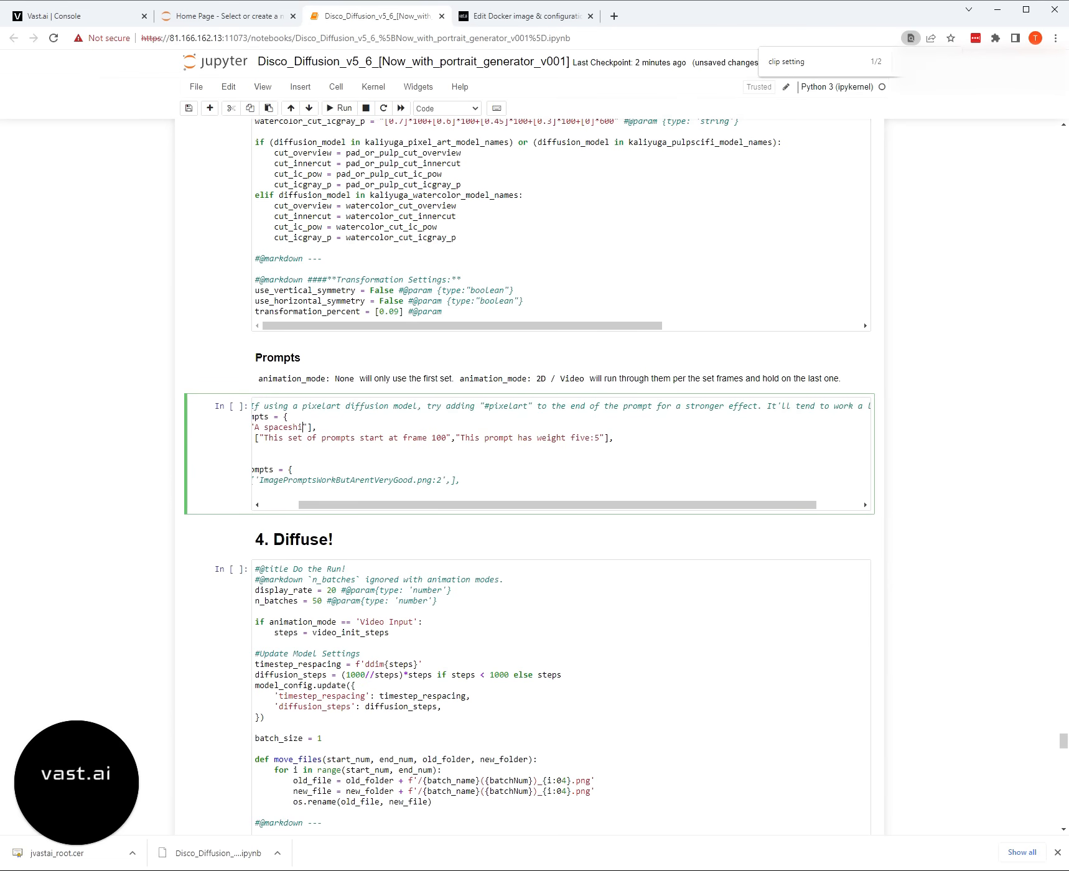
{"action": "type", "text": ", 4k,"}
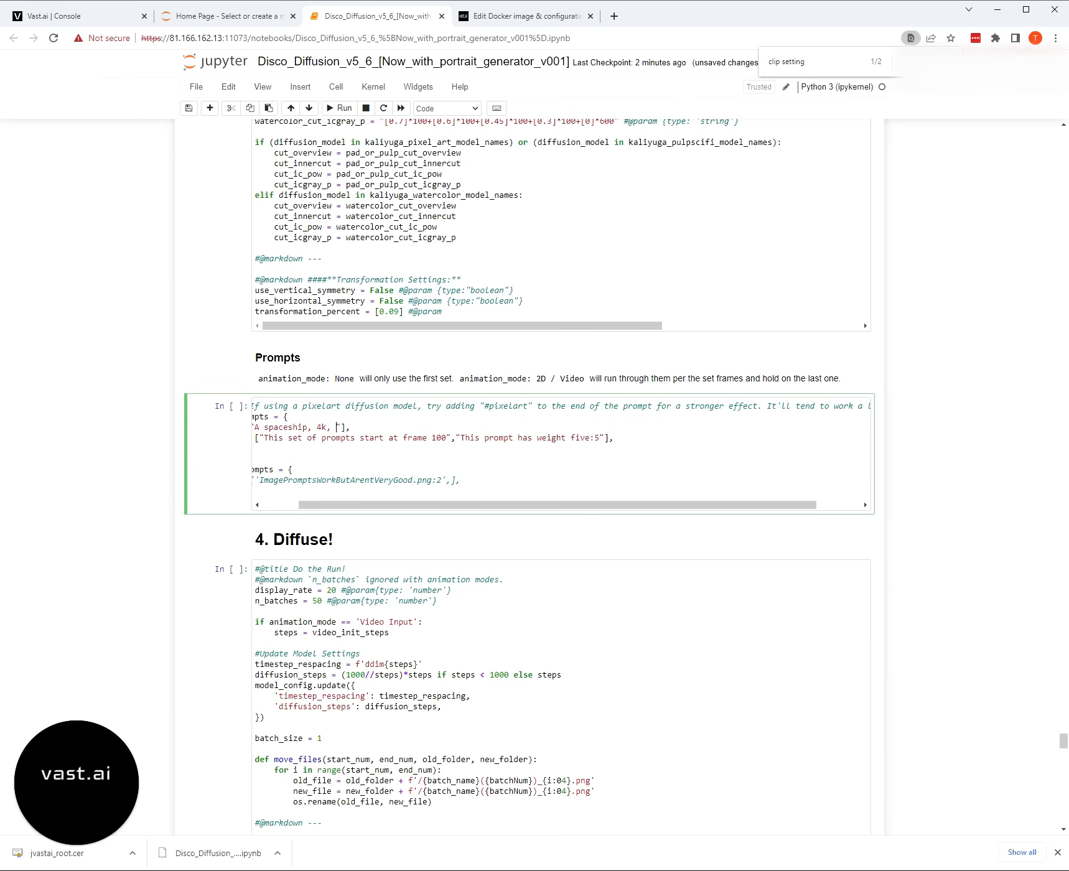
{"action": "type", "text": "trending on ar"}
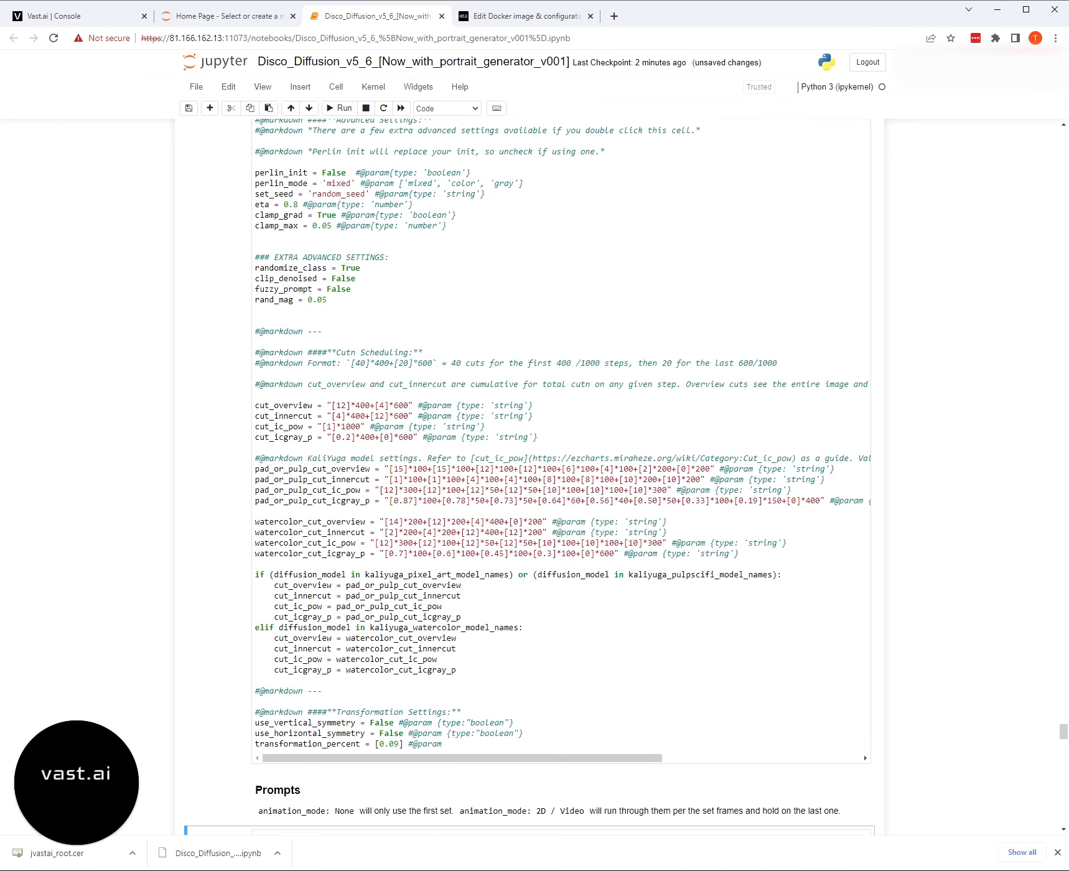
- Run all cells and follow the Diffuse output as the spaceship image renders
{"action": "left_click", "coordinate": [335, 87]}
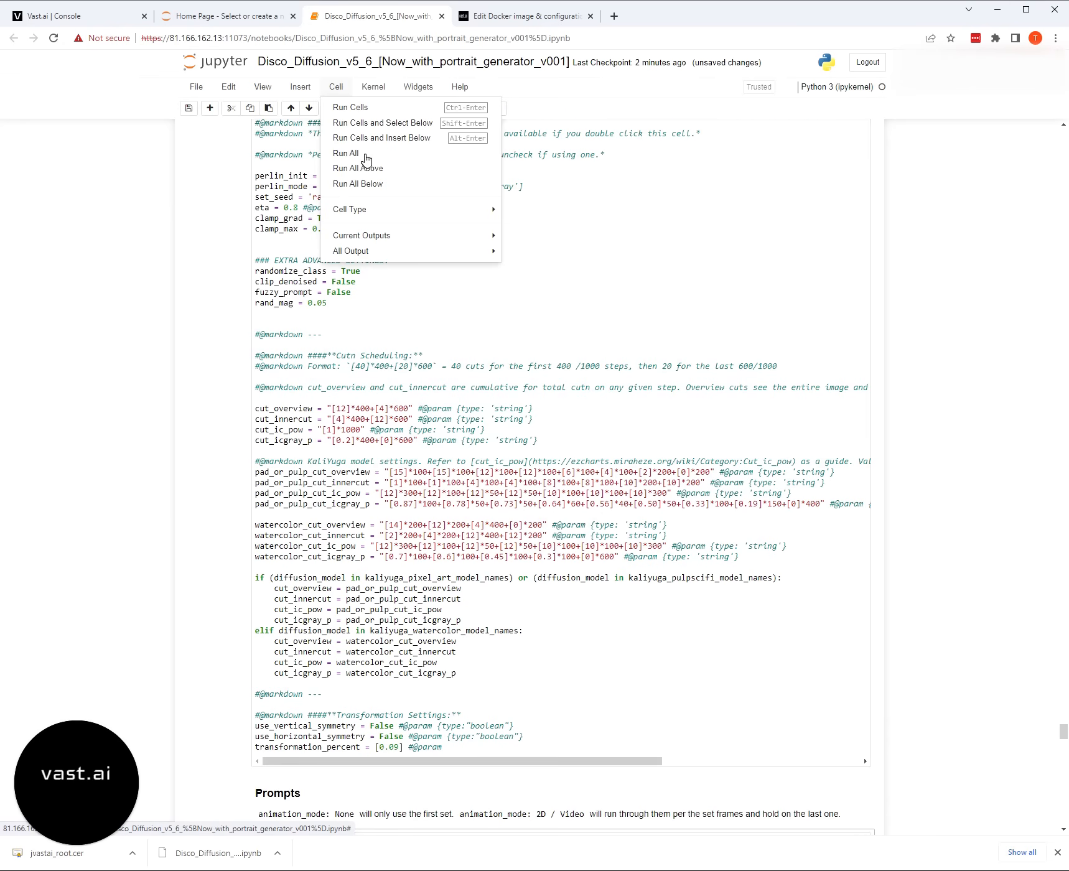
{"action": "left_click", "coordinate": [347, 153]}
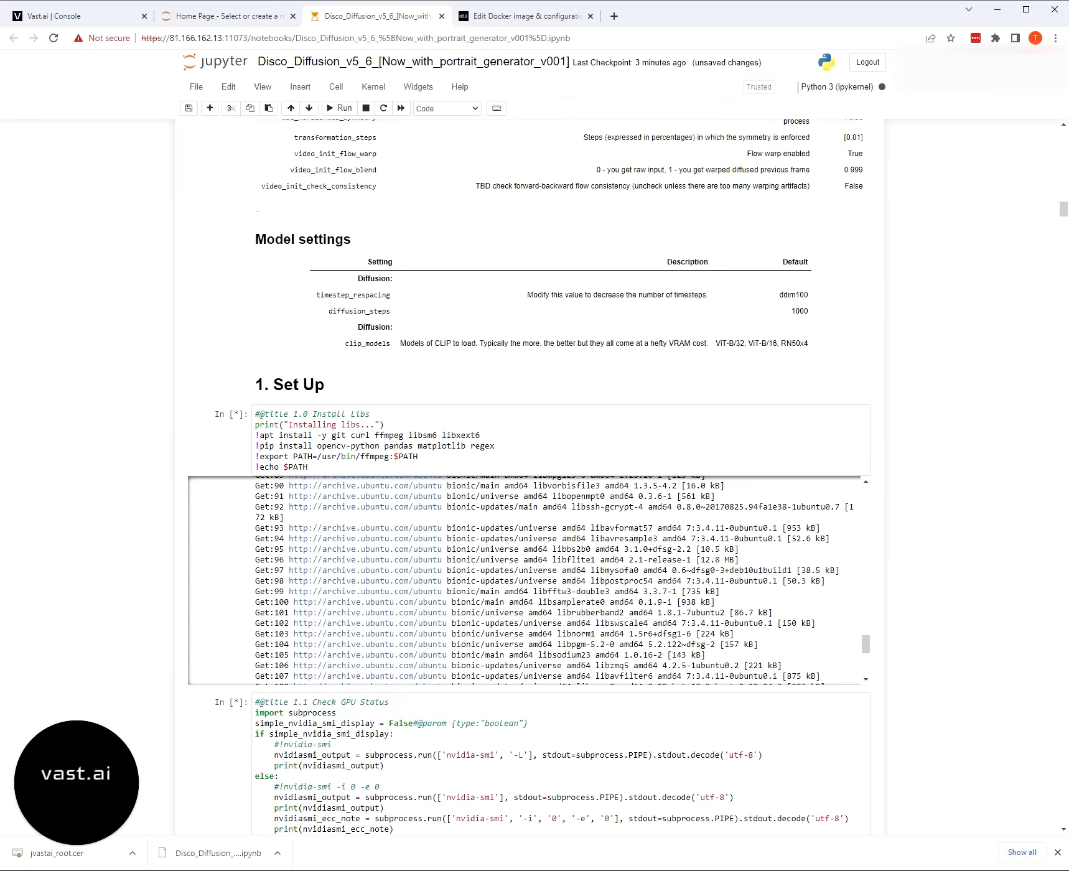
{"action": "scroll", "scroll_direction": "down", "scroll_amount": 3}
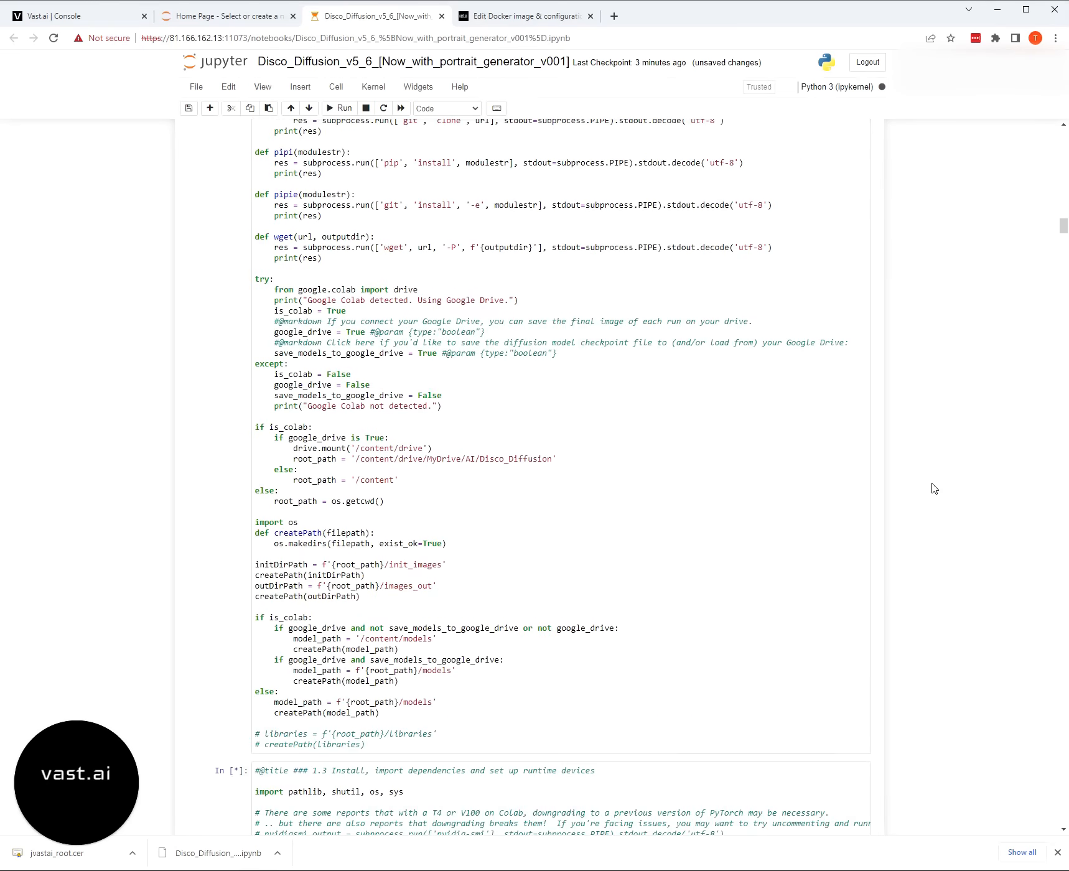
{"action": "scroll", "scroll_direction": "down", "scroll_amount": 3}
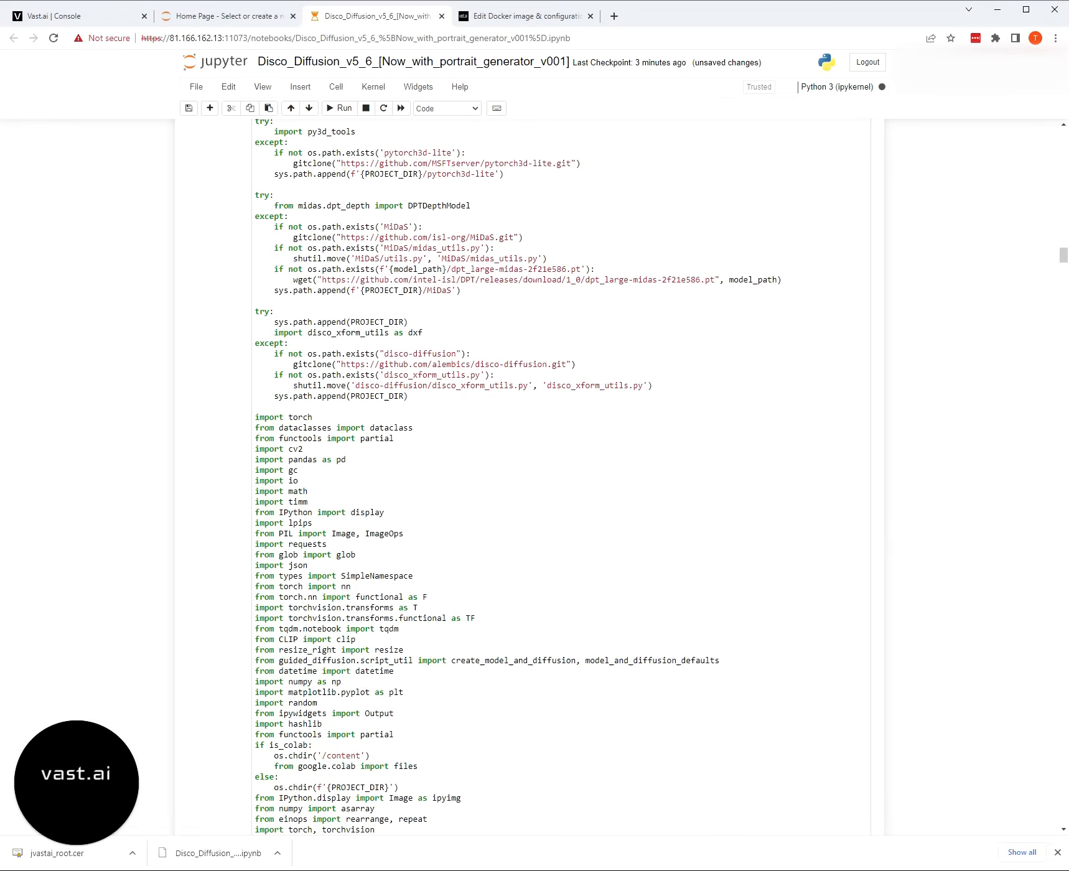
{"action": "scroll", "scroll_direction": "down", "scroll_amount": 3}
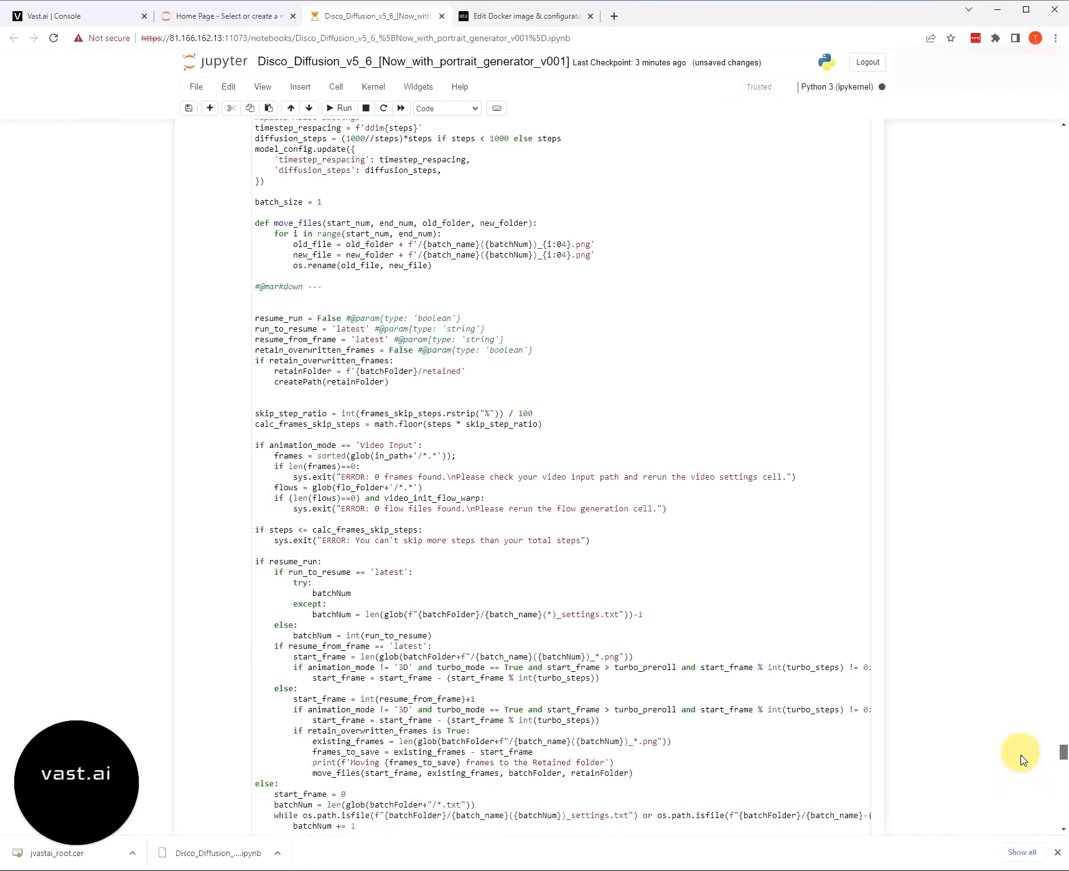
{"action": "scroll", "scroll_direction": "down", "scroll_amount": 3}
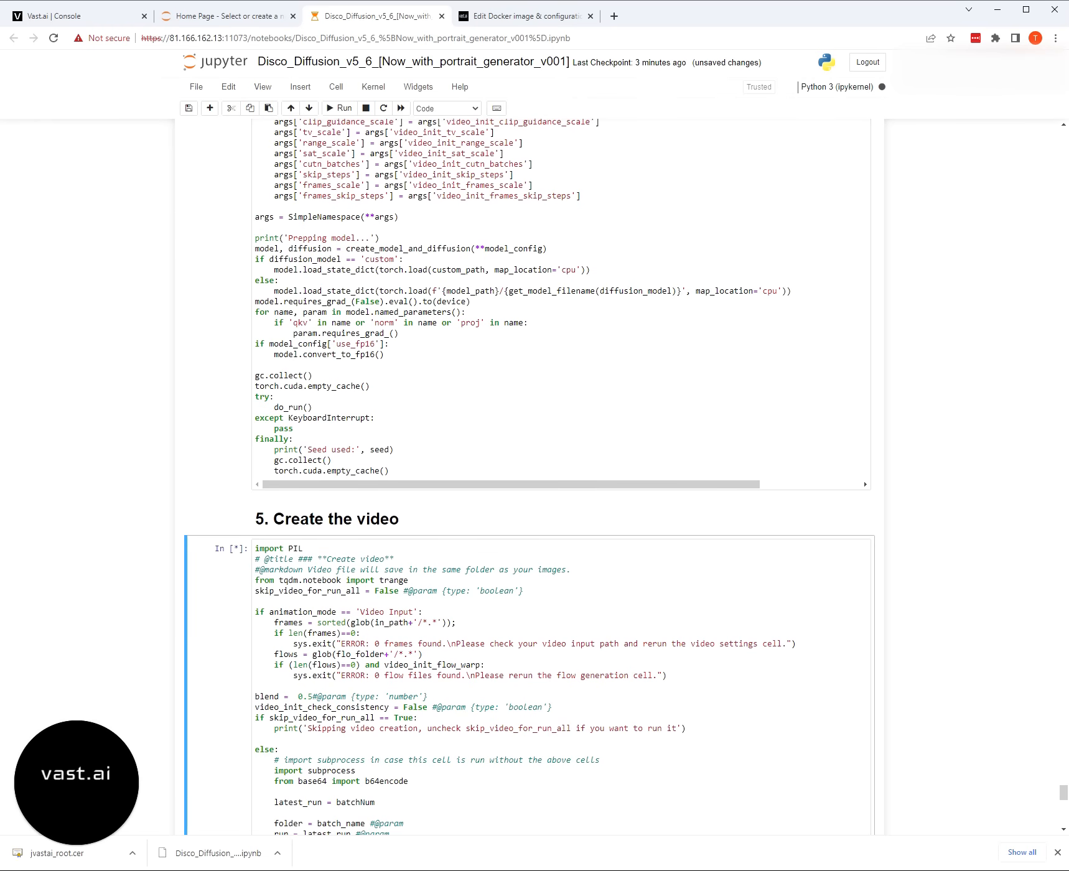
{"action": "mouse_move", "coordinate": [799, 517]}
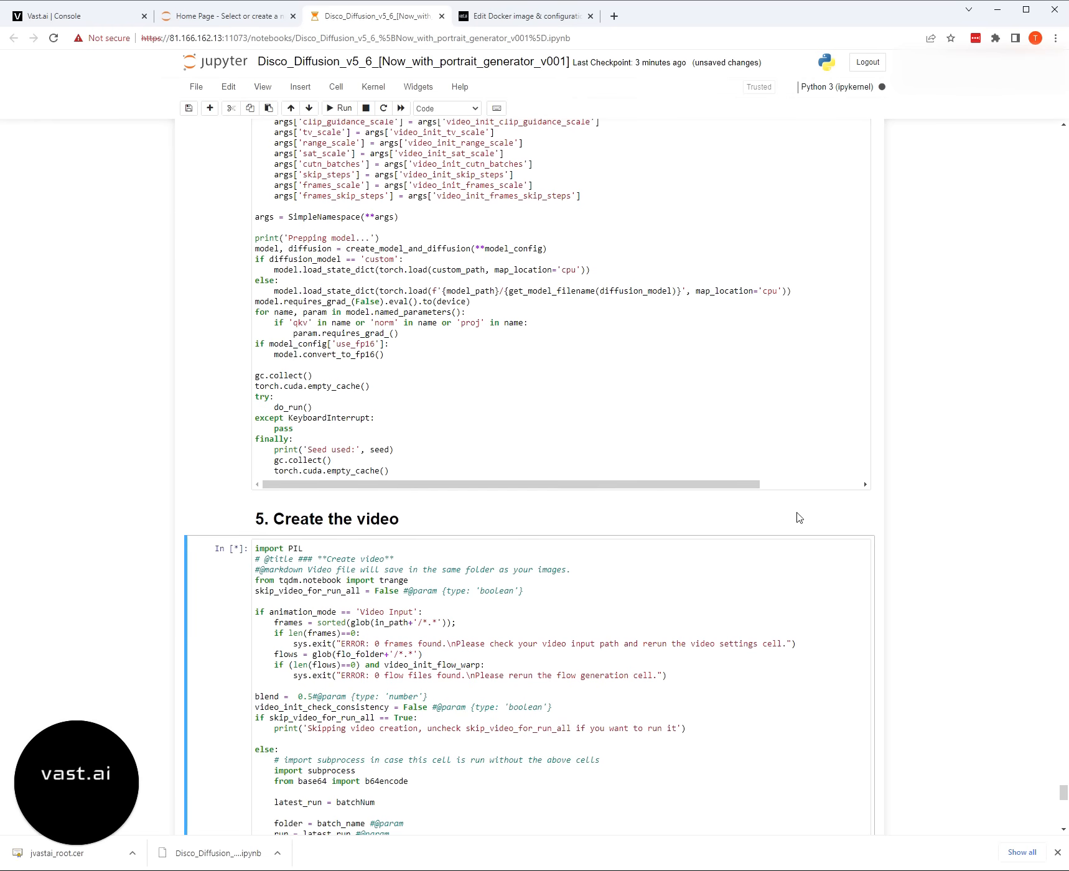
{"action": "scroll", "scroll_direction": "down", "scroll_amount": 3}
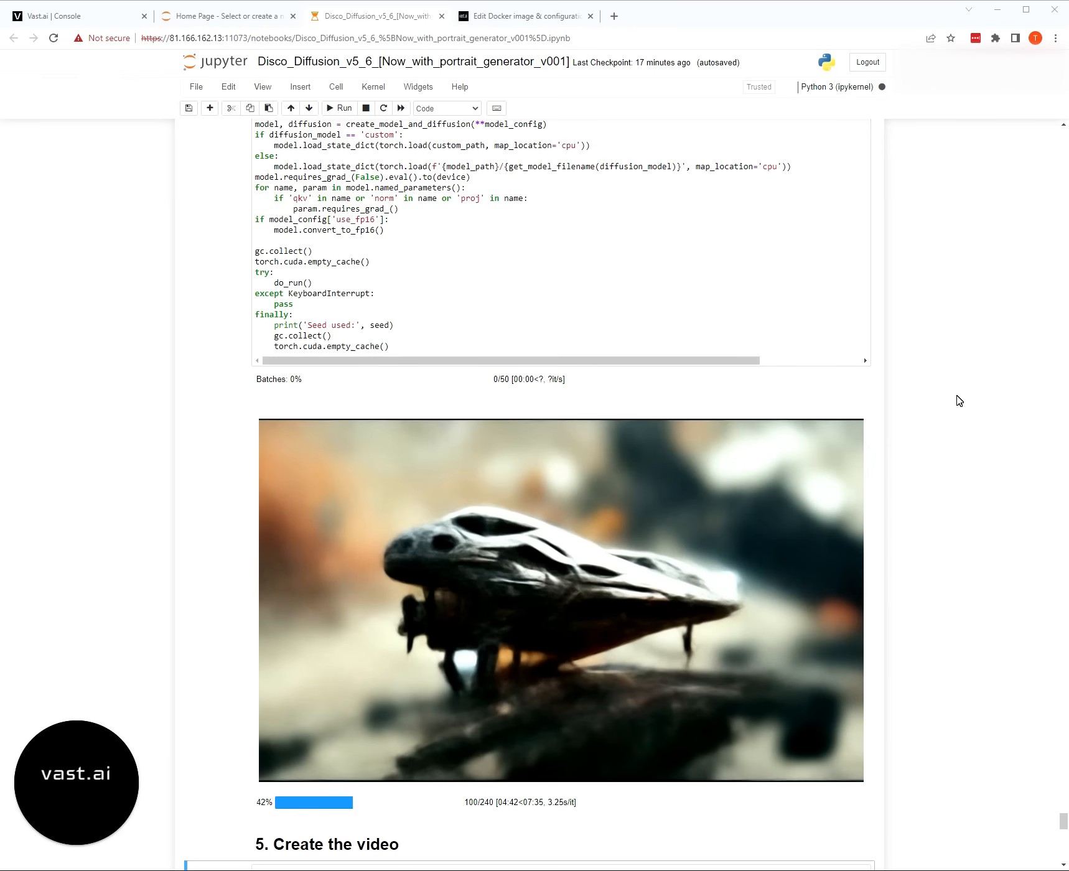
- Edit the frame 0 text prompt to read 'A bannana, 4k'
{"action": "scroll", "scroll_direction": "down", "scroll_amount": 3}
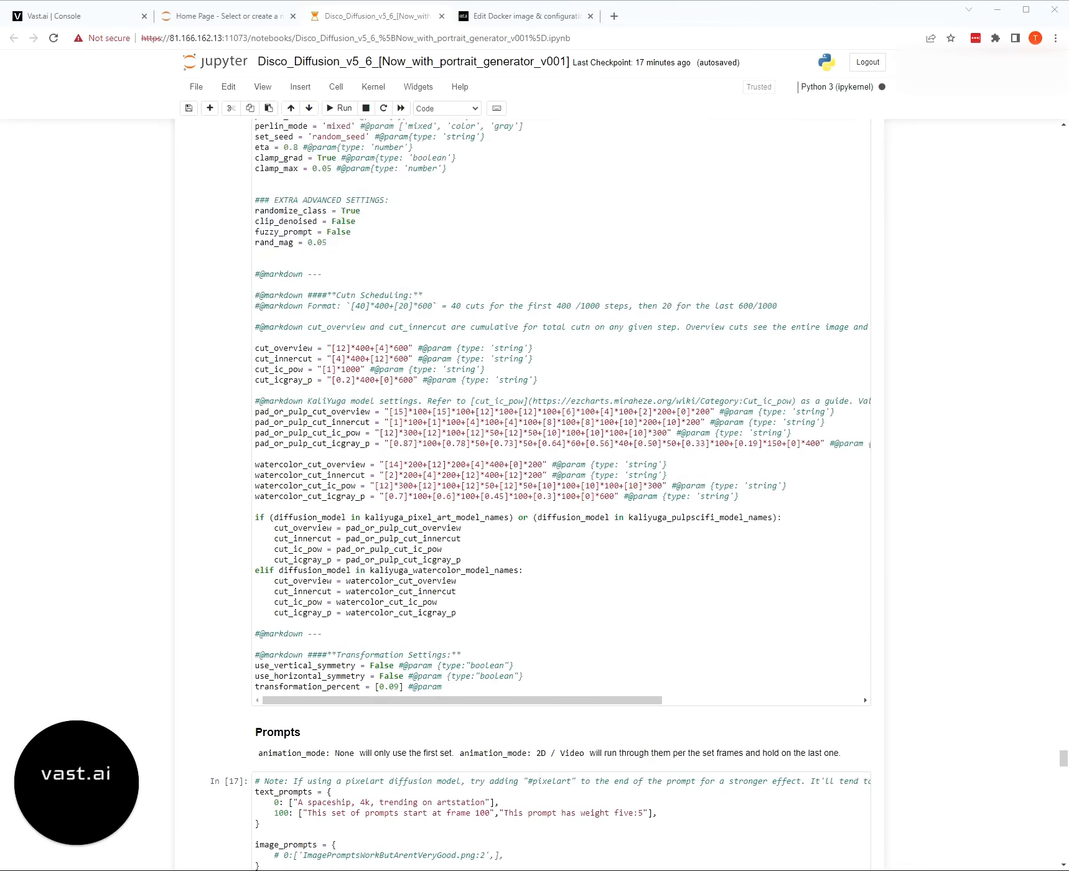
{"action": "scroll", "scroll_direction": "down", "scroll_amount": 3}
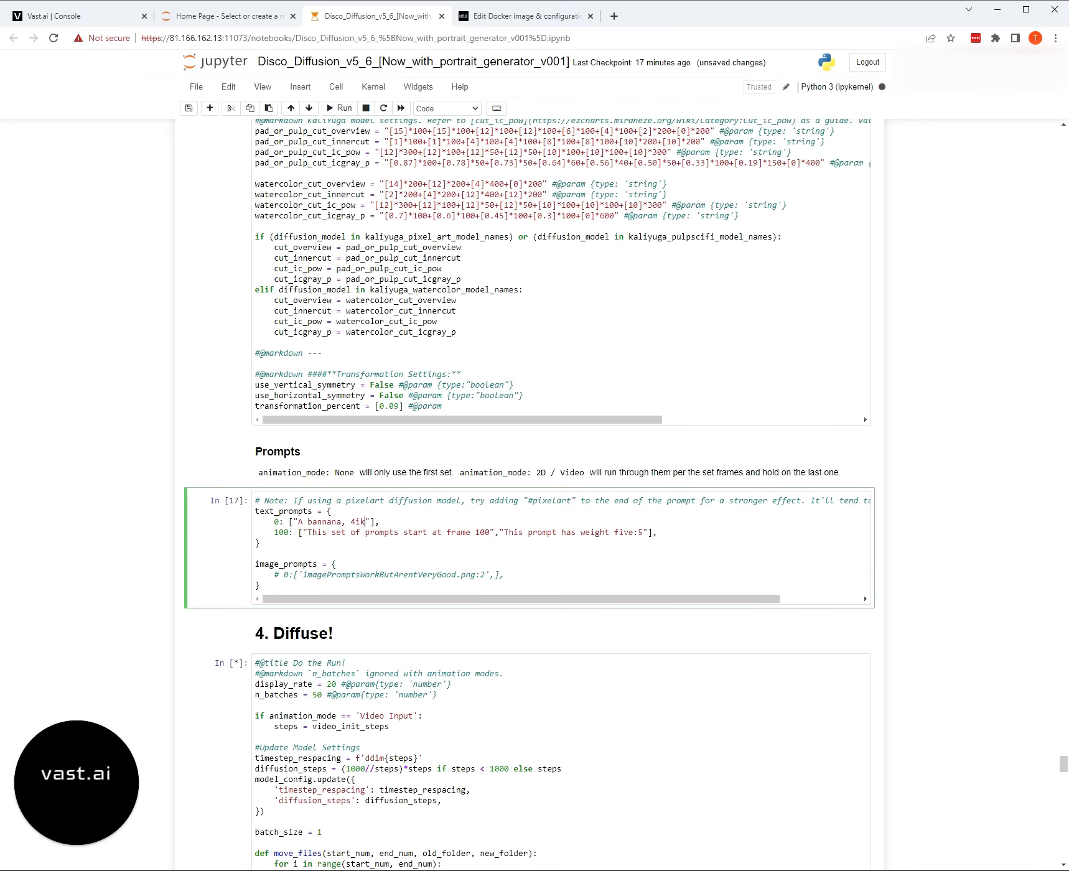
{"action": "key", "text": "Backspace"}
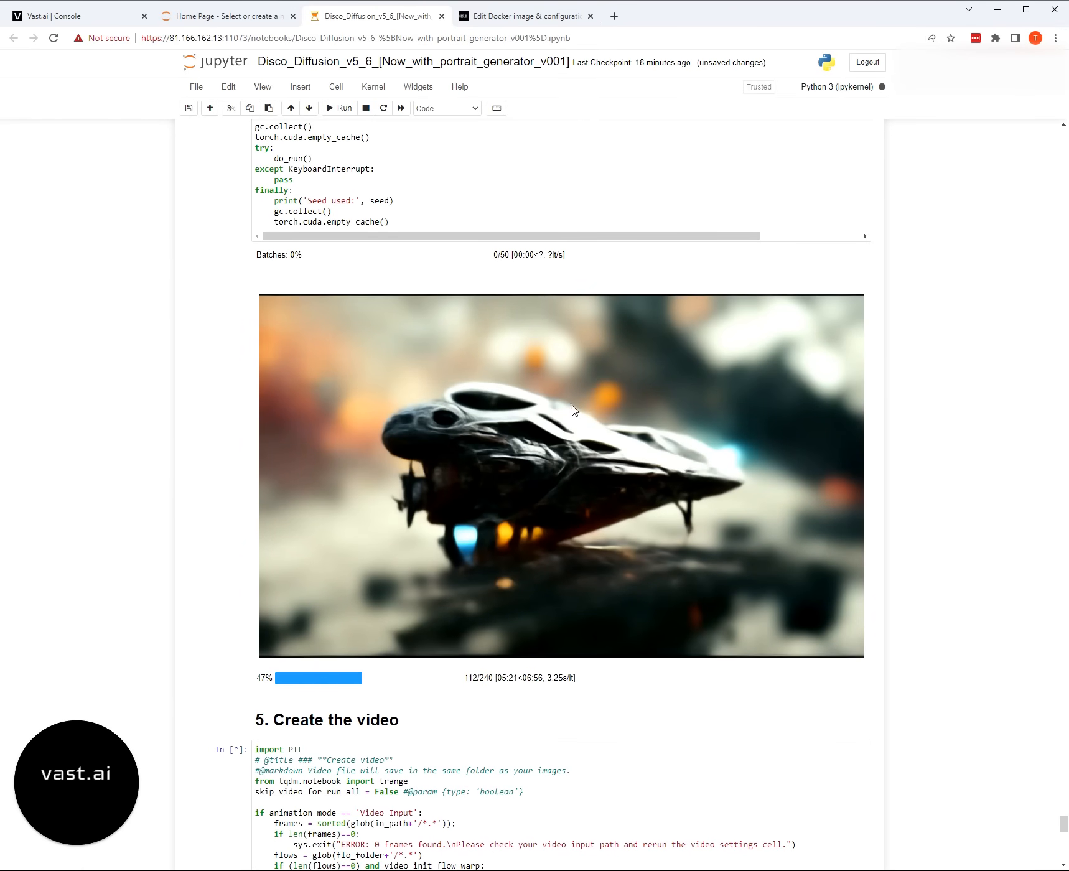
{"action": "mouse_move", "coordinate": [949, 597]}
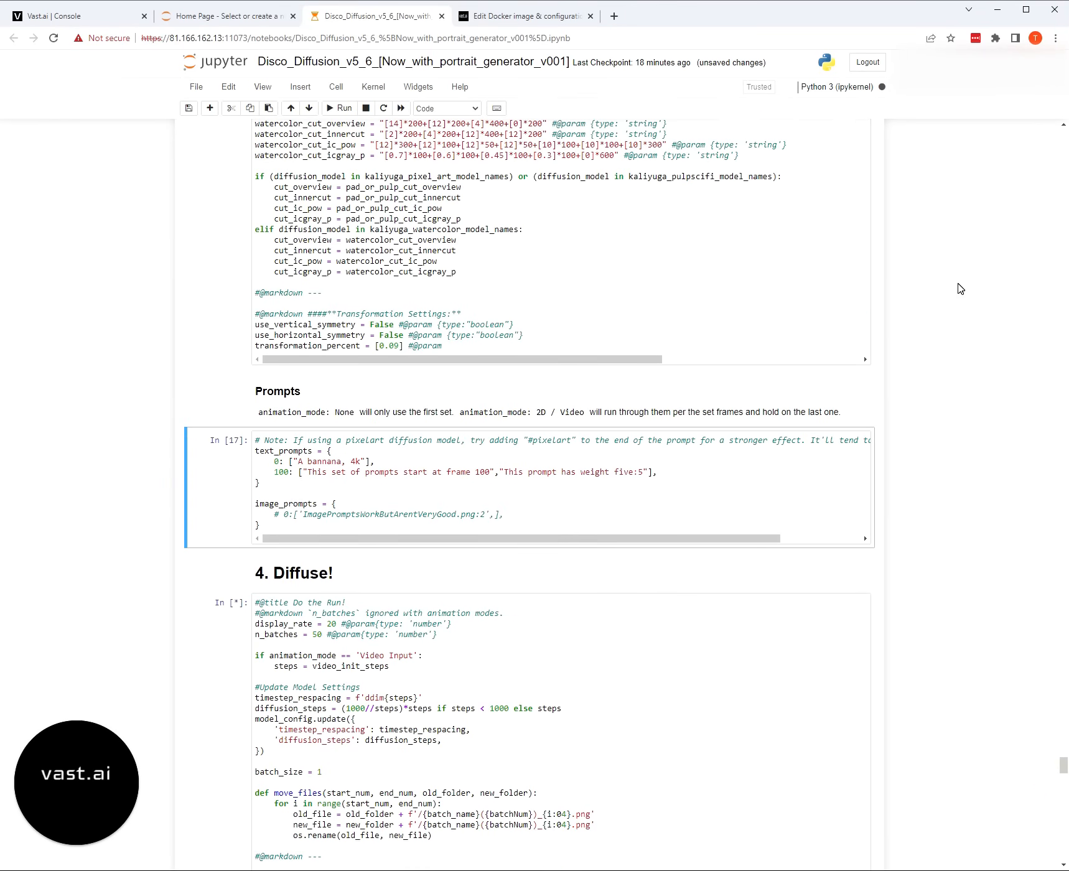
{"action": "mouse_move", "coordinate": [401, 108]}
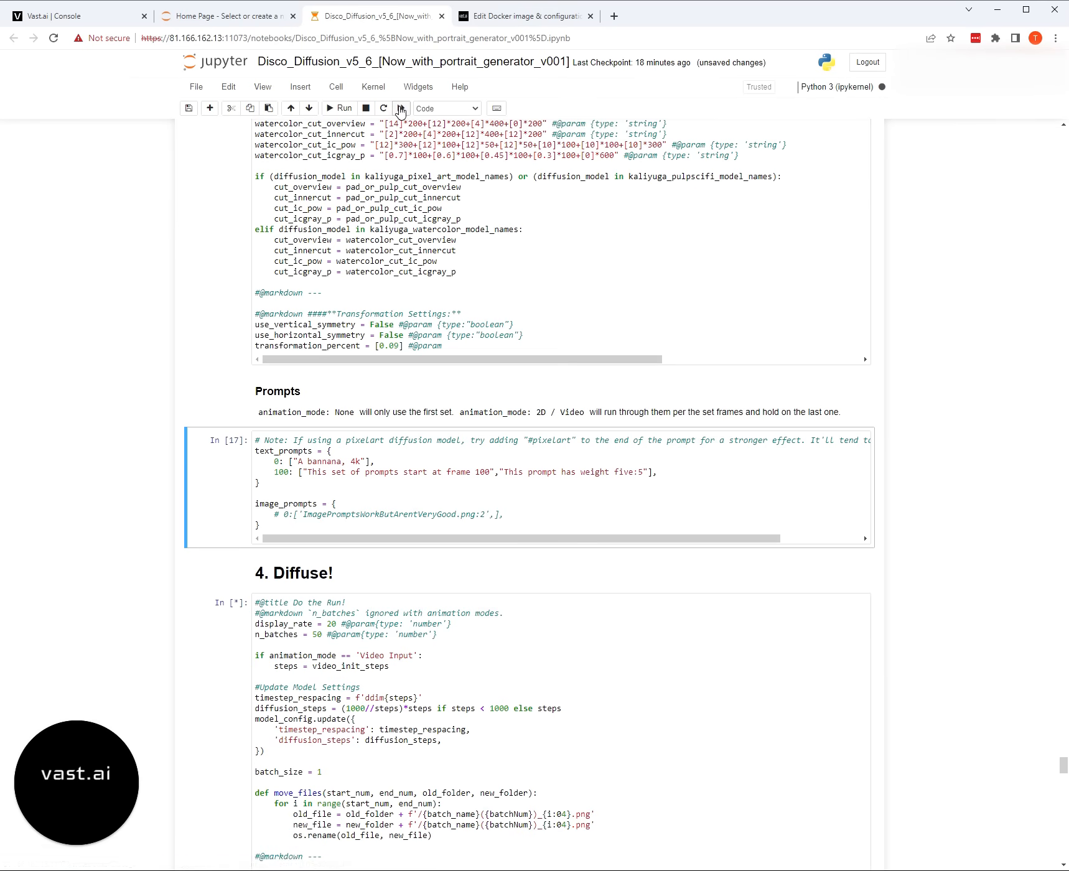
- Restart the kernel, rerun all cells, and scroll through the queued cells
{"action": "left_click", "coordinate": [401, 108]}
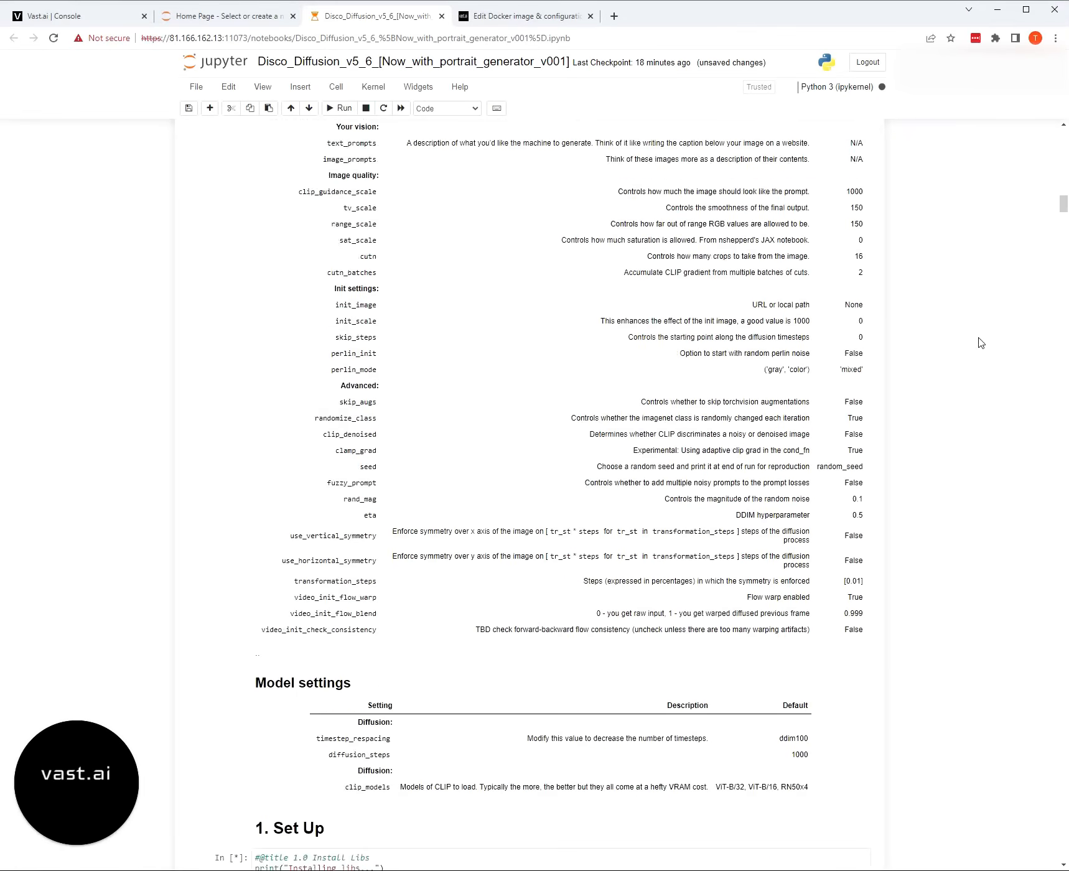
{"action": "scroll", "scroll_direction": "down", "scroll_amount": 3}
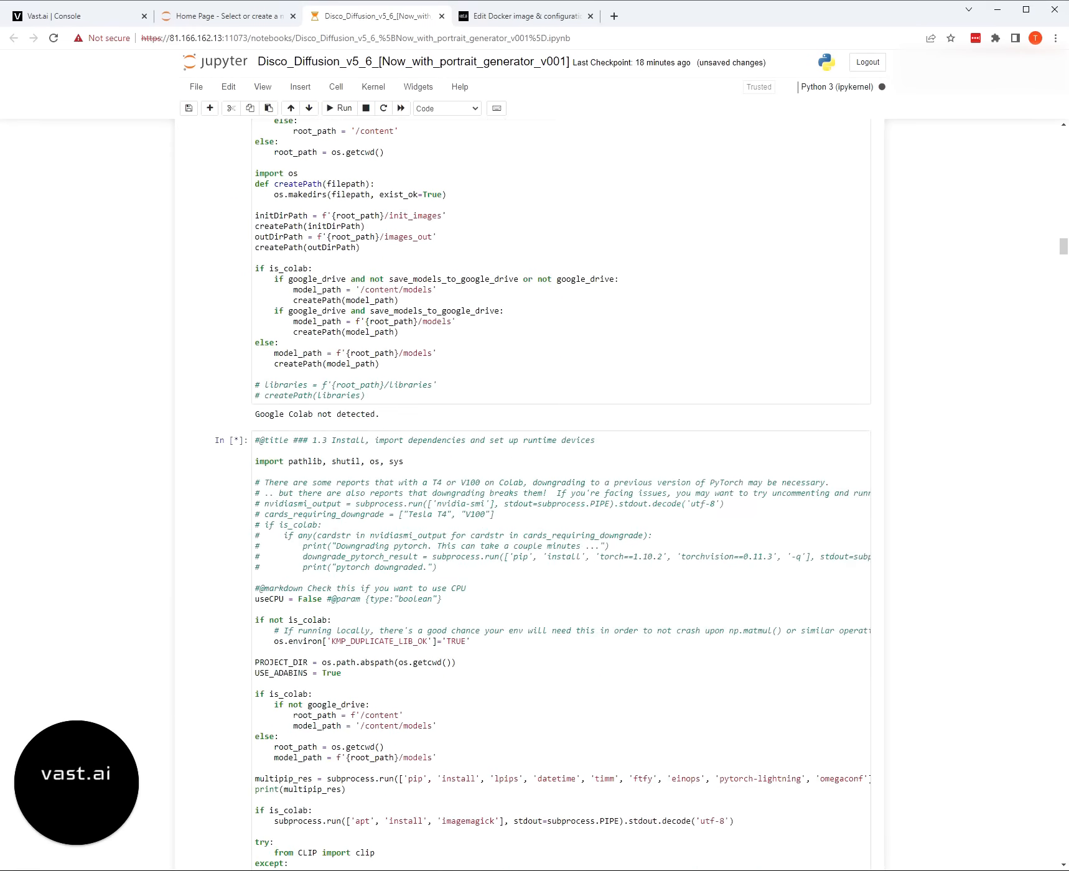
{"action": "scroll", "scroll_direction": "down", "scroll_amount": 3}
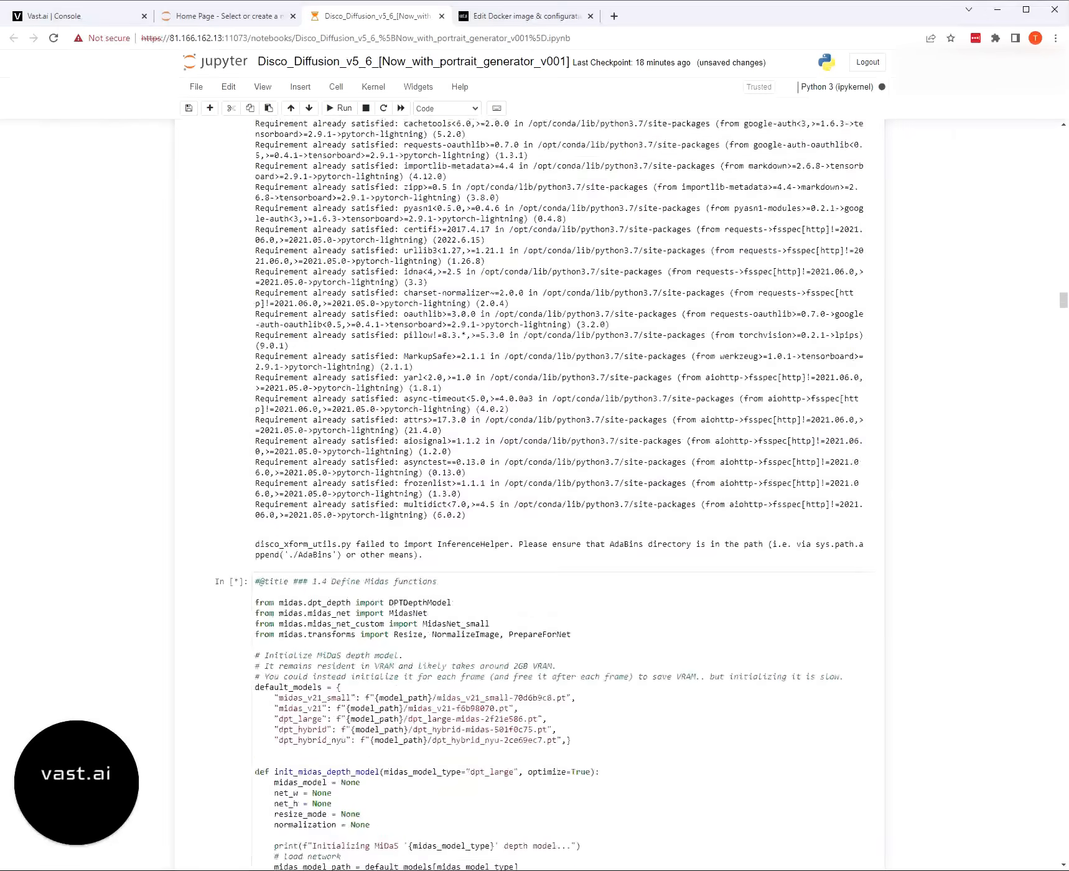
{"action": "scroll", "scroll_direction": "down", "scroll_amount": 3}
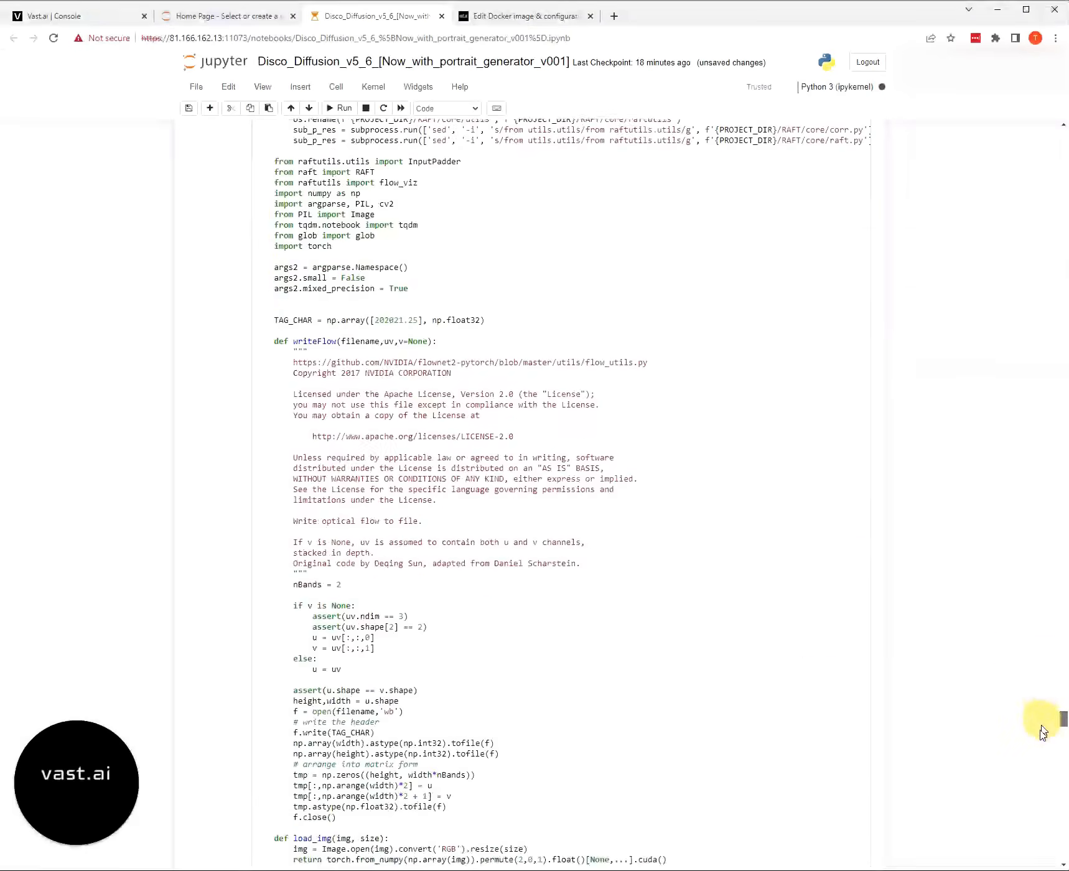
{"action": "scroll", "scroll_direction": "down", "scroll_amount": 3}
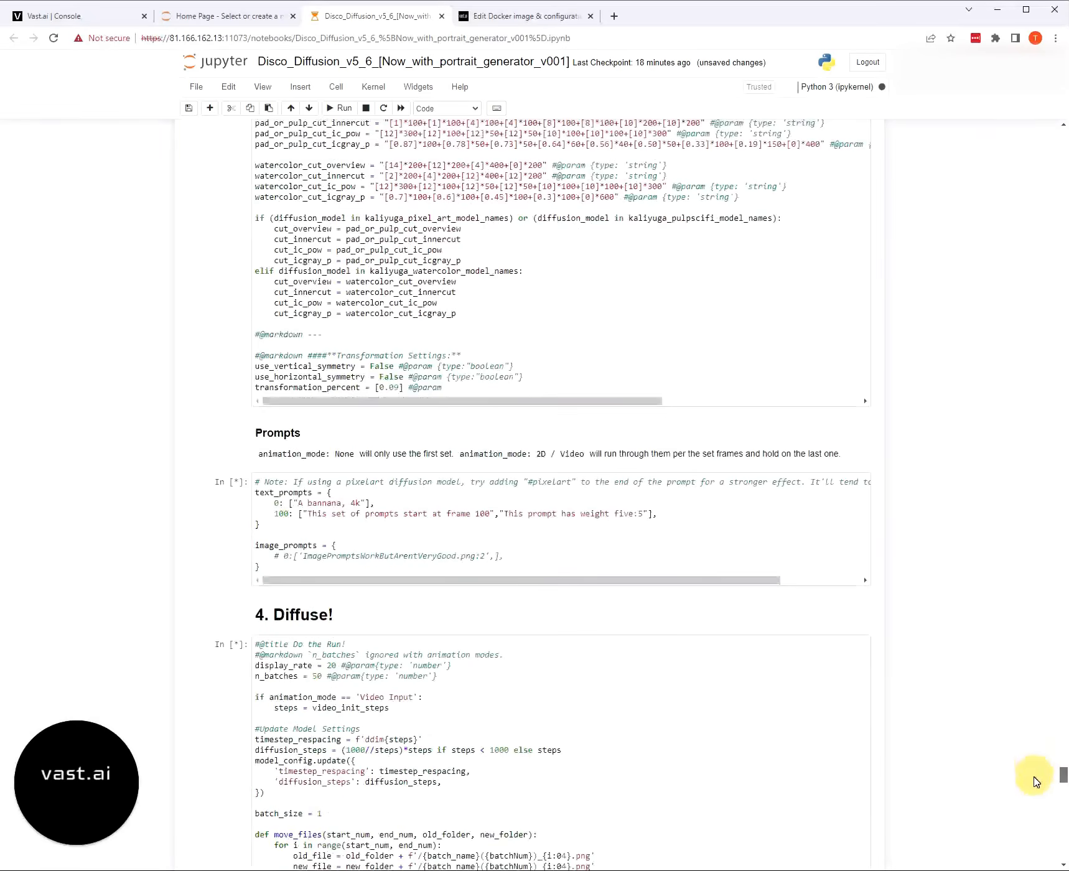
{"action": "scroll", "scroll_direction": "down", "scroll_amount": 3}
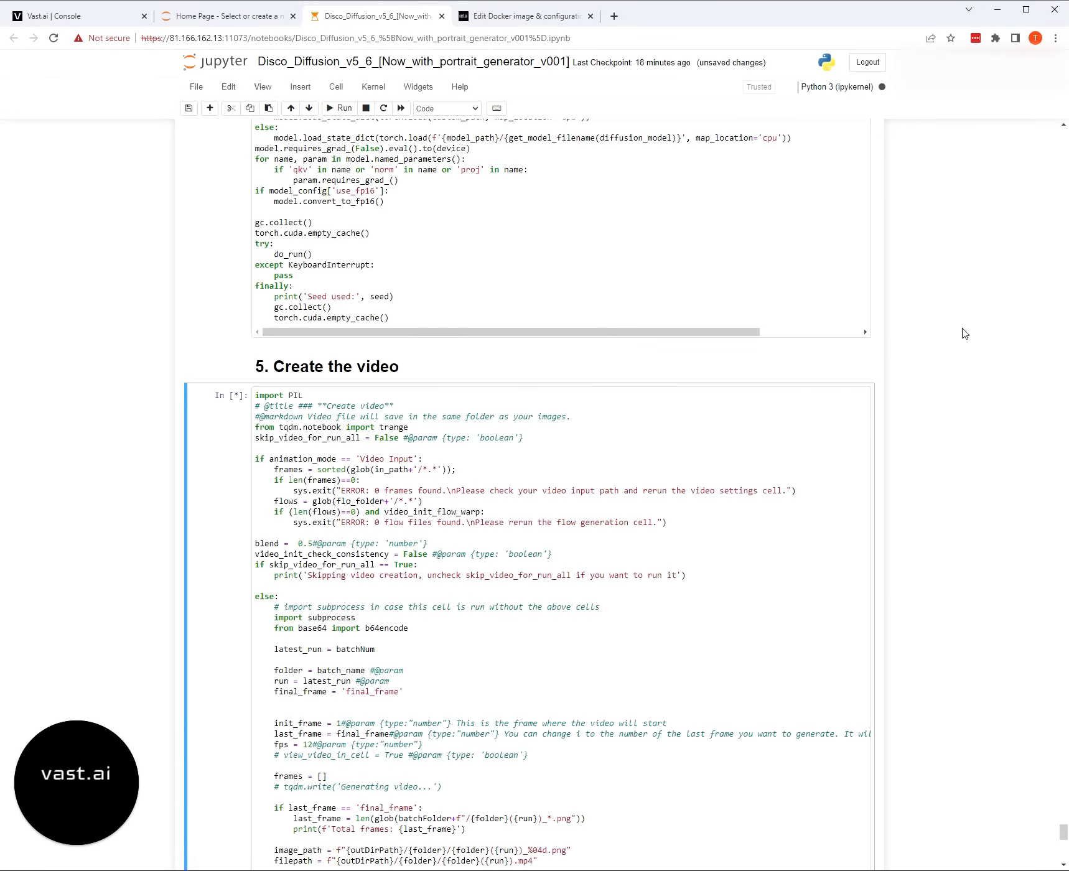
{"action": "mouse_move", "coordinate": [744, 362]}
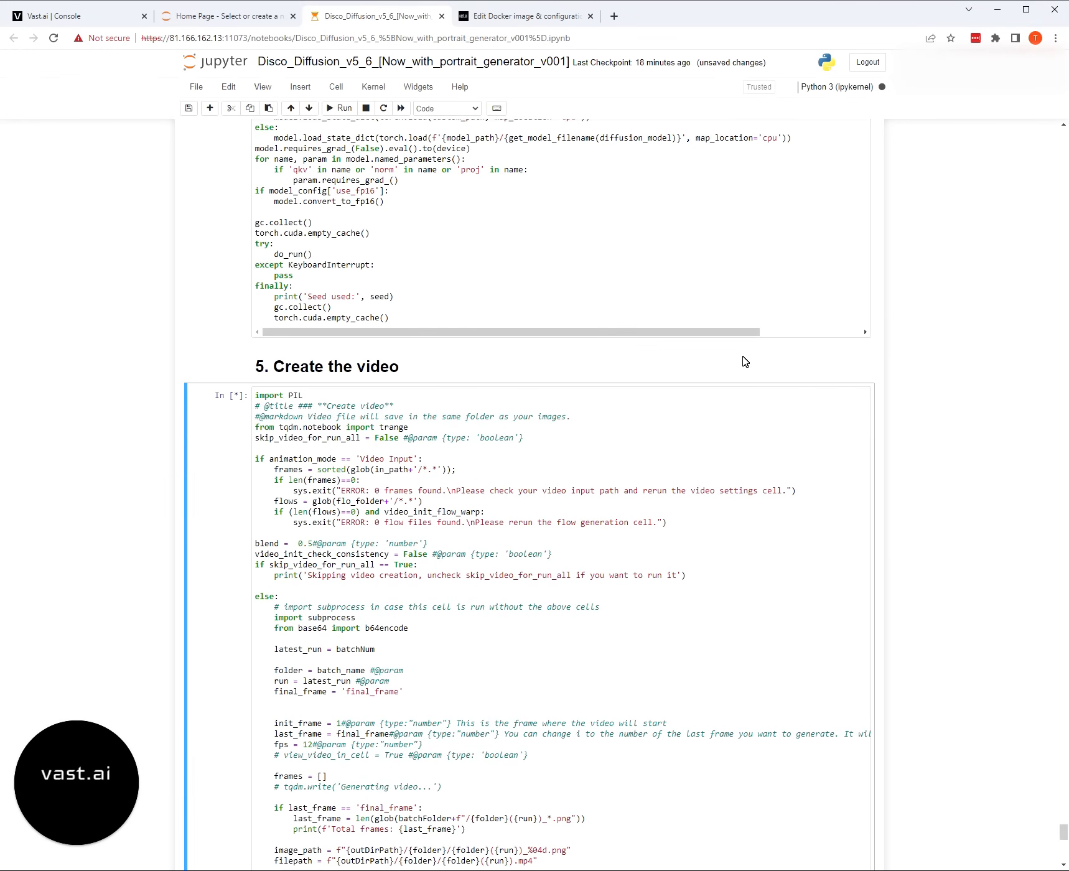
{"action": "mouse_move", "coordinate": [848, 389]}
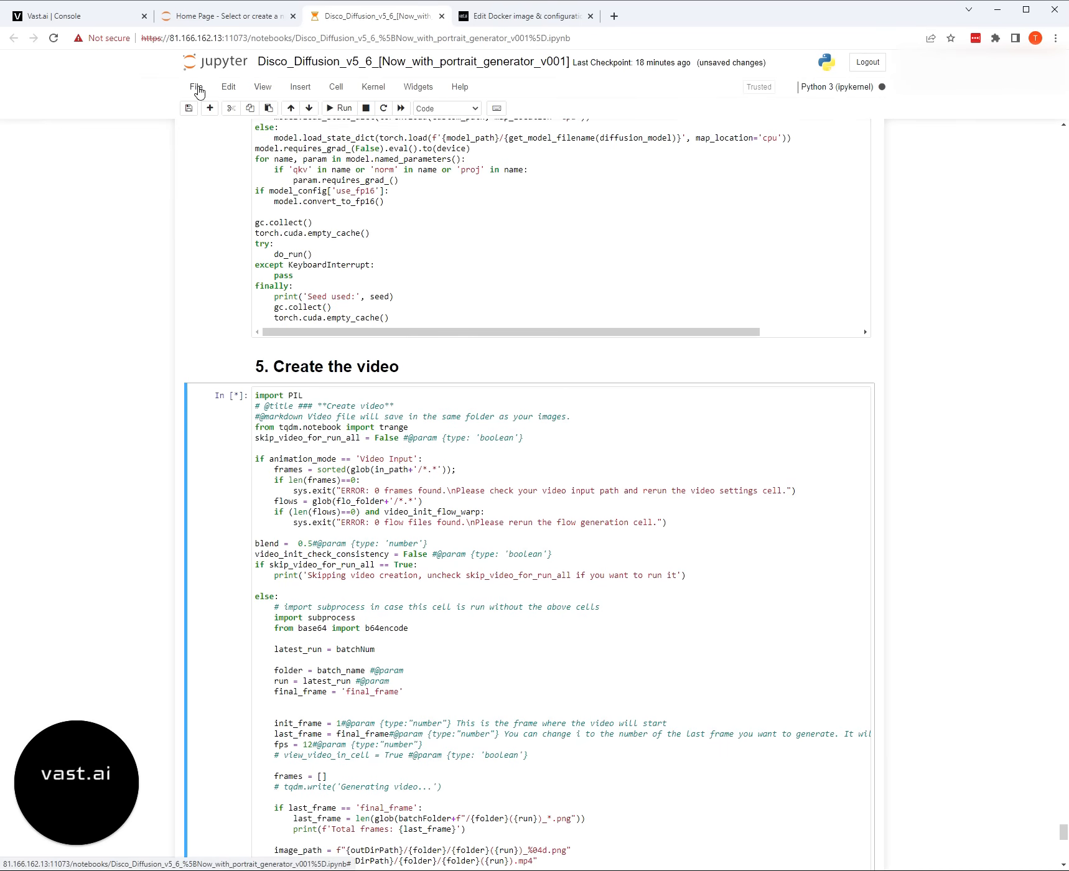
- Download the edited notebook as a Notebook (.ipynb) file
{"action": "left_click", "coordinate": [196, 87]}
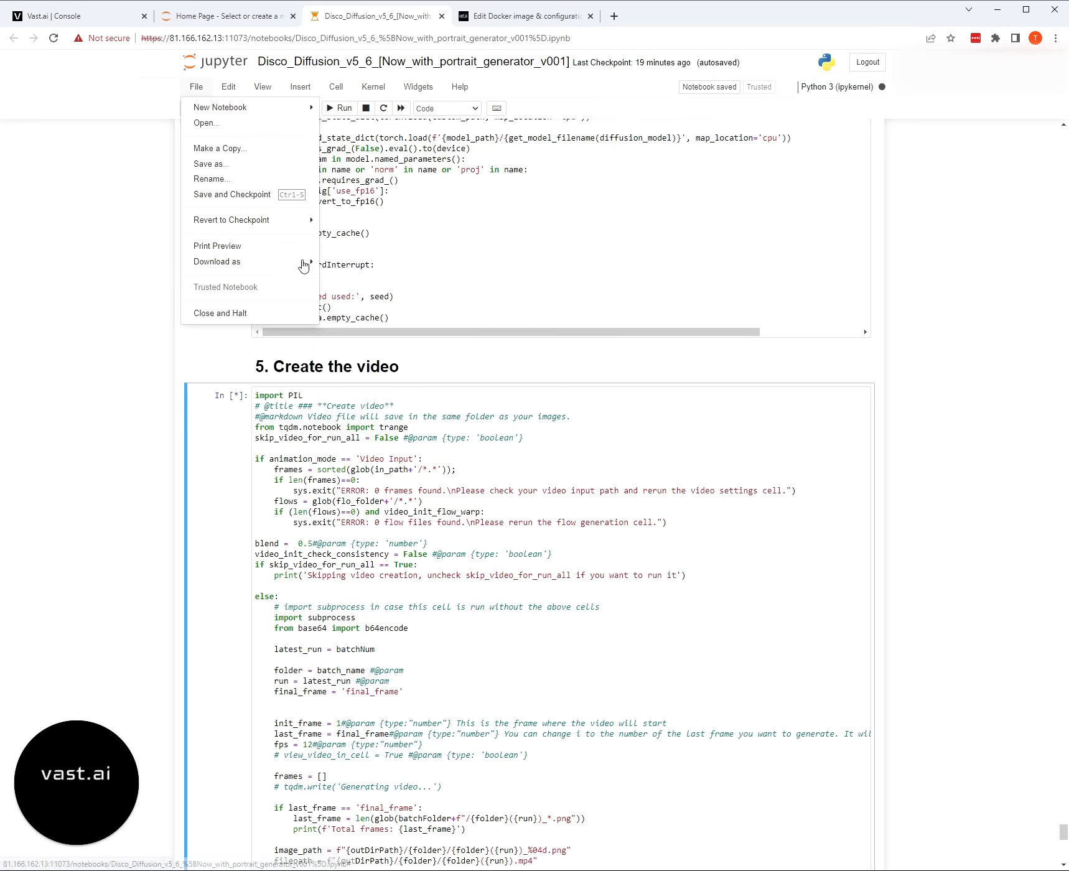
{"action": "left_click", "coordinate": [216, 262]}
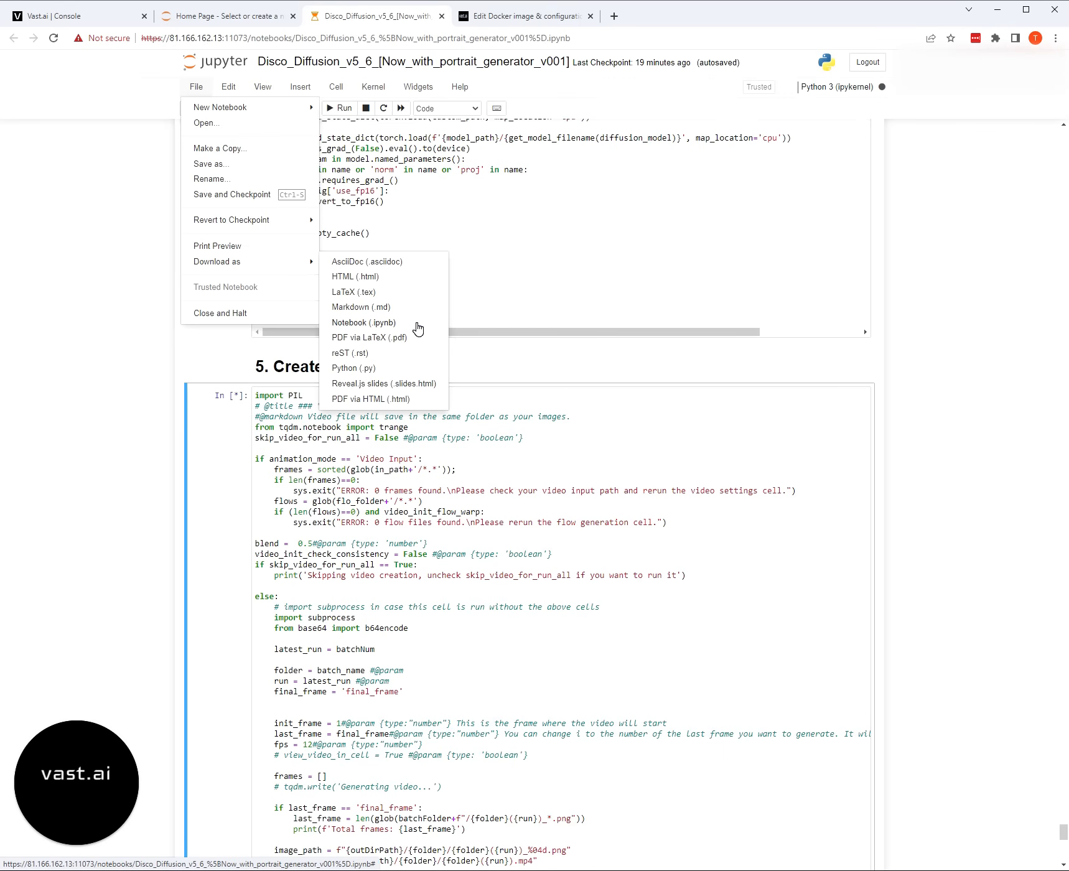
{"action": "left_click", "coordinate": [365, 323]}
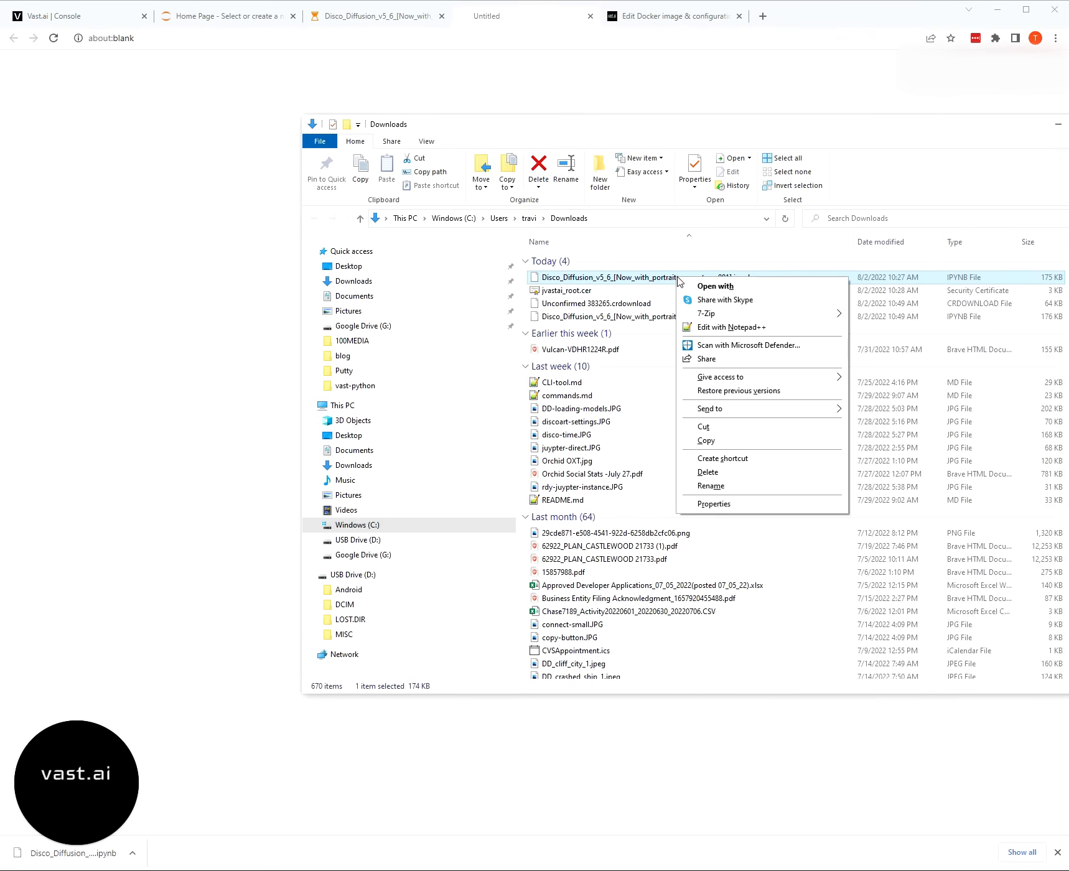
- Rename the downloaded notebook to my-custom-notebook.ipynb
{"action": "left_click", "coordinate": [710, 486]}
{"action": "type", "text": "my-custom-notebook"}
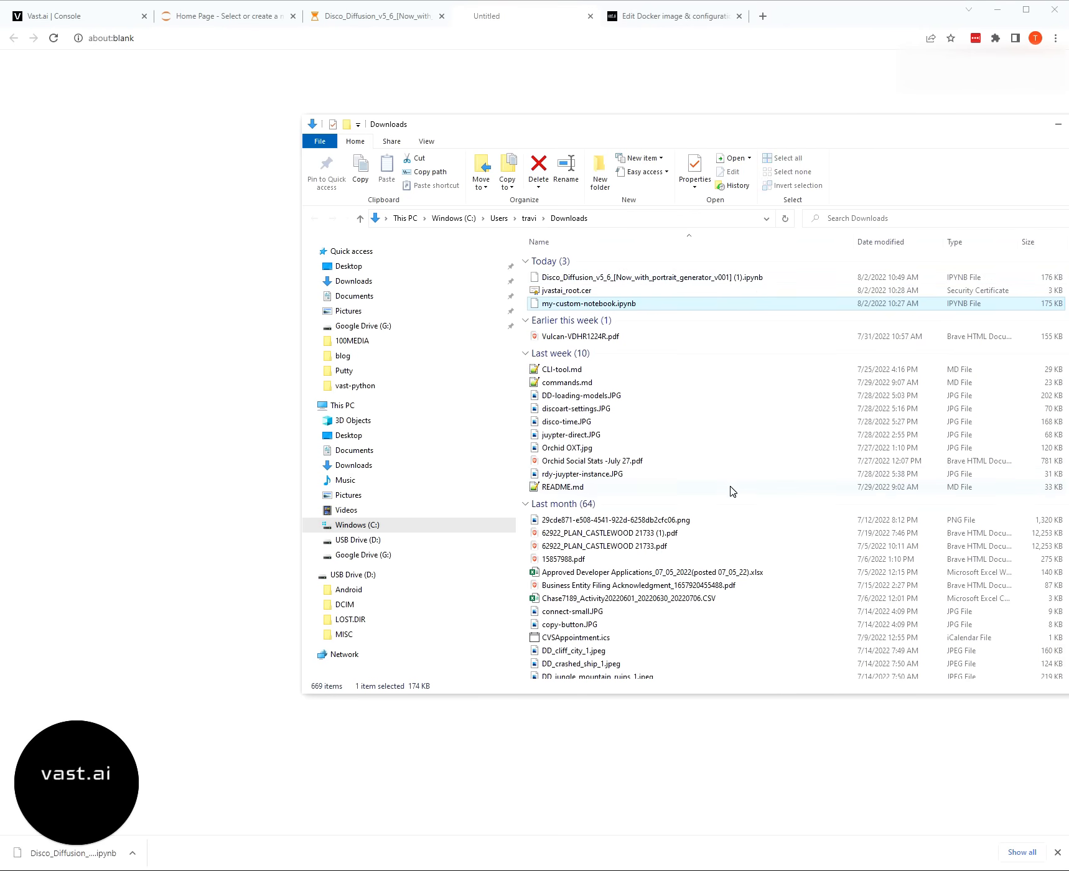
{"action": "mouse_move", "coordinate": [657, 289]}
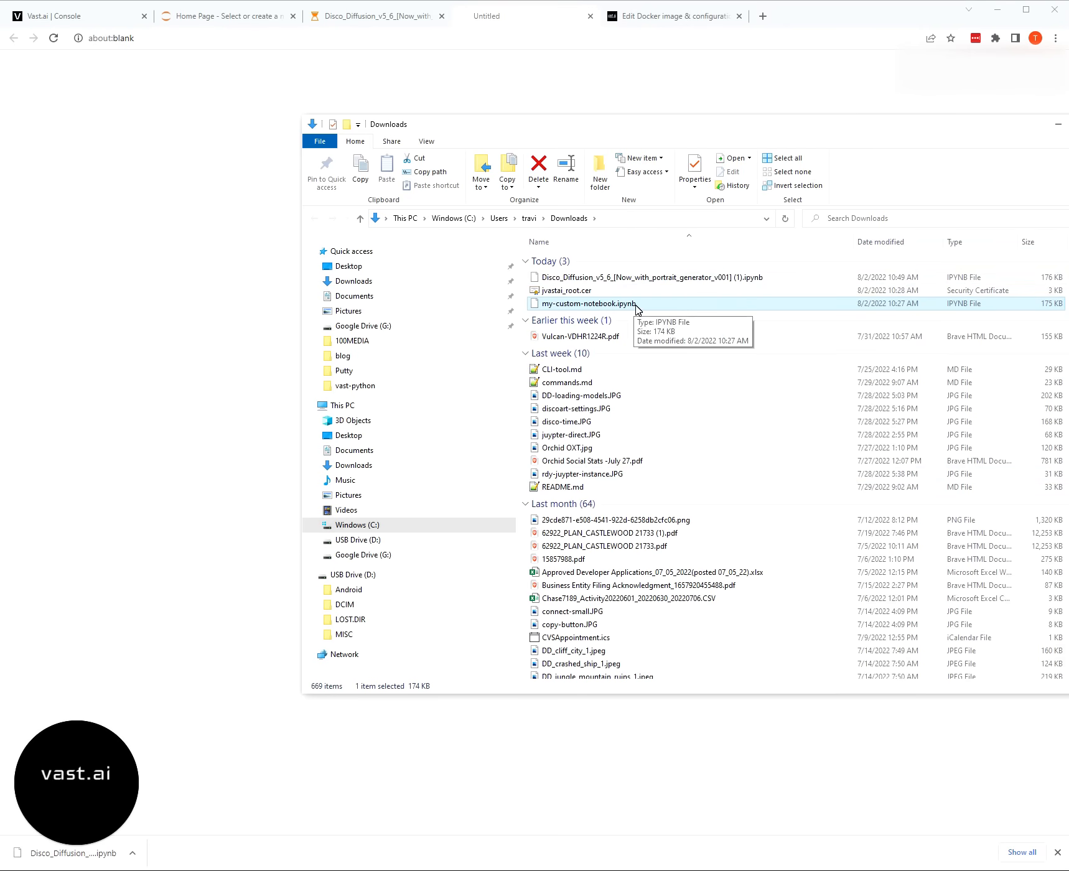
{"action": "mouse_move", "coordinate": [1057, 129]}
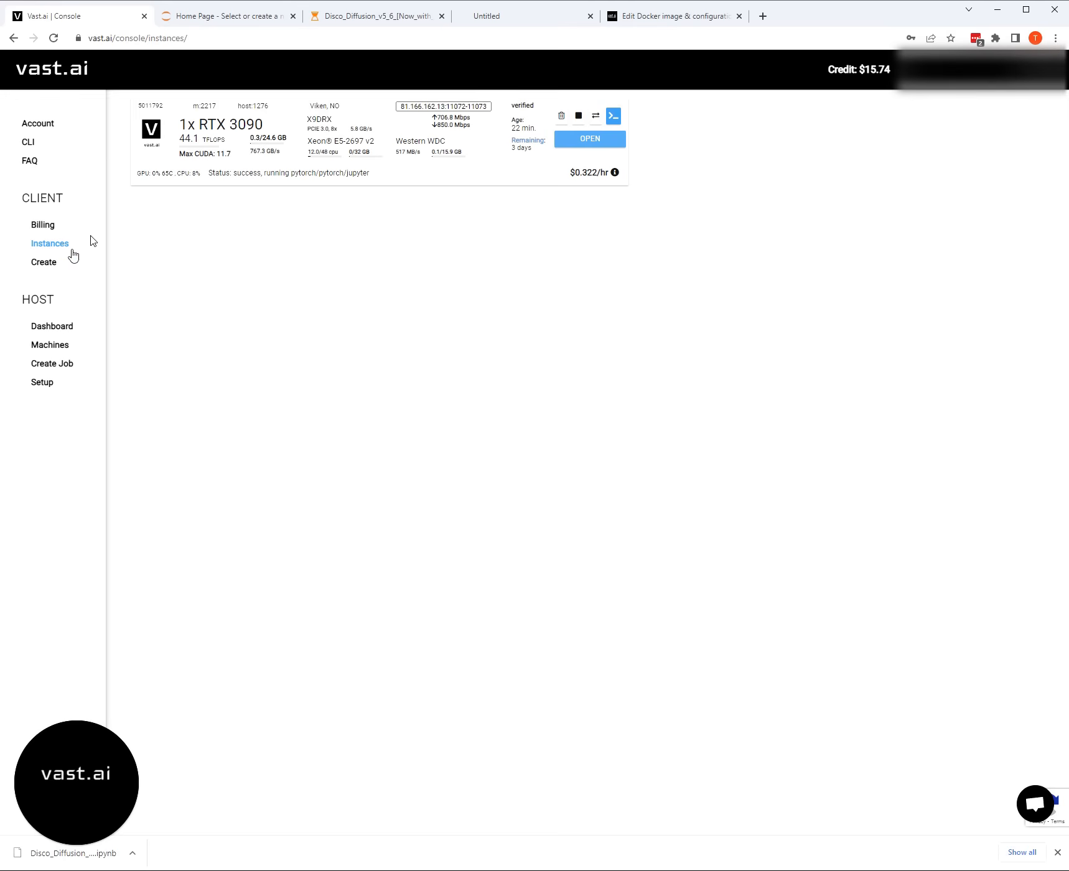
- Return to the Disco Diffusion notebook tab and check the Diffuse cell progress at 0%
{"action": "left_click", "coordinate": [43, 262]}
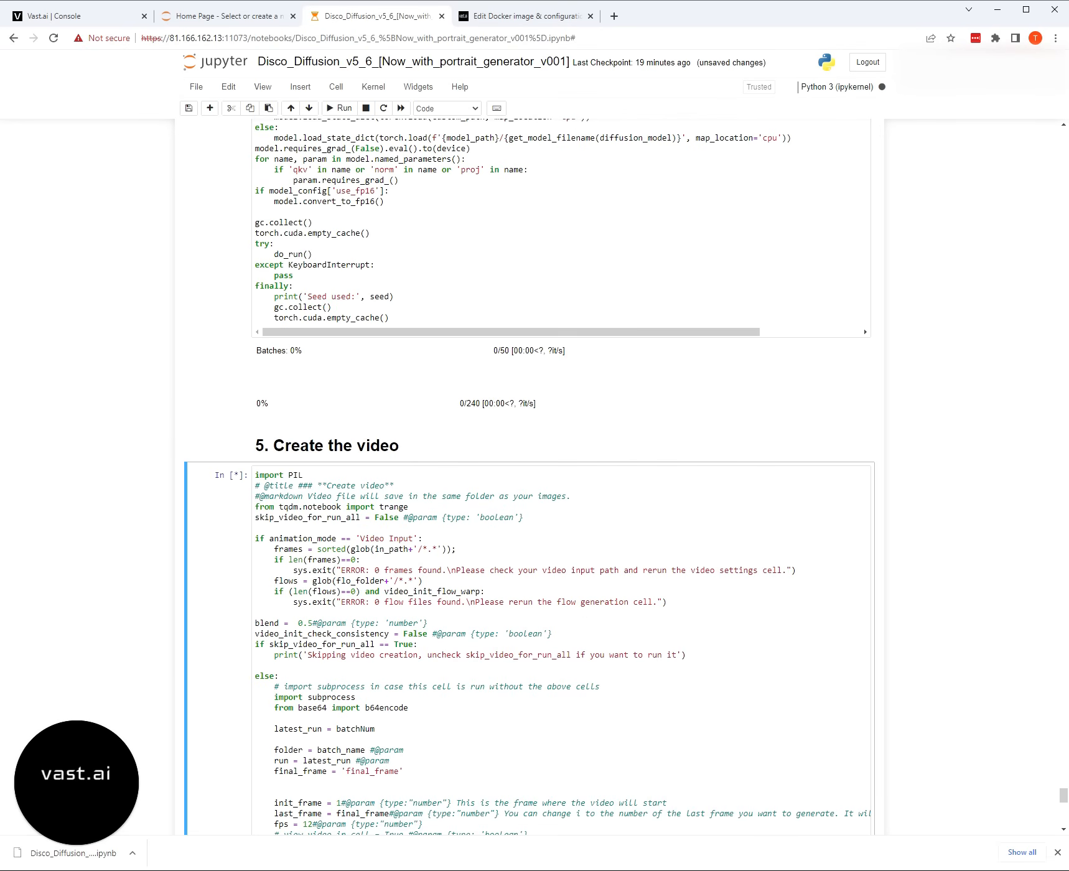
{"action": "mouse_move", "coordinate": [749, 437]}
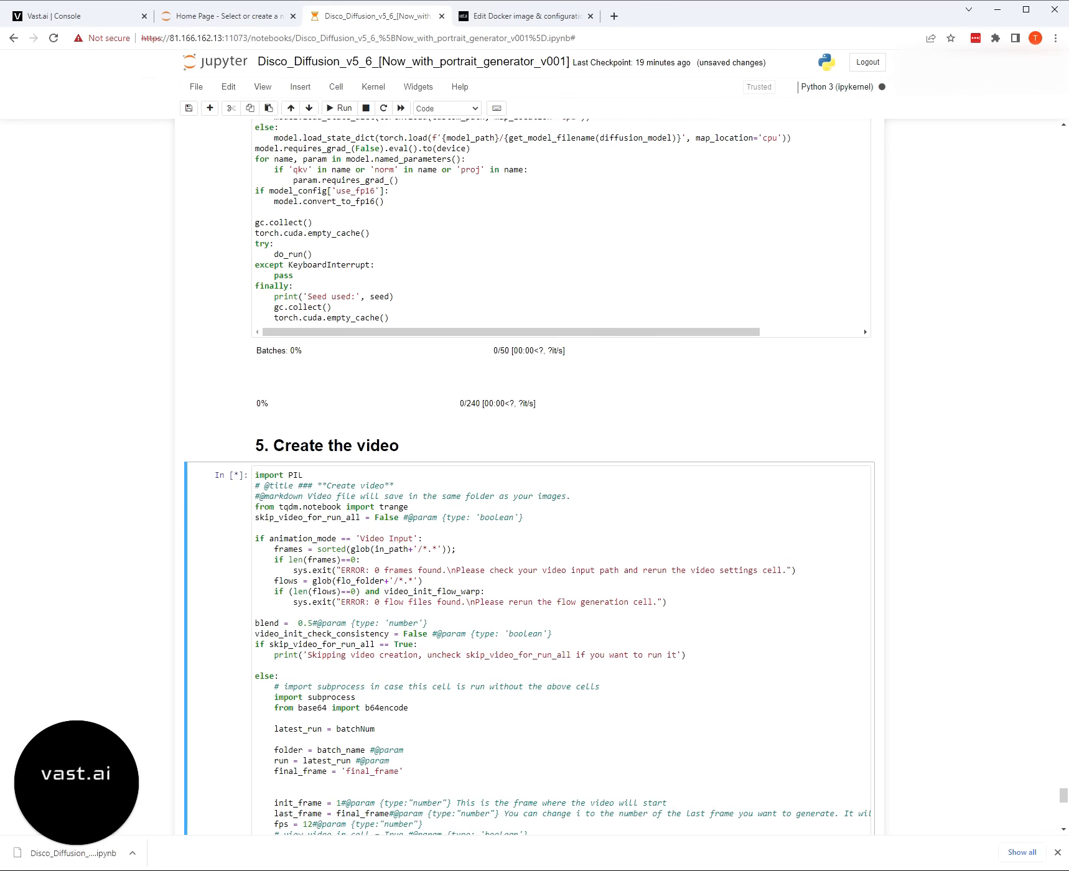
{"action": "mouse_move", "coordinate": [487, 397]}
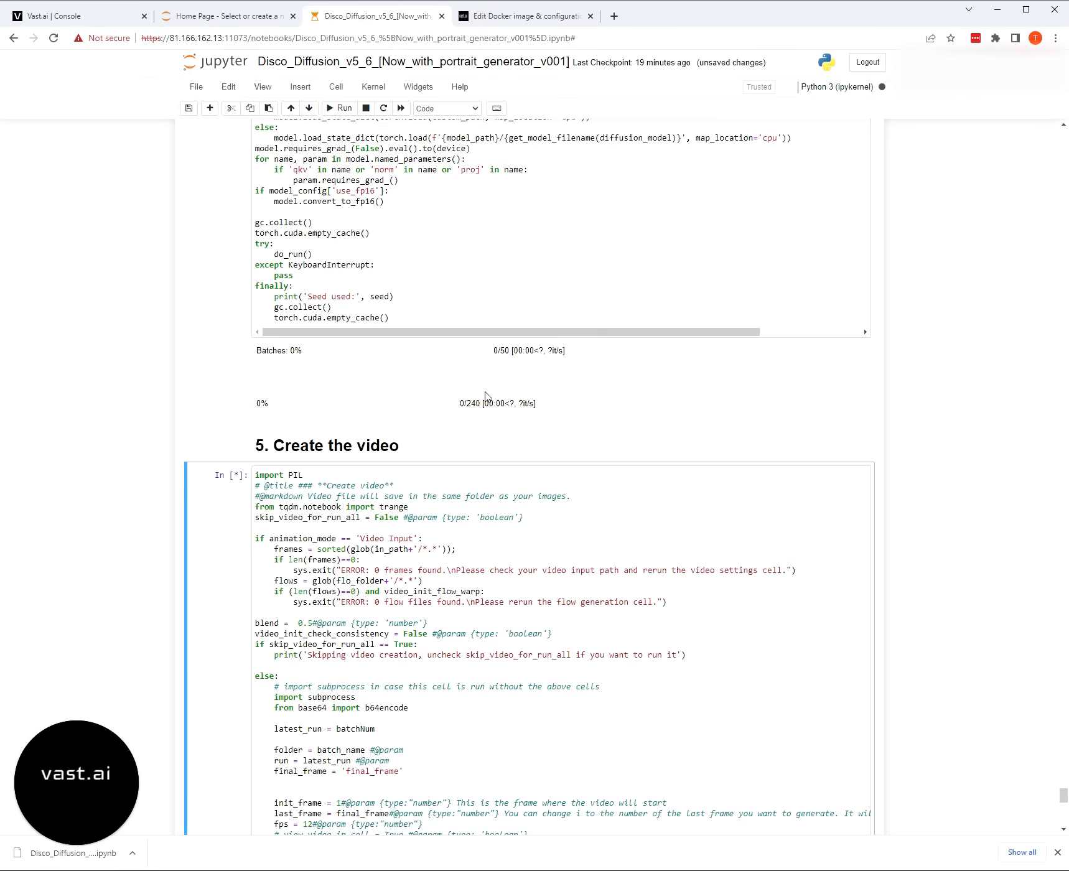
{"action": "mouse_move", "coordinate": [651, 418]}
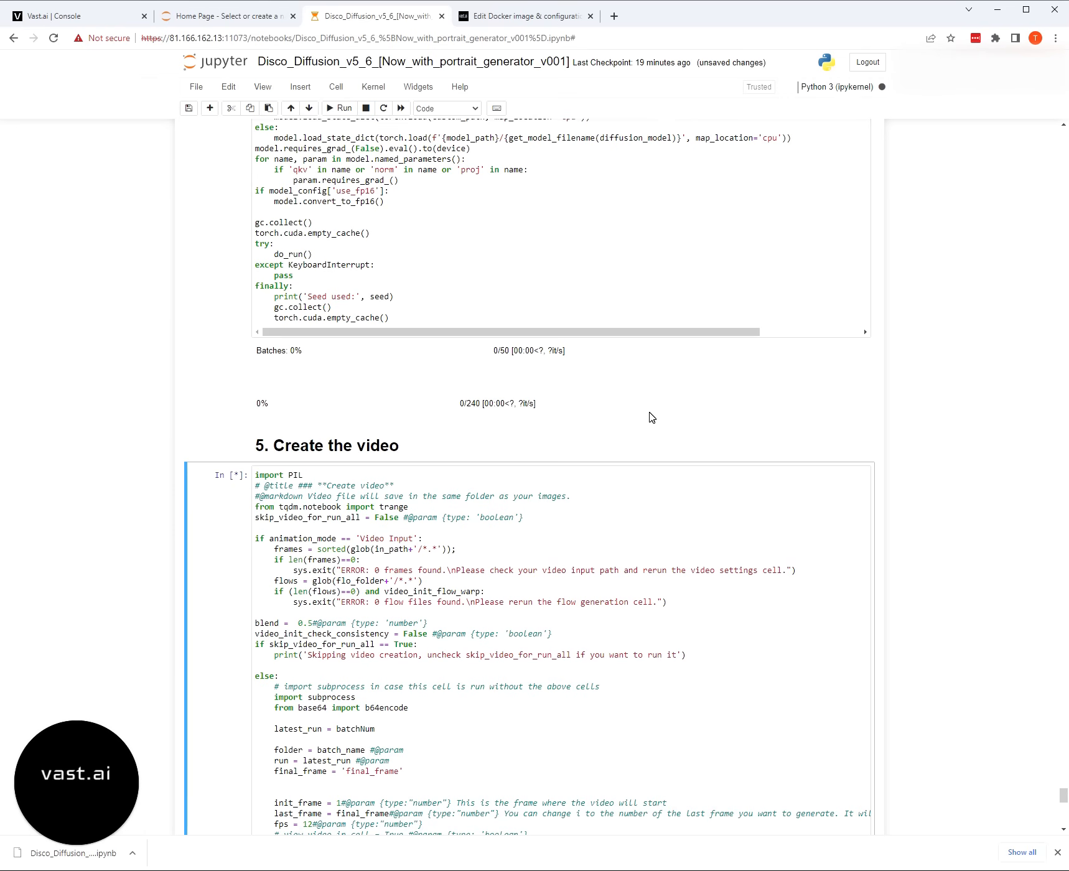
- Switch to the Jupyter file listing and open the images_out folder
{"action": "left_click", "coordinate": [228, 15]}
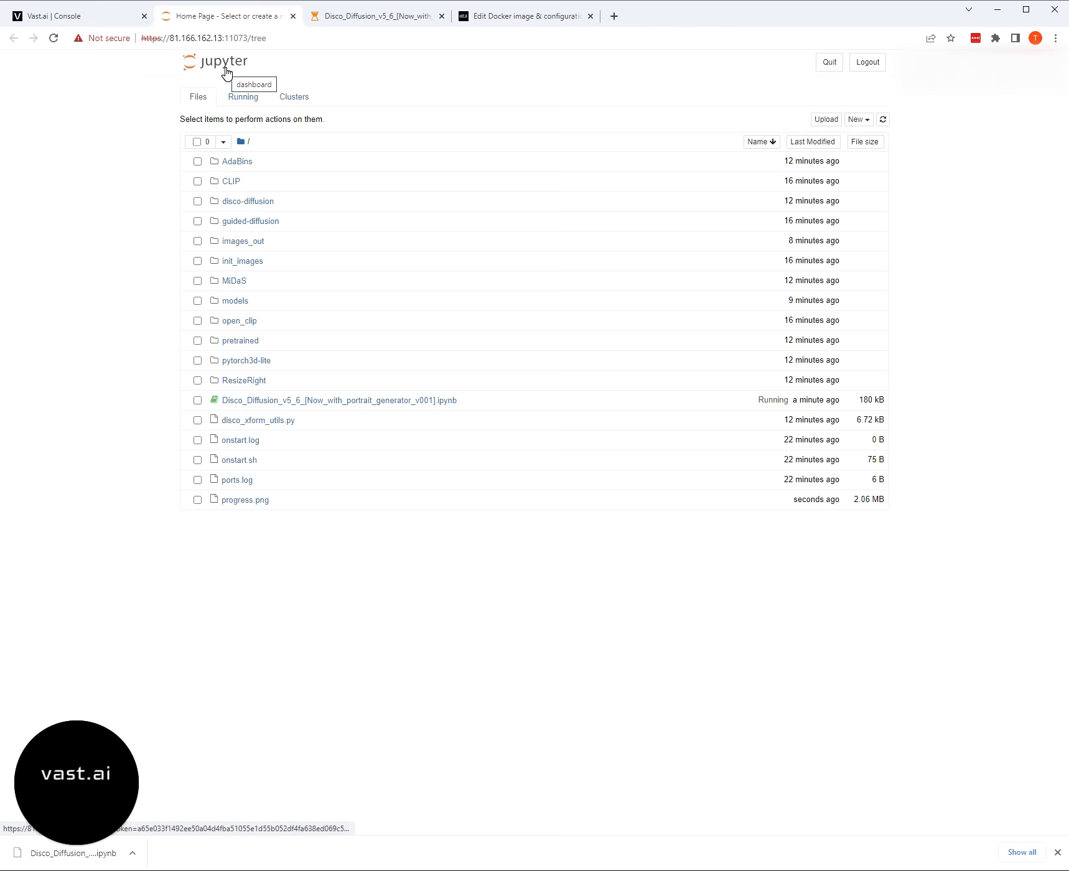
{"action": "mouse_move", "coordinate": [258, 246]}
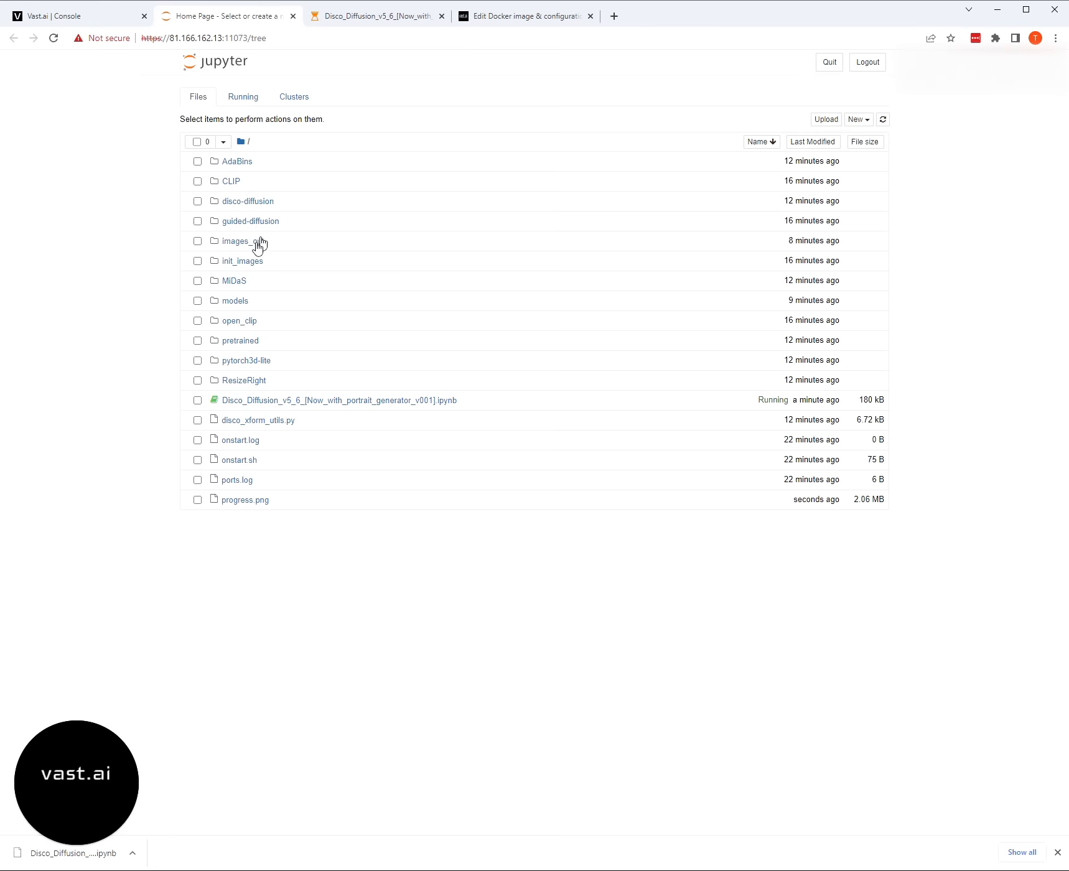
{"action": "left_click", "coordinate": [239, 241]}
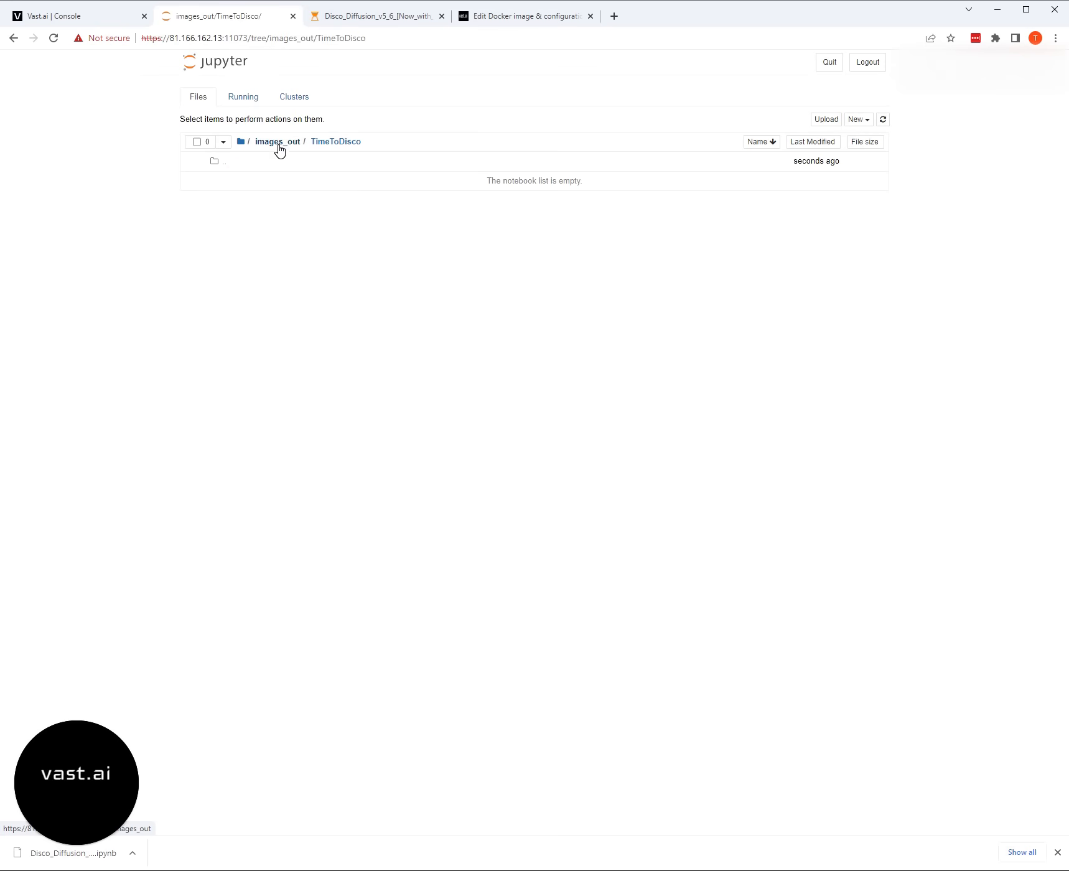
{"action": "mouse_move", "coordinate": [548, 229]}
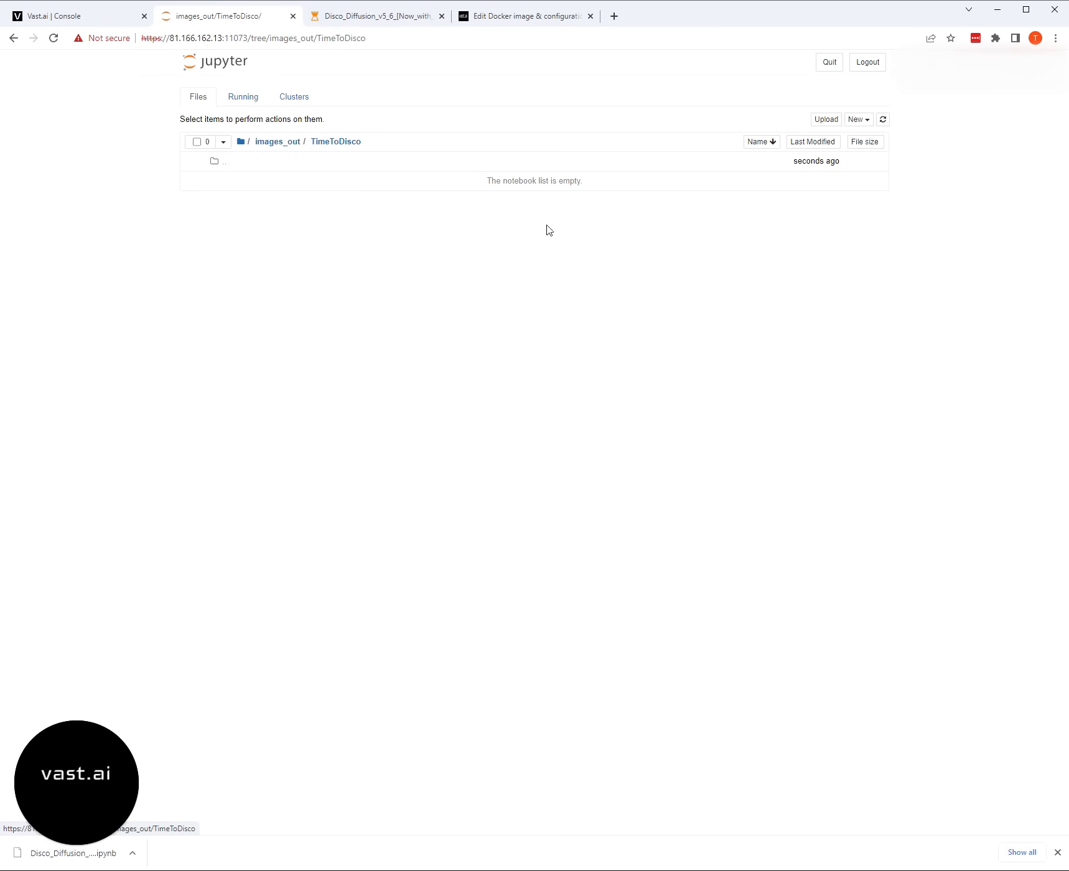
{"action": "mouse_move", "coordinate": [189, 219]}
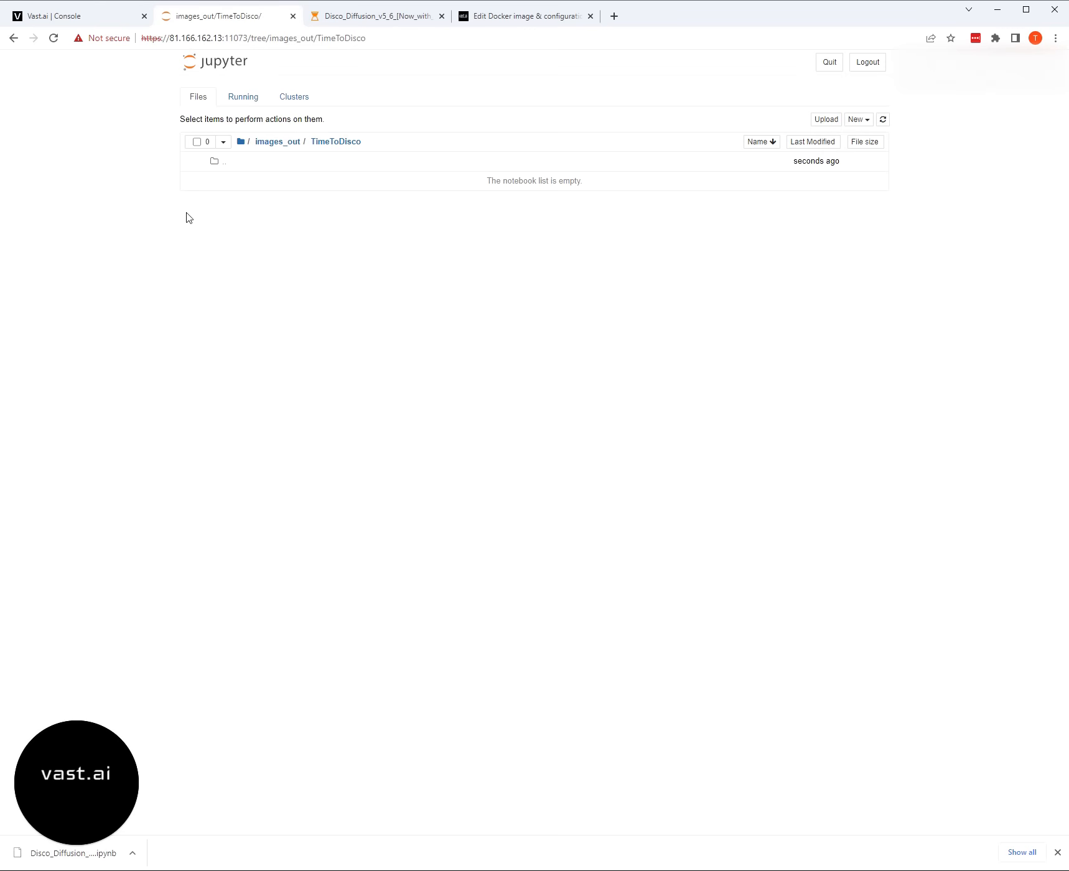
{"action": "mouse_move", "coordinate": [489, 26]}
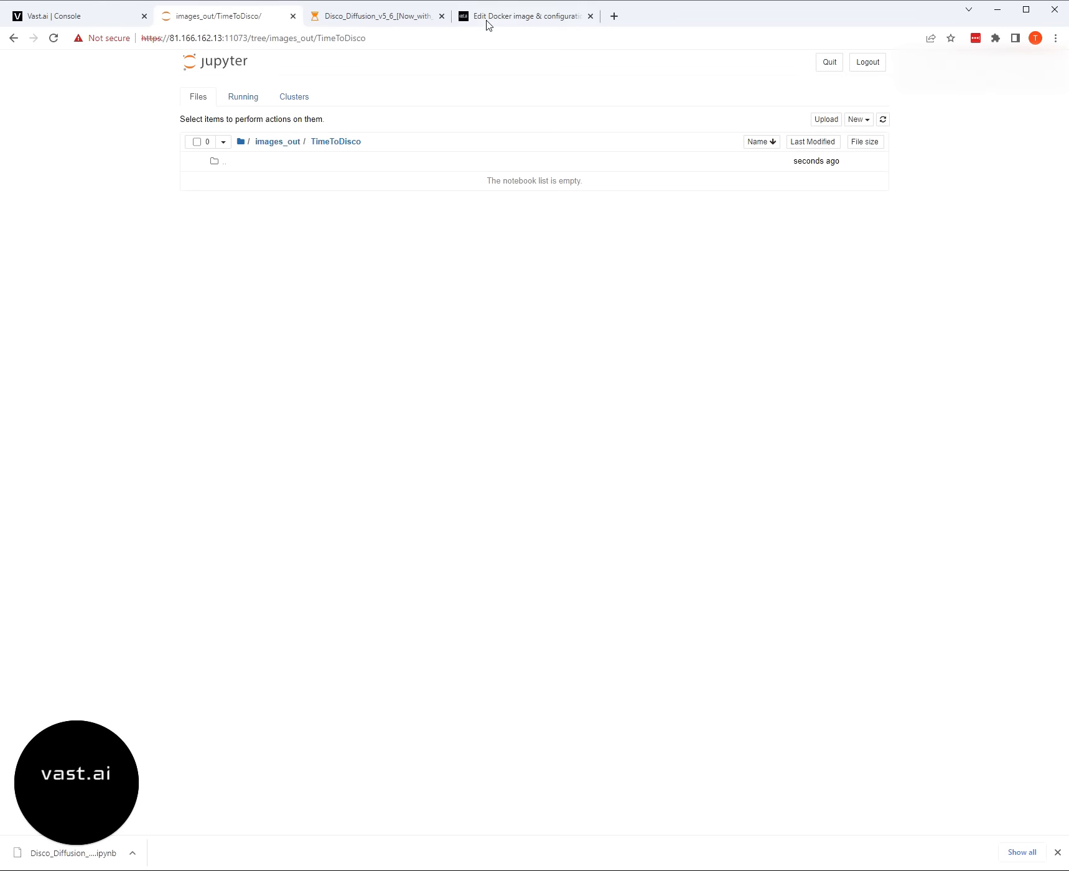
- Reopen the Disco Diffusion docs guide and scroll to the 'Zipping up all your images' section
{"action": "left_click", "coordinate": [522, 15]}
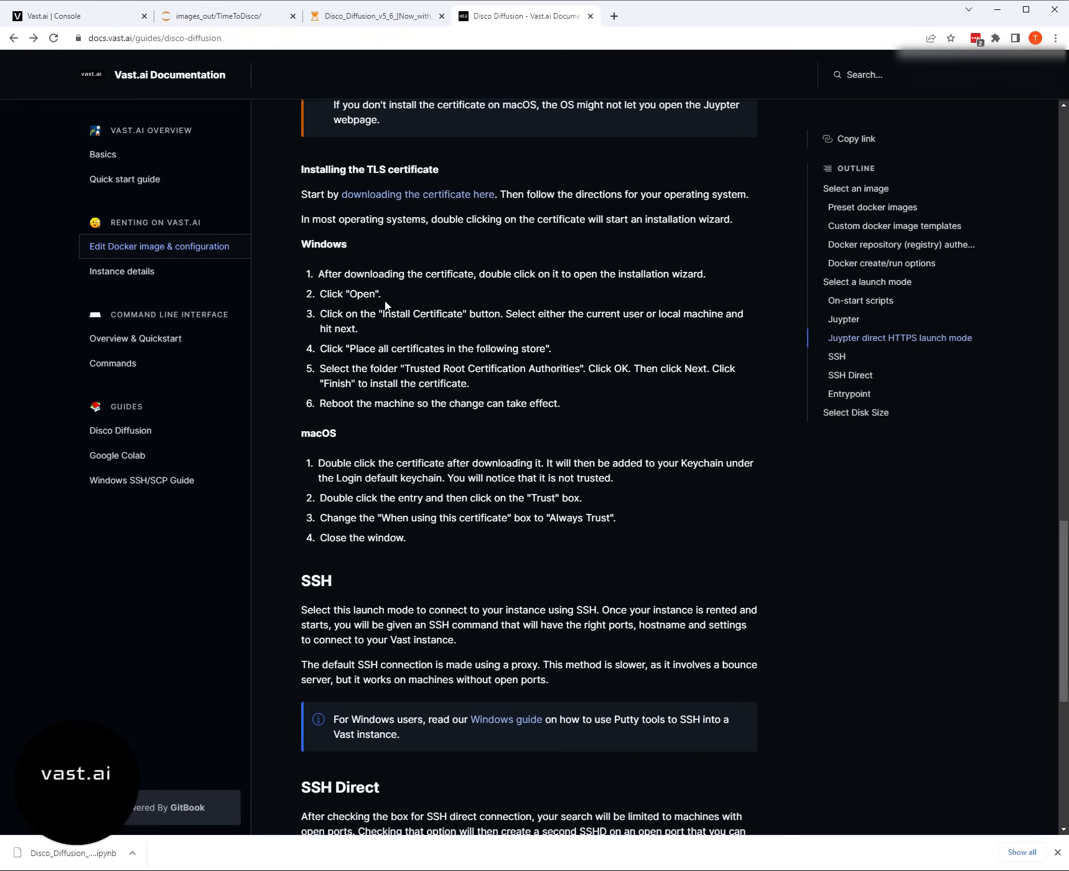
{"action": "left_click", "coordinate": [120, 430]}
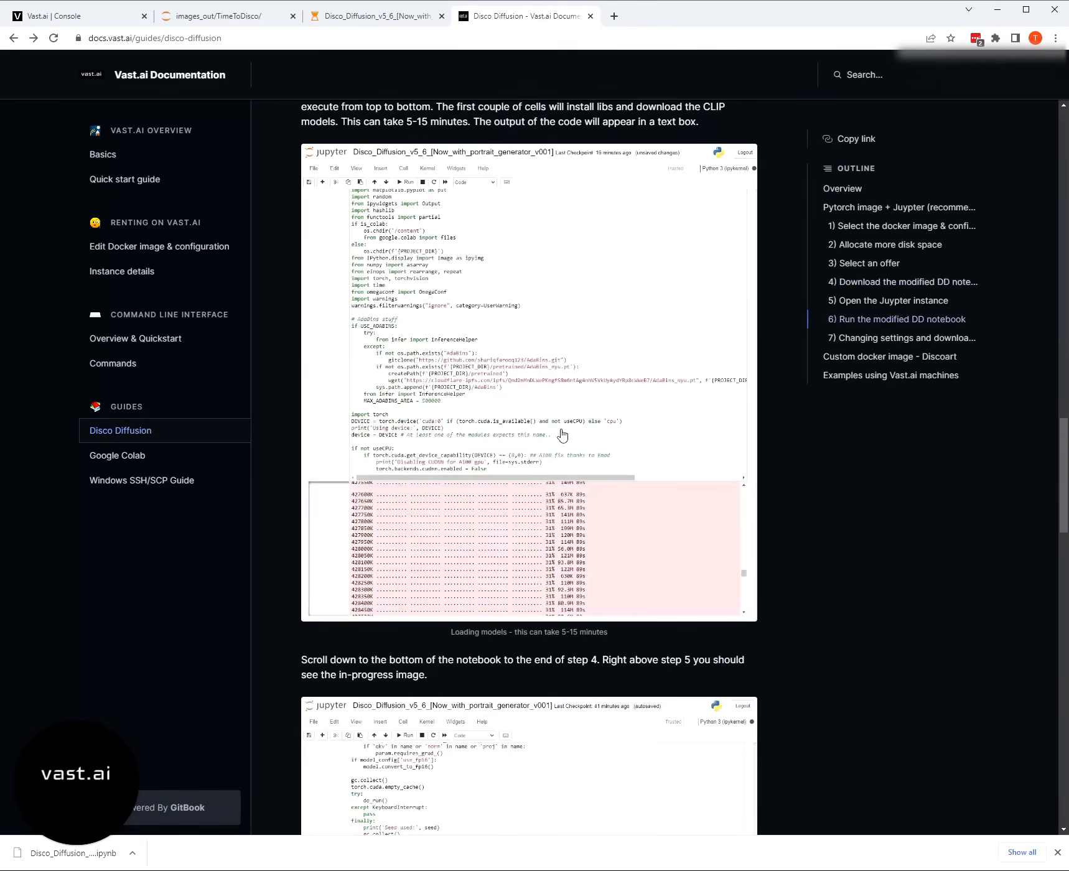
{"action": "scroll", "scroll_direction": "down", "scroll_amount": 3}
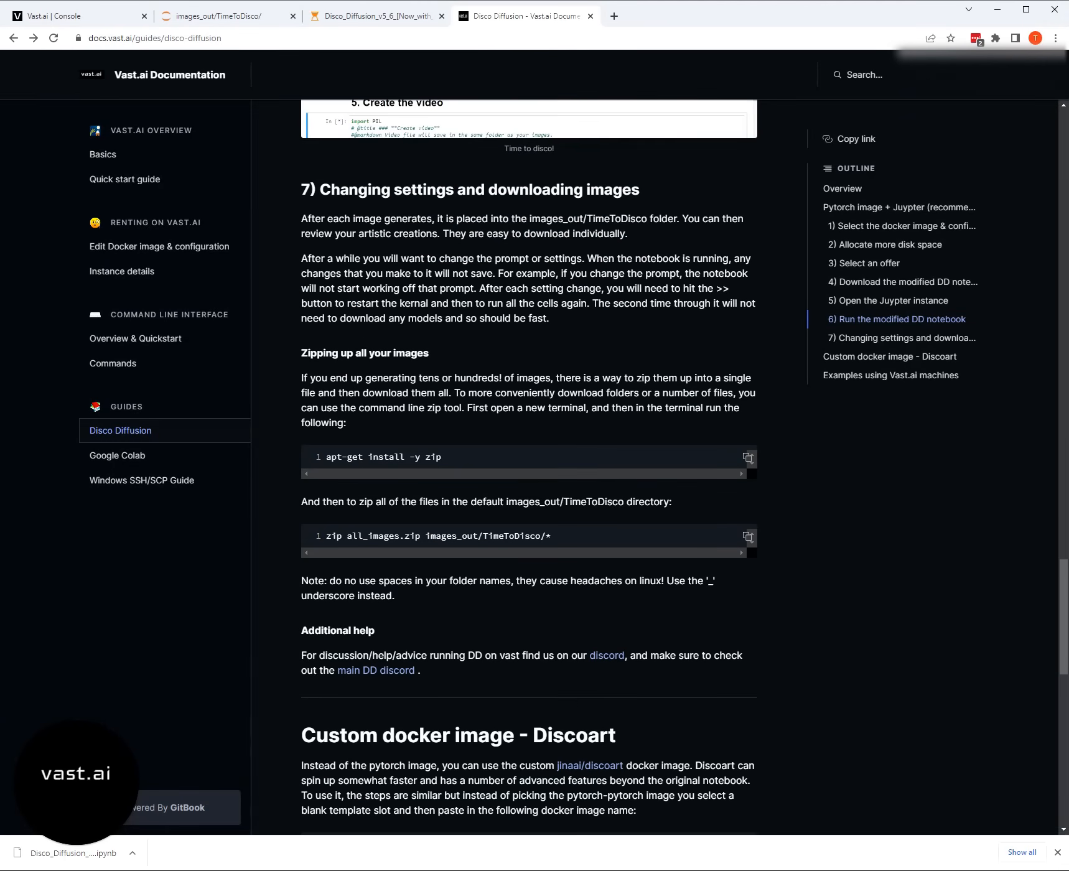
{"action": "mouse_move", "coordinate": [432, 356]}
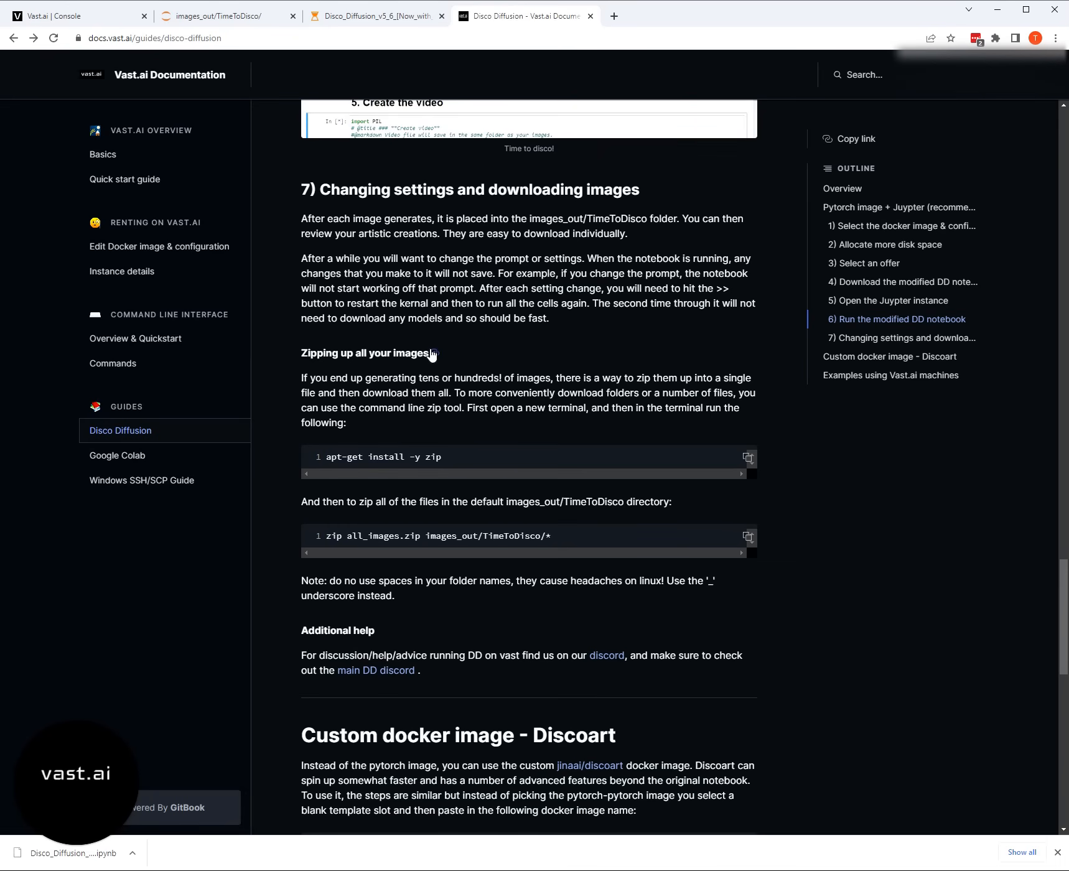
{"action": "mouse_move", "coordinate": [487, 357]}
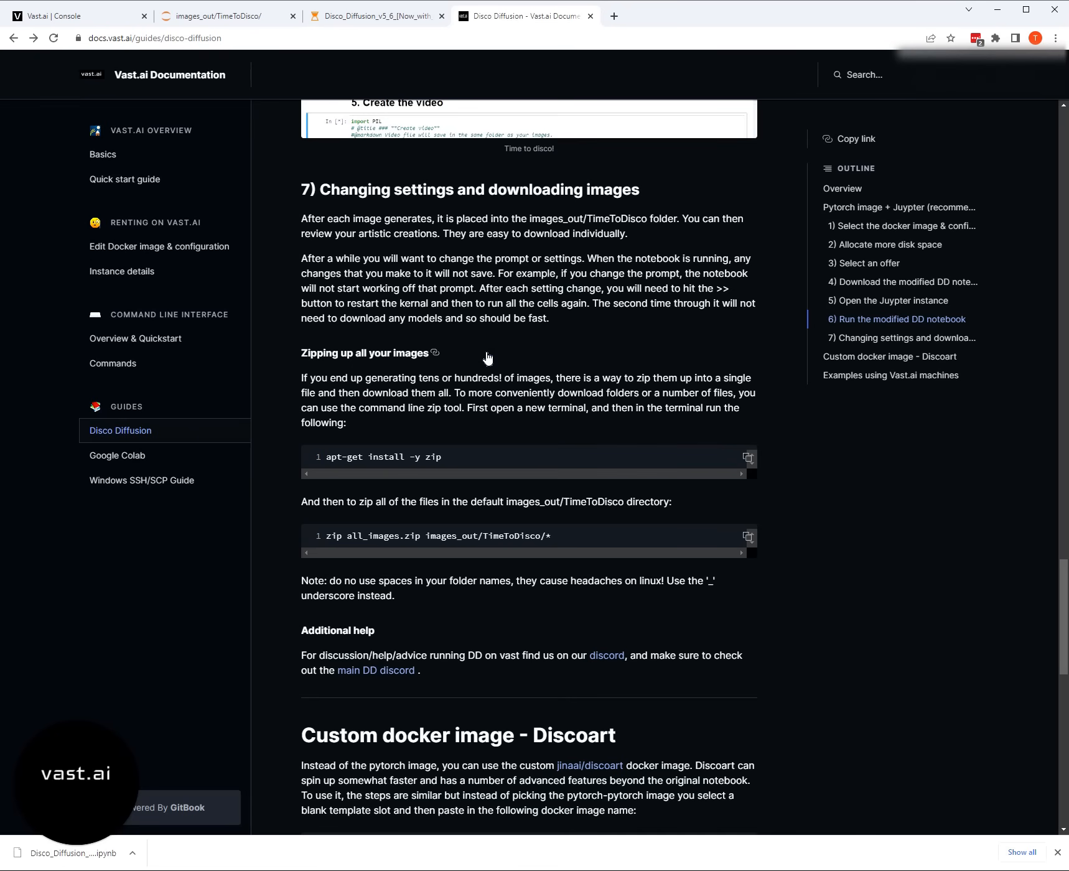
{"action": "scroll", "scroll_direction": "down", "scroll_amount": 3}
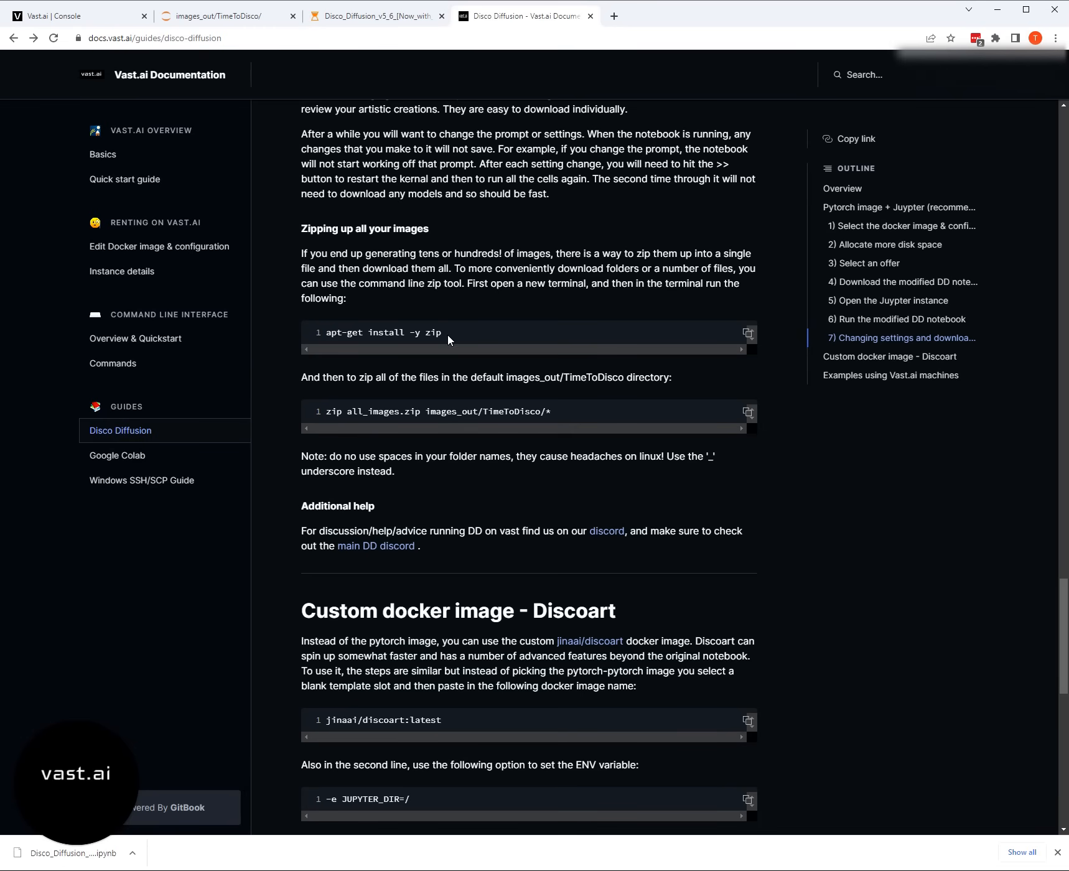
{"action": "mouse_move", "coordinate": [443, 343]}
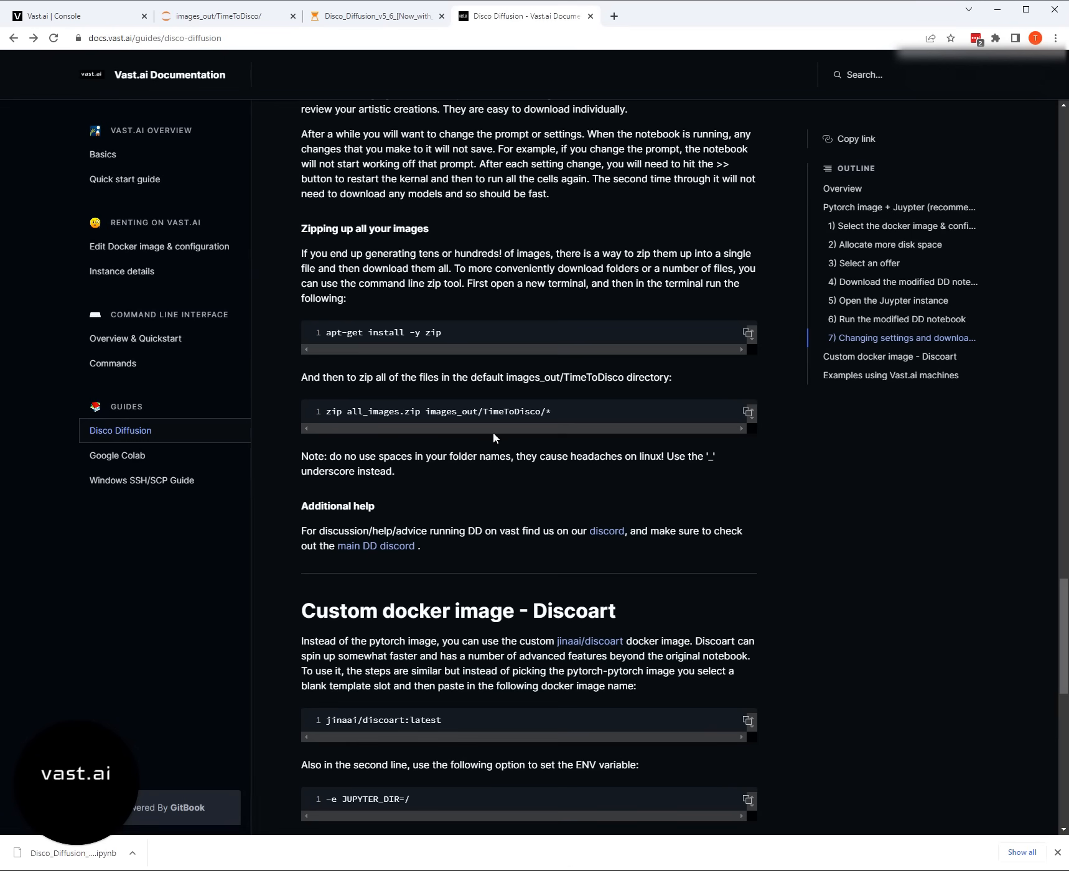
{"action": "mouse_move", "coordinate": [550, 239]}
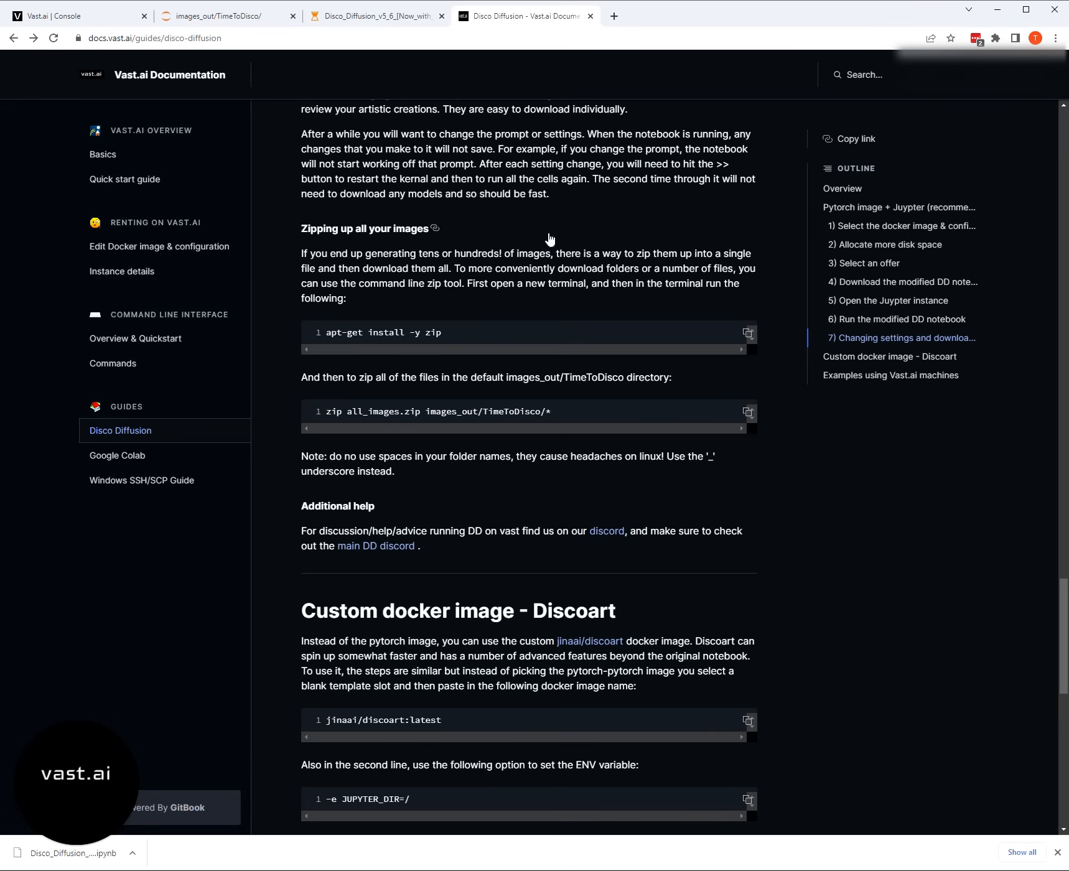
{"action": "mouse_move", "coordinate": [428, 233]}
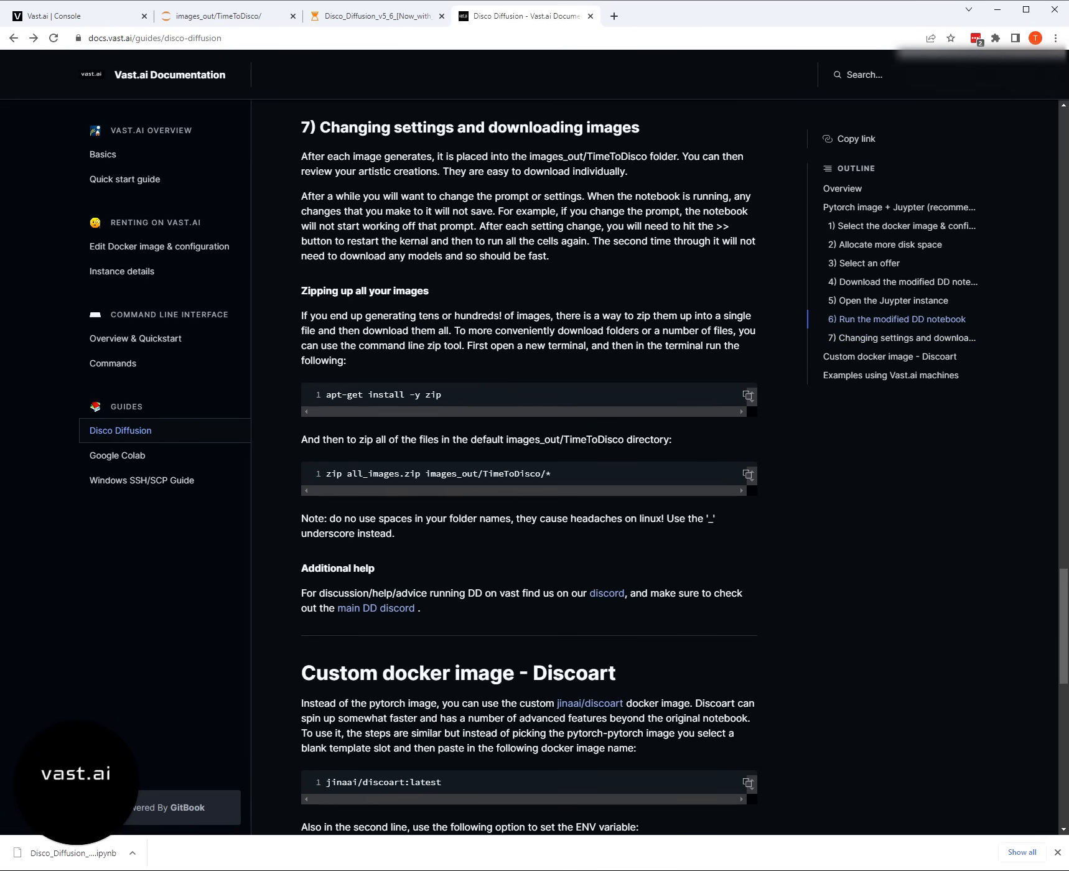
{"action": "mouse_move", "coordinate": [549, 381]}
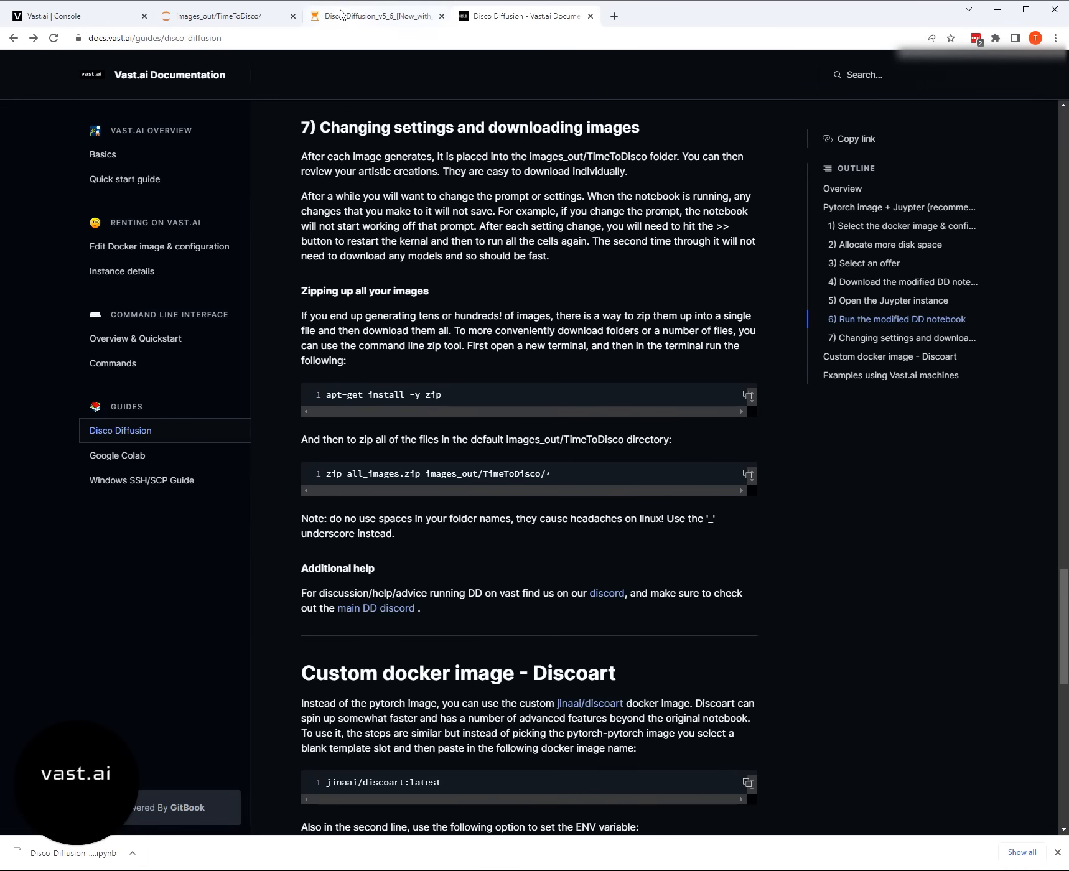
{"action": "left_click", "coordinate": [376, 16]}
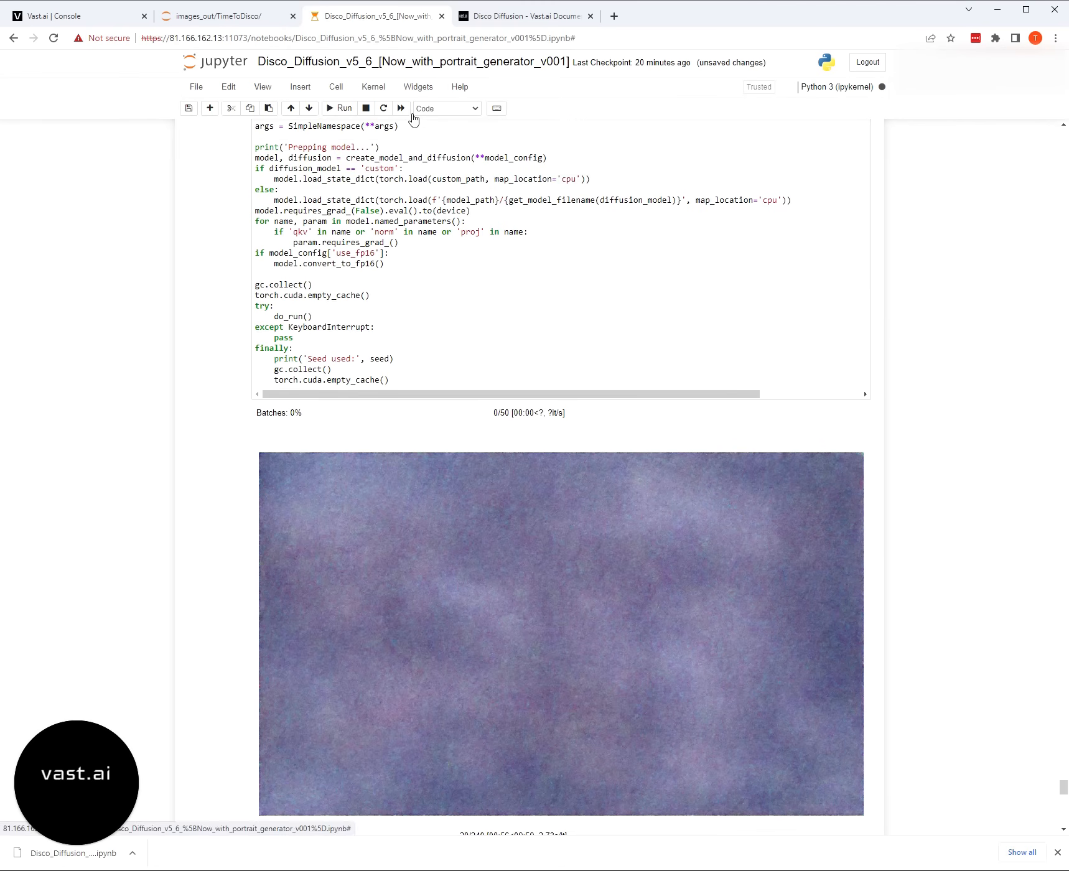
{"action": "mouse_move", "coordinate": [497, 108]}
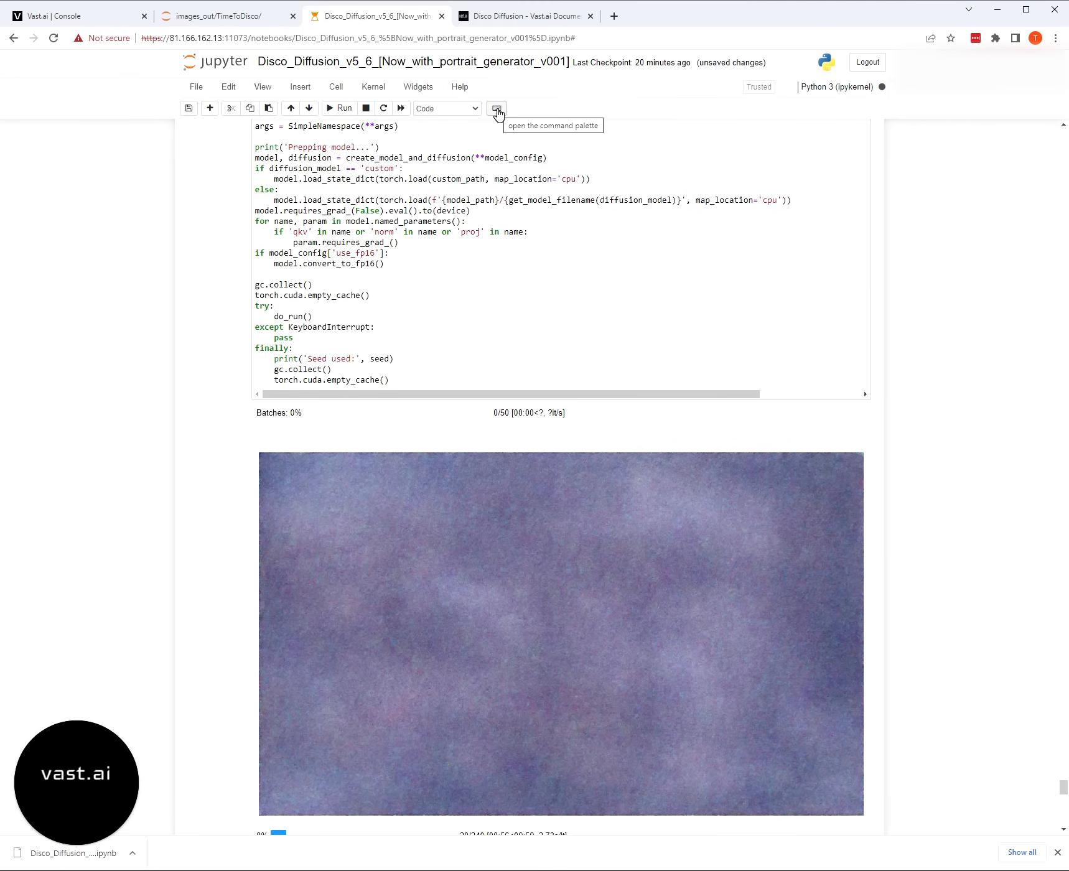
{"action": "left_click", "coordinate": [497, 108]}
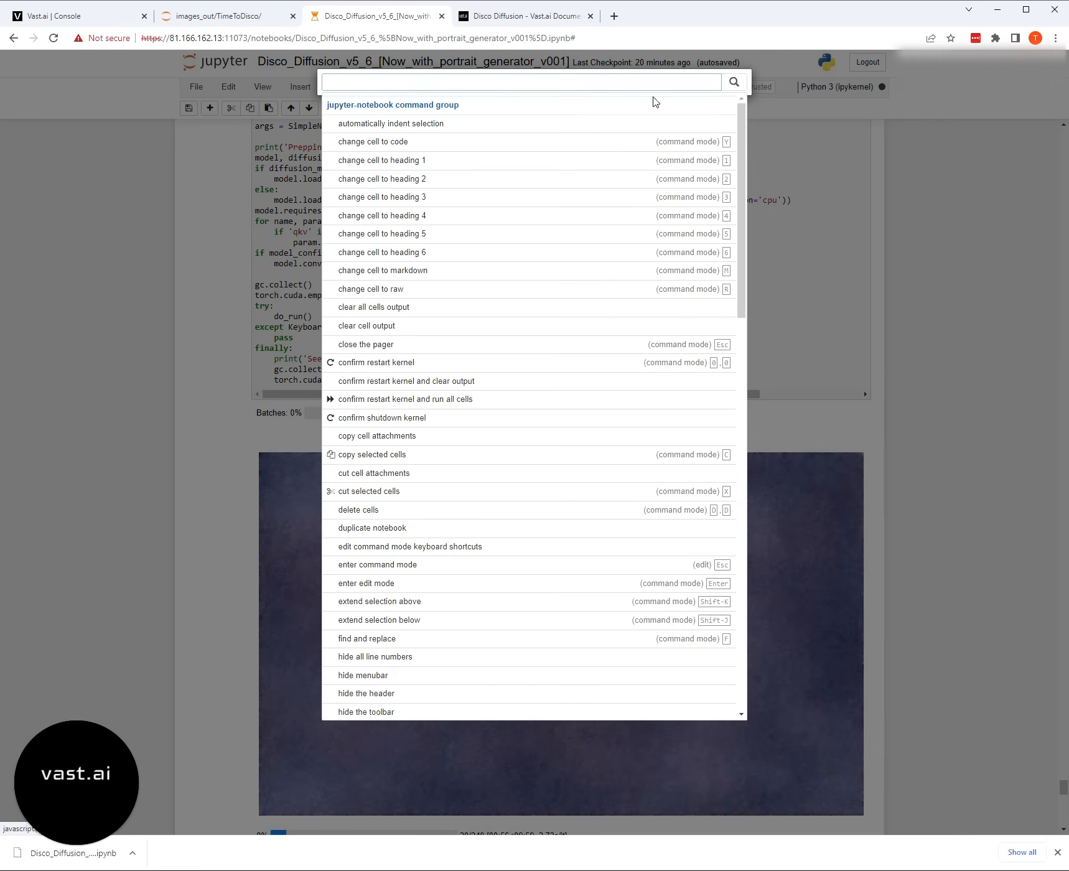
{"action": "key", "text": "Escape"}
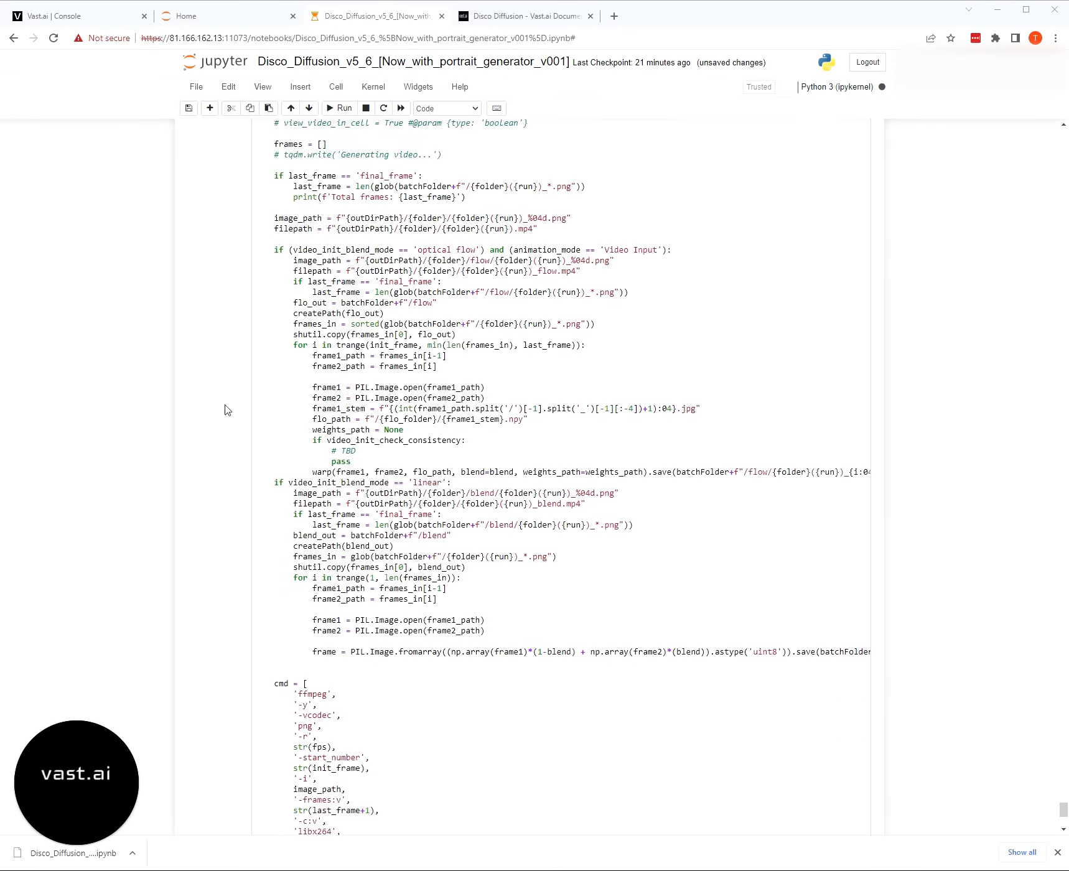
- Create a new Bash notebook from the Jupyter Home page, then return to the guide
{"action": "left_click", "coordinate": [207, 15]}
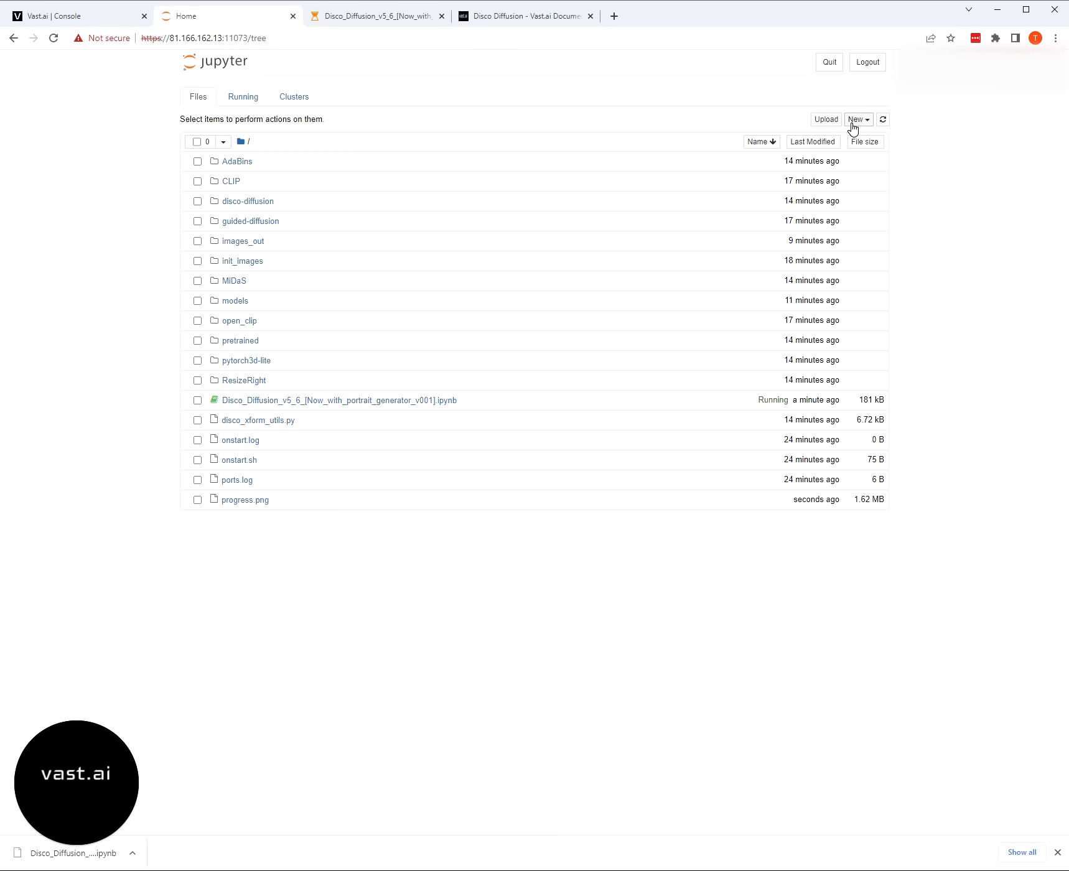
{"action": "left_click", "coordinate": [858, 119]}
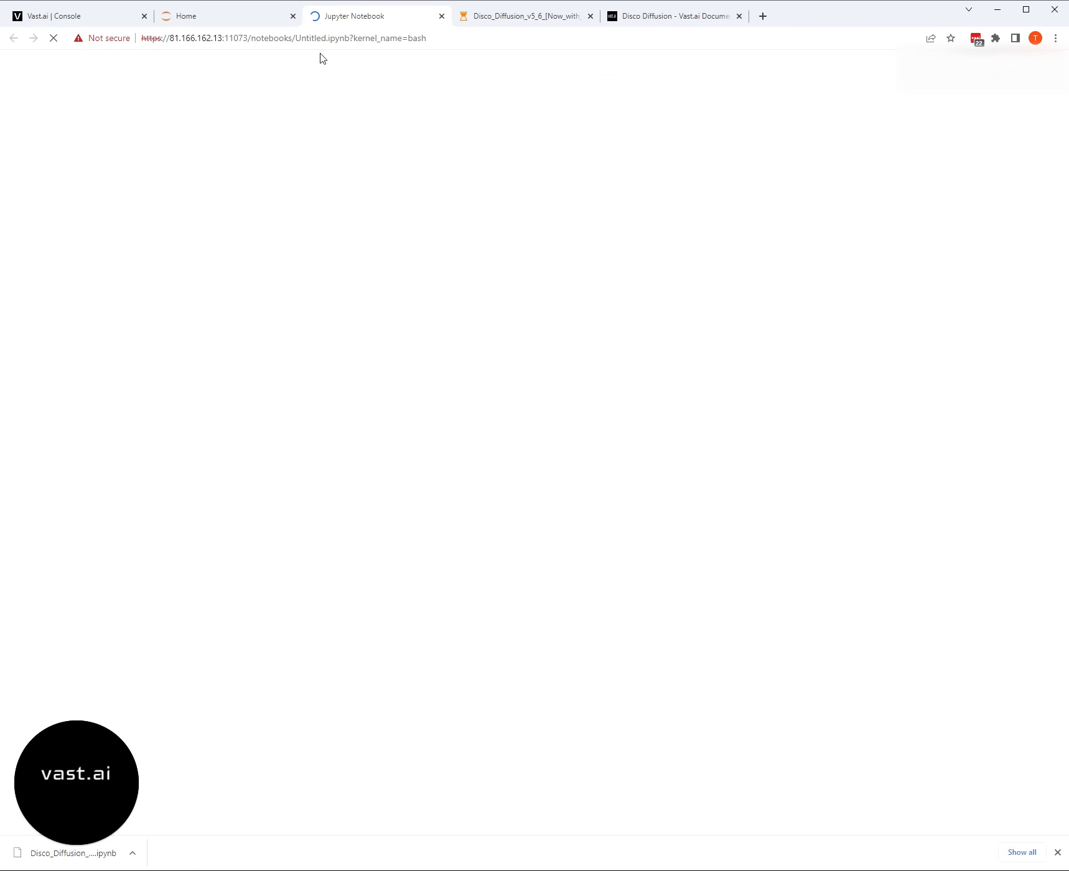
{"action": "left_click", "coordinate": [673, 16]}
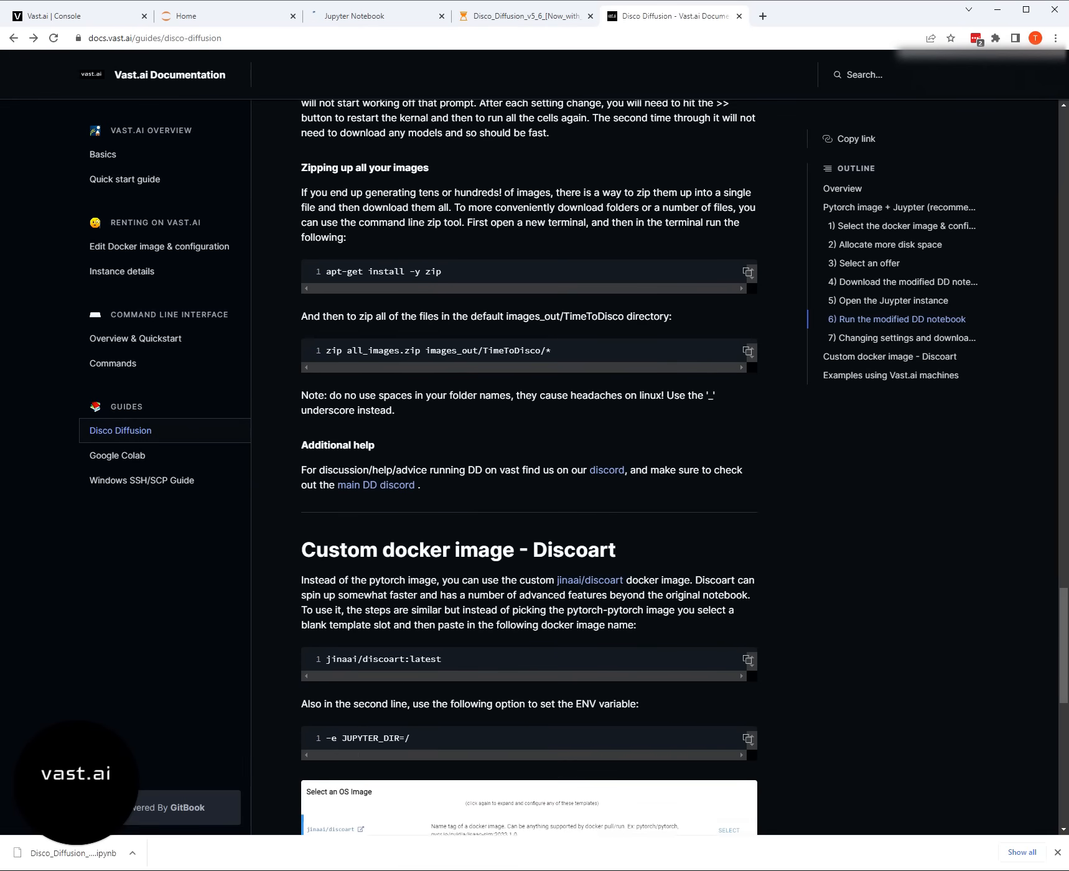
- Check the banana render progress (60/240 steps) in the Disco Diffusion notebook
{"action": "left_click", "coordinate": [522, 16]}
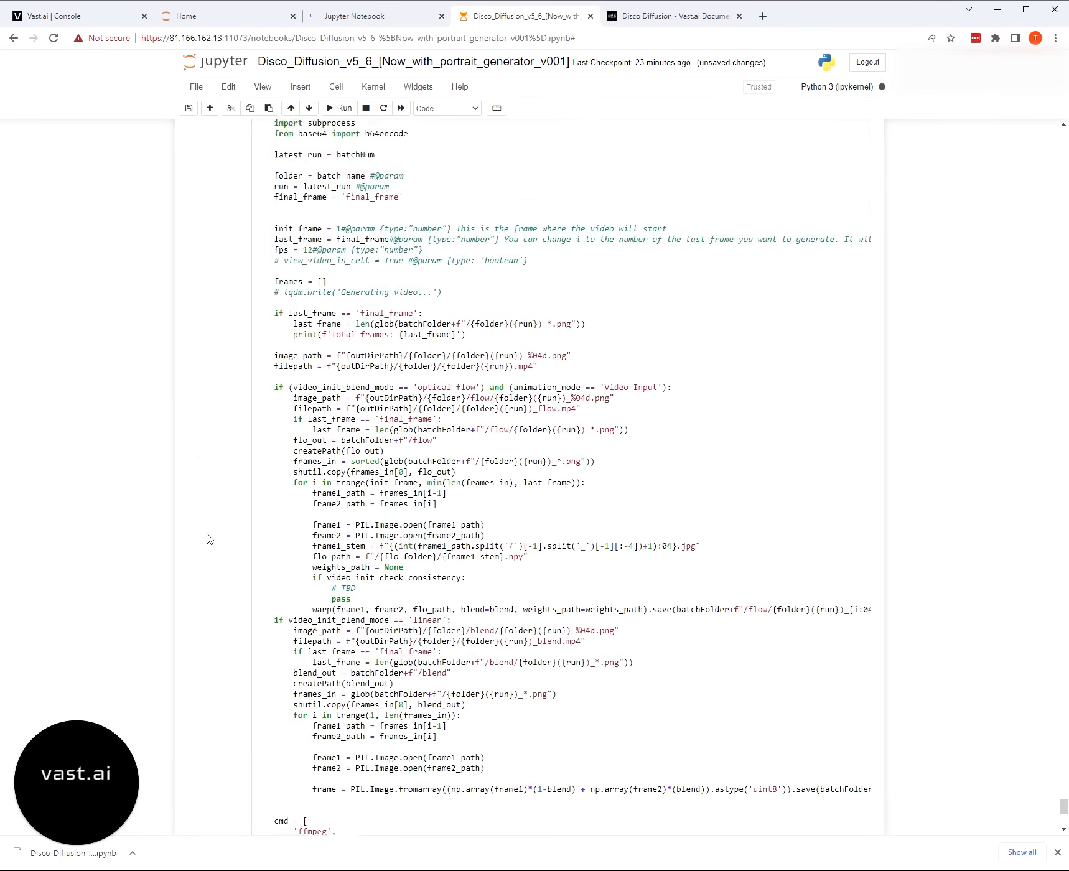
{"action": "scroll", "scroll_direction": "down", "scroll_amount": 3}
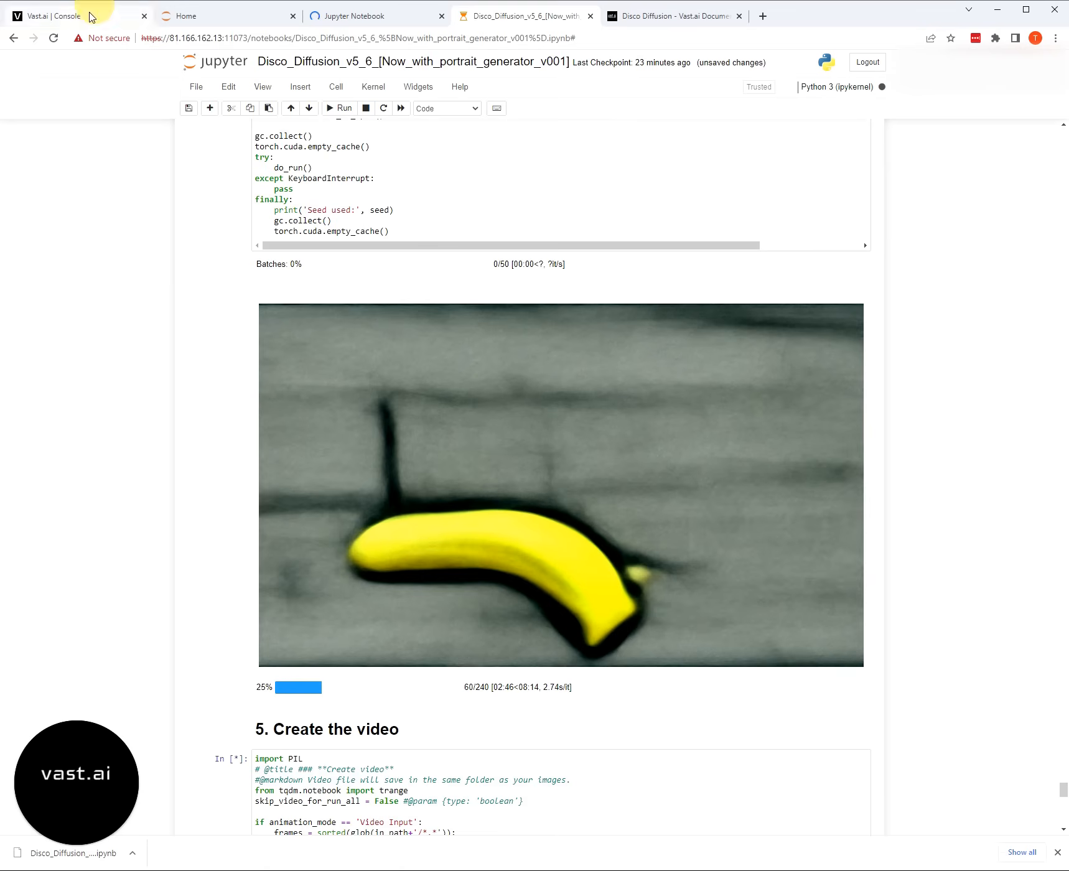
- View the console's GPU offers, open and close the support chat, and return to the guide
{"action": "left_click", "coordinate": [69, 16]}
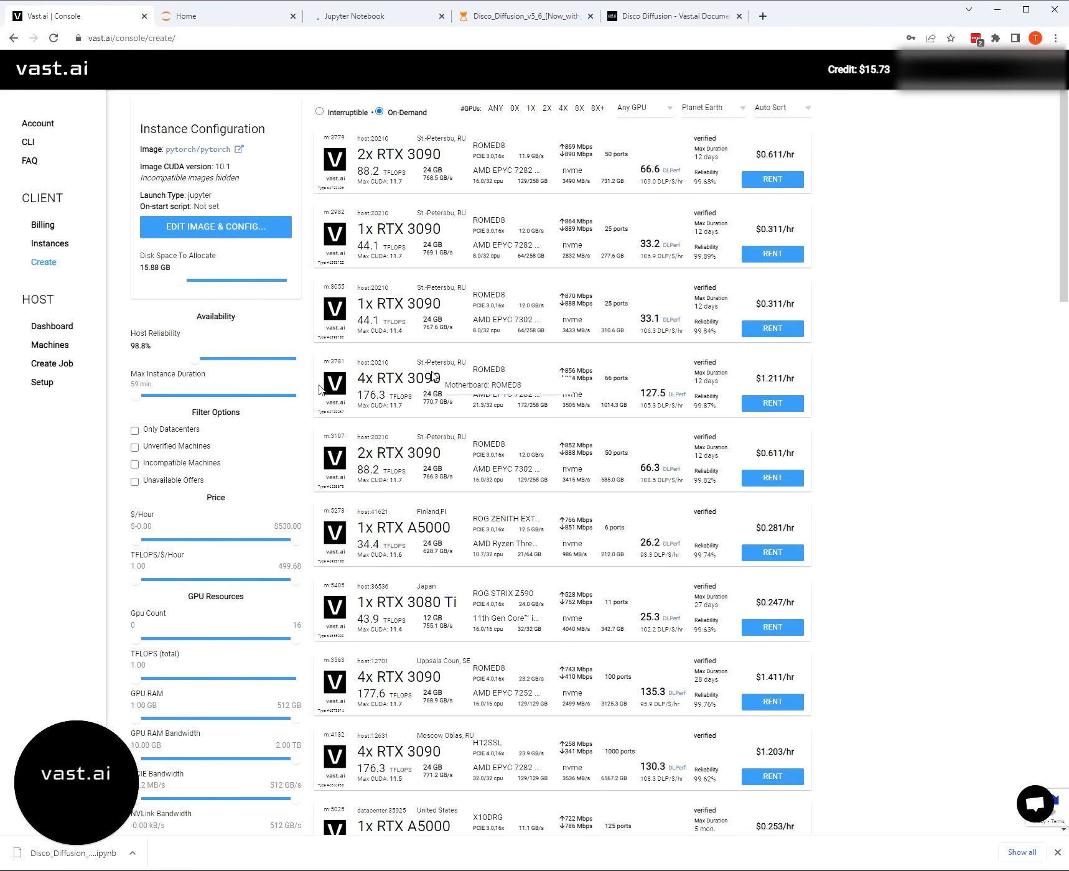
{"action": "left_click", "coordinate": [1036, 805]}
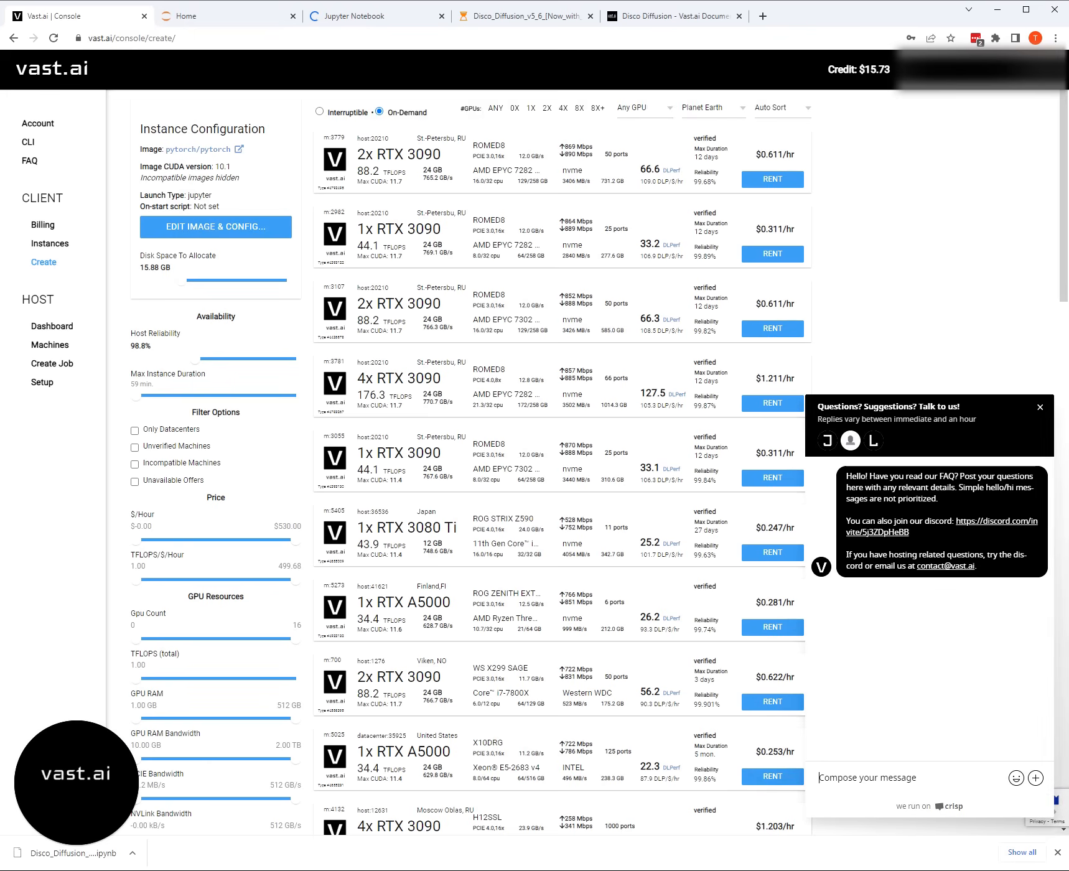
{"action": "mouse_move", "coordinate": [1013, 835]}
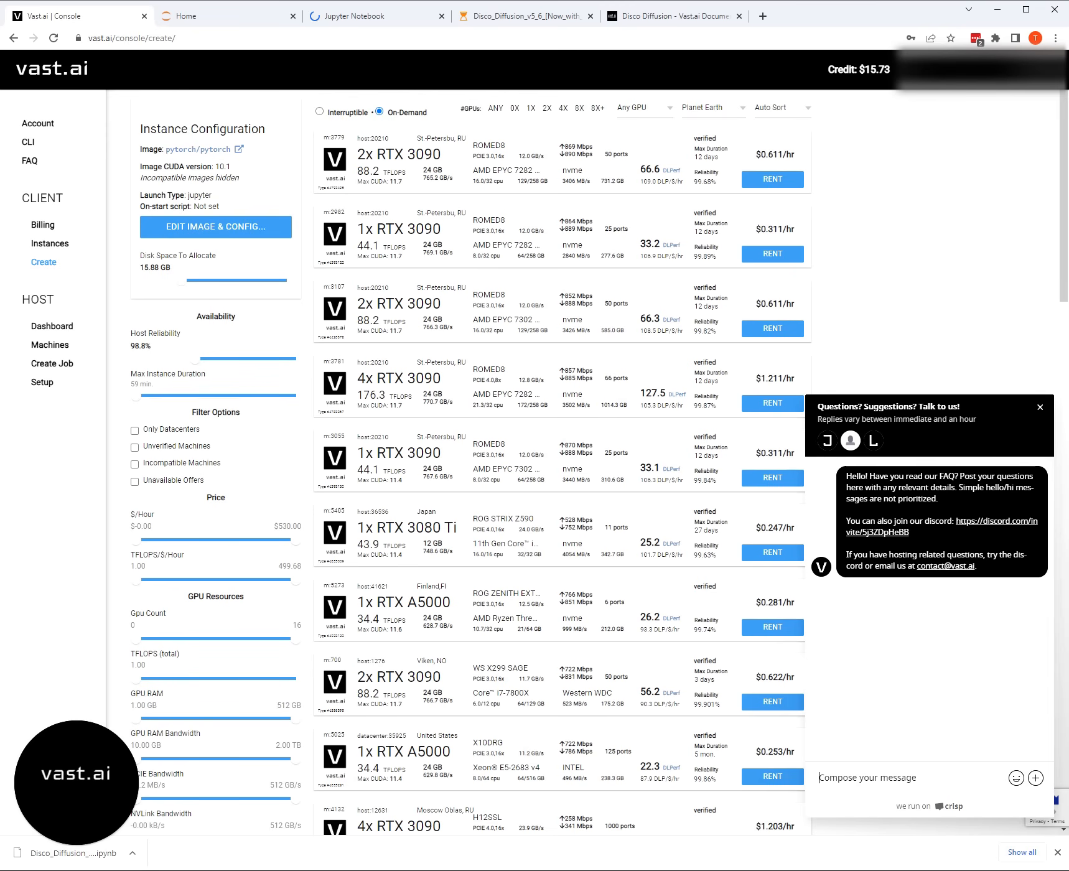
{"action": "left_click", "coordinate": [1040, 407]}
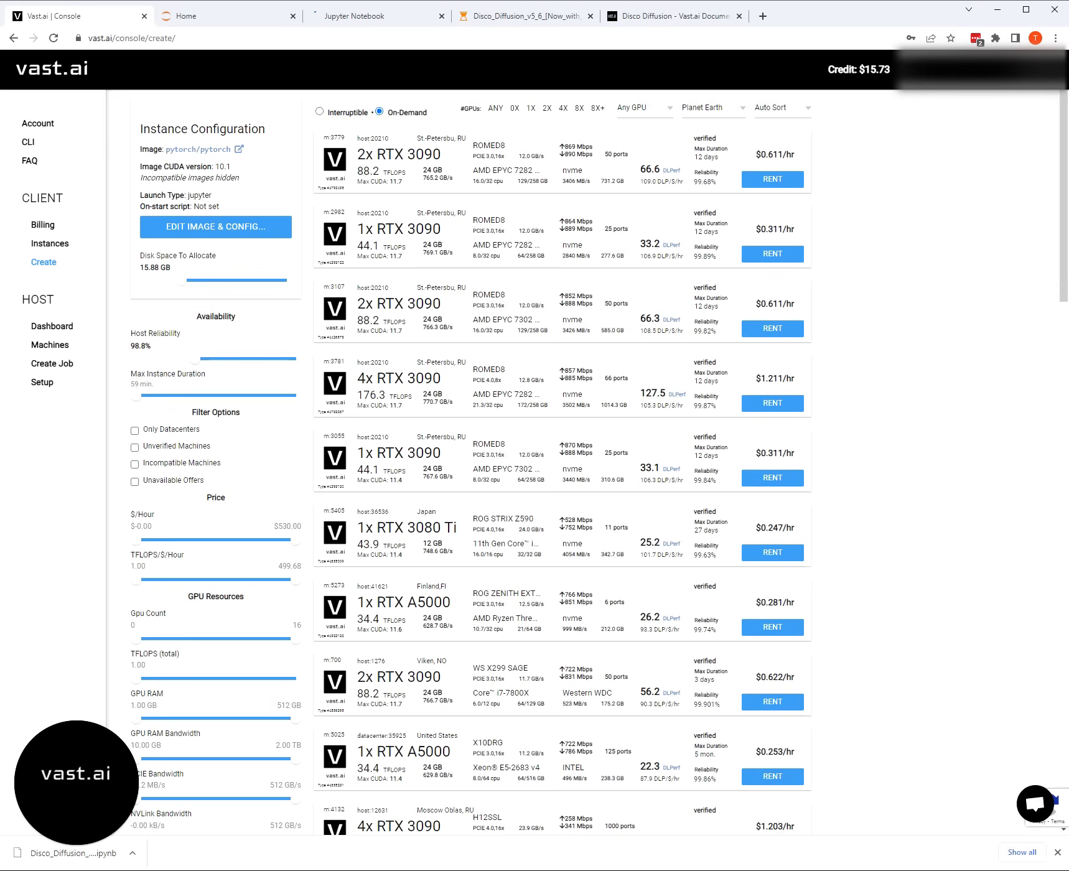
{"action": "left_click", "coordinate": [670, 15]}
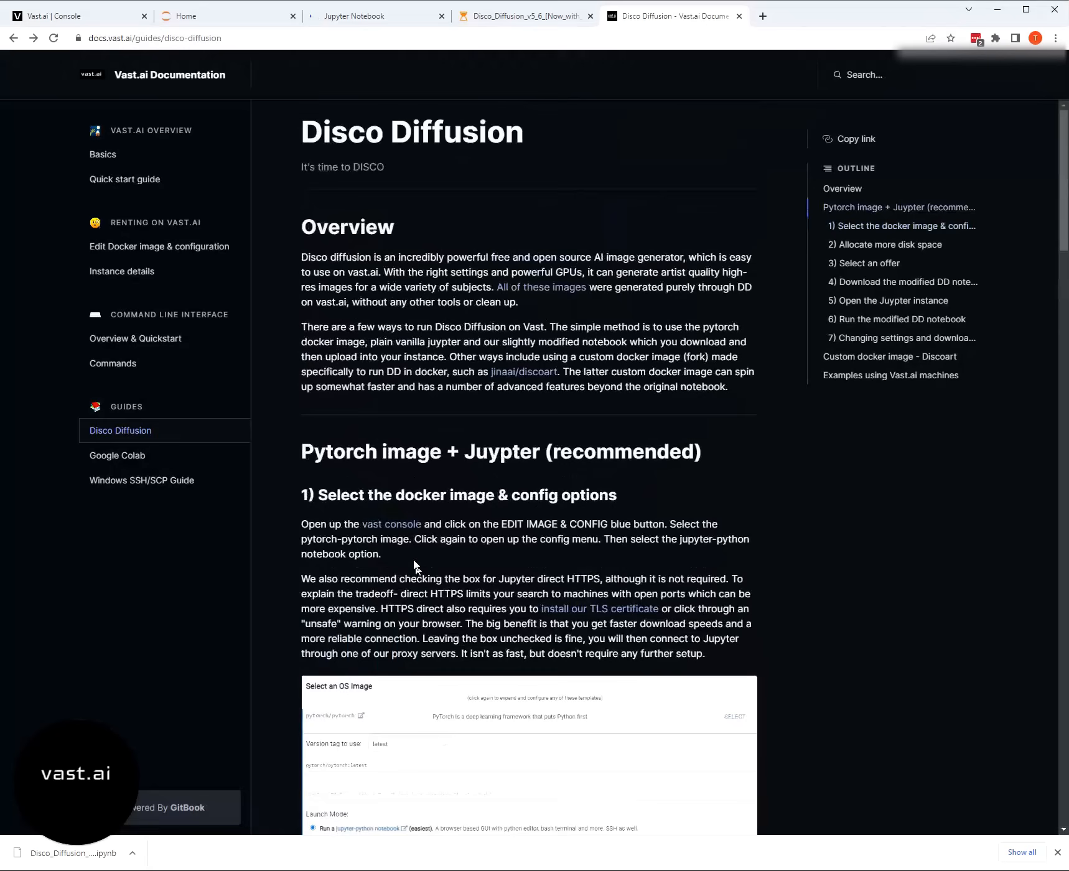
{"action": "scroll", "scroll_direction": "down", "scroll_amount": 3}
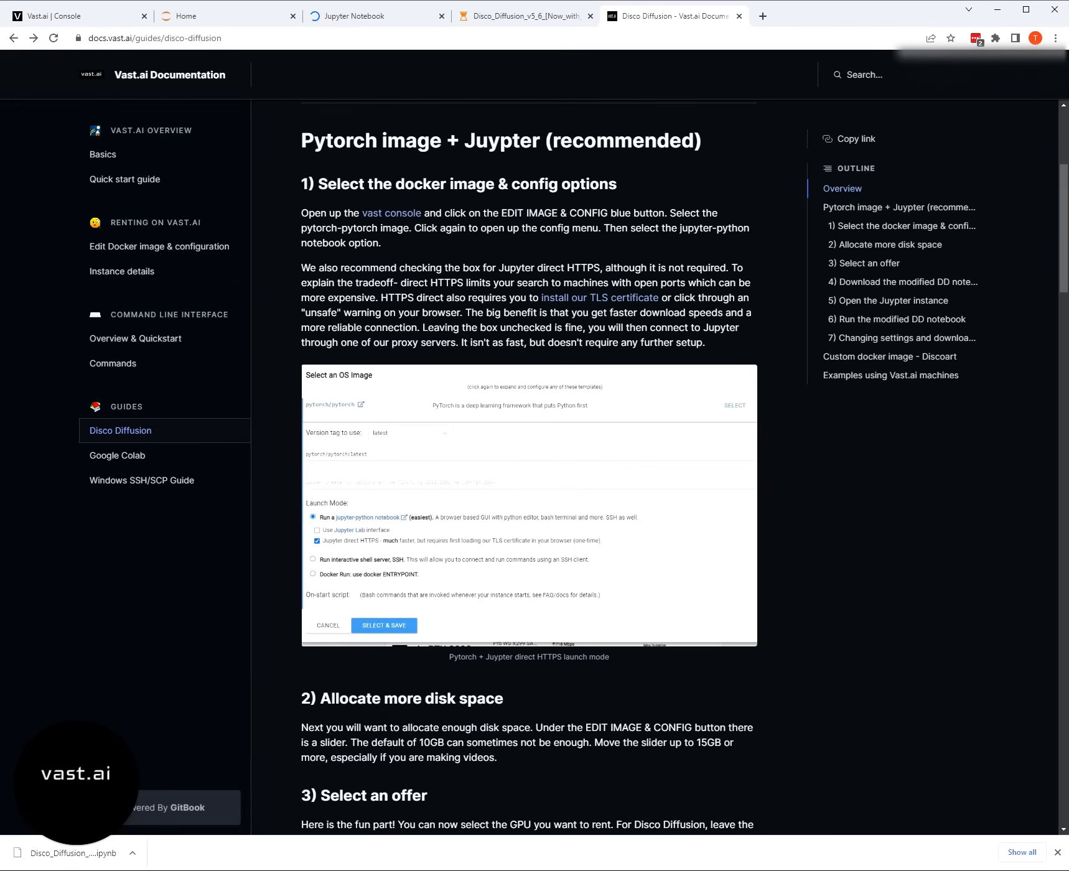
{"action": "scroll", "scroll_direction": "down", "scroll_amount": 3}
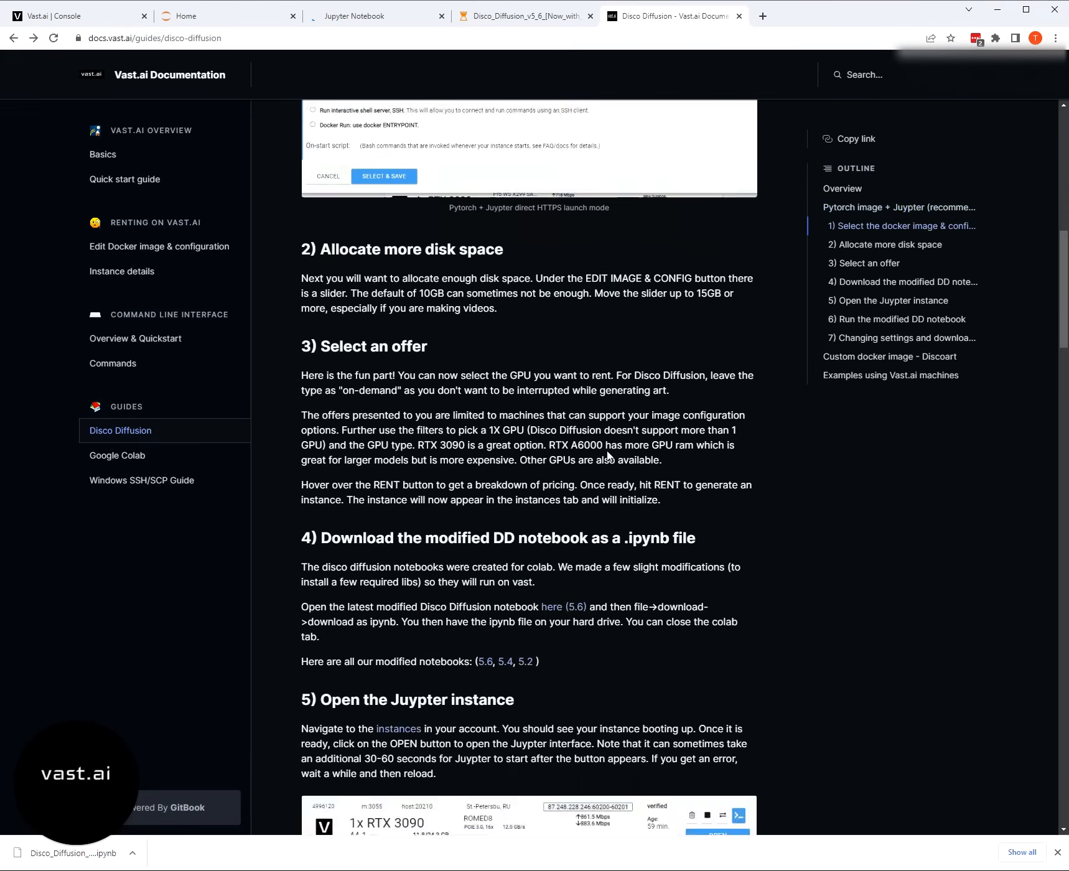
{"action": "scroll", "scroll_direction": "down", "scroll_amount": 3}
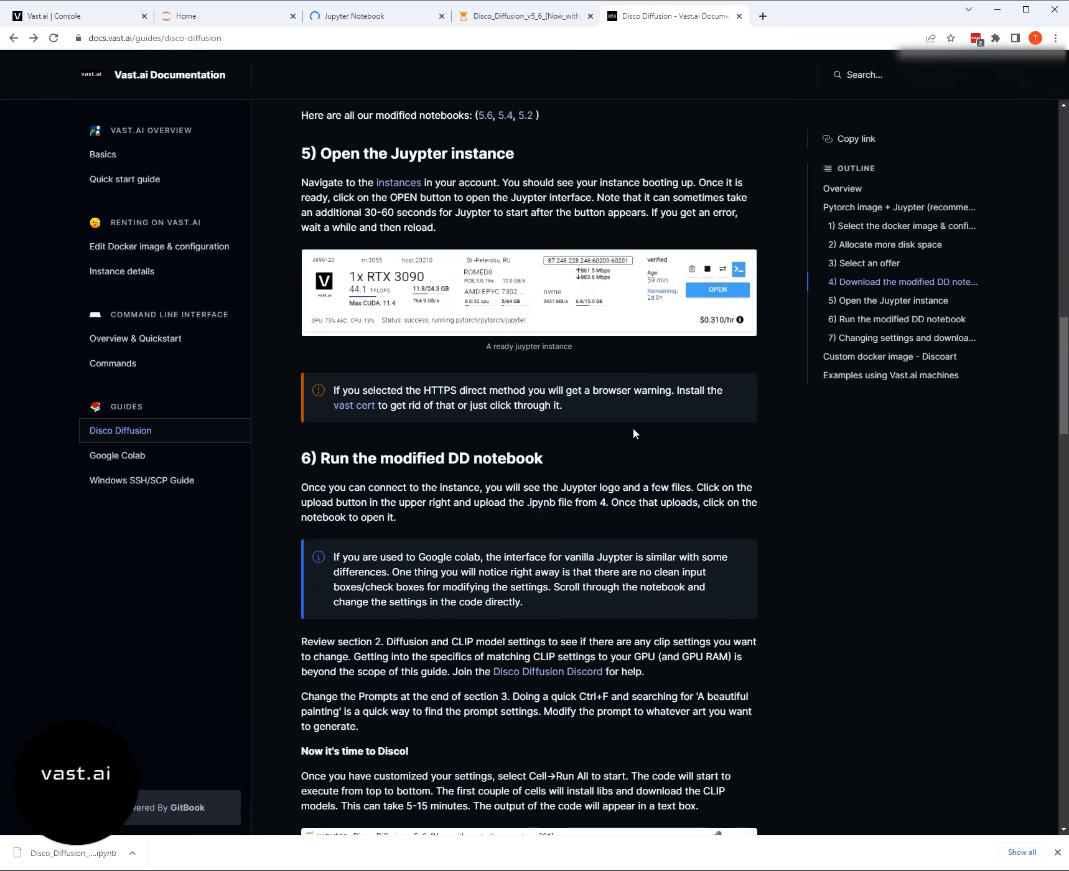
{"action": "scroll", "scroll_direction": "down", "scroll_amount": 3}
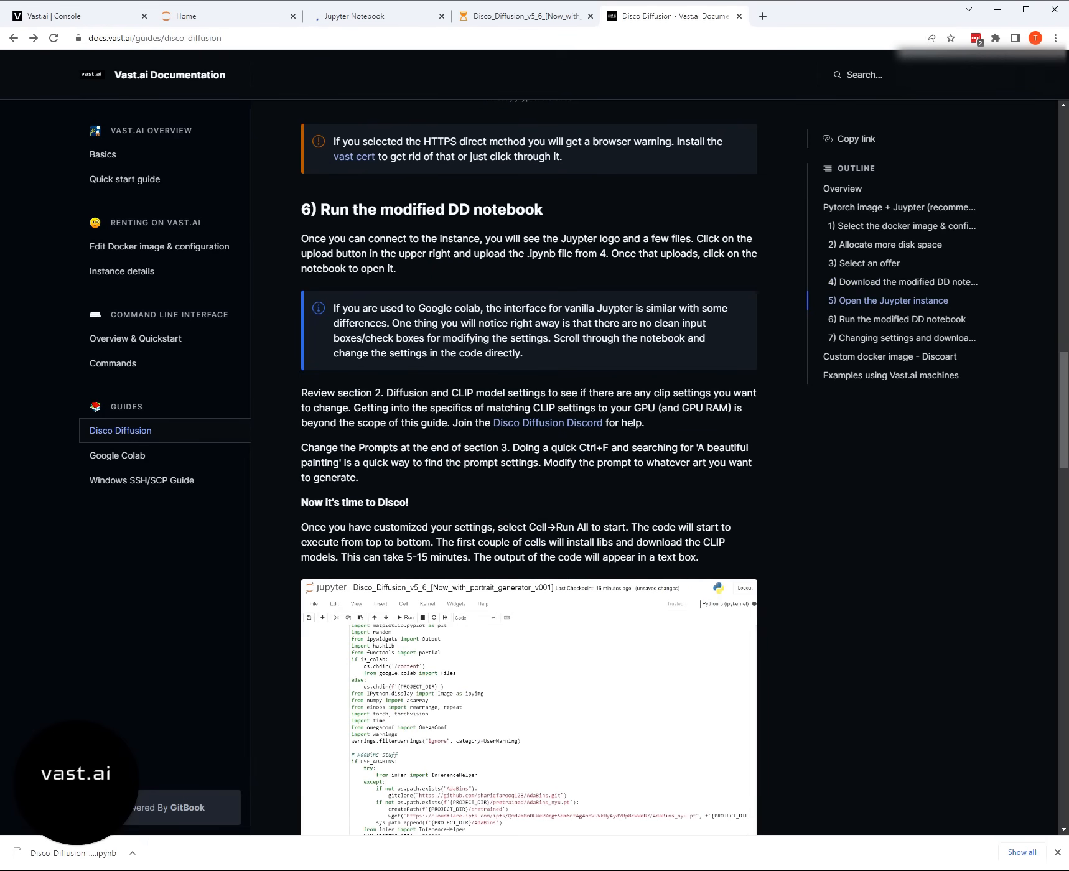